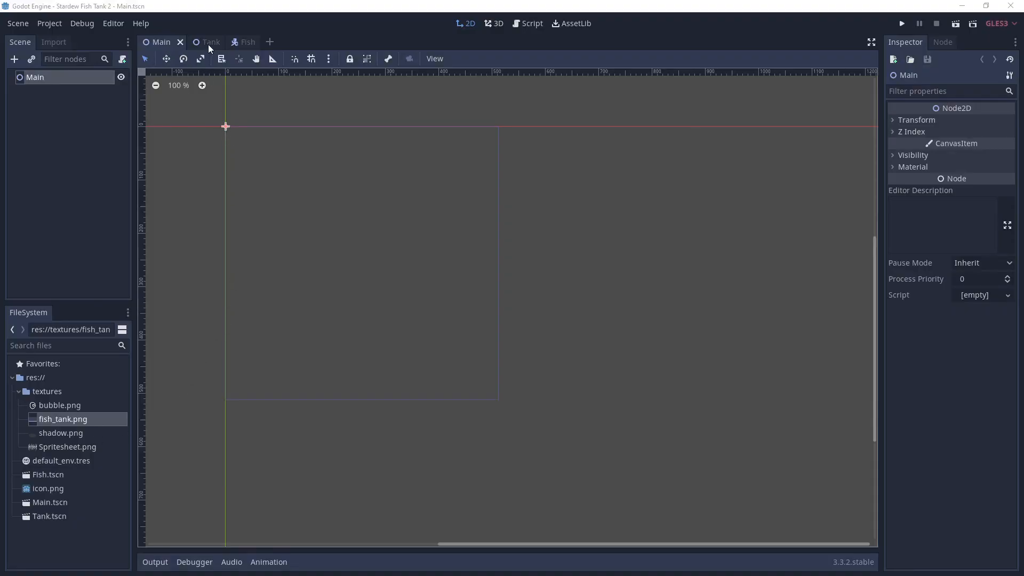
Step: Review the Tank, Fish and Main scenes of the Stardew Fish Tank project
{"action": "left_click", "coordinate": [202, 42]}
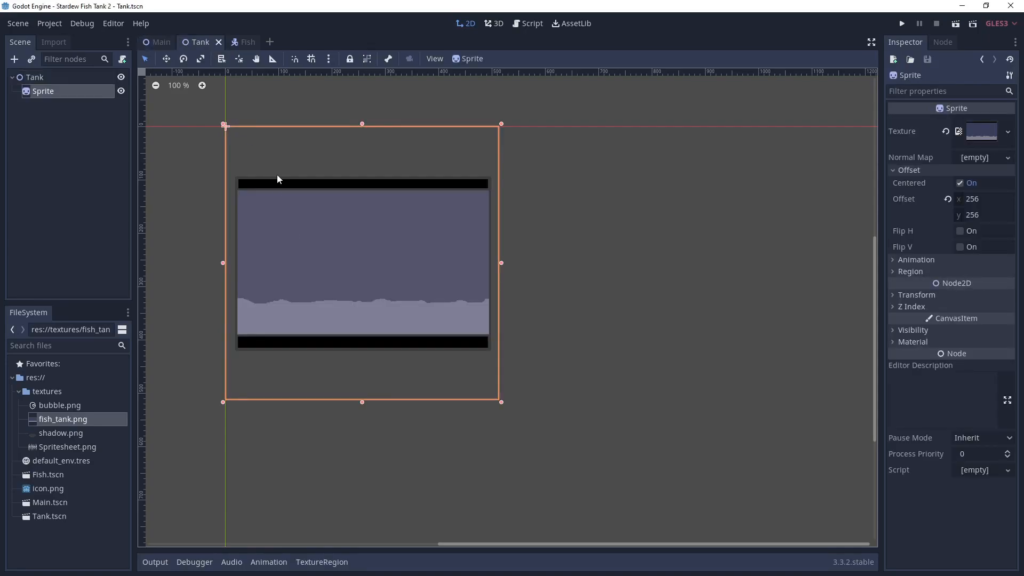
{"action": "left_click", "coordinate": [236, 41]}
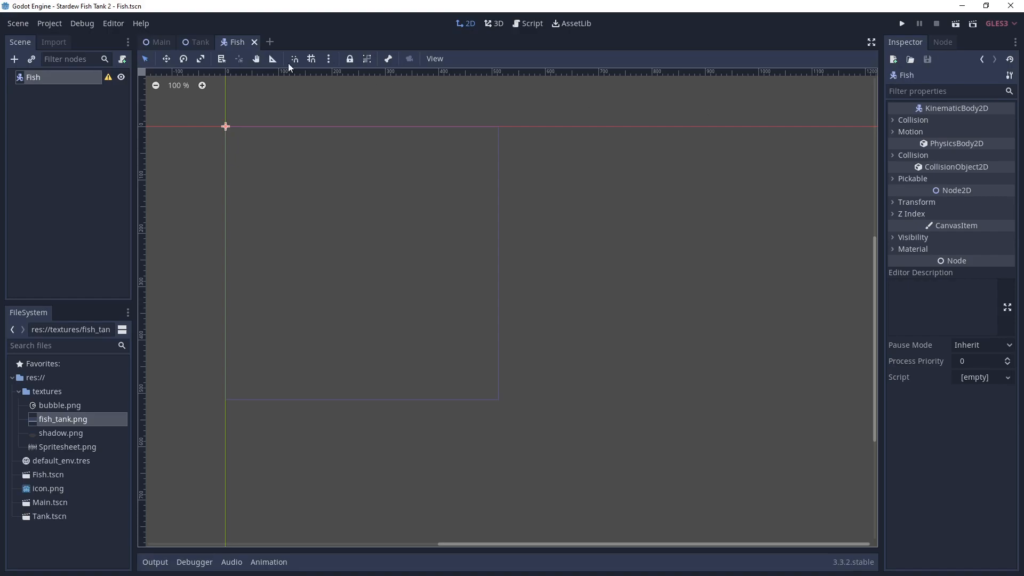
{"action": "left_click", "coordinate": [158, 41]}
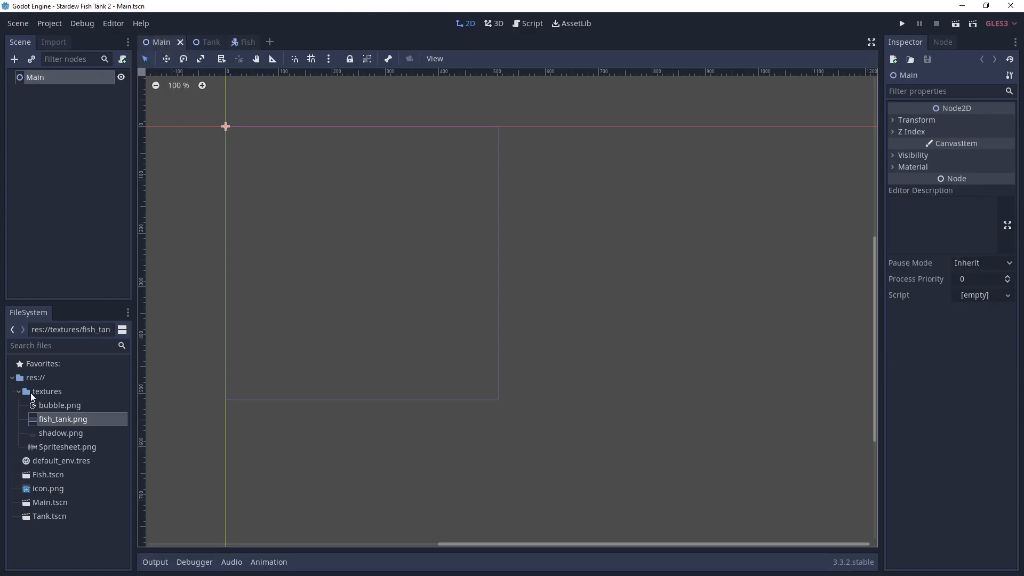
Step: Inspect the shadow and spritesheet textures, ending on the Tank scene
{"action": "left_click", "coordinate": [61, 432]}
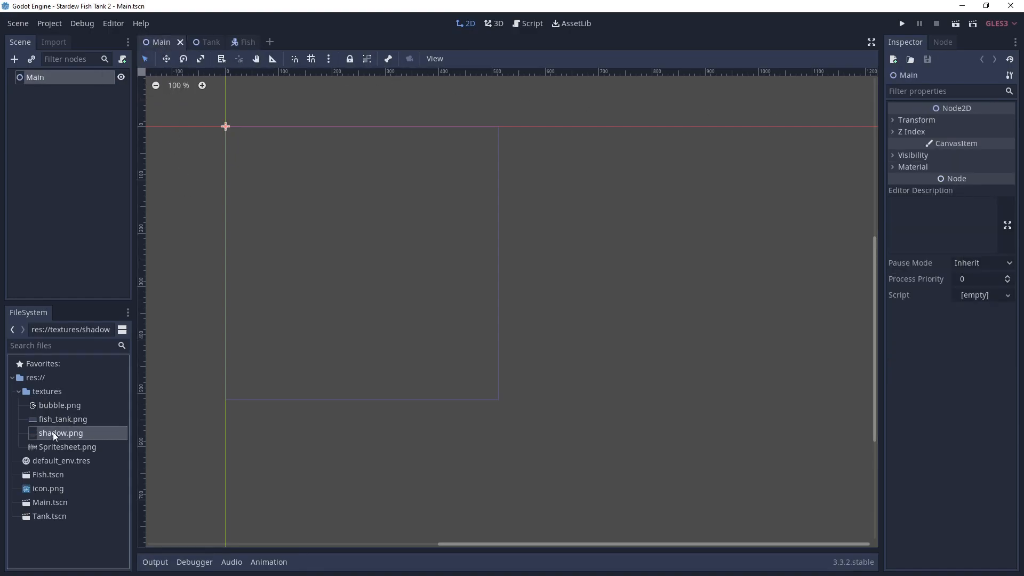
{"action": "left_click", "coordinate": [67, 446]}
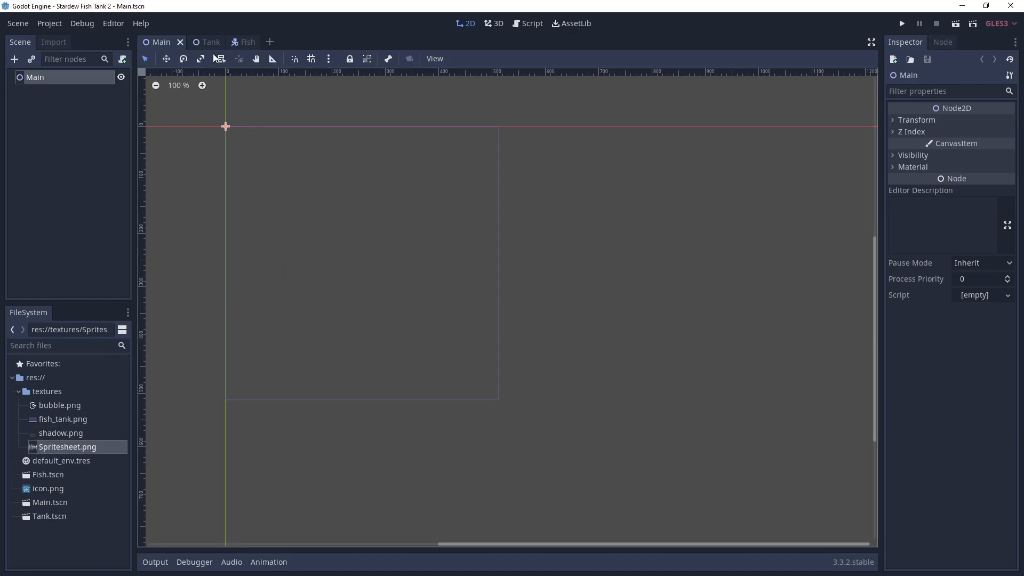
{"action": "left_click", "coordinate": [200, 41]}
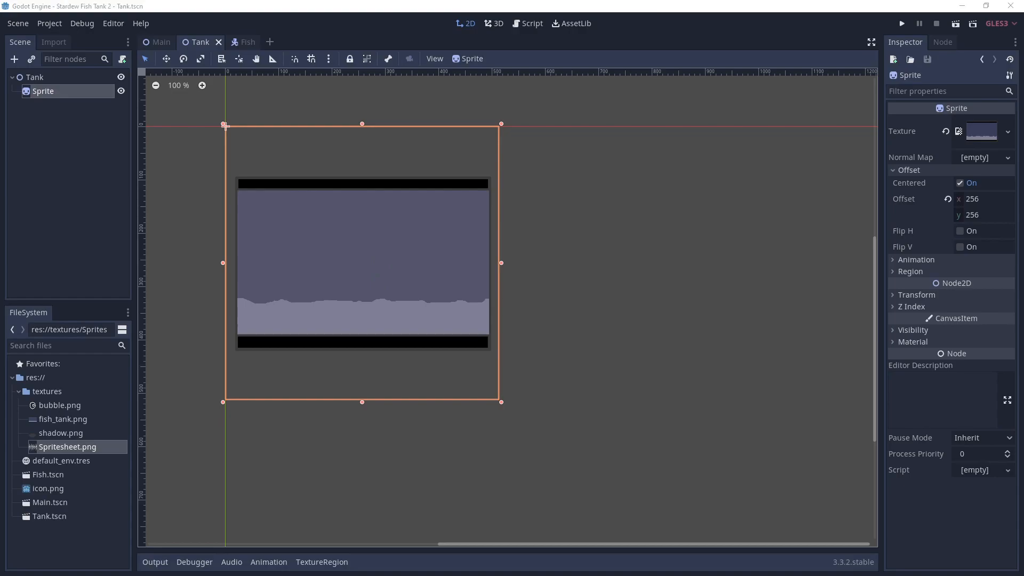
{"action": "mouse_move", "coordinate": [118, 120]}
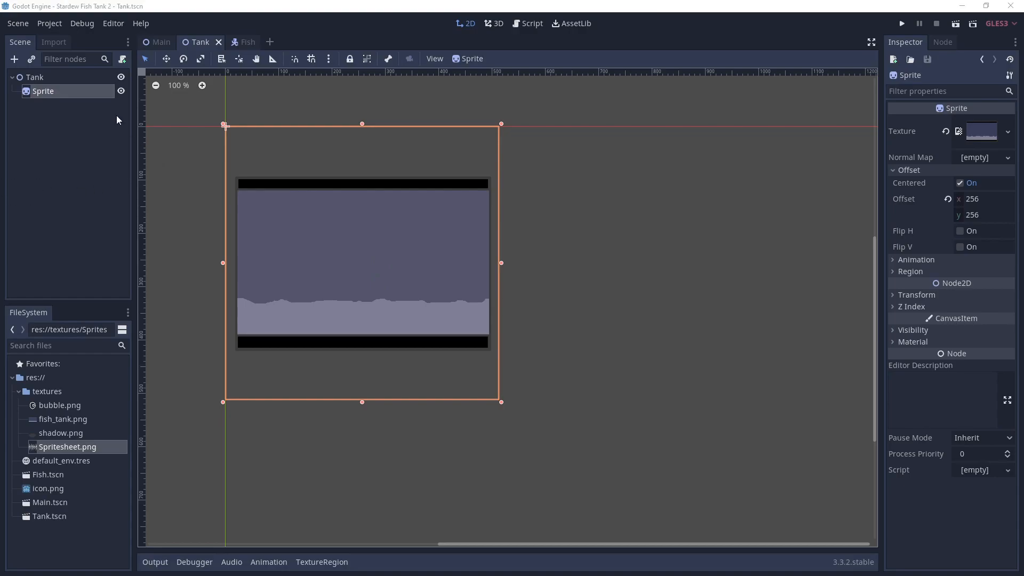
Step: Add Node2D children TopLeft and BottomRight under the Tank root
{"action": "left_click", "coordinate": [14, 58]}
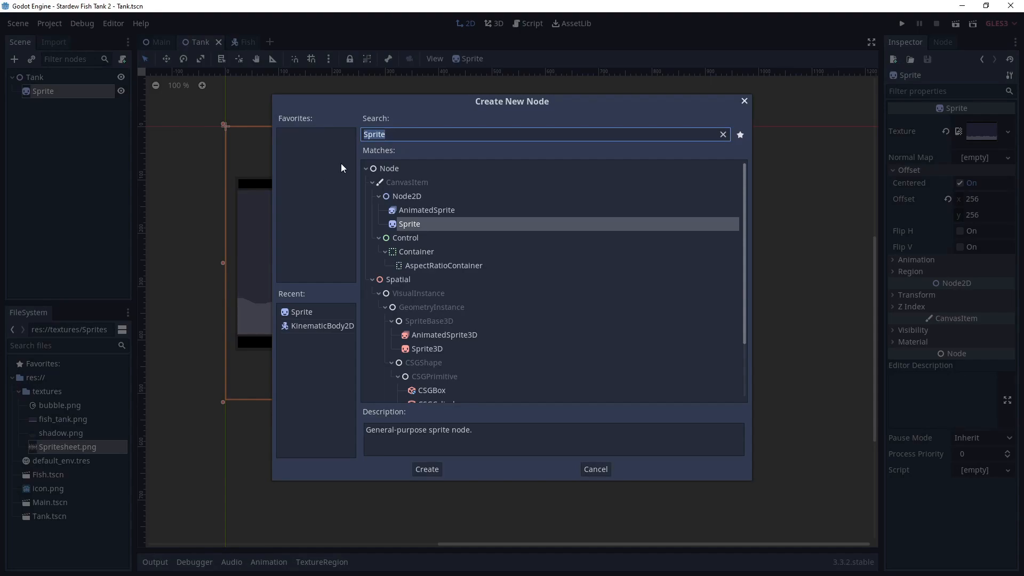
{"action": "mouse_move", "coordinate": [434, 204]}
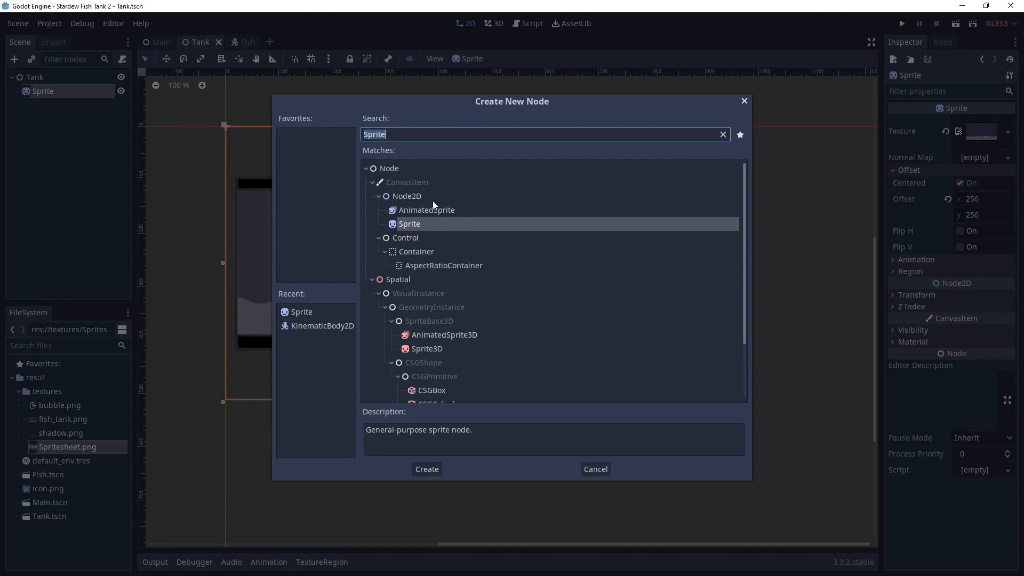
{"action": "left_click", "coordinate": [426, 469]}
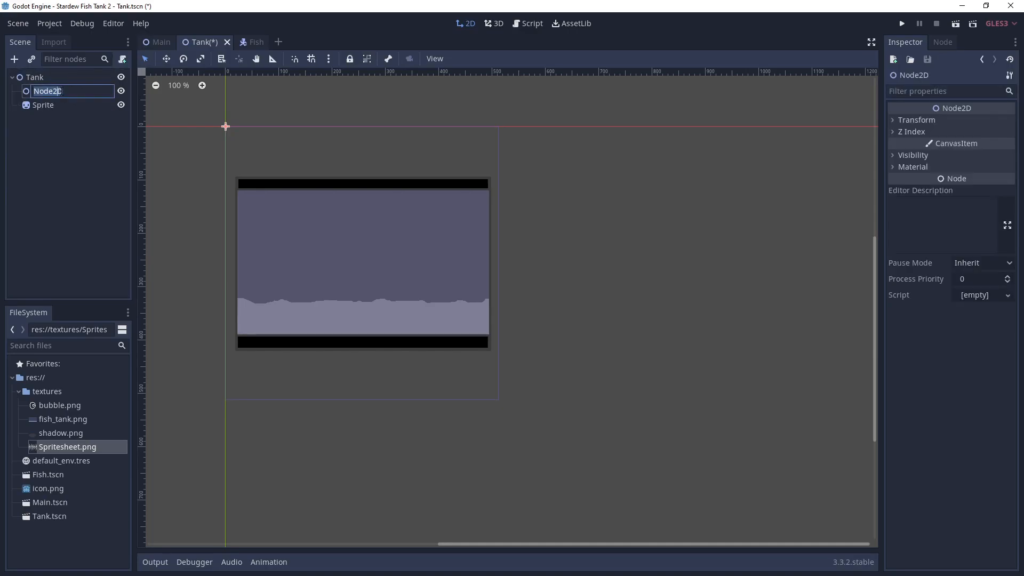
{"action": "type", "text": "Top"}
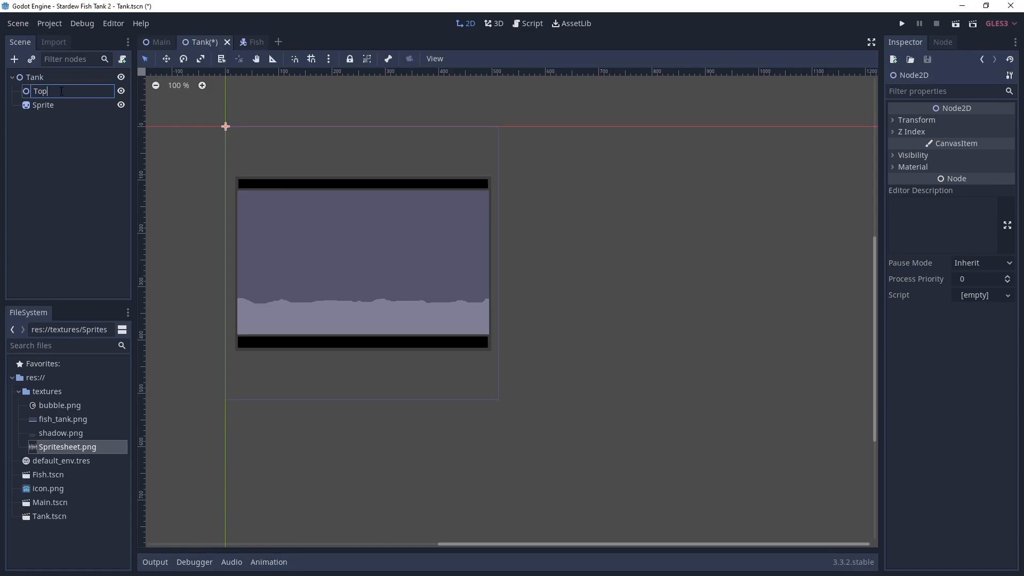
{"action": "type", "text": "Left"}
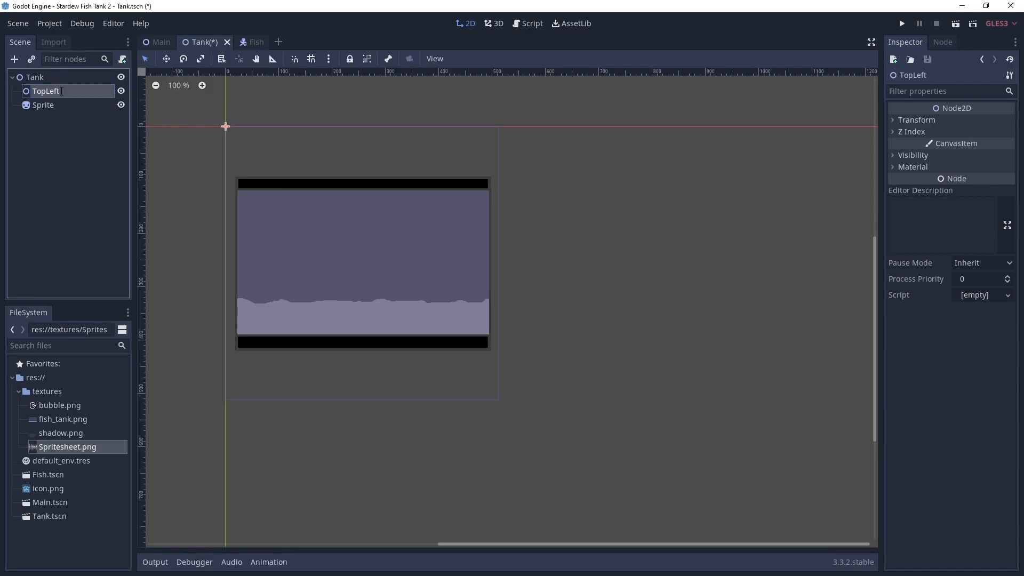
{"action": "double_click", "coordinate": [45, 91]}
{"action": "type", "text": "BottomRight"}
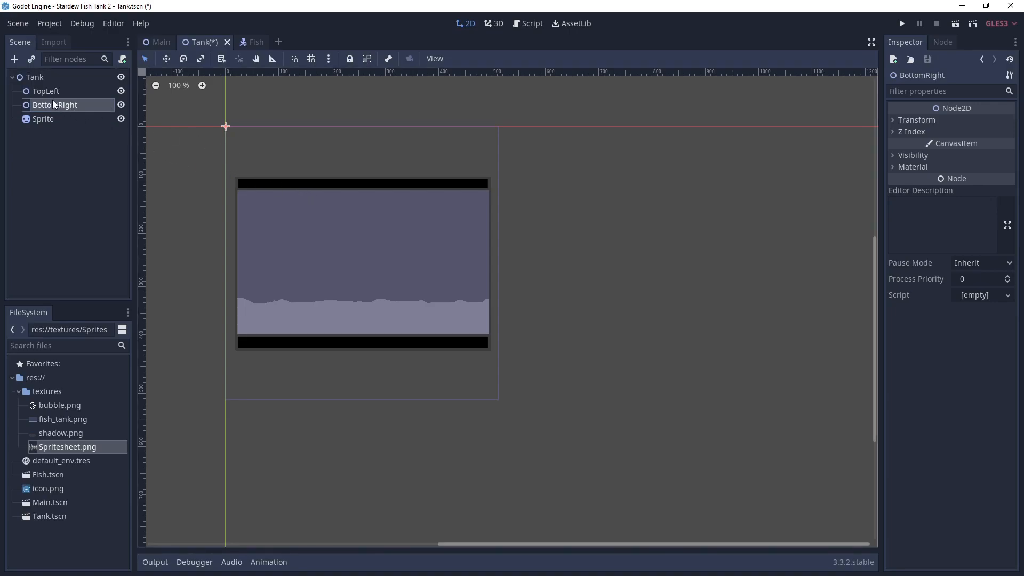
Step: Move TopLeft to the tank water's upper-left corner and select BottomRight
{"action": "left_click", "coordinate": [46, 90]}
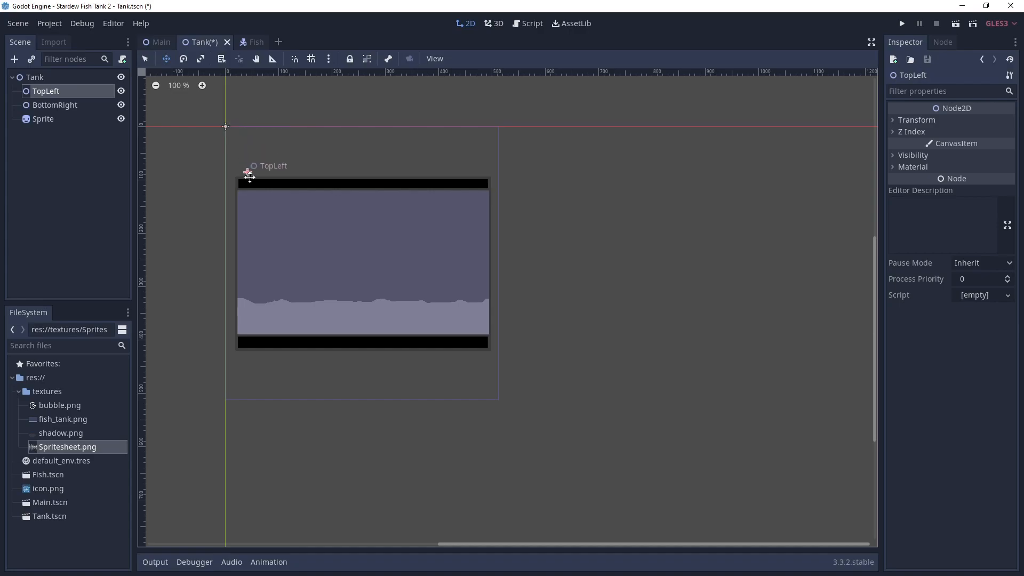
{"action": "left_click_drag", "start_coordinate": [249, 173], "coordinate": [254, 213]}
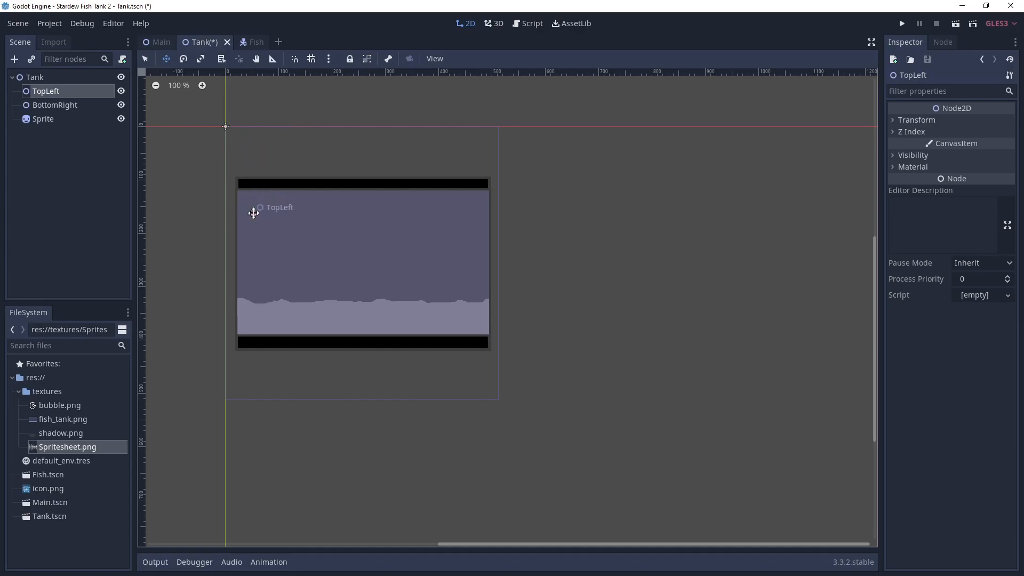
{"action": "left_click", "coordinate": [55, 106]}
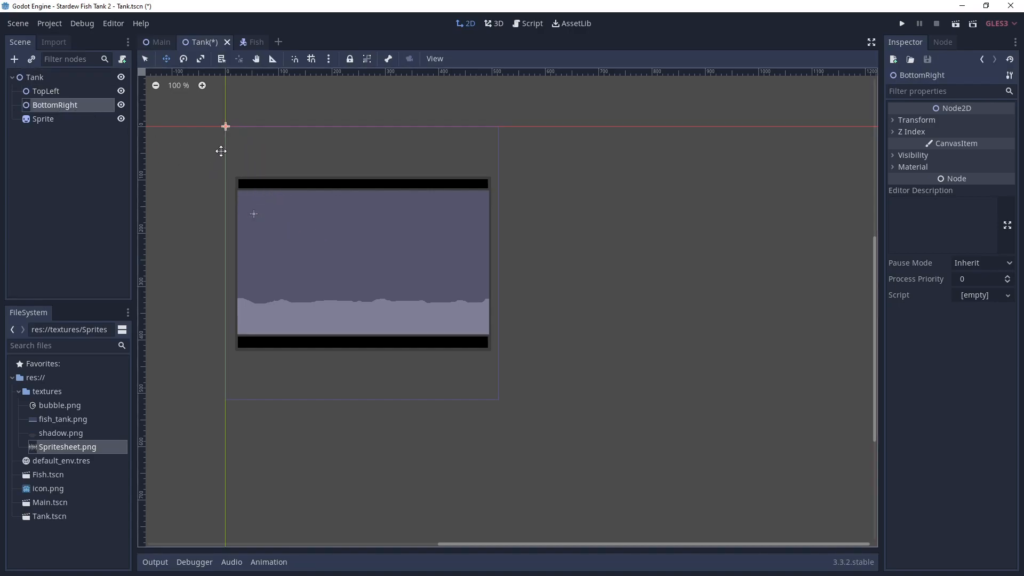
{"action": "mouse_move", "coordinate": [476, 291]}
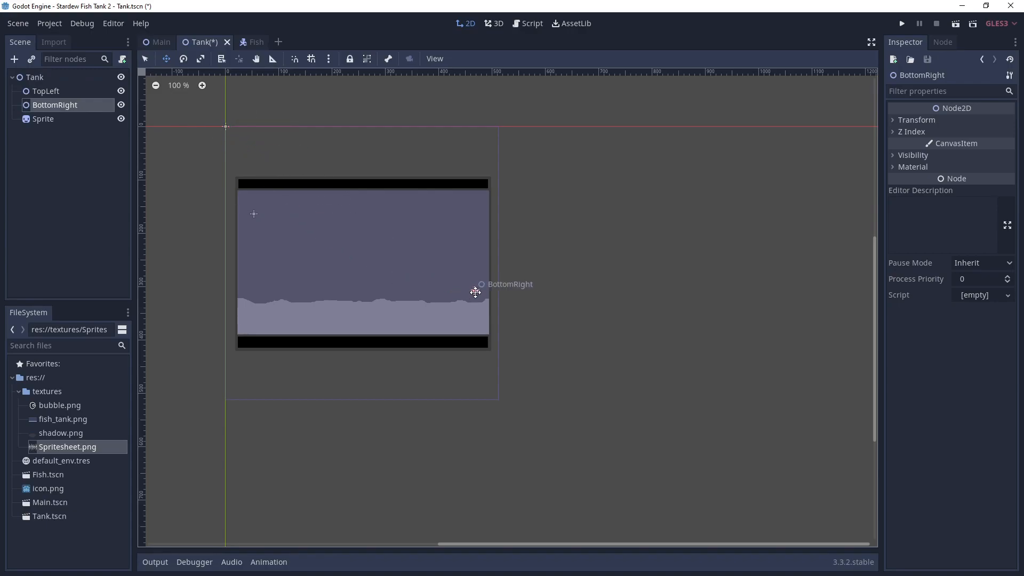
{"action": "mouse_move", "coordinate": [356, 270]}
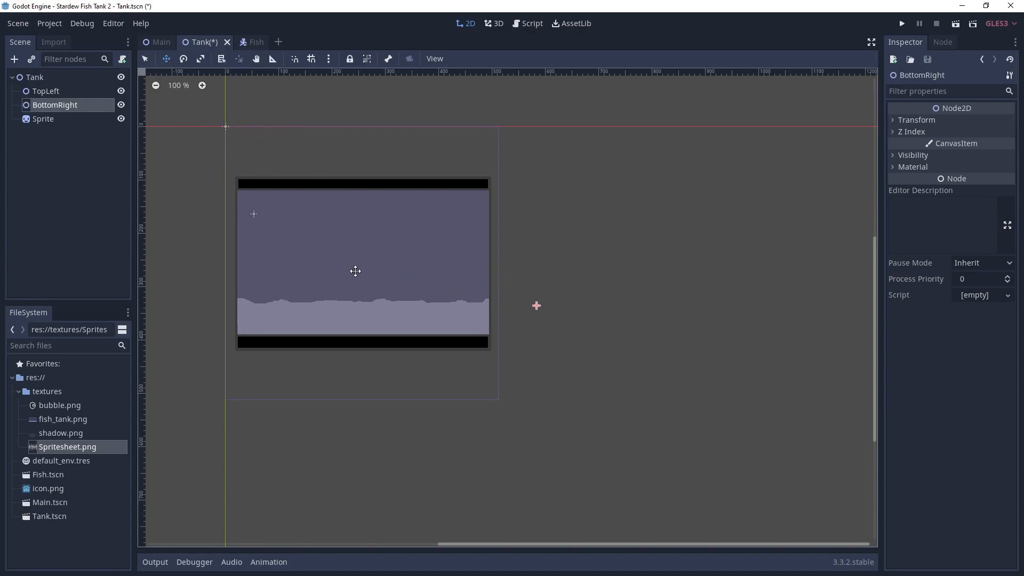
{"action": "mouse_move", "coordinate": [464, 287]}
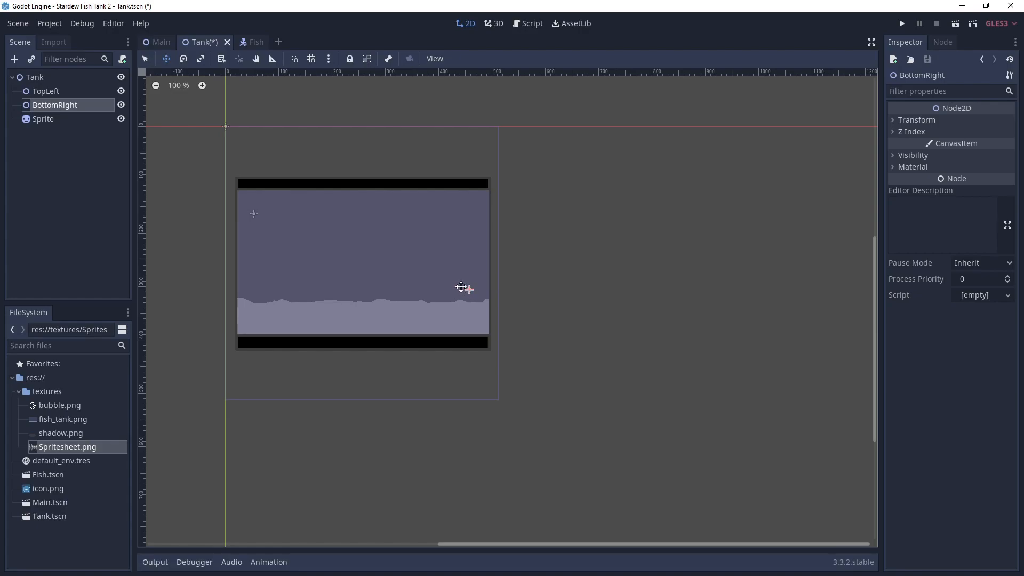
{"action": "mouse_move", "coordinate": [376, 247]}
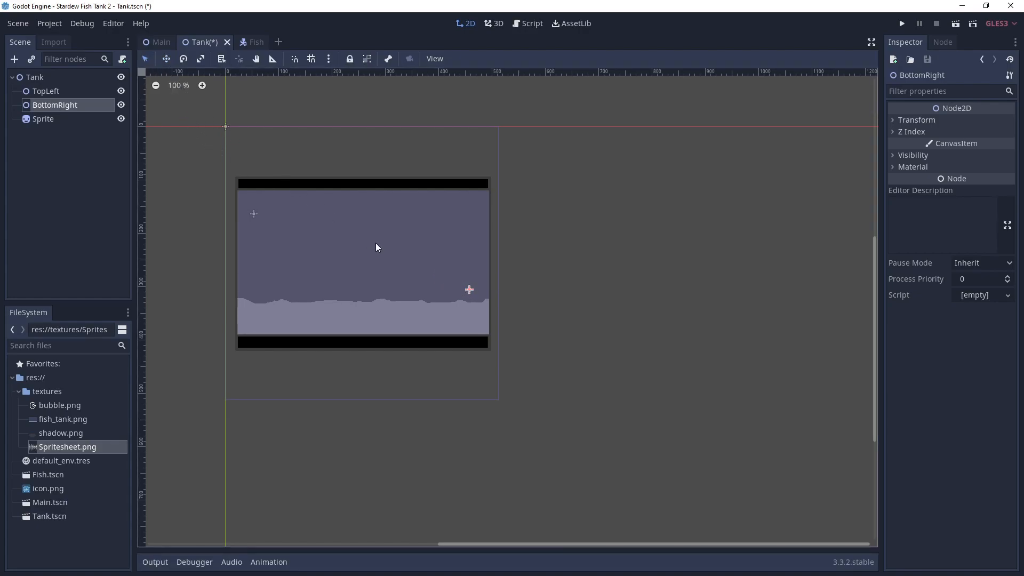
{"action": "mouse_move", "coordinate": [189, 221]}
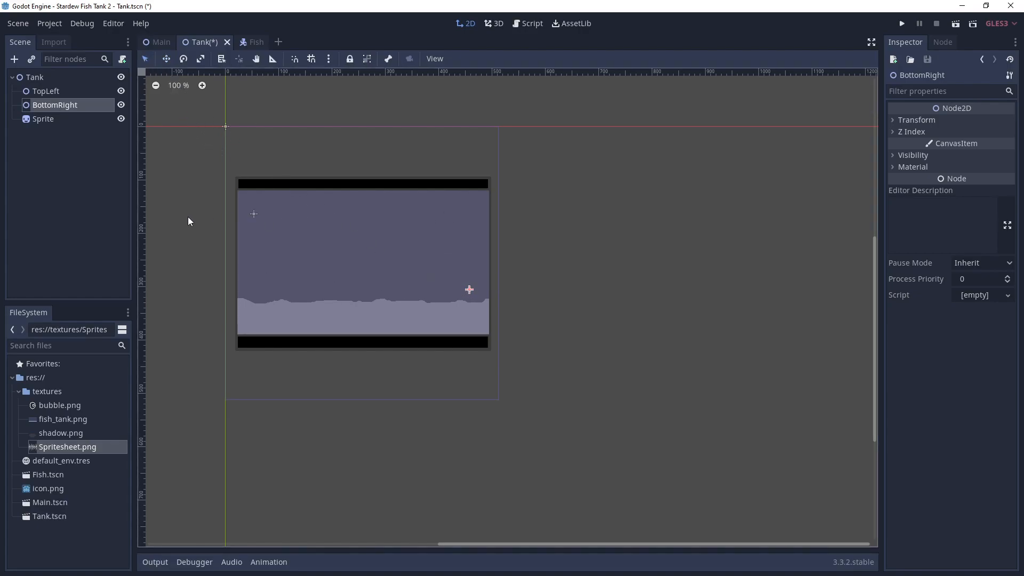
{"action": "mouse_move", "coordinate": [413, 302]}
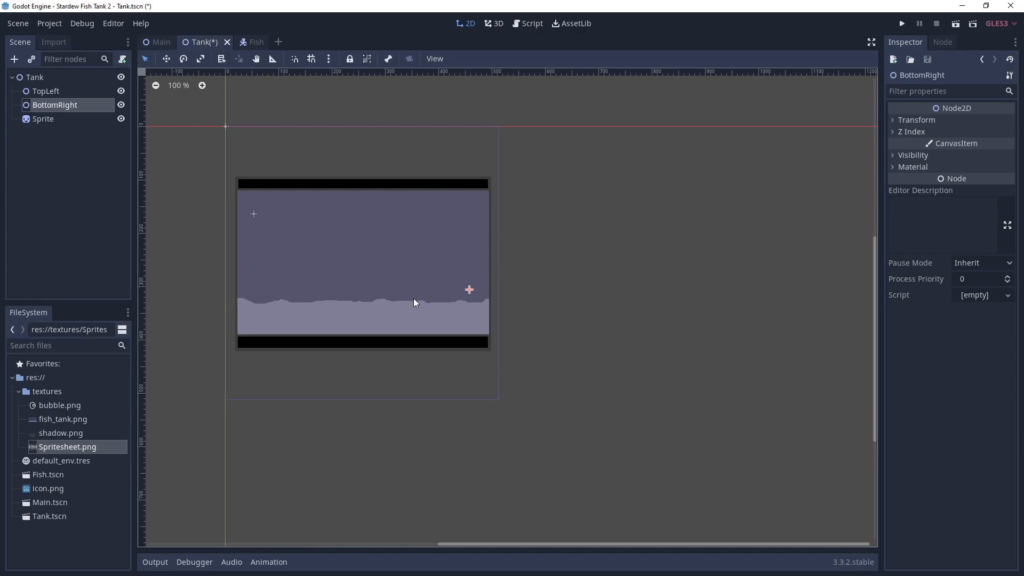
{"action": "mouse_move", "coordinate": [397, 304]}
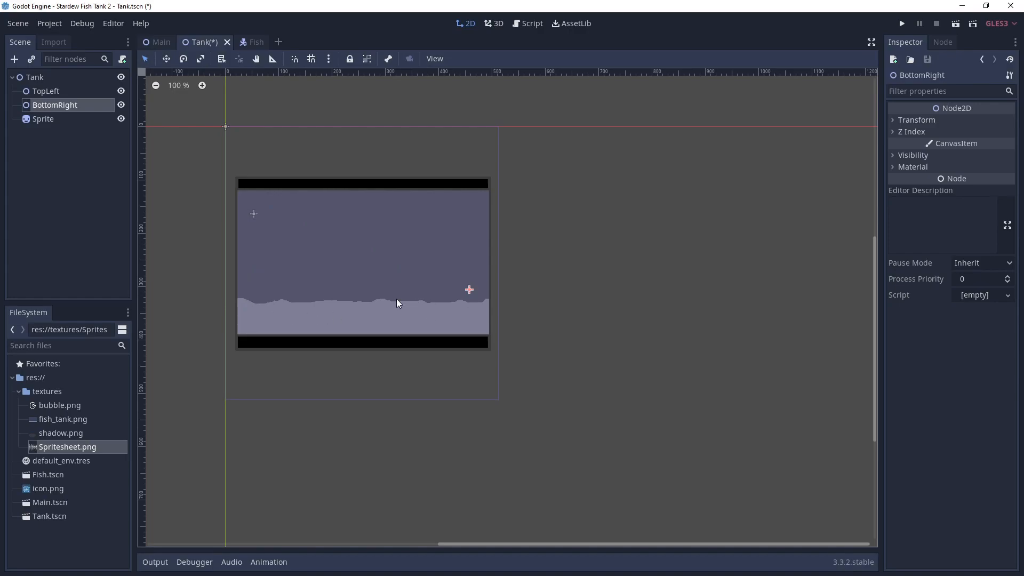
Step: Add a Node2D named Fishes under the Tank root
{"action": "left_click", "coordinate": [35, 77]}
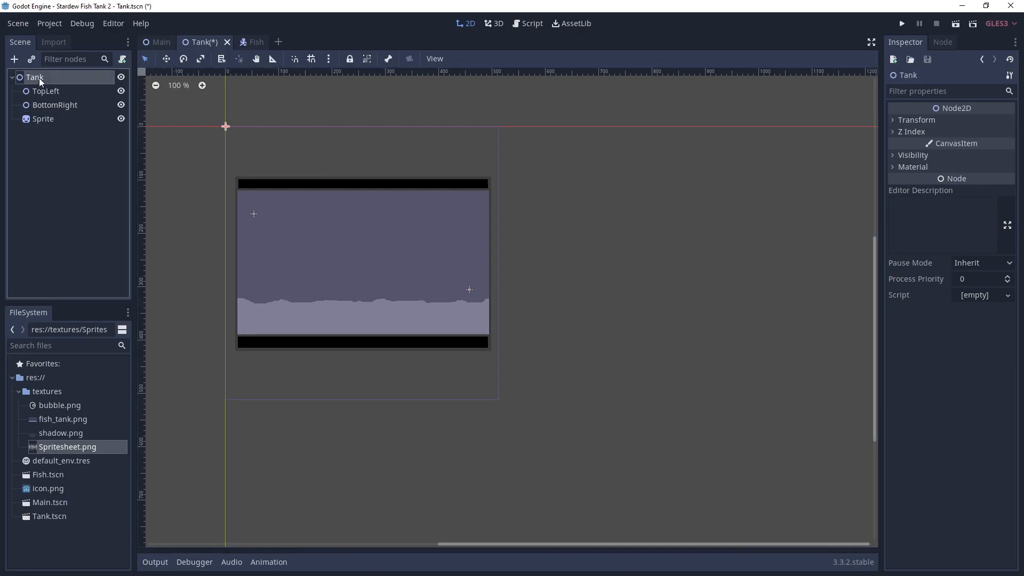
{"action": "left_click", "coordinate": [14, 59]}
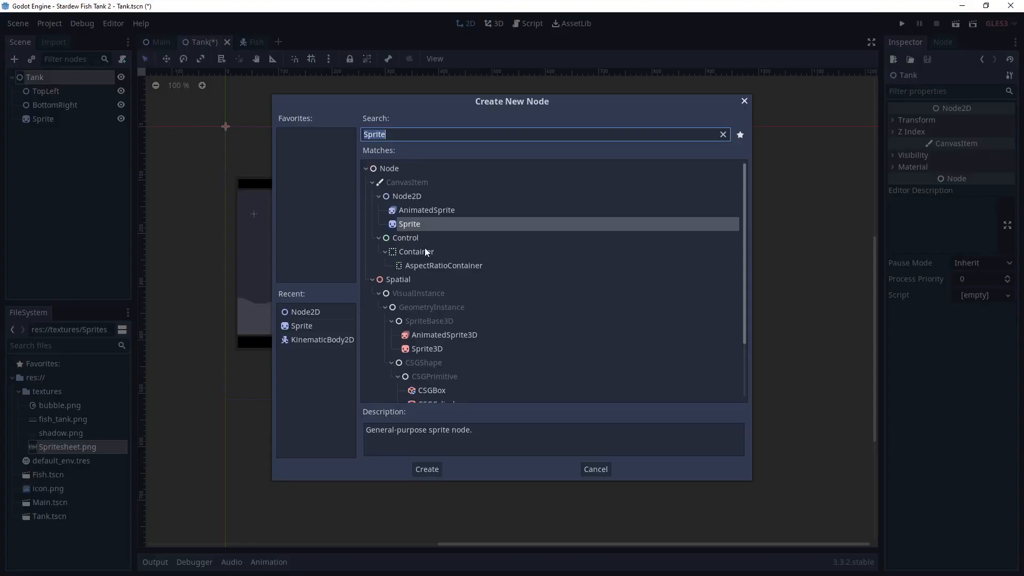
{"action": "left_click", "coordinate": [426, 469]}
{"action": "type", "text": "Fishe"}
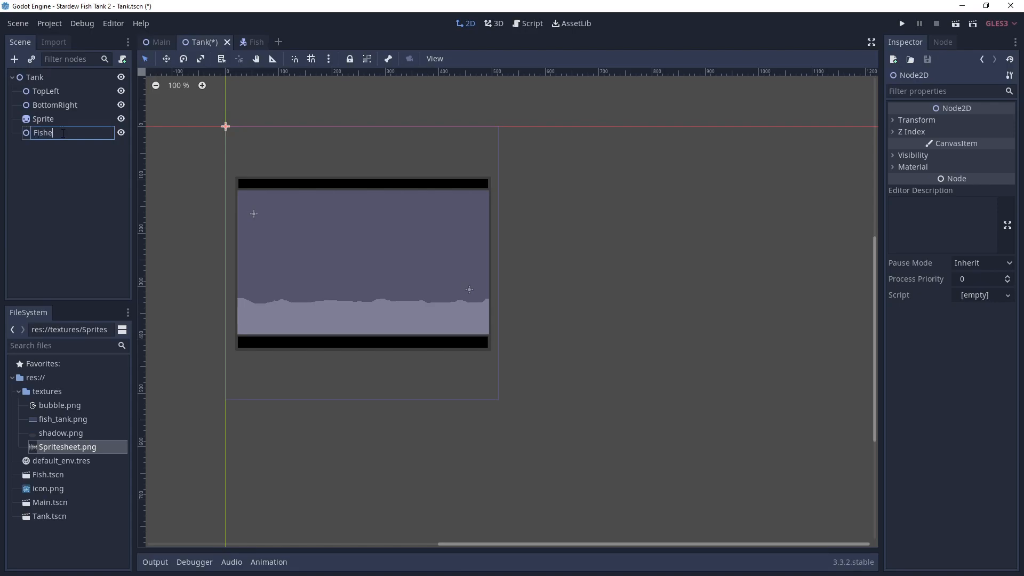
{"action": "key", "text": "Return"}
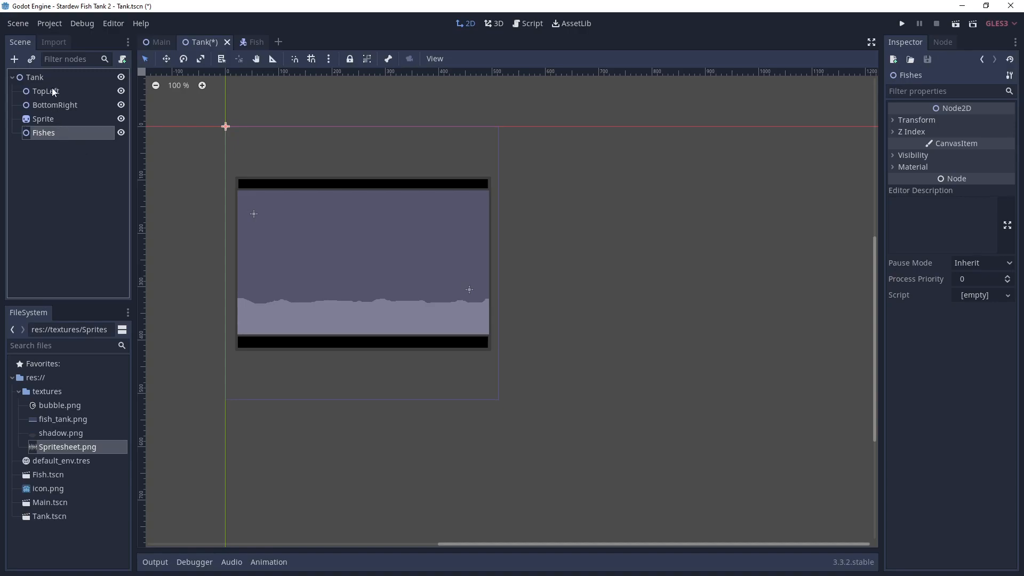
Step: Add another Node2D under Tank and name it Shadows
{"action": "left_click", "coordinate": [14, 60]}
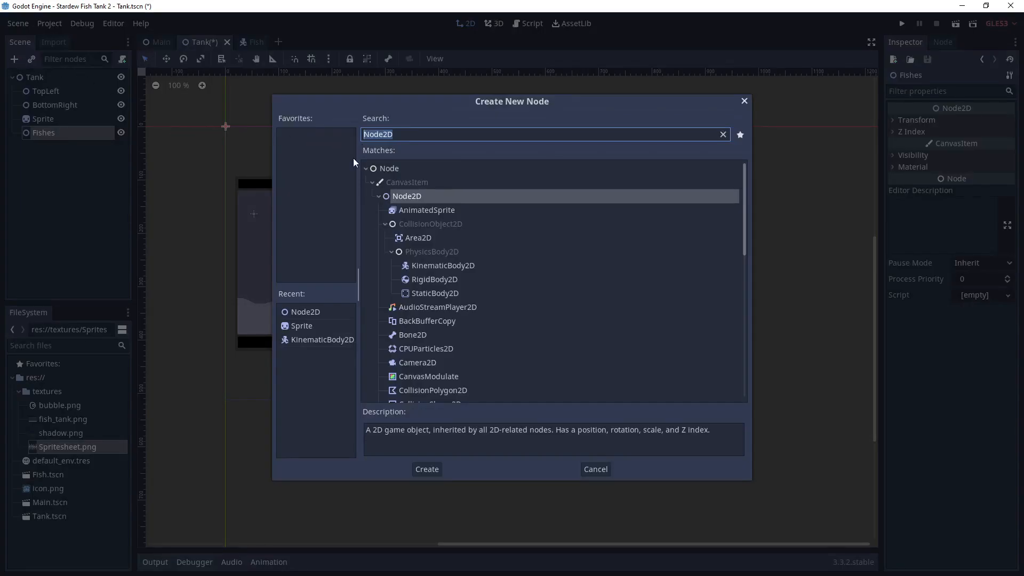
{"action": "left_click", "coordinate": [425, 469]}
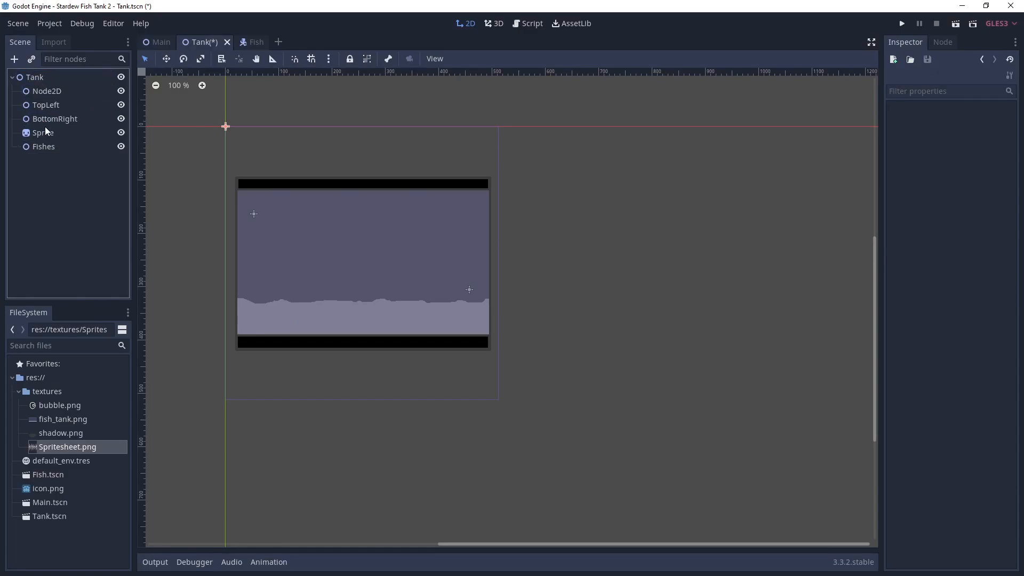
{"action": "left_click", "coordinate": [42, 91]}
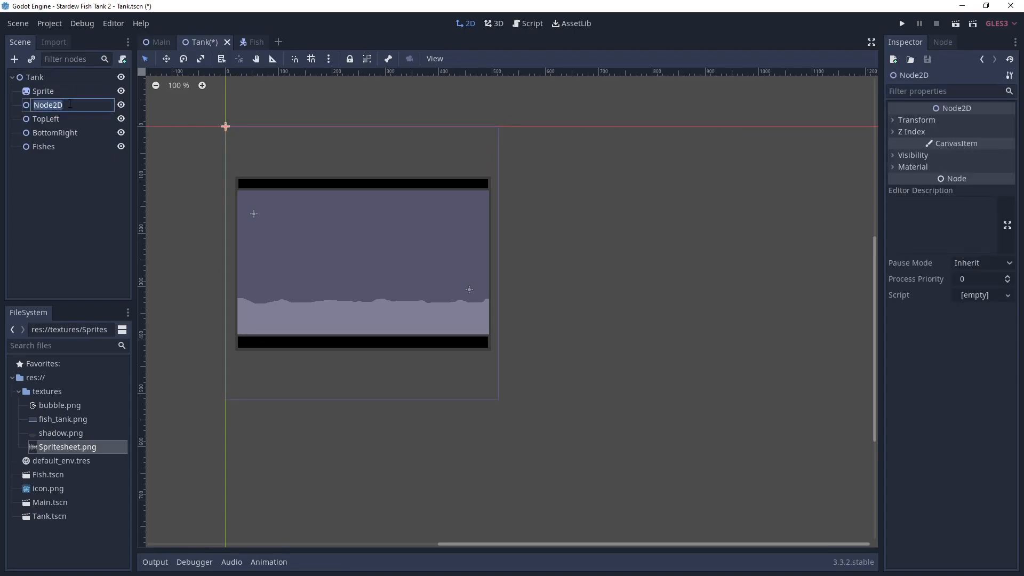
{"action": "type", "text": "Shadows"}
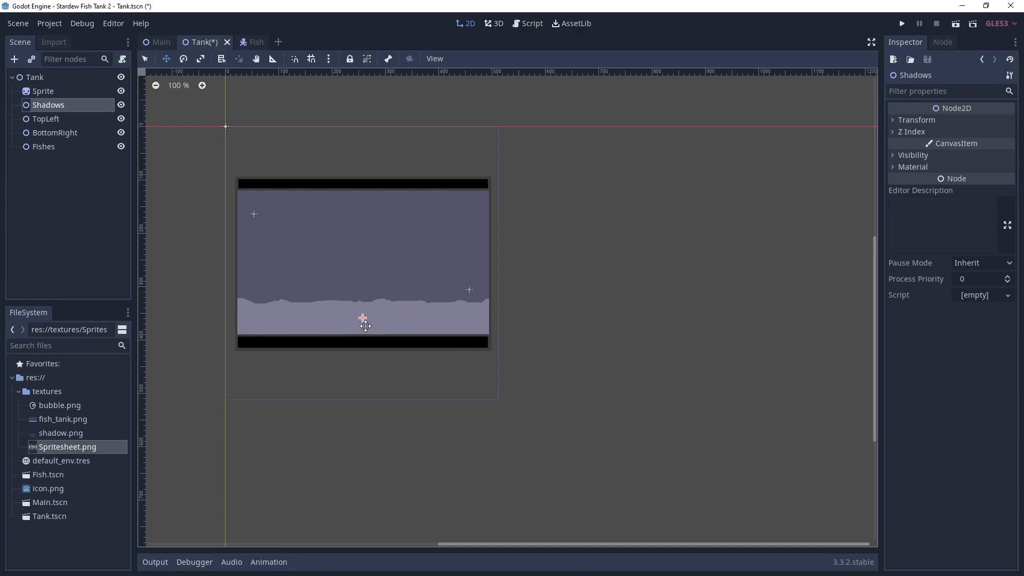
{"action": "mouse_move", "coordinate": [454, 199]}
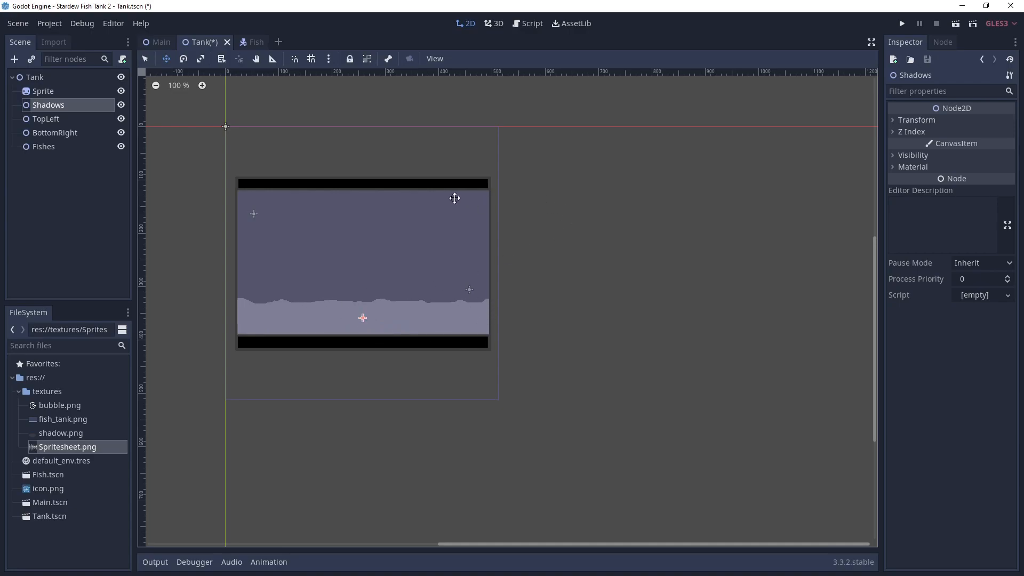
{"action": "mouse_move", "coordinate": [138, 206]}
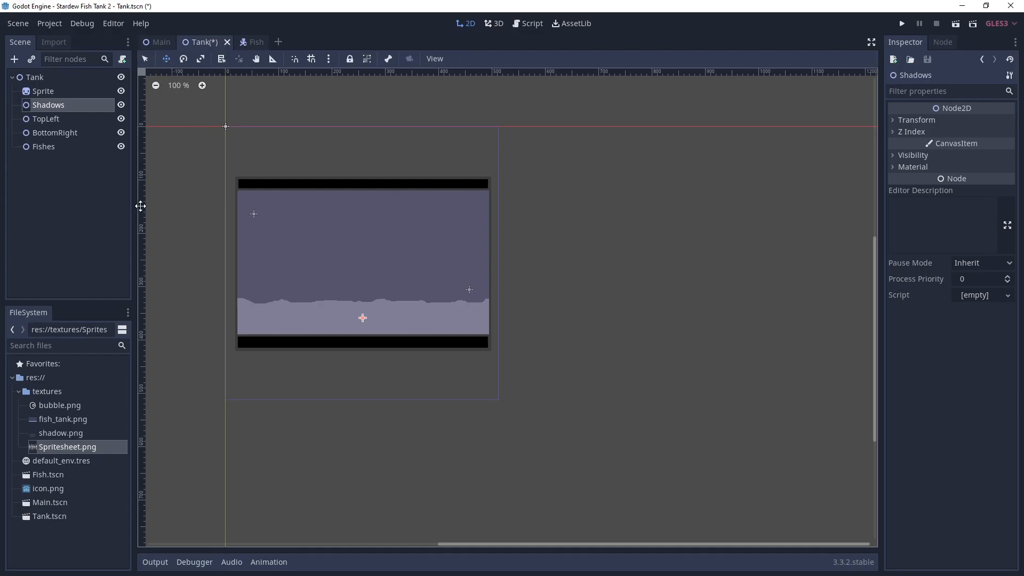
Step: Attach a new Tank.gd script to the Tank root instead of Shadows
{"action": "left_click", "coordinate": [123, 58]}
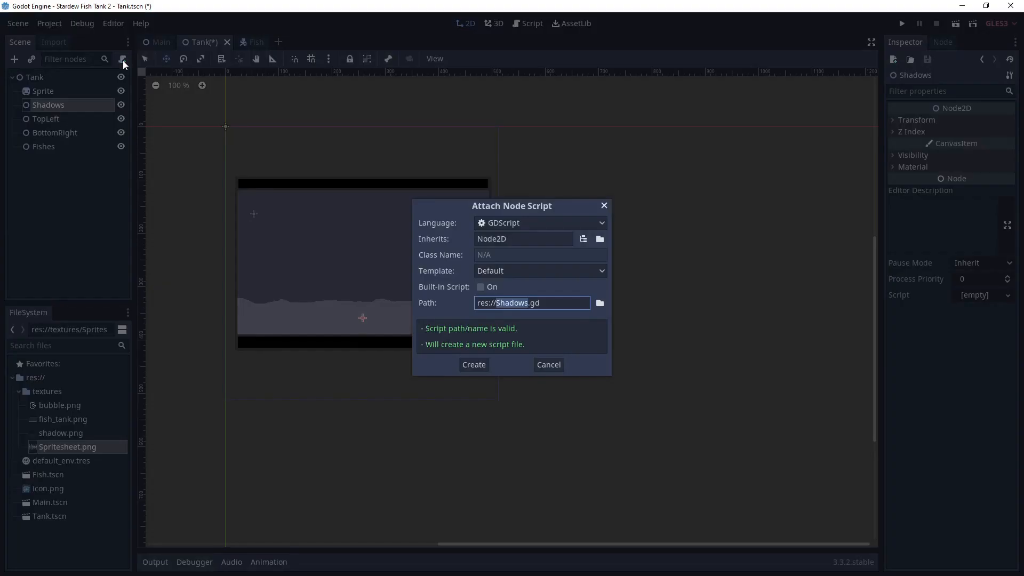
{"action": "mouse_move", "coordinate": [553, 365]}
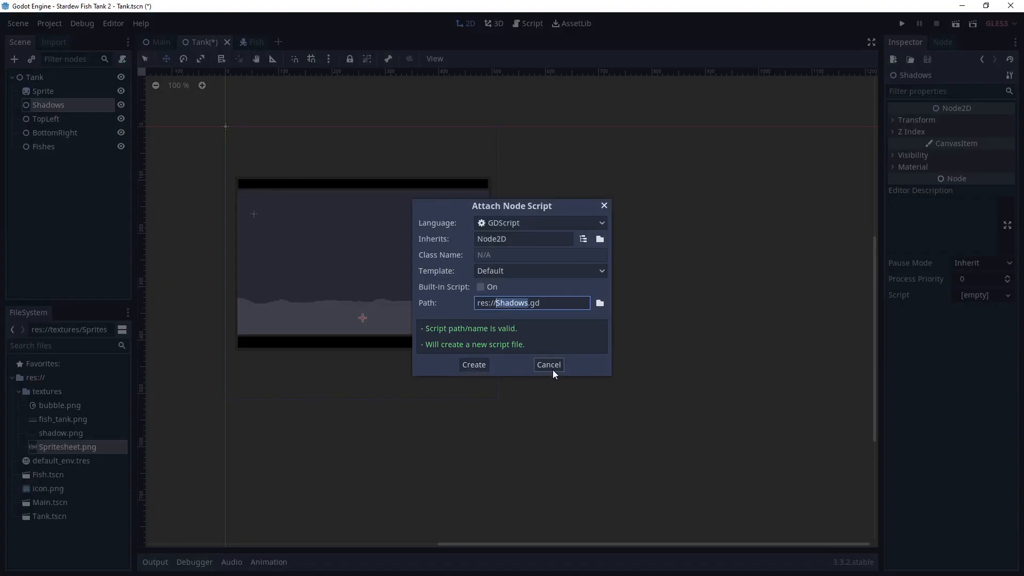
{"action": "left_click", "coordinate": [547, 365]}
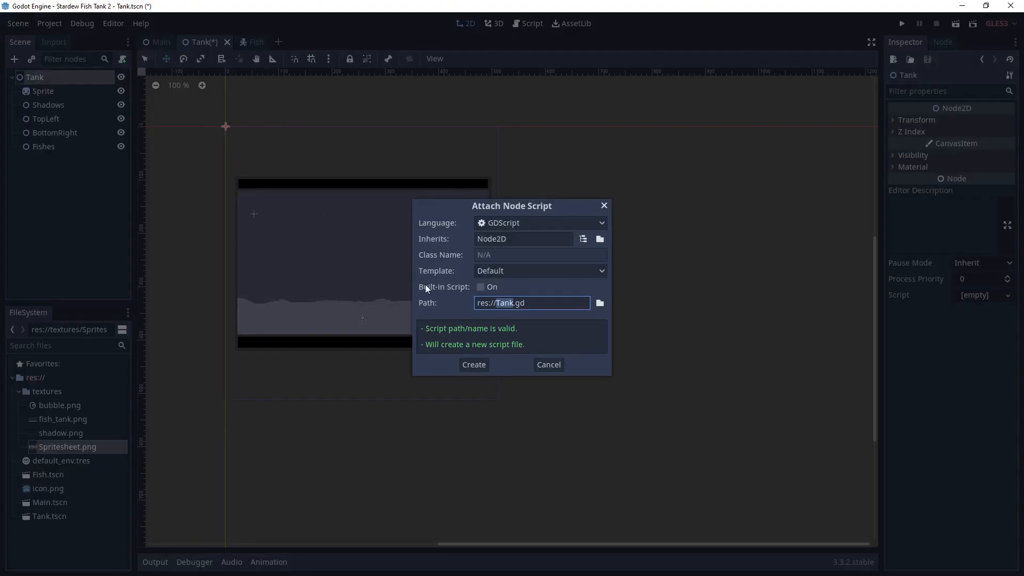
{"action": "left_click", "coordinate": [473, 365]}
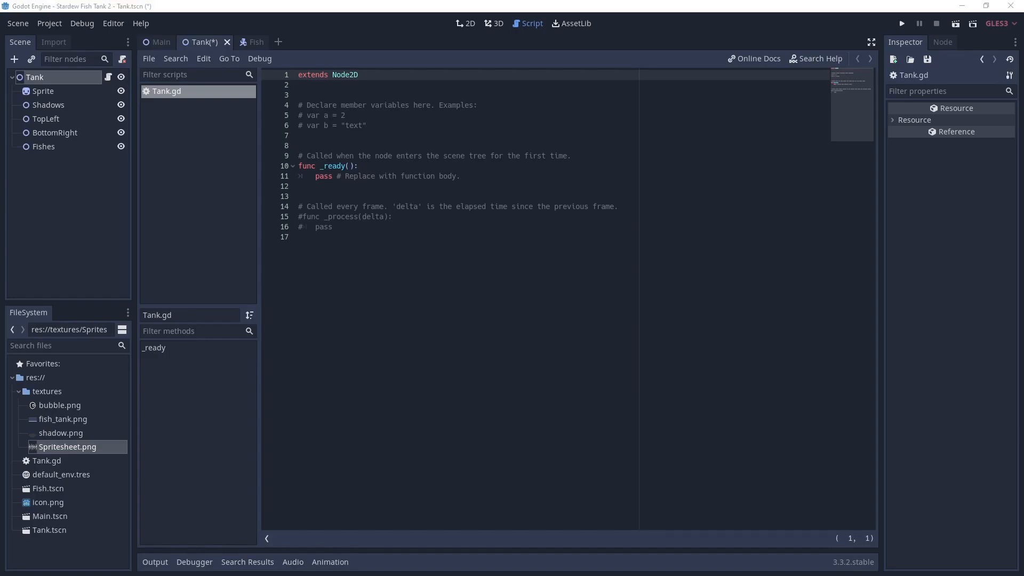
{"action": "mouse_move", "coordinate": [375, 246]}
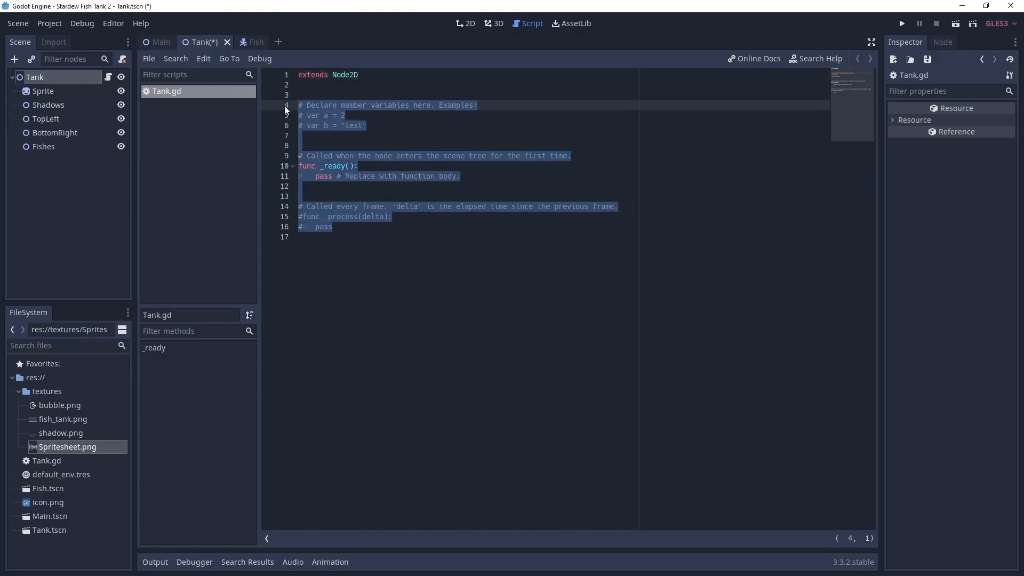
Step: Write func _ready() and an empty func processFish() in Tank.gd
{"action": "type", "text": "func"}
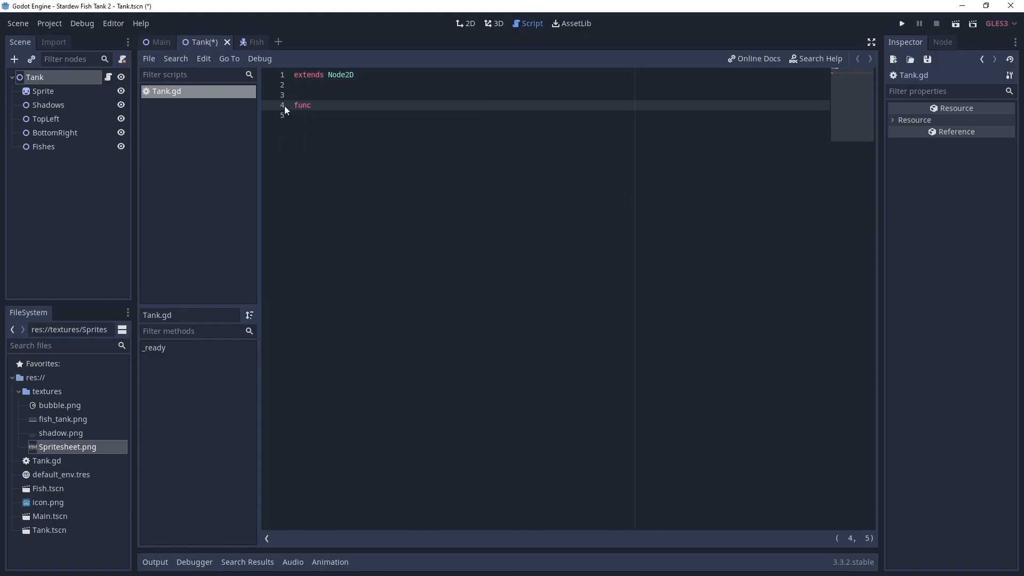
{"action": "type", "text": "_ready():"}
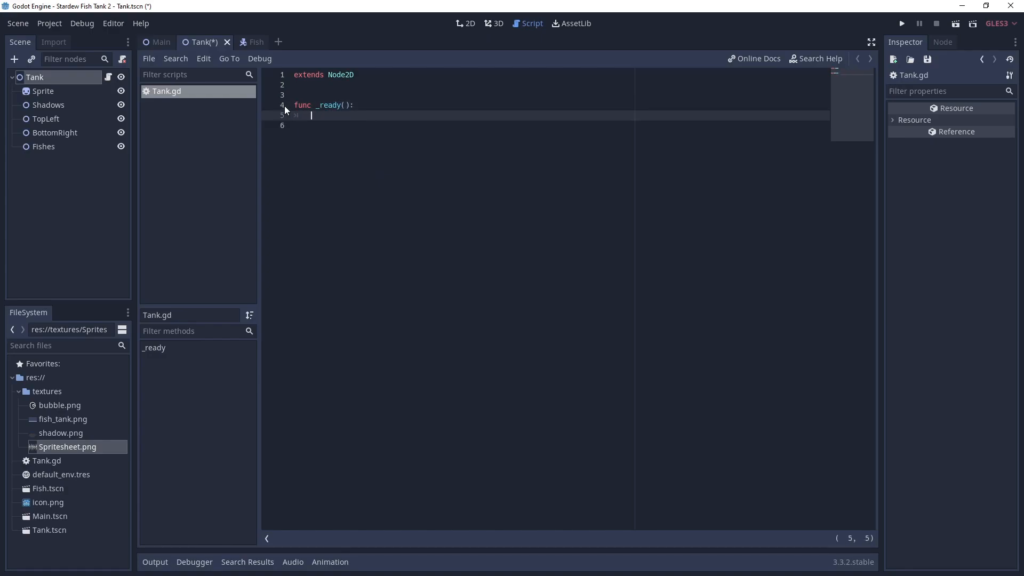
{"action": "type", "text": "pass"}
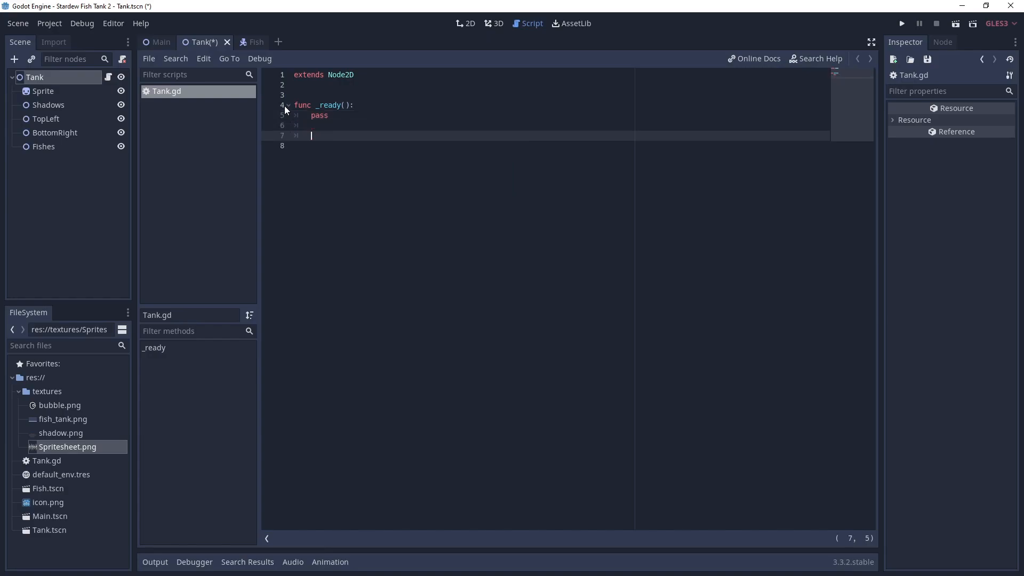
{"action": "type", "text": "func proc"}
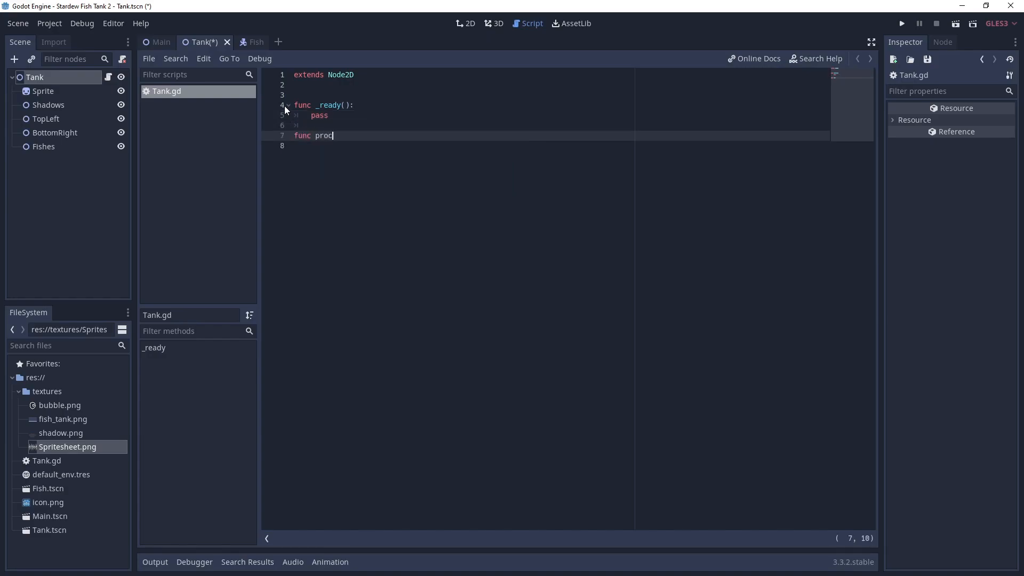
{"action": "type", "text": "essFish"}
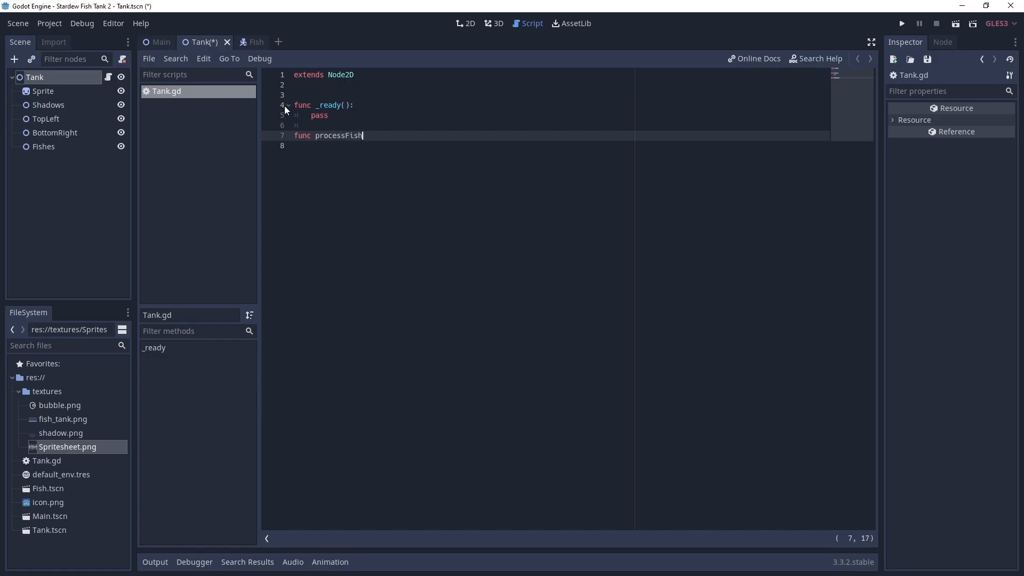
{"action": "type", "text": "():"}
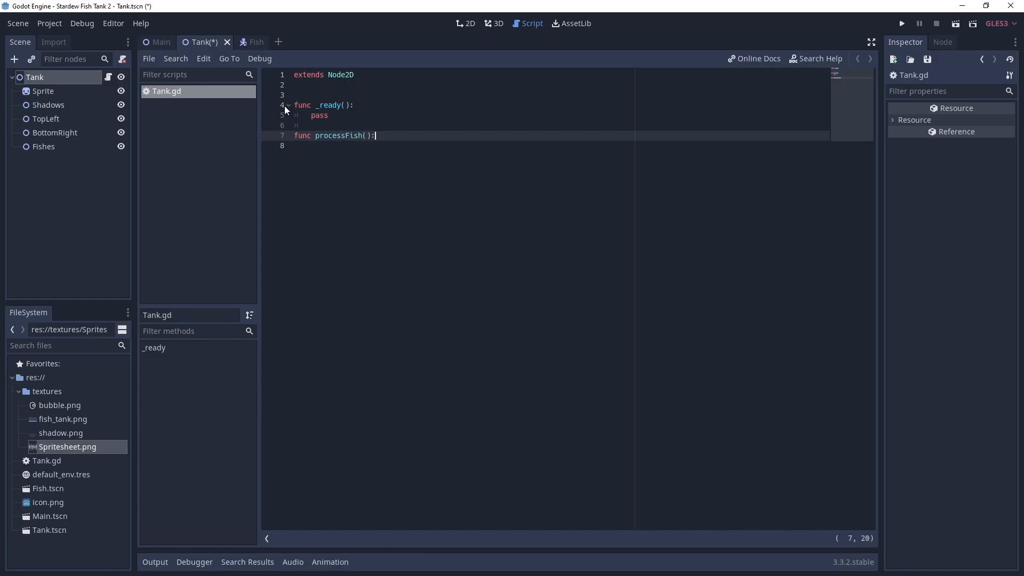
Step: Loop over $Fishes.get_children() in processFish, call it from _ready, and save
{"action": "type", "text": "f"}
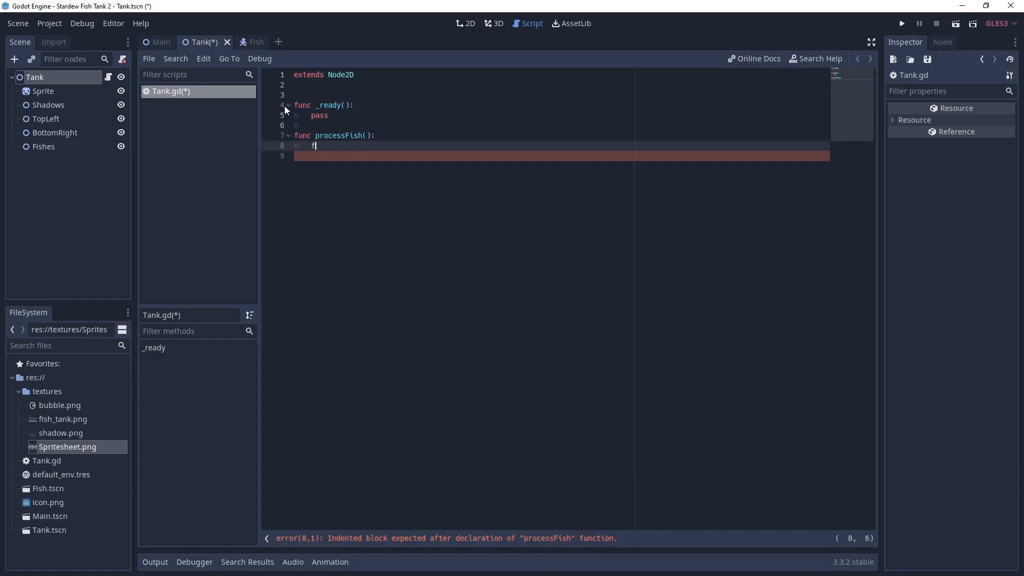
{"action": "type", "text": "or fish"}
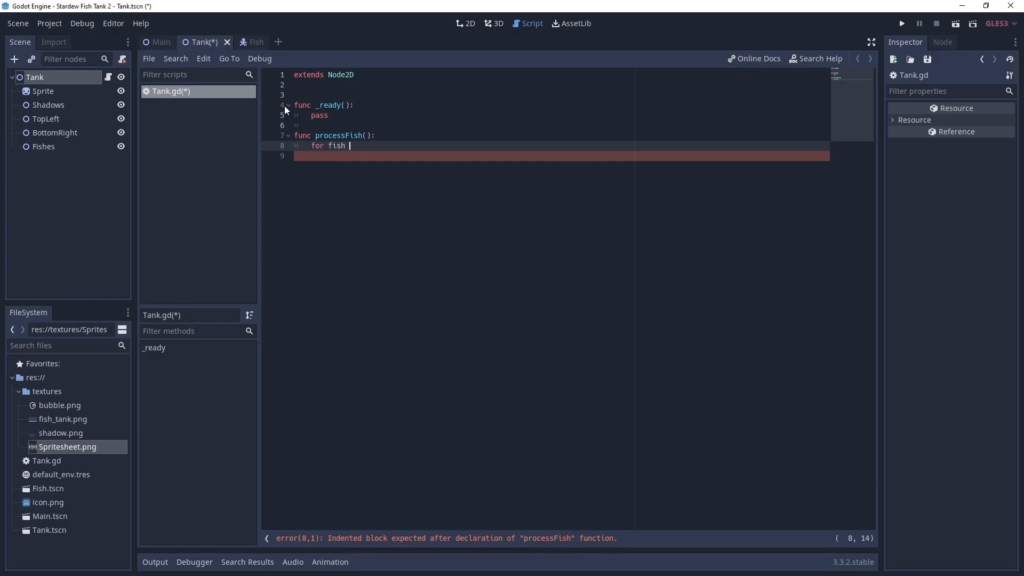
{"action": "type", "text": "in"}
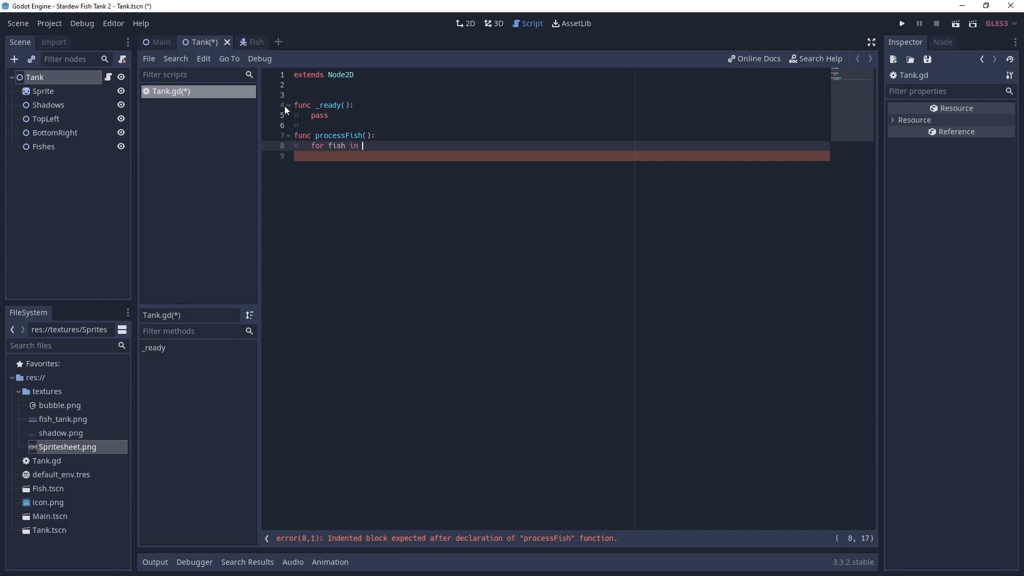
{"action": "type", "text": "$Fi"}
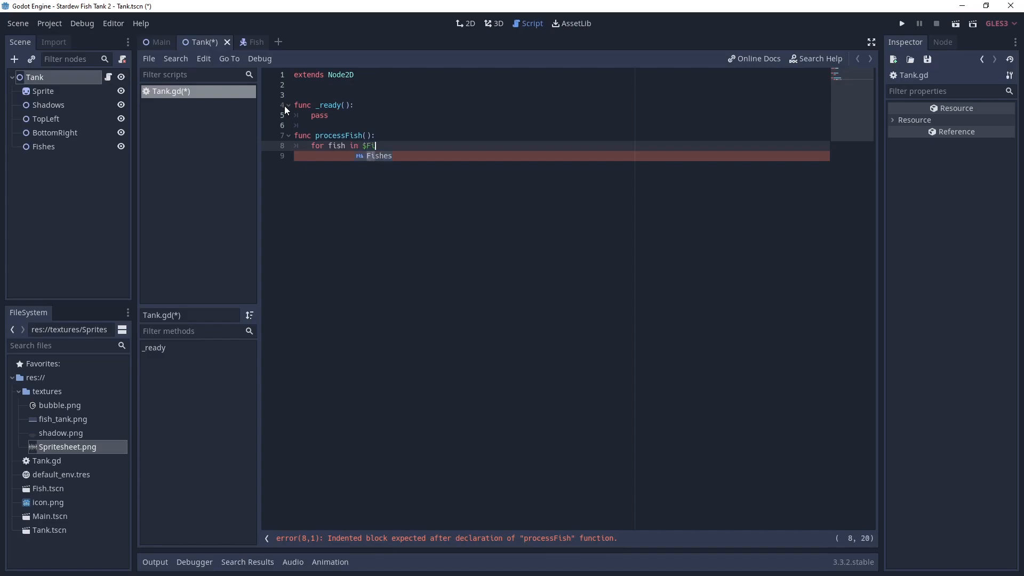
{"action": "type", "text": "hes.get_children():"}
{"action": "left_click", "coordinate": [561, 156]}
{"action": "type", "text": "pass"}
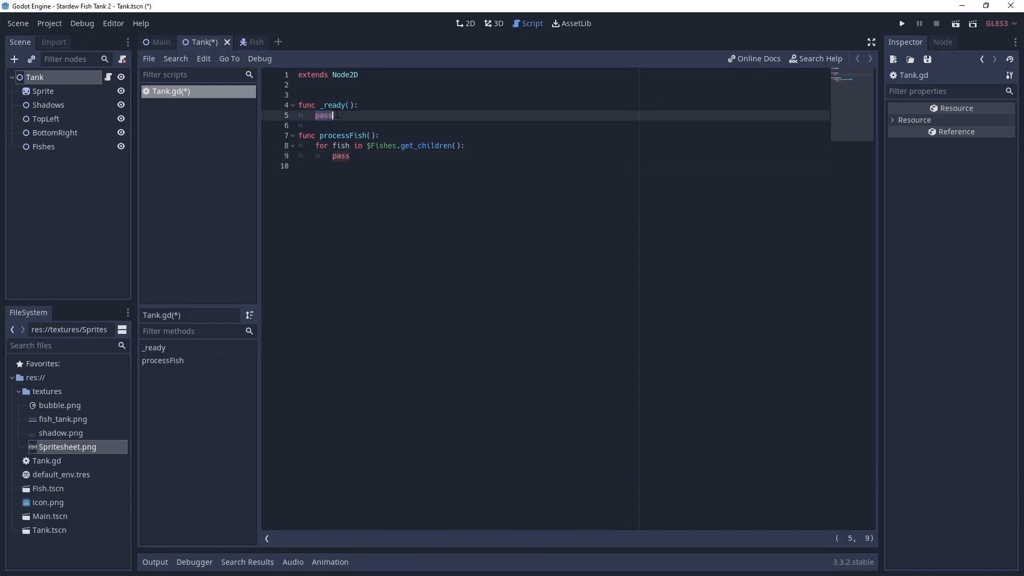
{"action": "type", "text": "processFish("}
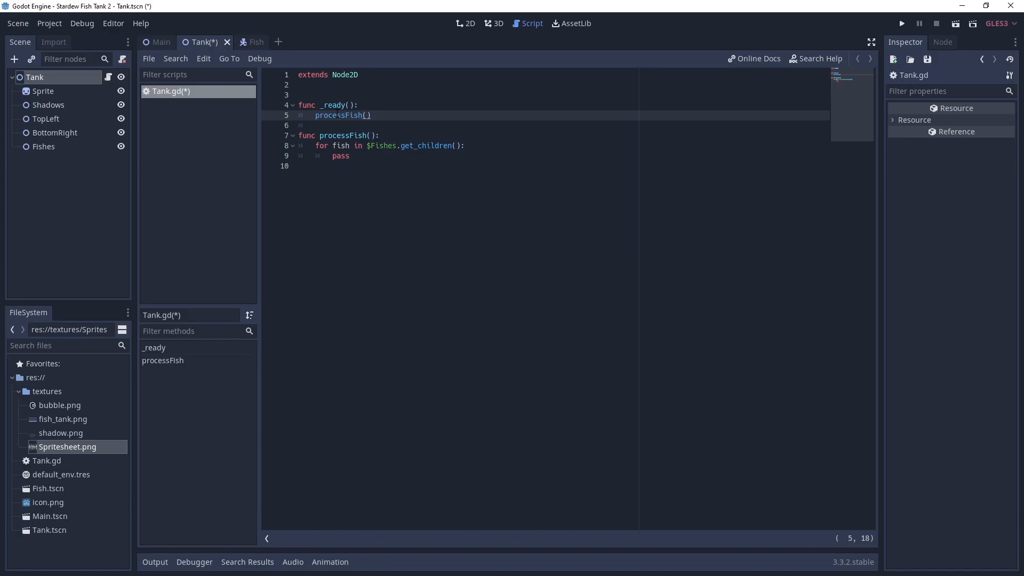
{"action": "key", "text": "ctrl+s"}
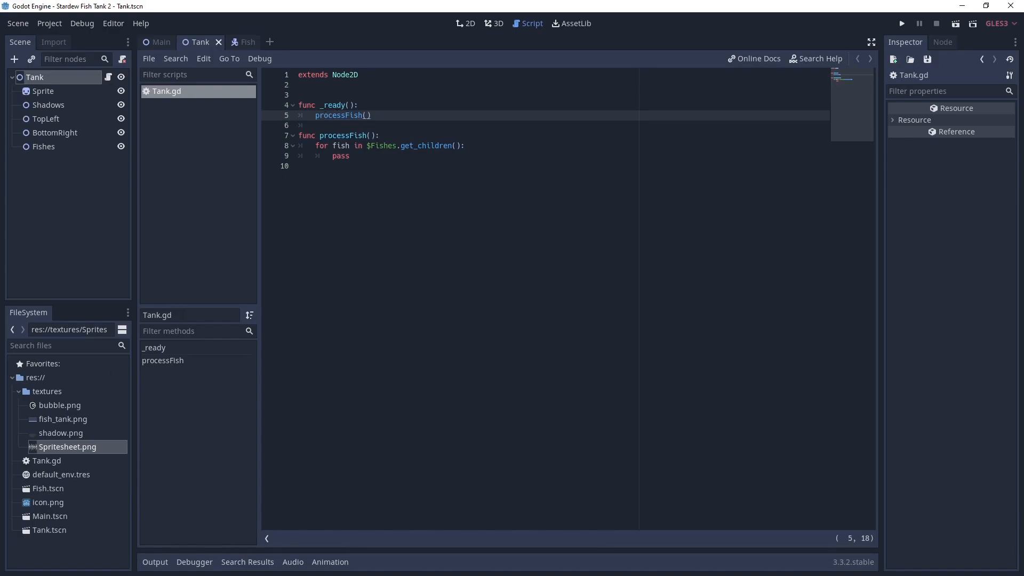
{"action": "mouse_move", "coordinate": [67, 446]}
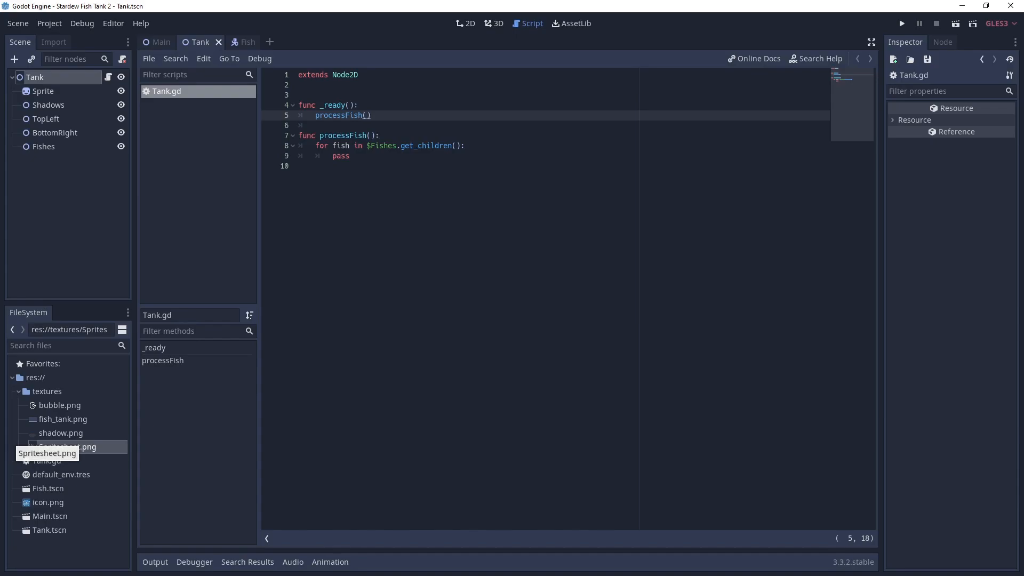
Step: In the Fish scene's 2D view, add Sprite and CollisionShape2D children
{"action": "left_click", "coordinate": [237, 41]}
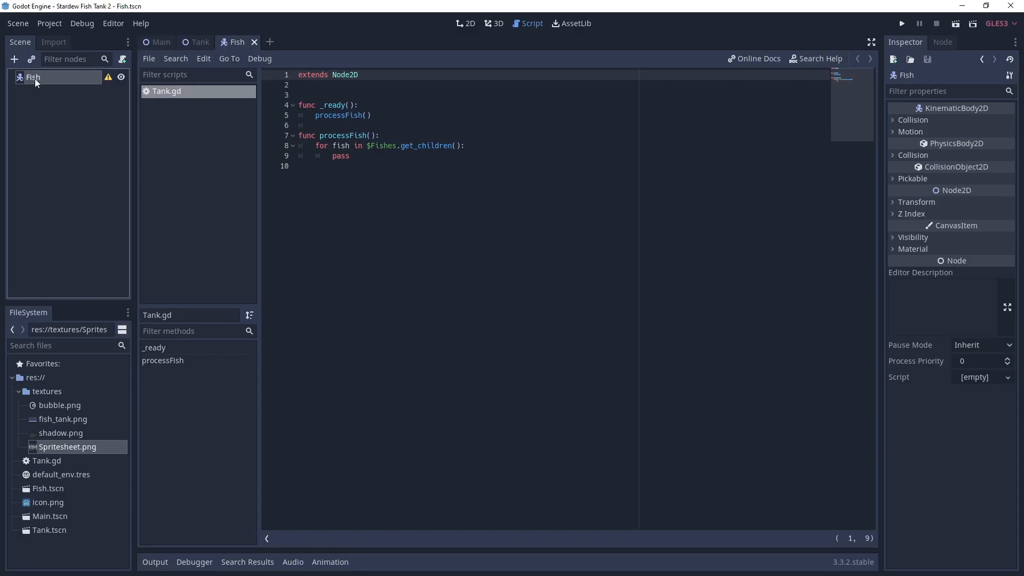
{"action": "mouse_move", "coordinate": [513, 38]}
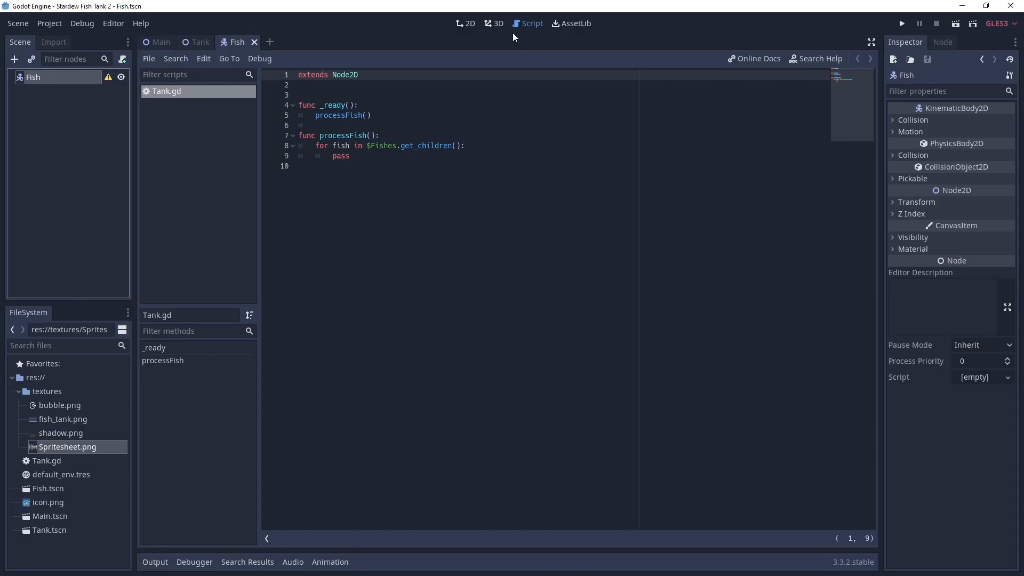
{"action": "left_click", "coordinate": [465, 23]}
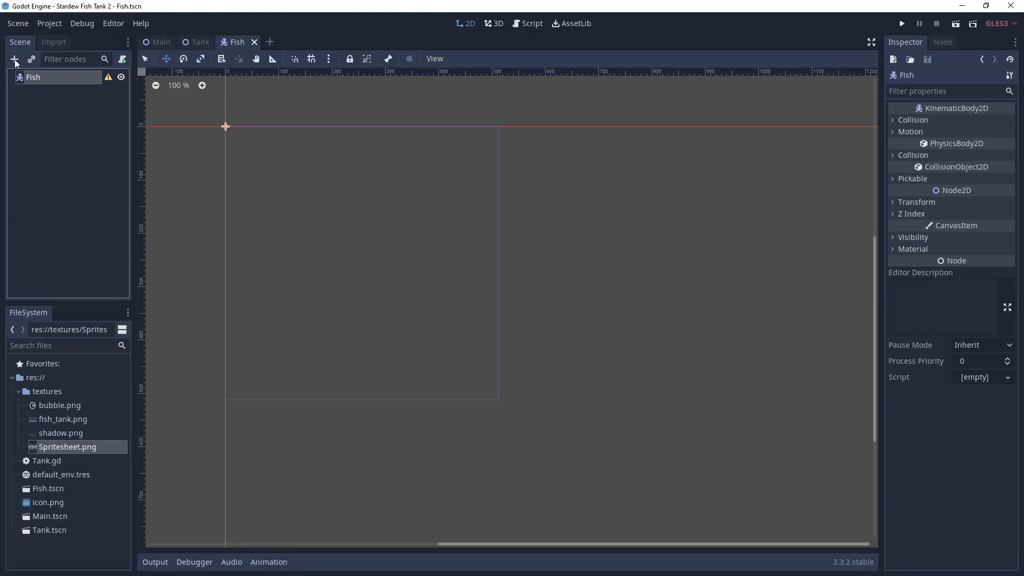
{"action": "left_click", "coordinate": [13, 60]}
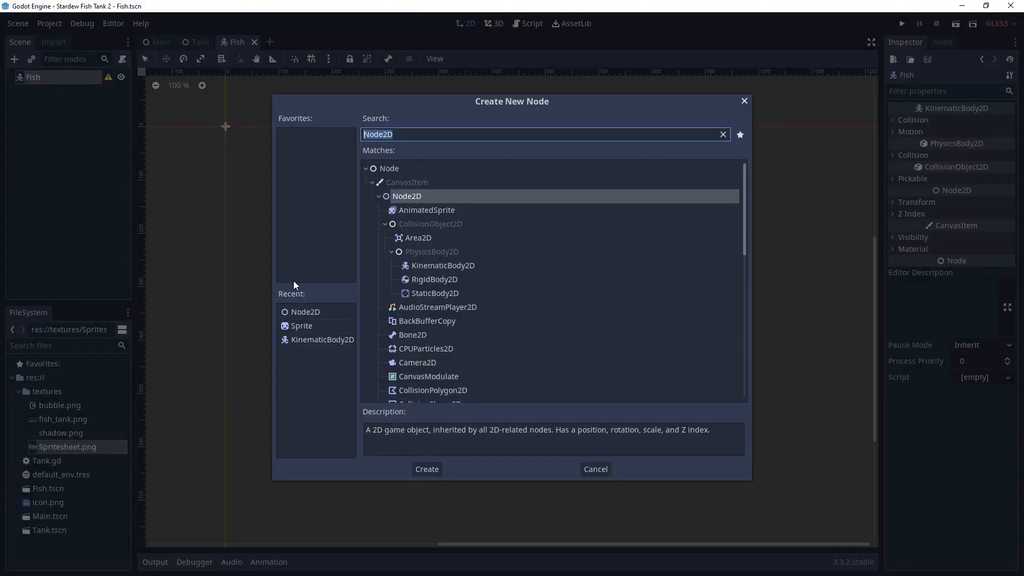
{"action": "left_click", "coordinate": [425, 470]}
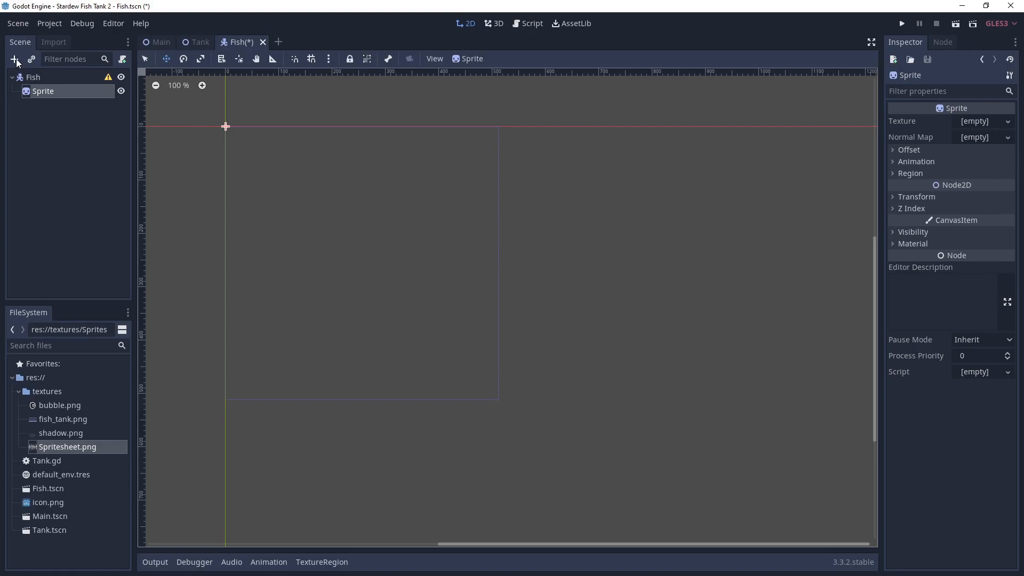
{"action": "left_click", "coordinate": [15, 59]}
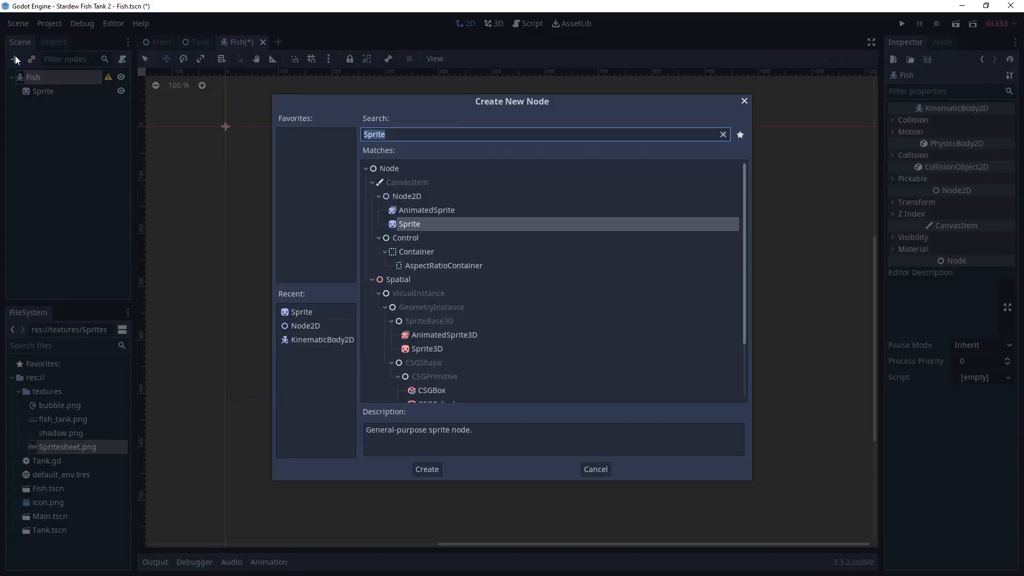
{"action": "mouse_move", "coordinate": [345, 206]}
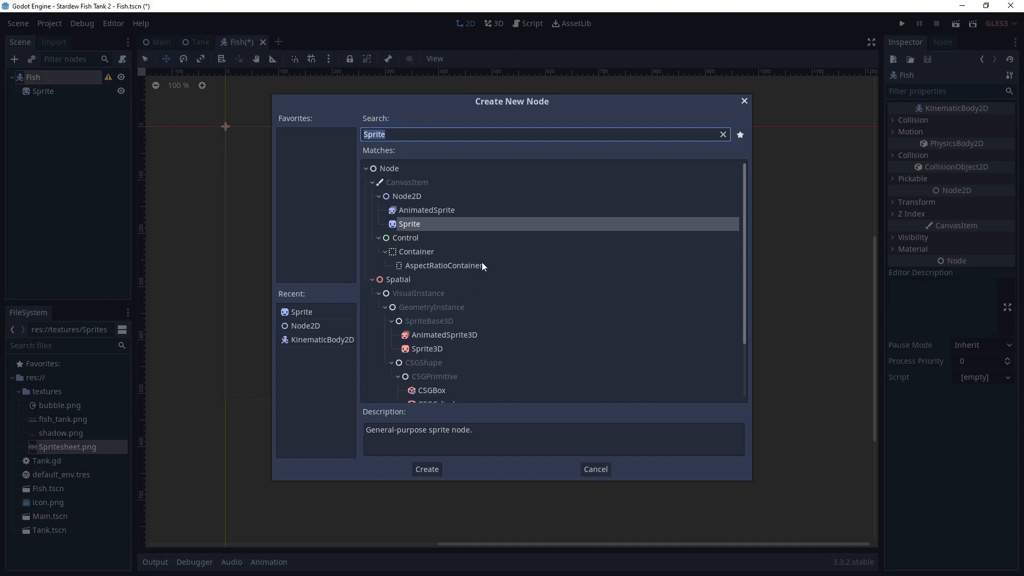
{"action": "type", "text": "Cikk"}
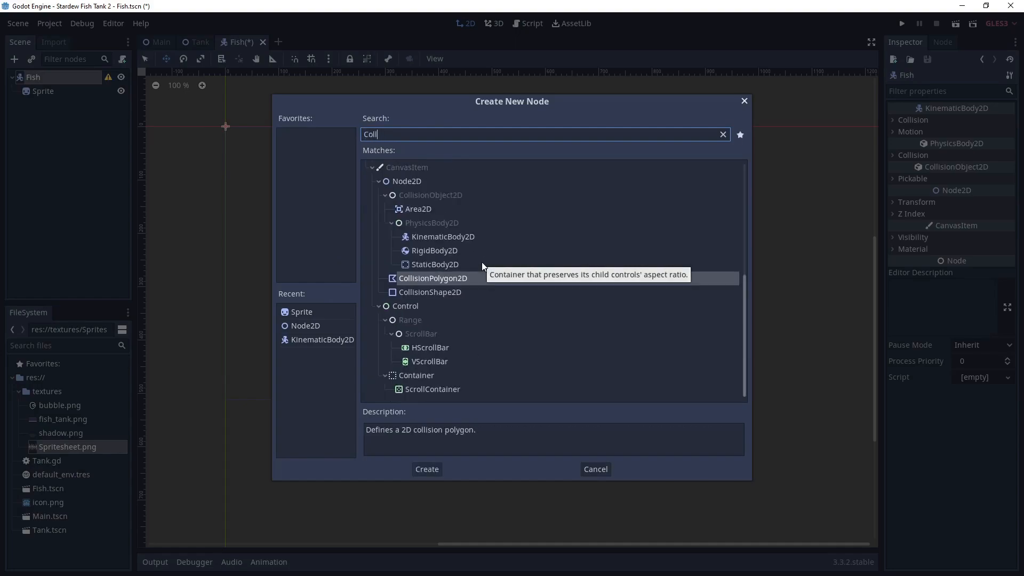
{"action": "left_click", "coordinate": [429, 292]}
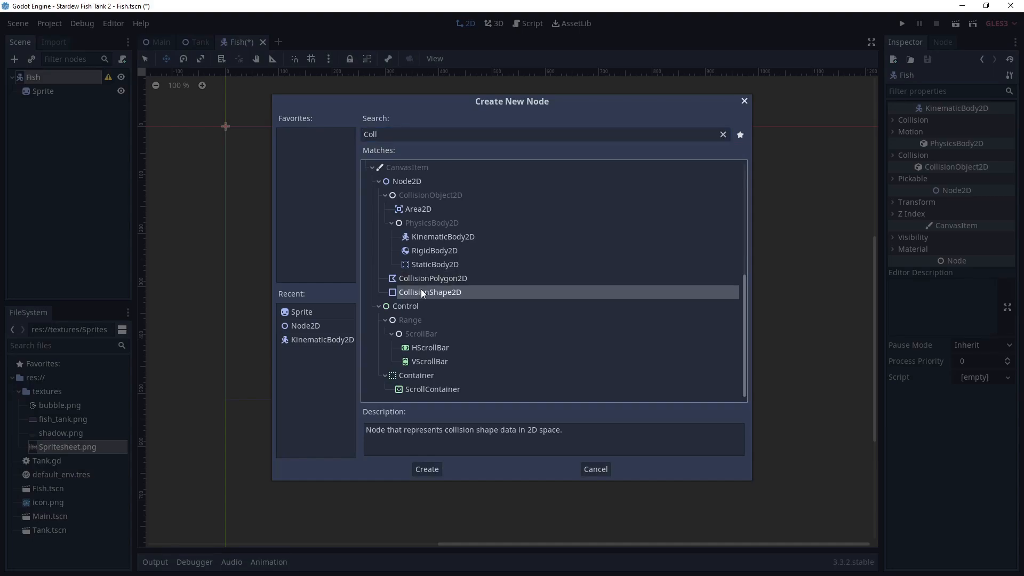
{"action": "left_click", "coordinate": [425, 469]}
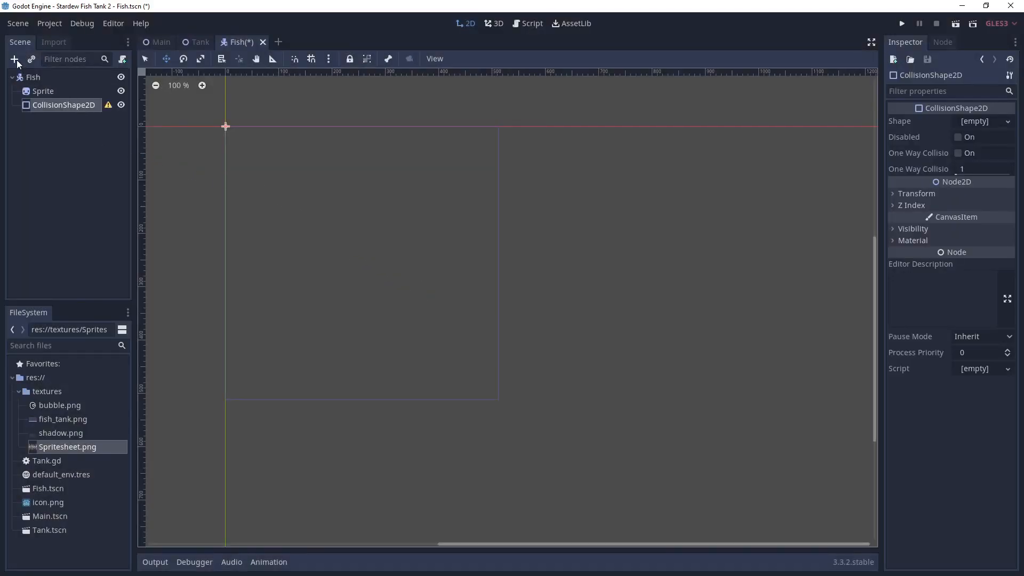
Step: Add an AnimationPlayer and a Node2D renamed Shadow to the Fish
{"action": "left_click", "coordinate": [15, 58]}
{"action": "type", "text": "Ab"}
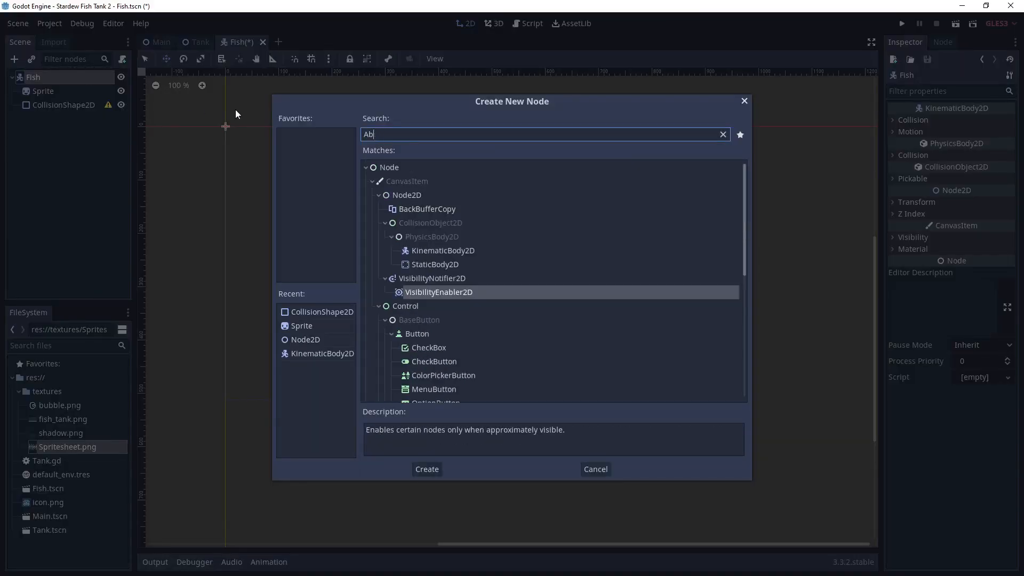
{"action": "type", "text": "Animation"}
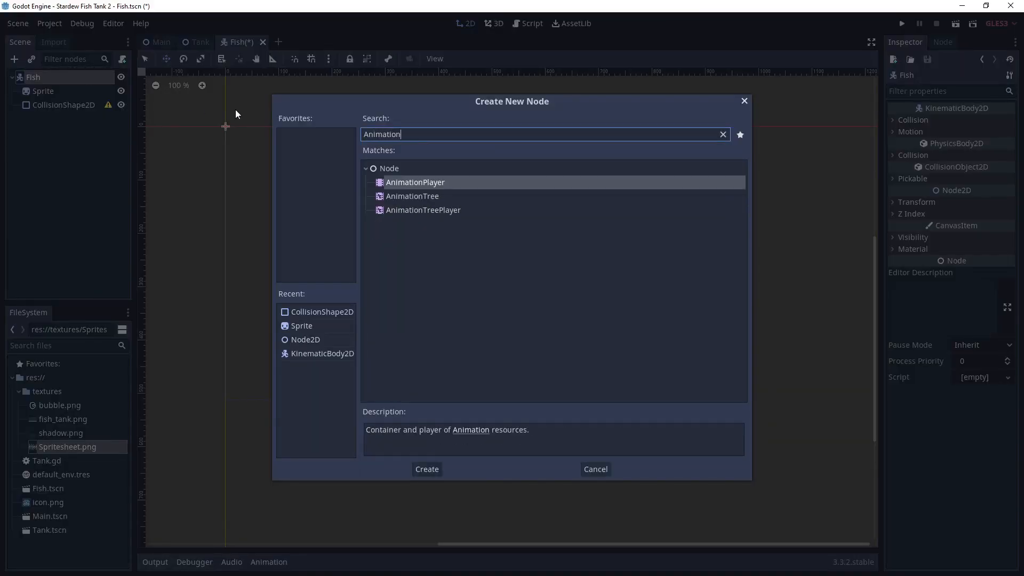
{"action": "left_click", "coordinate": [426, 469]}
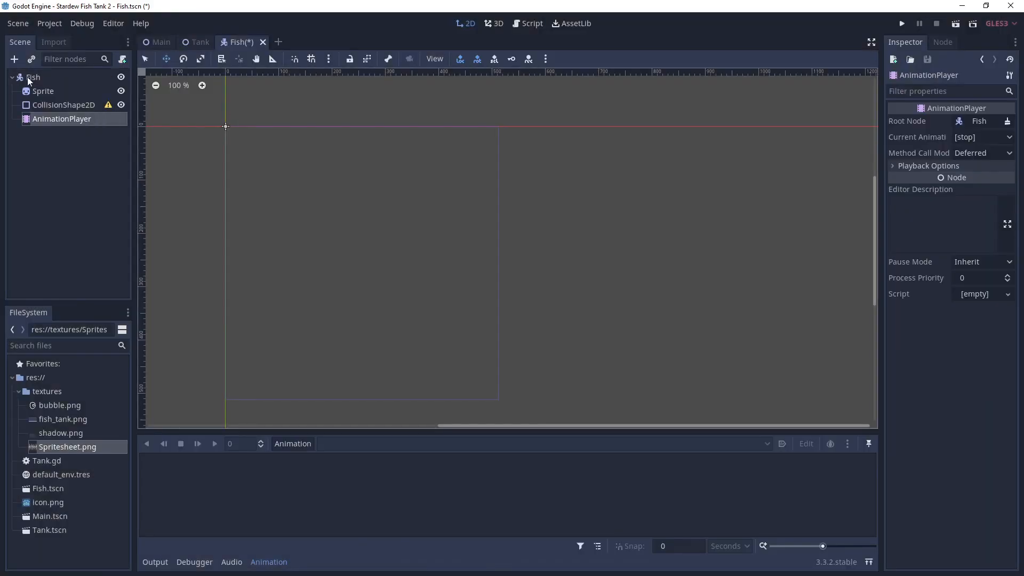
{"action": "left_click", "coordinate": [14, 58]}
{"action": "type", "text": "N"}
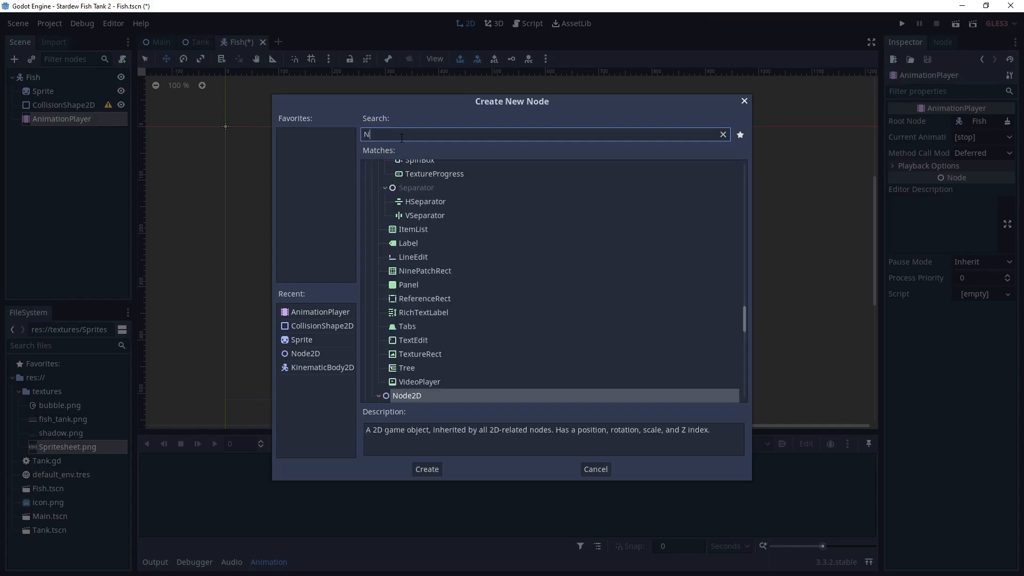
{"action": "type", "text": "ode"}
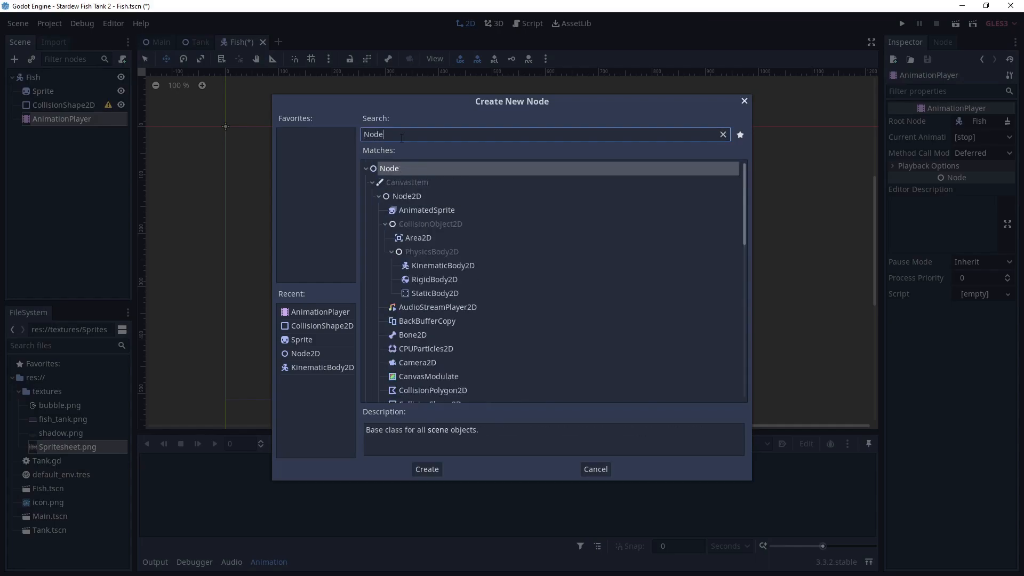
{"action": "left_click", "coordinate": [406, 197]}
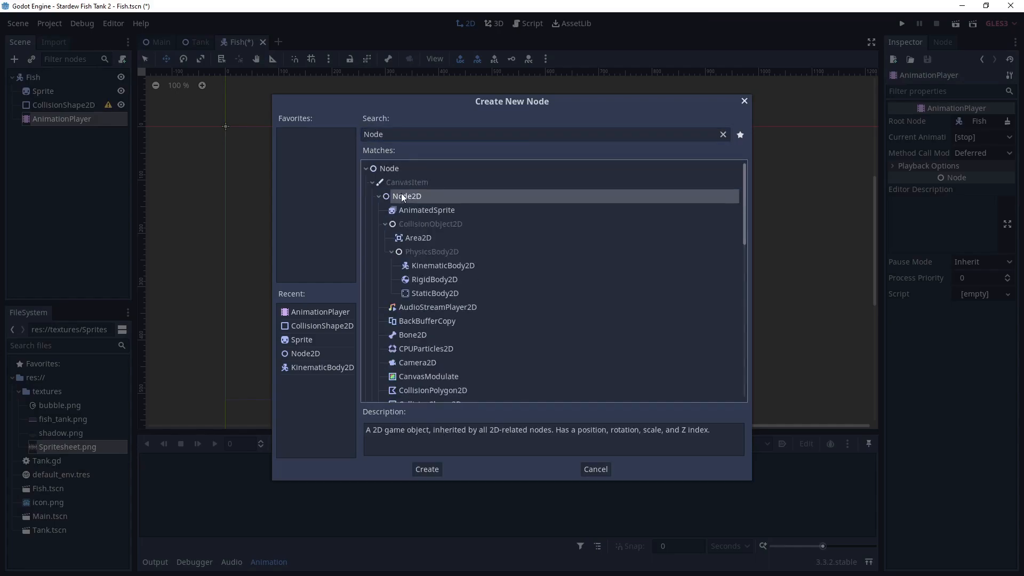
{"action": "left_click", "coordinate": [425, 470]}
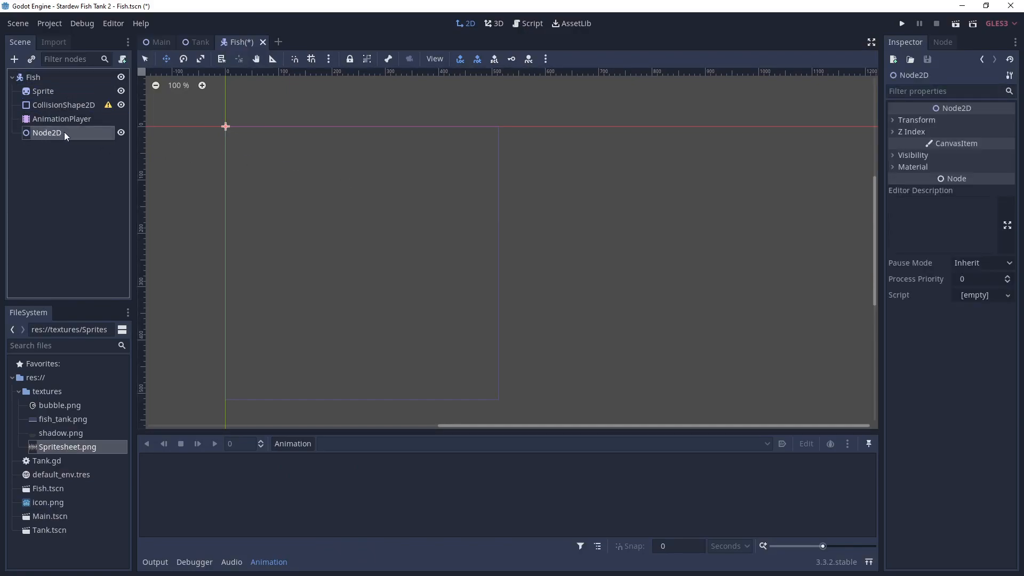
{"action": "double_click", "coordinate": [47, 132]}
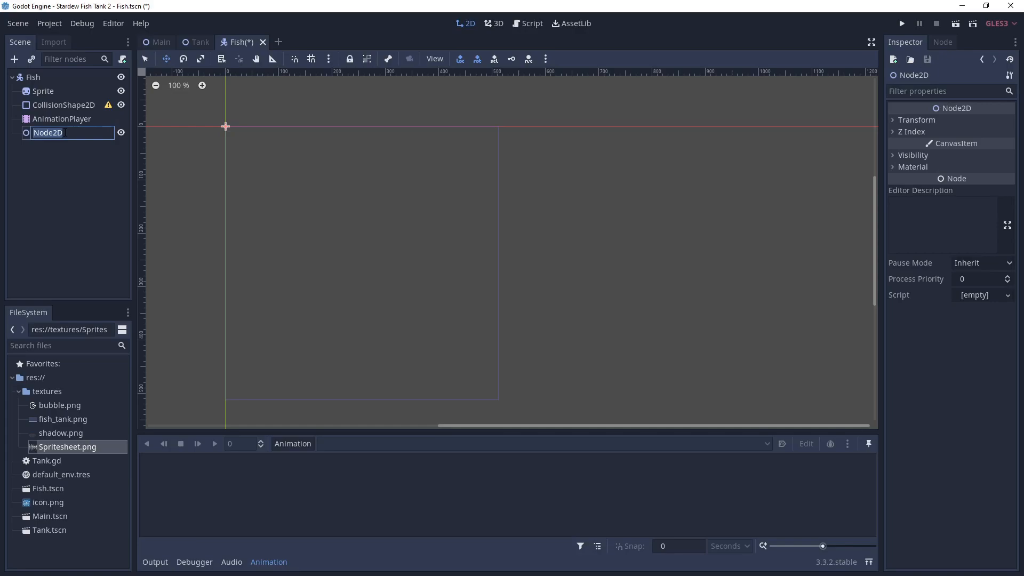
{"action": "type", "text": "SHa"}
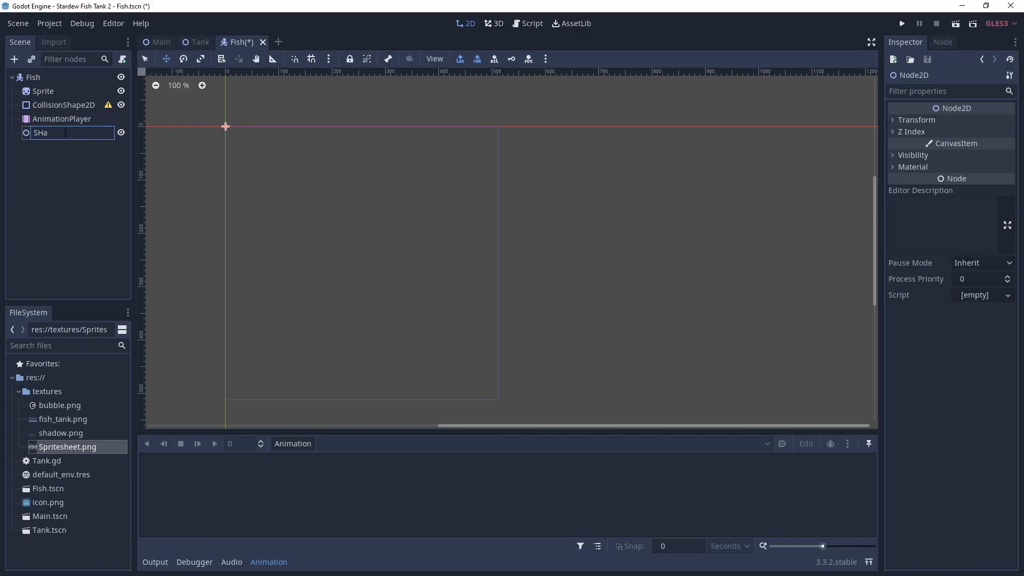
{"action": "type", "text": "Shadow"}
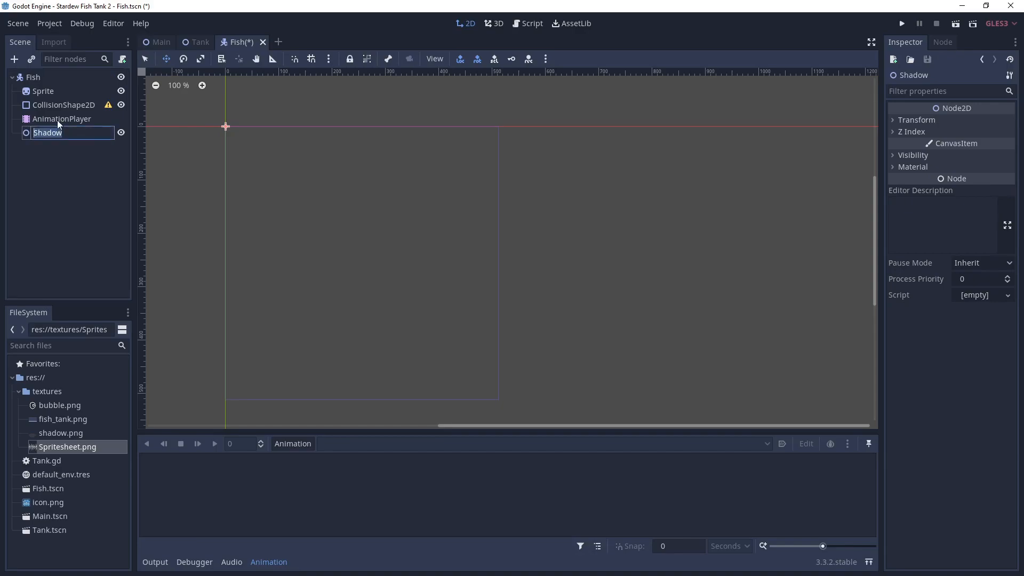
Step: Add a Sprite under Shadow and a Timer under the Fish root
{"action": "left_click", "coordinate": [14, 58]}
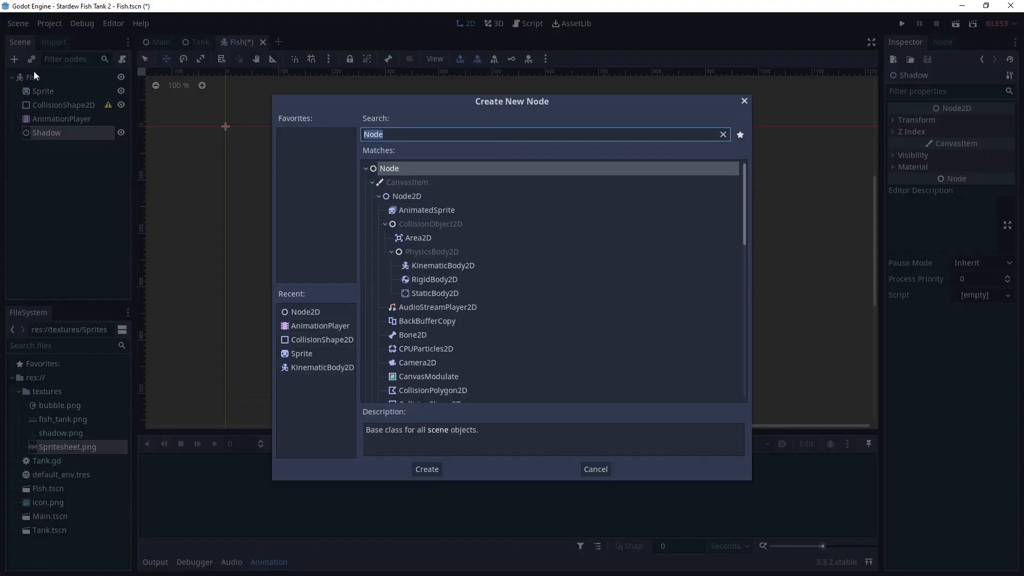
{"action": "left_click", "coordinate": [302, 353]}
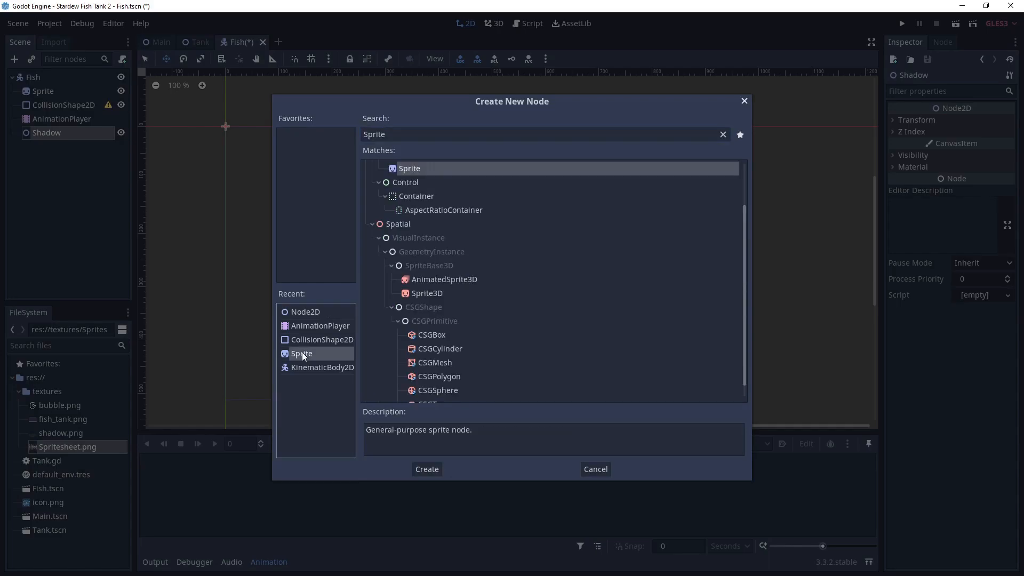
{"action": "left_click", "coordinate": [426, 469]}
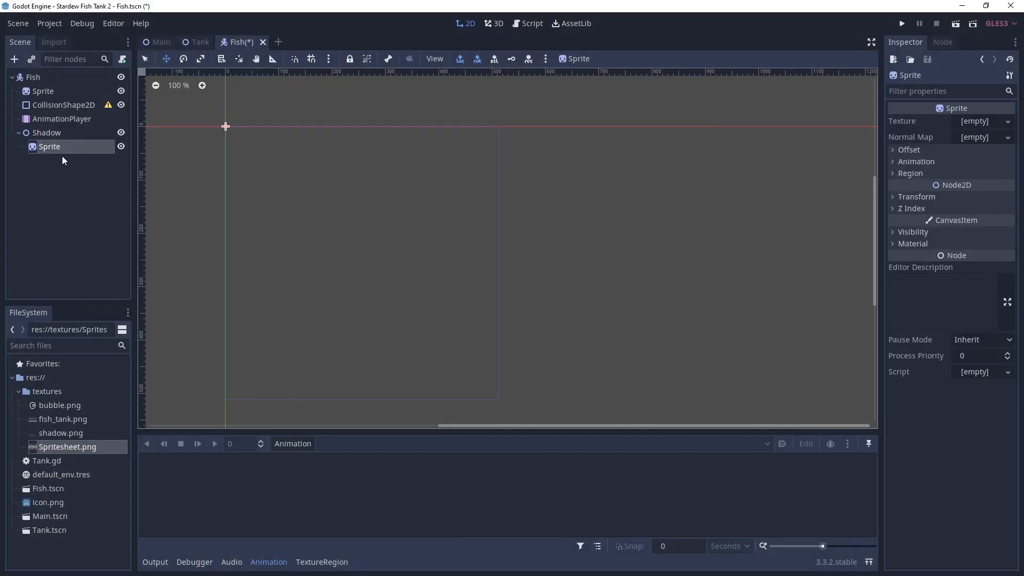
{"action": "mouse_move", "coordinate": [49, 109]}
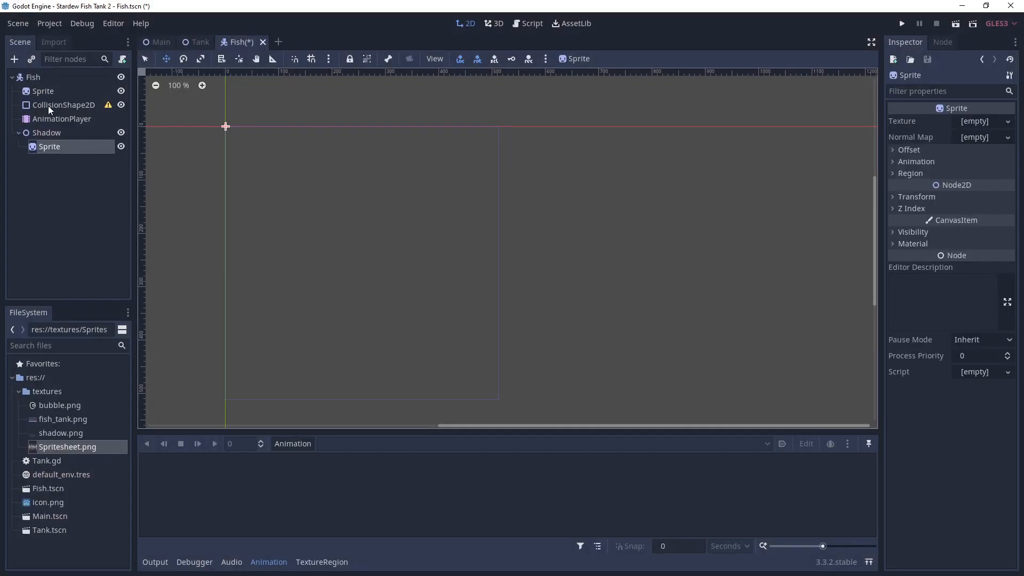
{"action": "left_click", "coordinate": [14, 60]}
{"action": "type", "text": "Timer"}
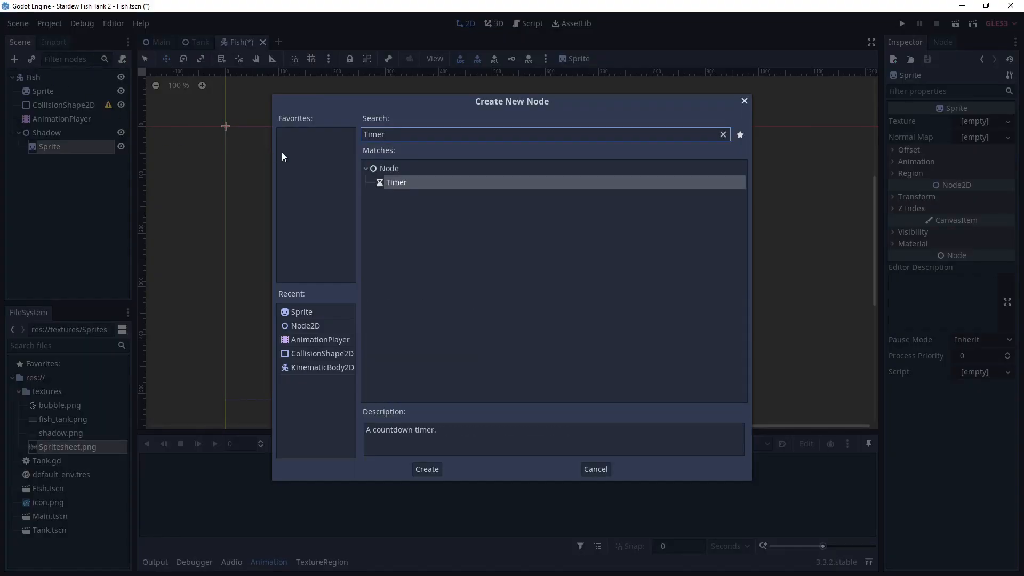
{"action": "left_click", "coordinate": [426, 470]}
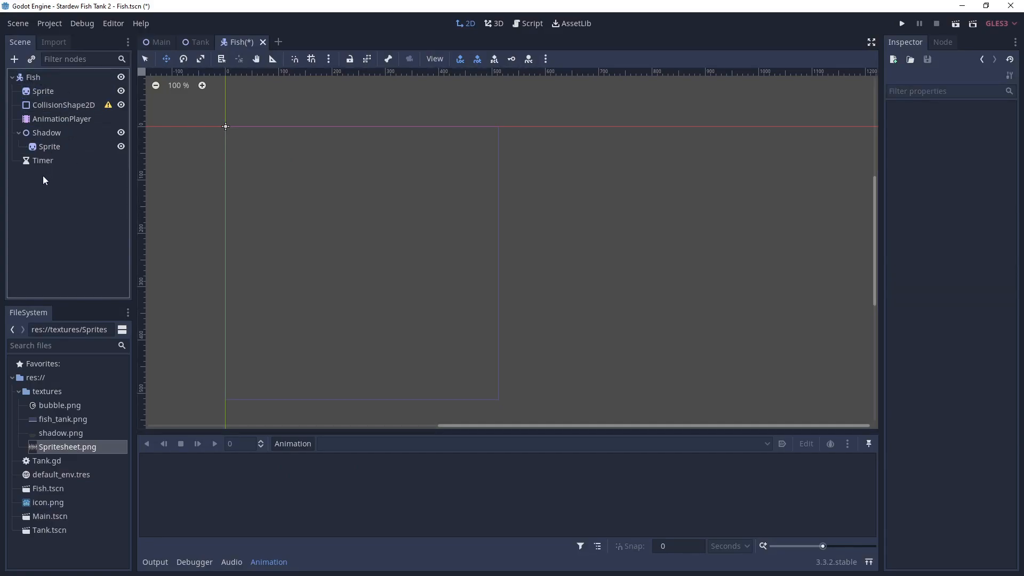
{"action": "mouse_move", "coordinate": [31, 185]}
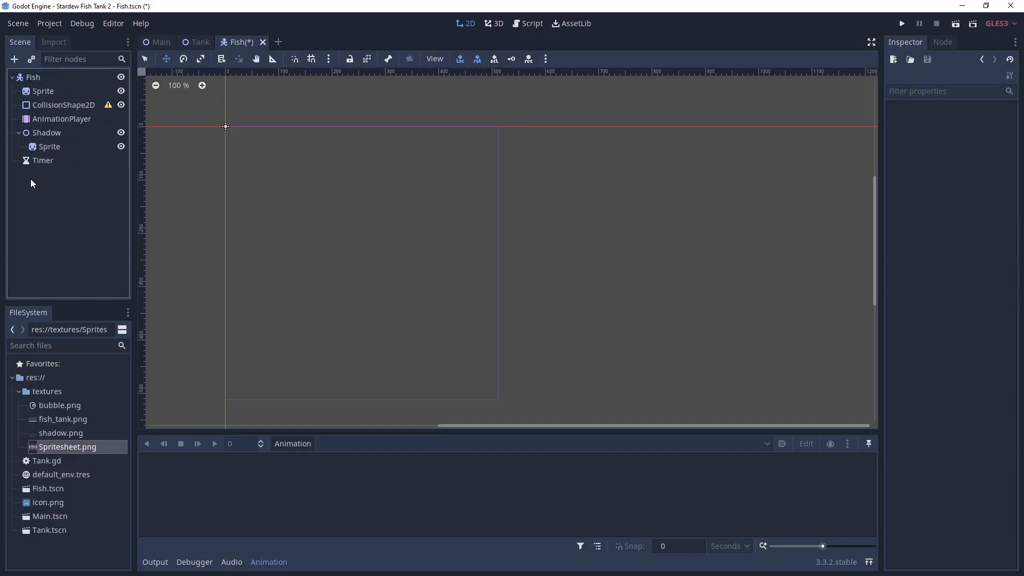
Step: Give the fish Sprite the spritesheet texture with Hframes set to 4
{"action": "left_click", "coordinate": [43, 90]}
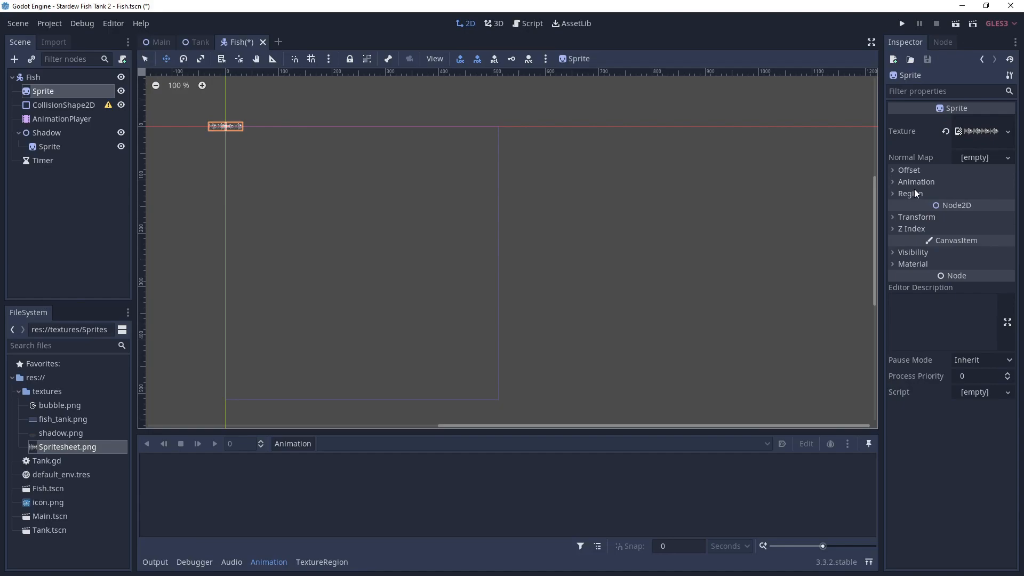
{"action": "left_click", "coordinate": [916, 181]}
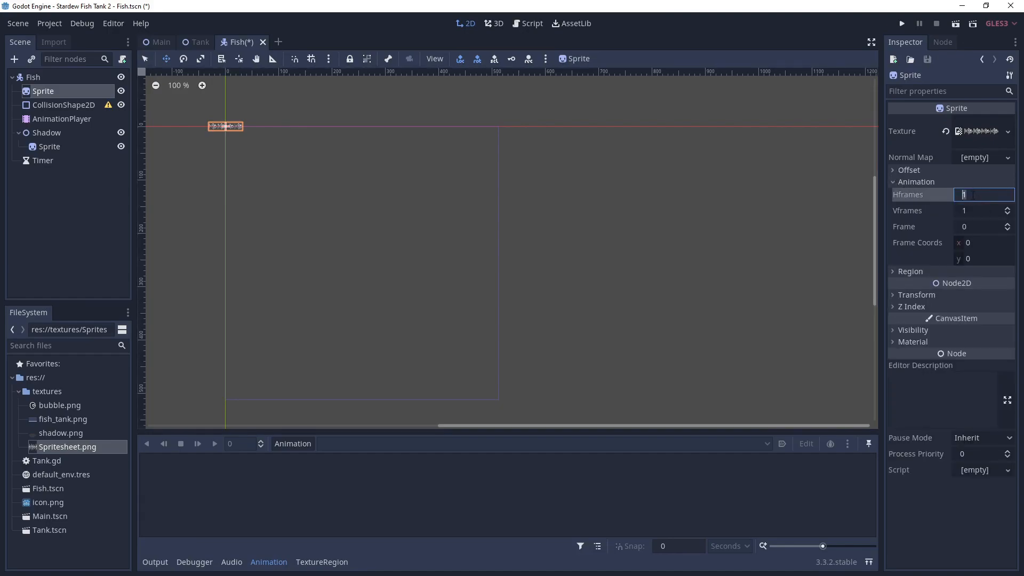
{"action": "type", "text": "4"}
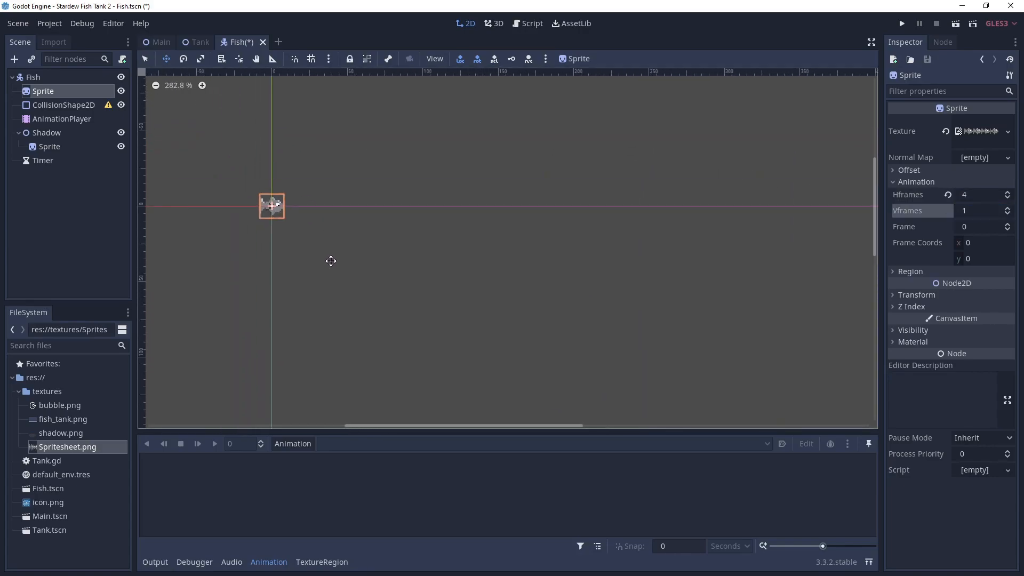
{"action": "scroll", "scroll_direction": "down", "scroll_amount": 3}
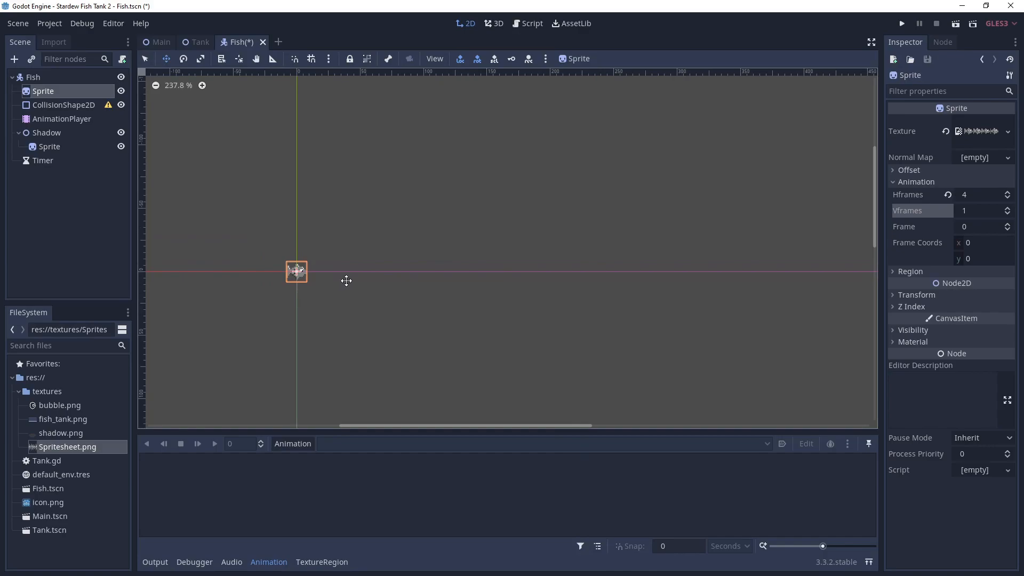
{"action": "mouse_move", "coordinate": [344, 312]}
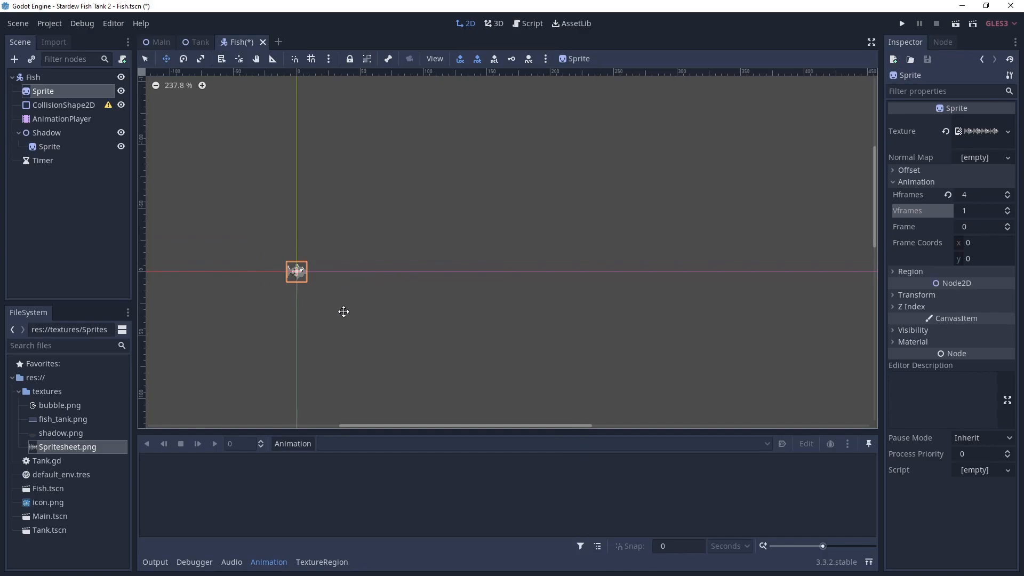
Step: Assign a new RectangleShape2D to the fish's CollisionShape2D
{"action": "left_click", "coordinate": [64, 105]}
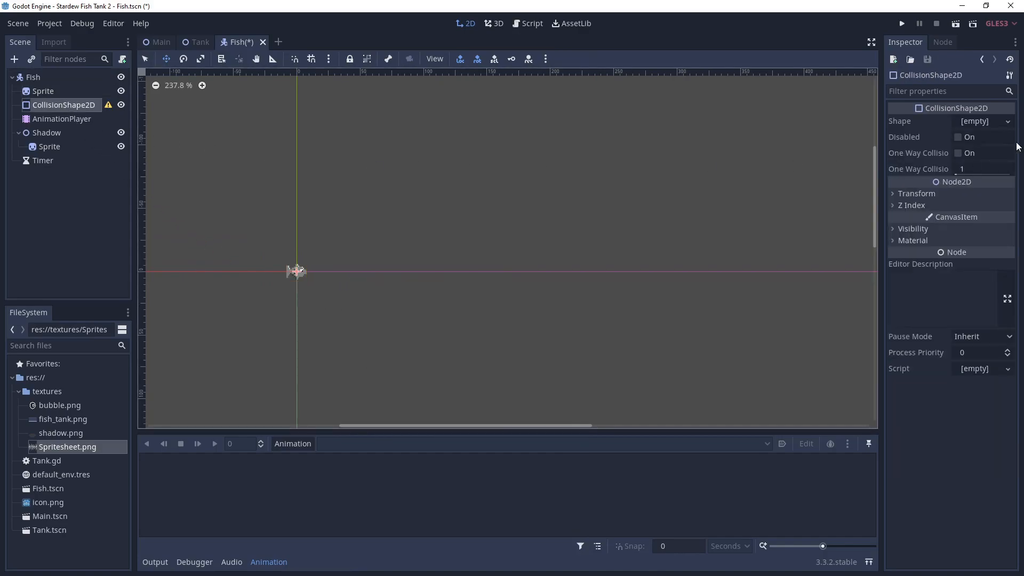
{"action": "left_click", "coordinate": [988, 121]}
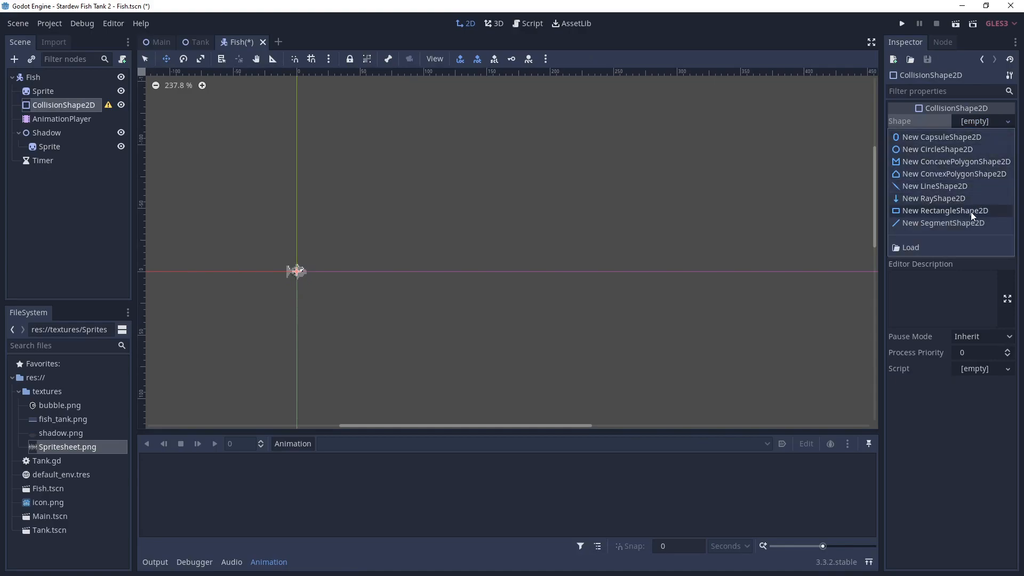
{"action": "mouse_move", "coordinate": [936, 217]}
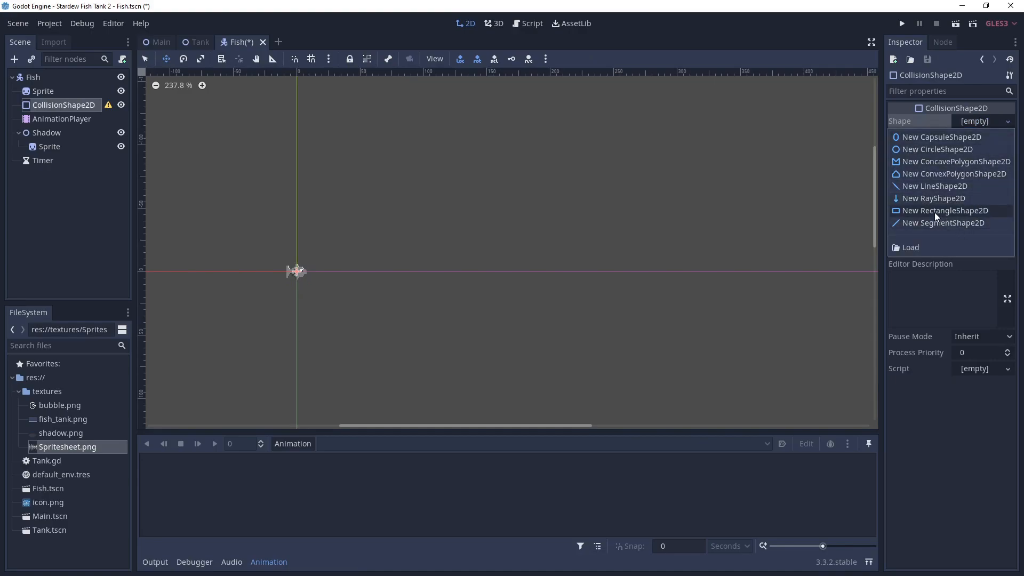
{"action": "left_click", "coordinate": [946, 210]}
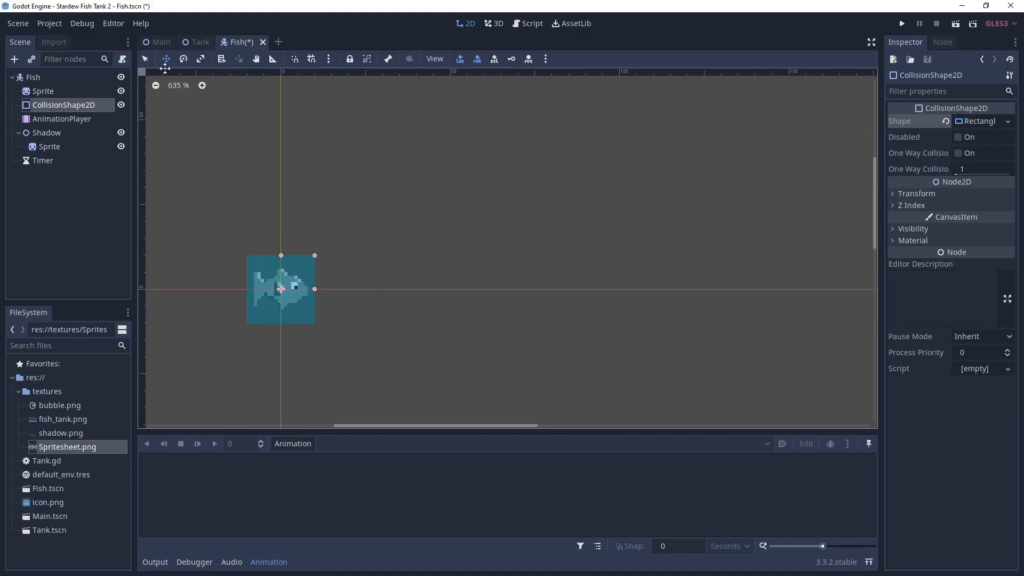
{"action": "mouse_move", "coordinate": [203, 58]}
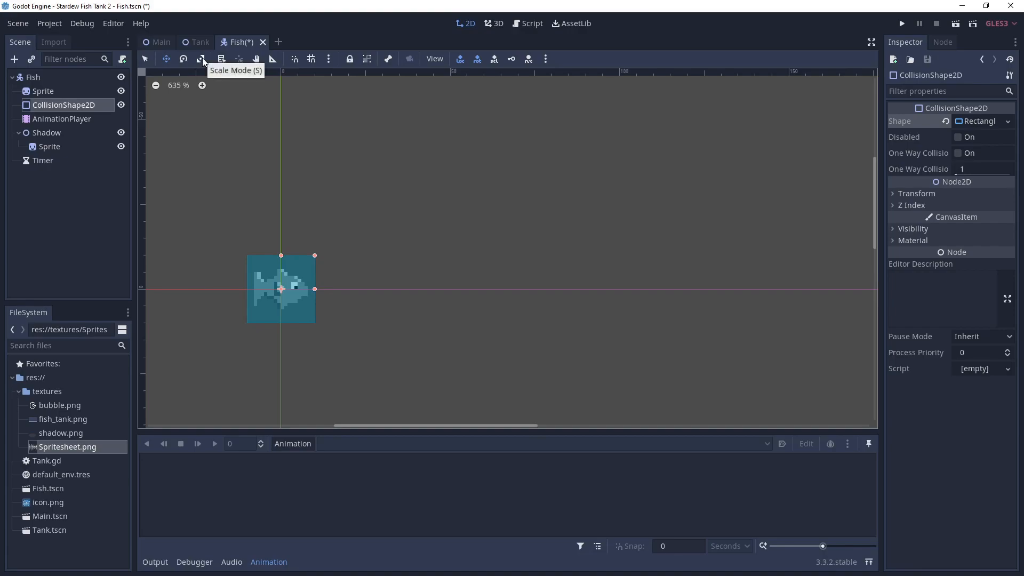
{"action": "mouse_move", "coordinate": [318, 257]}
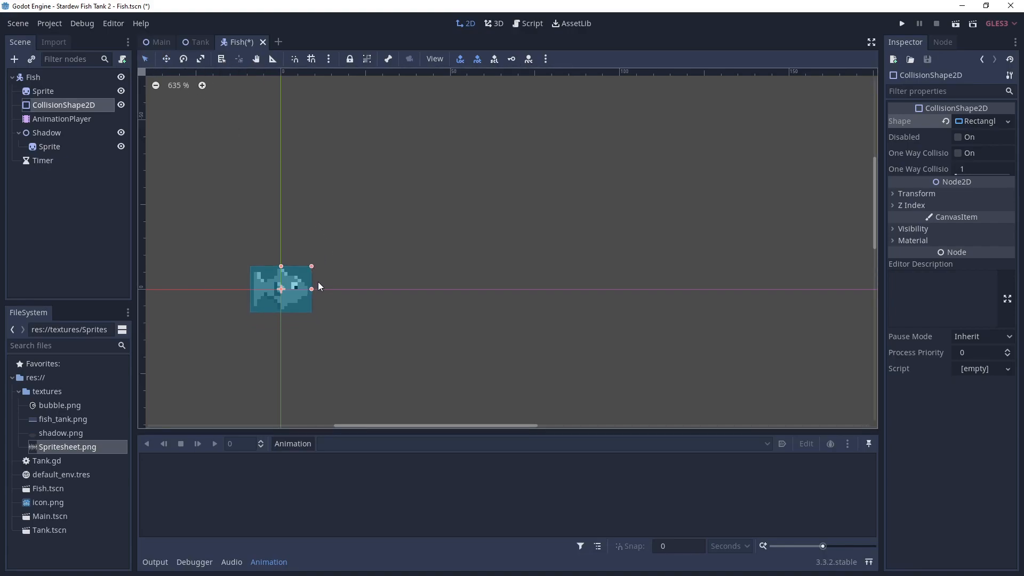
{"action": "mouse_move", "coordinate": [313, 249]}
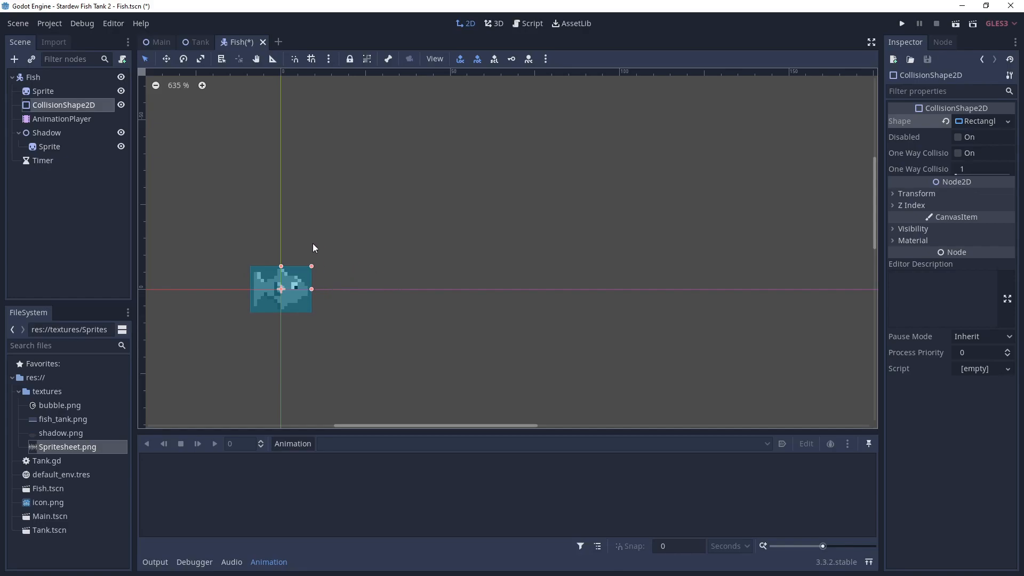
Step: Give the Shadow's Sprite the shadow.png texture, then select the Timer
{"action": "left_click", "coordinate": [50, 146]}
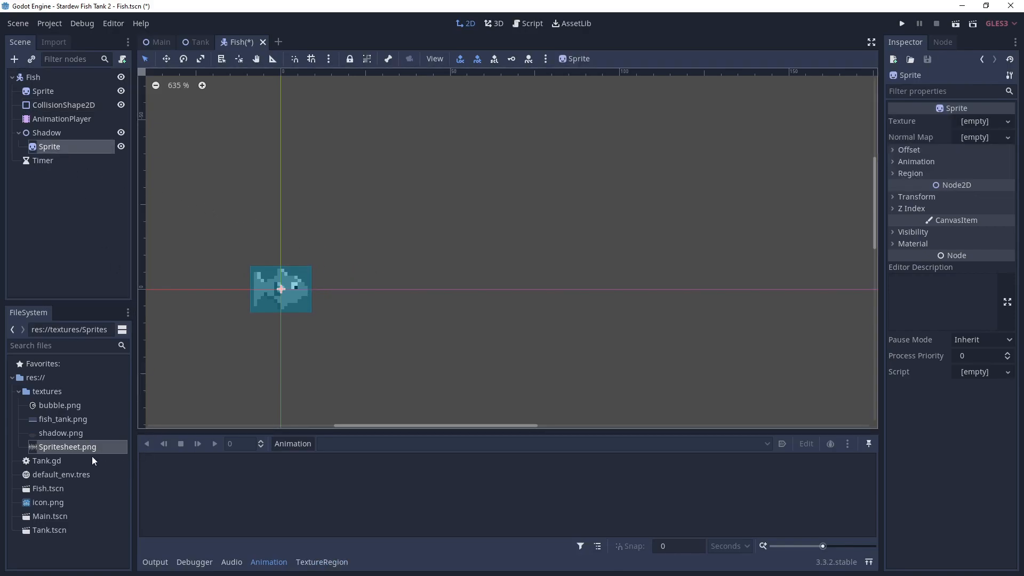
{"action": "left_click", "coordinate": [62, 432]}
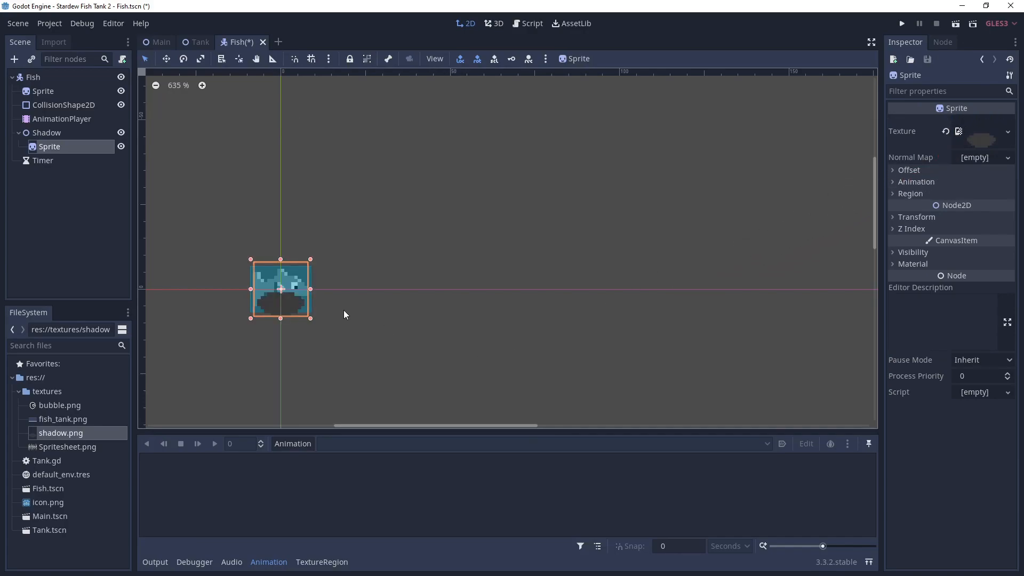
{"action": "mouse_move", "coordinate": [127, 455]}
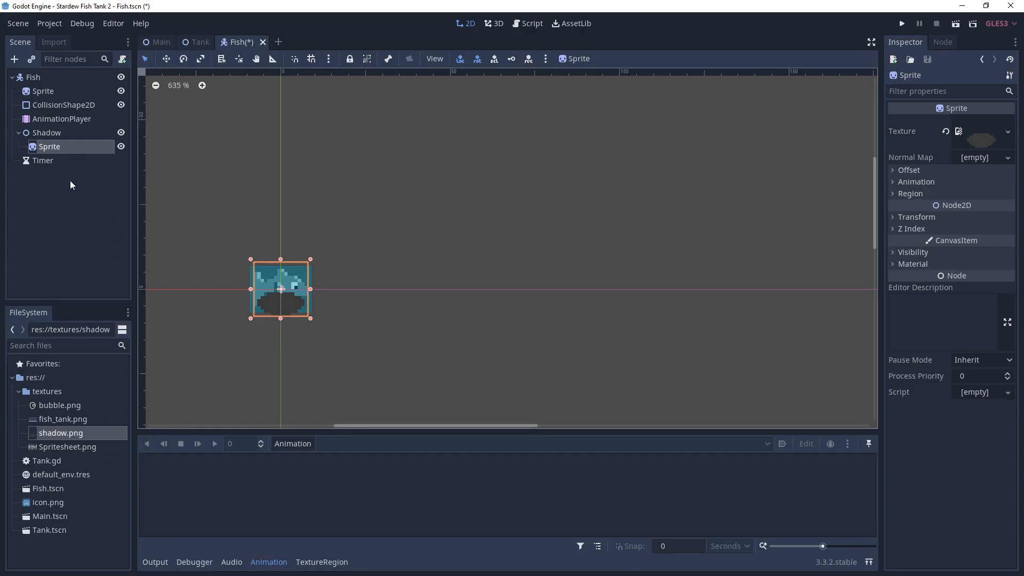
{"action": "left_click", "coordinate": [42, 160]}
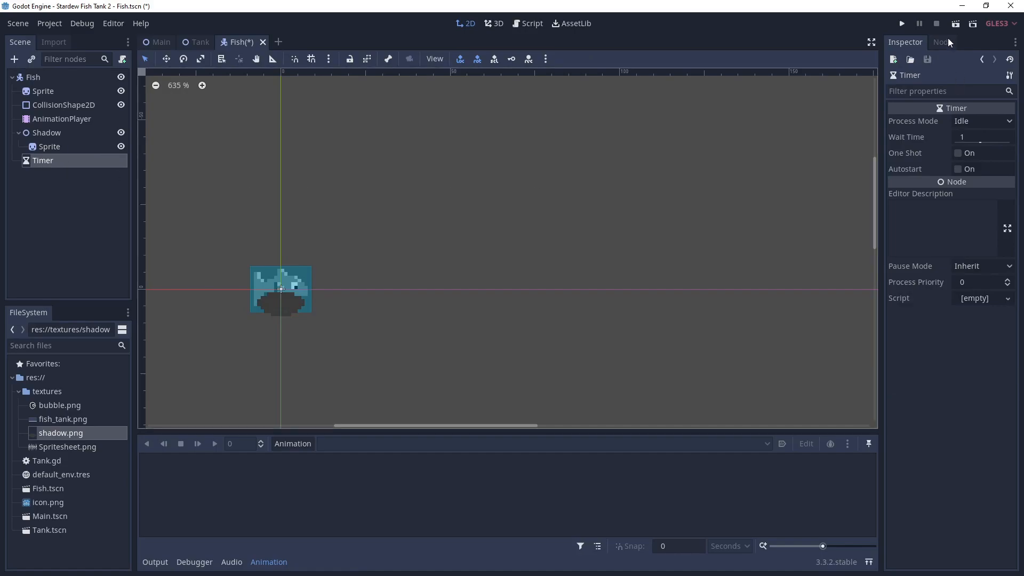
Step: Attach a new Fish.gd script extending KinematicBody2D to the Fish root and begin a func _ready
{"action": "left_click", "coordinate": [942, 42]}
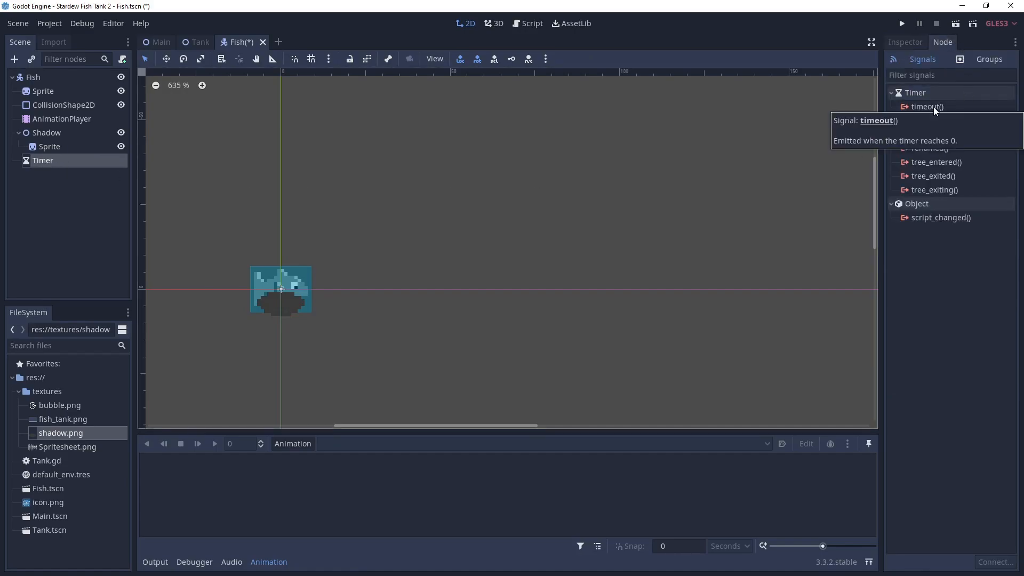
{"action": "left_click", "coordinate": [33, 77]}
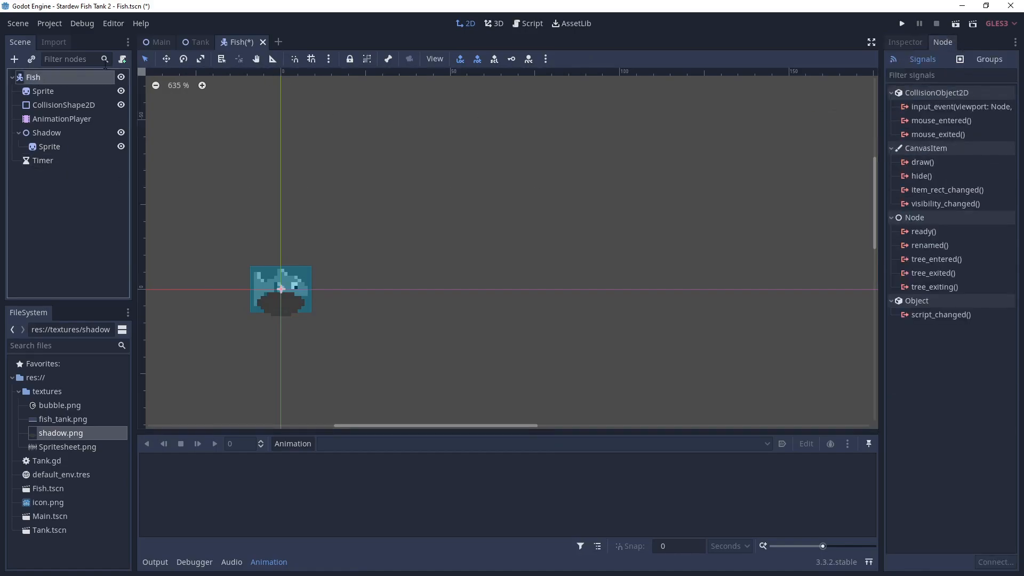
{"action": "mouse_move", "coordinate": [121, 59]}
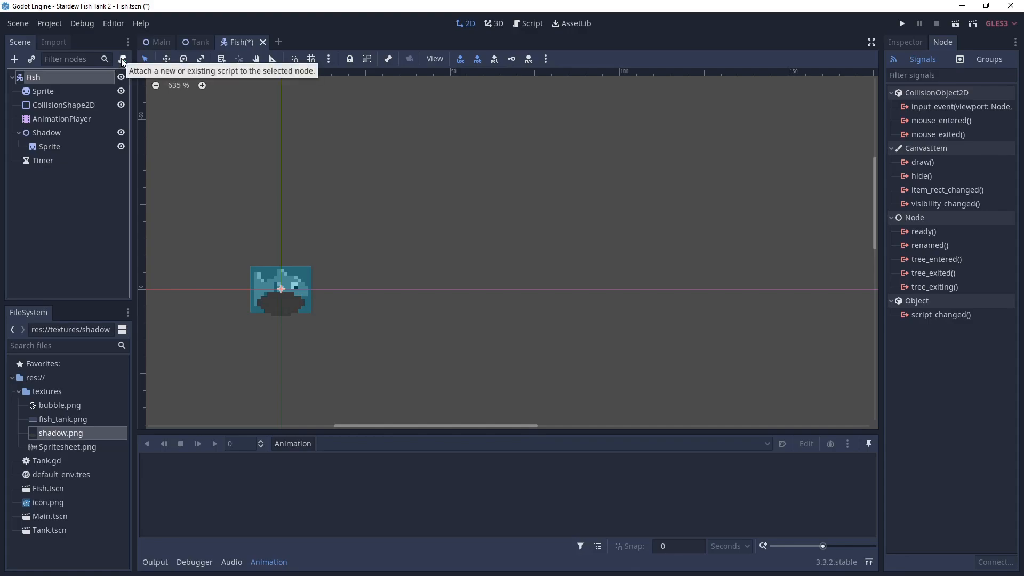
{"action": "left_click", "coordinate": [121, 59]}
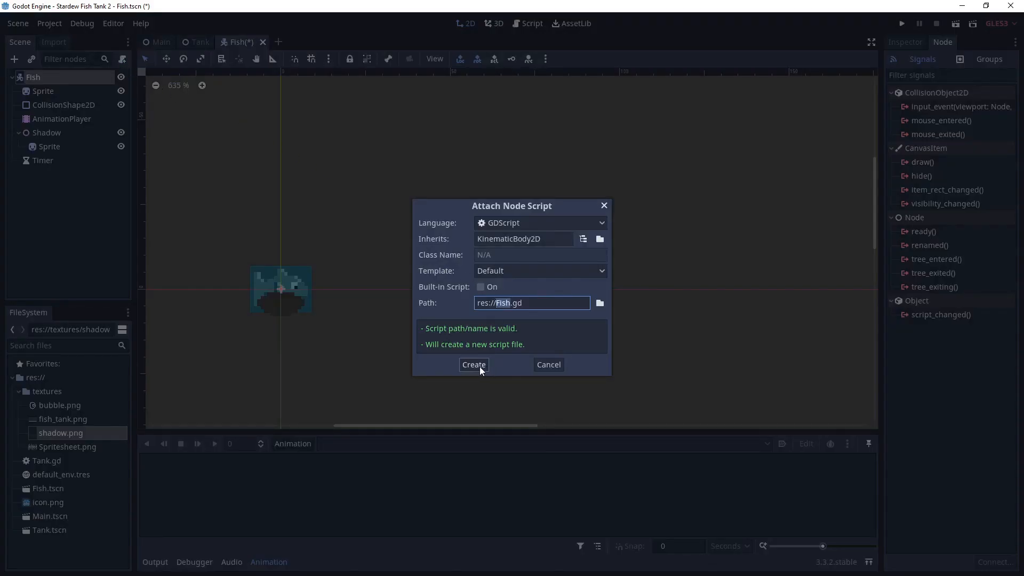
{"action": "left_click", "coordinate": [474, 365]}
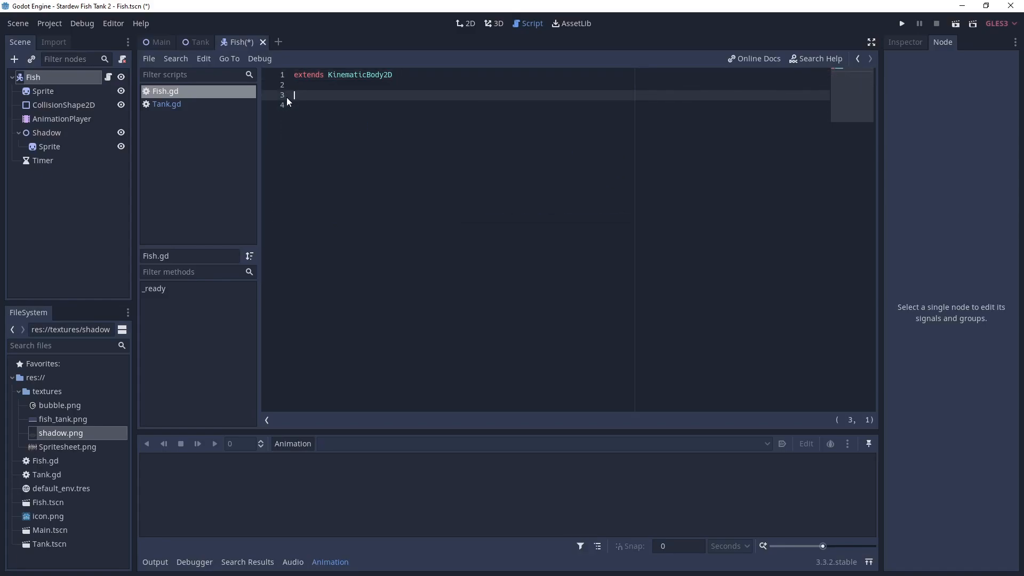
{"action": "type", "text": "func"}
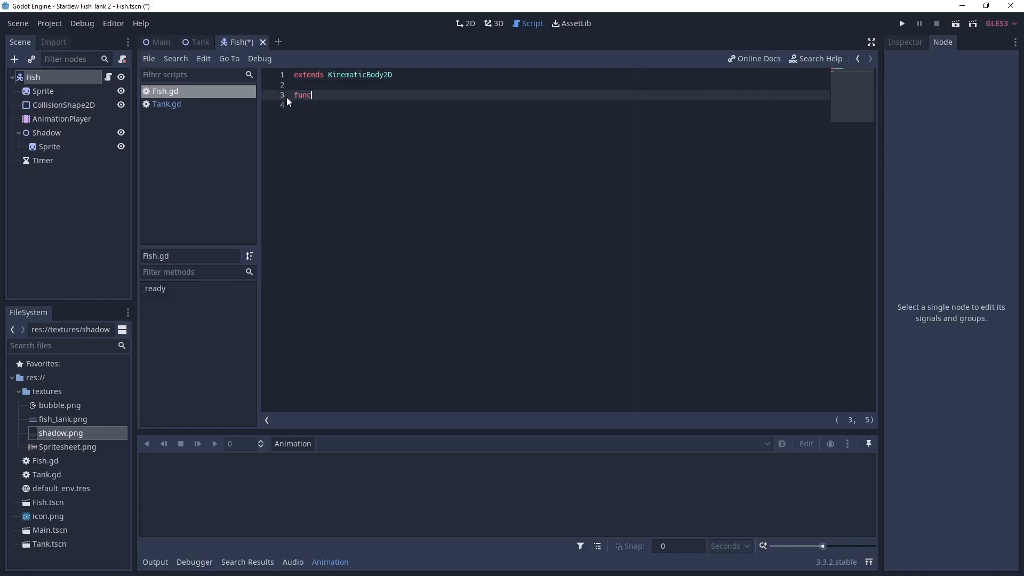
{"action": "type", "text": "_ready():"}
{"action": "left_click", "coordinate": [552, 104]}
{"action": "type", "text": "pass"}
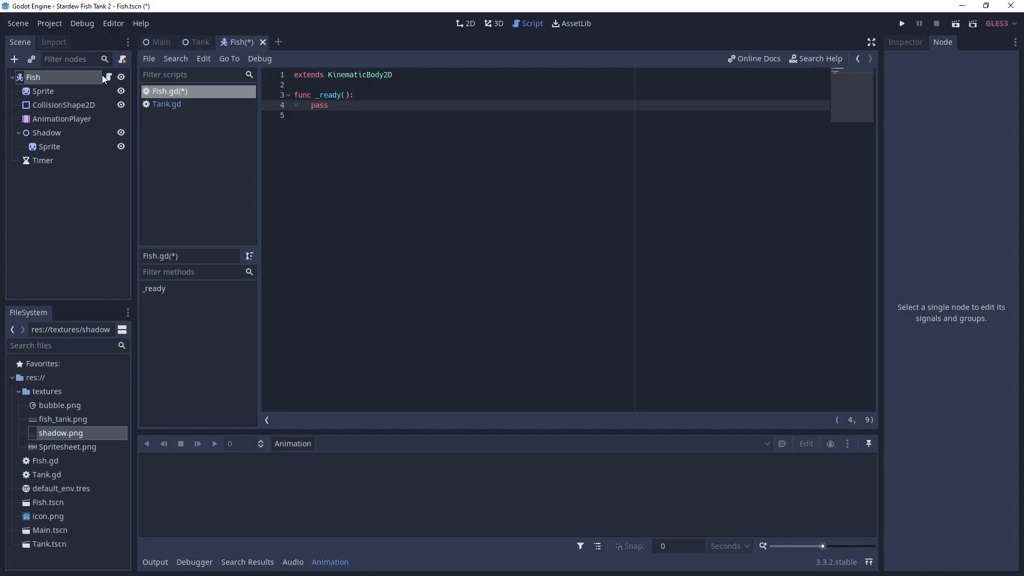
Step: Connect the Timer's timeout() signal to Fish, generating _on_Timer_timeout in Fish.gd
{"action": "left_click", "coordinate": [43, 161]}
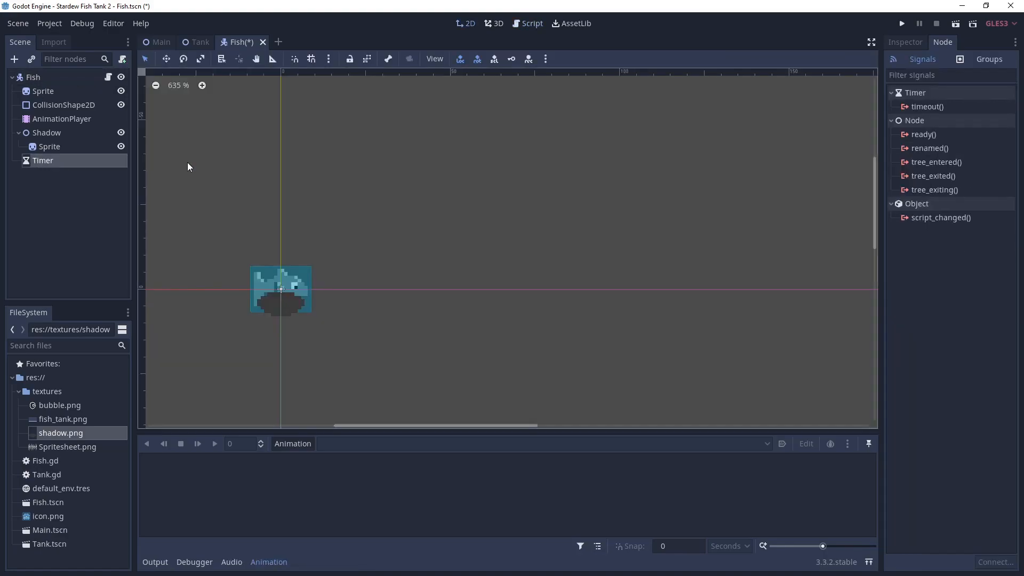
{"action": "left_click", "coordinate": [926, 106]}
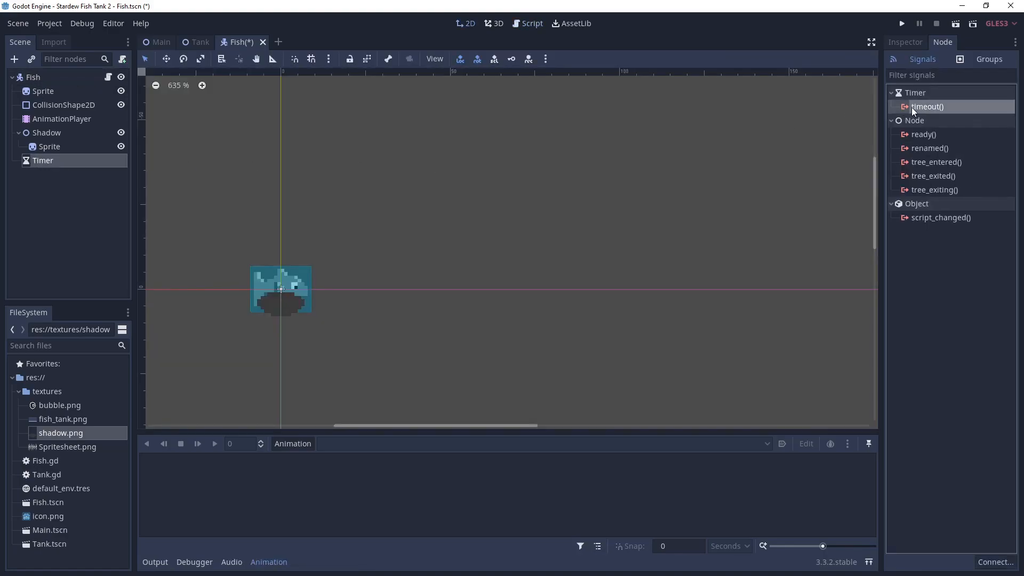
{"action": "double_click", "coordinate": [925, 106]}
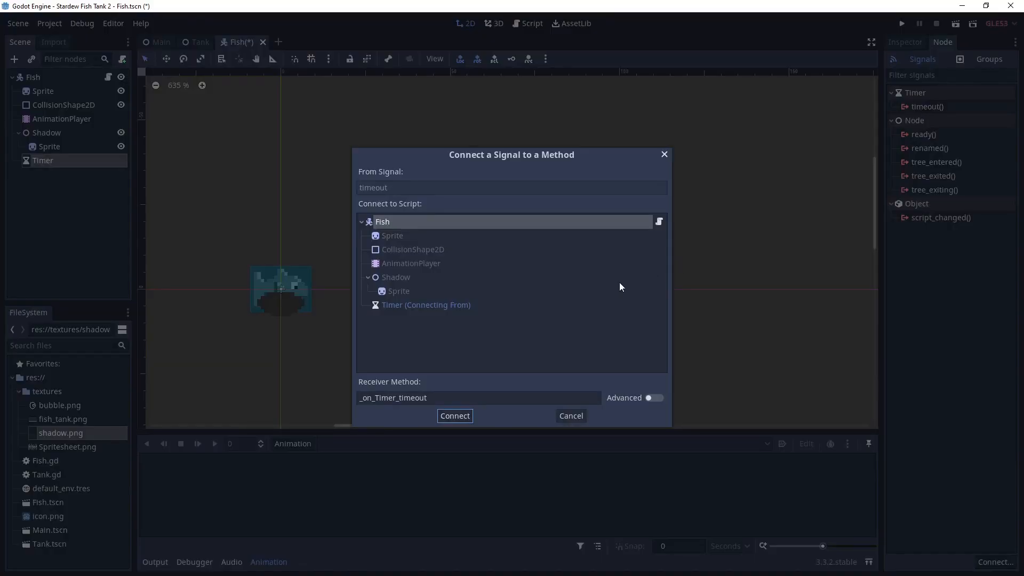
{"action": "mouse_move", "coordinate": [454, 416]}
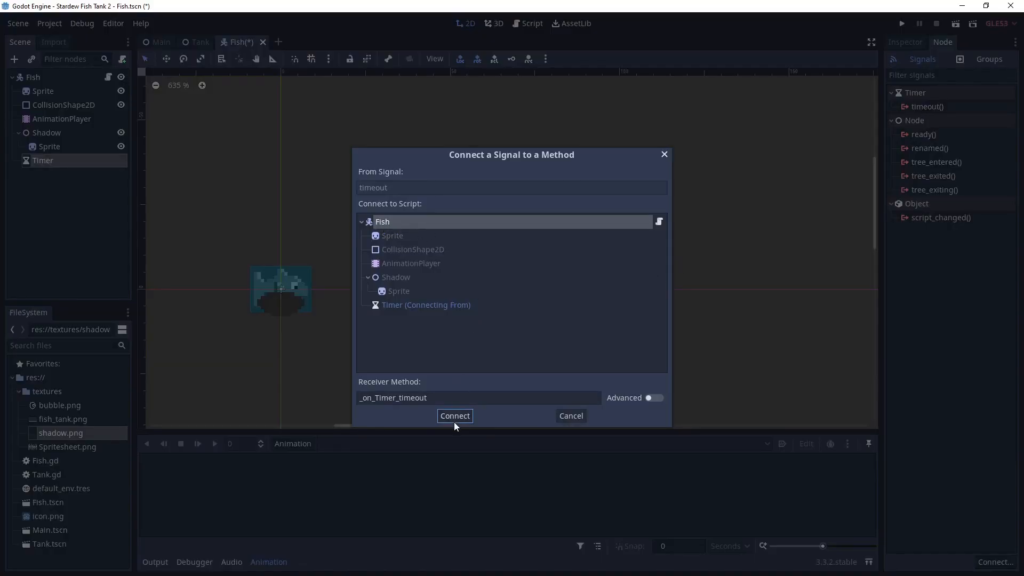
{"action": "left_click", "coordinate": [455, 416]}
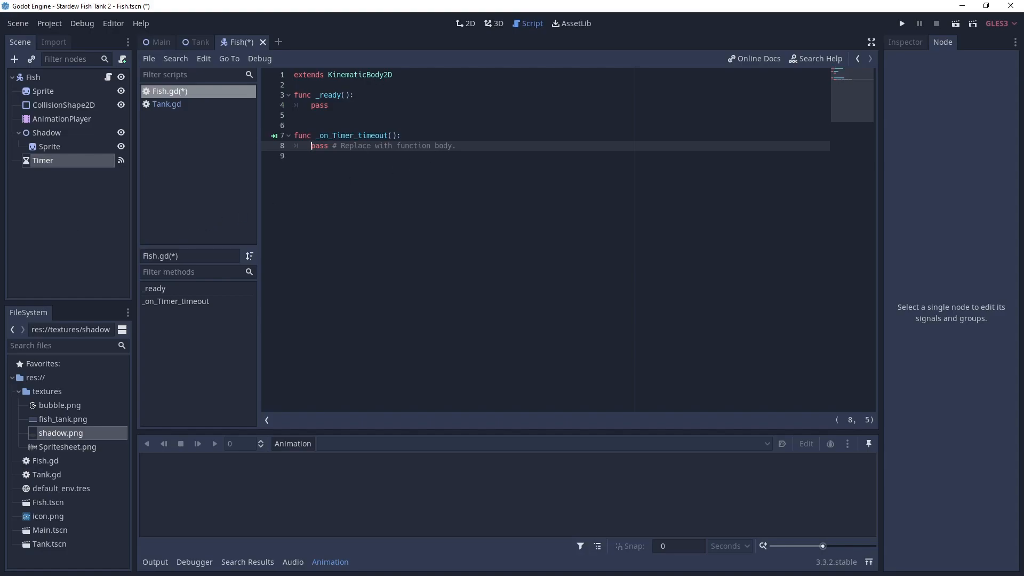
{"action": "left_click", "coordinate": [393, 75]}
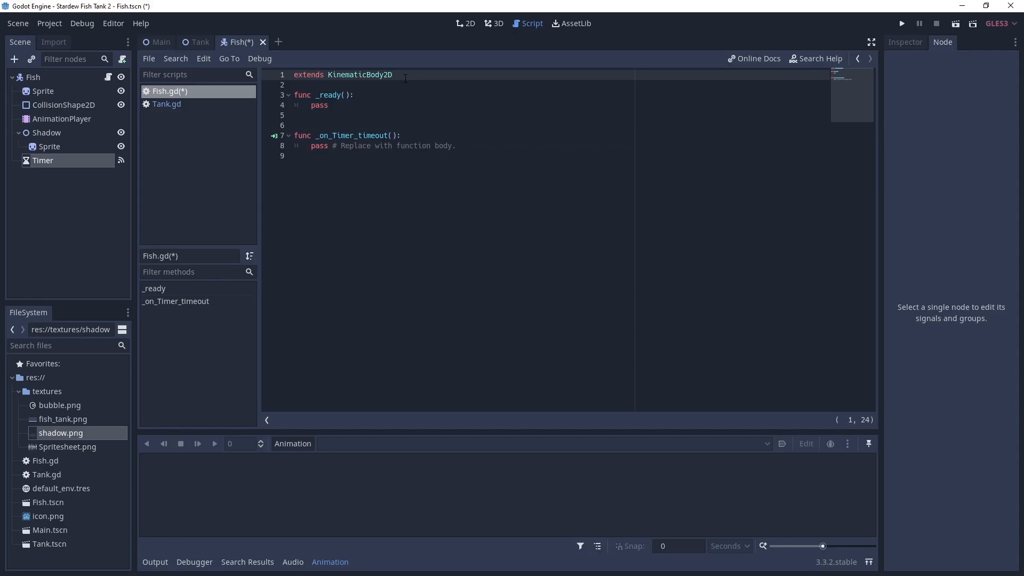
Step: Declare onready var shadow = $Shadow at the top of Fish.gd
{"action": "type", "text": "onrae"}
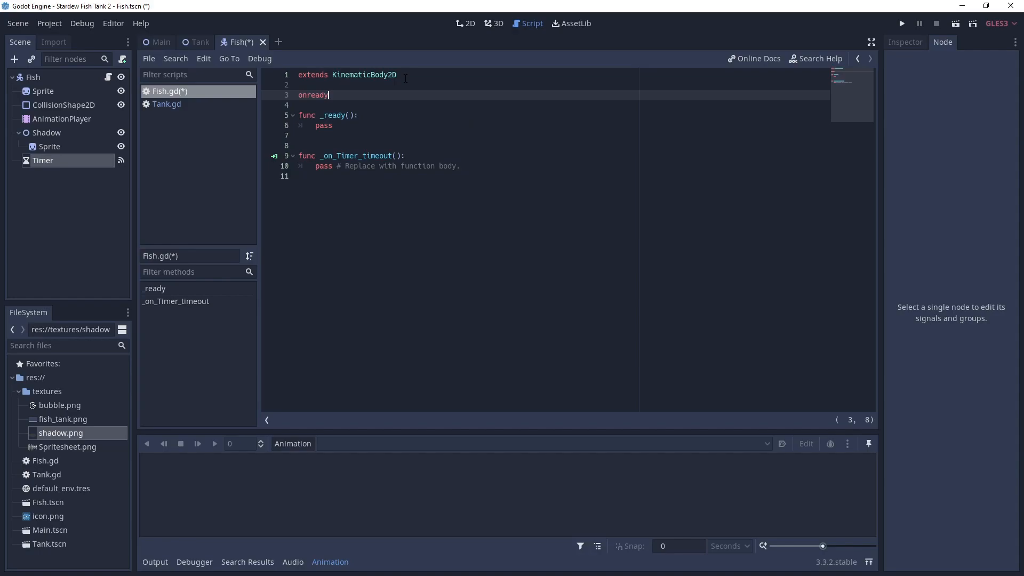
{"action": "type", "text": "var sha"}
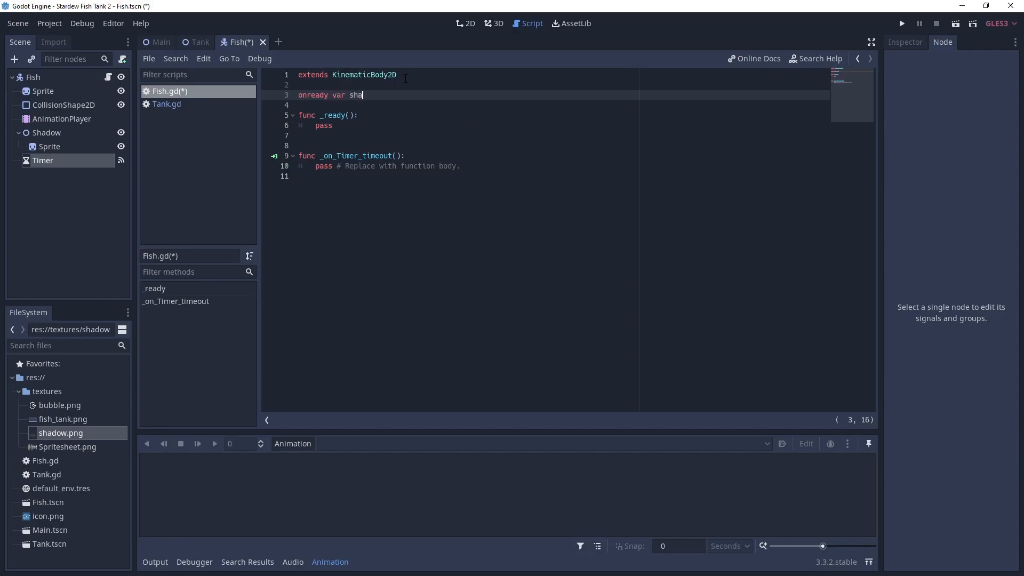
{"action": "type", "text": "dow ="}
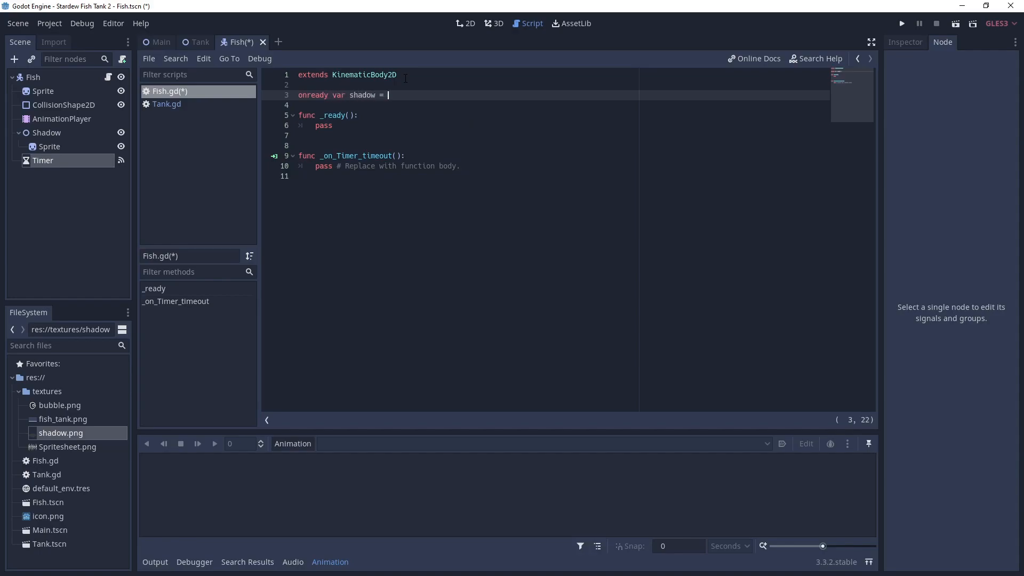
{"action": "type", "text": "$S"}
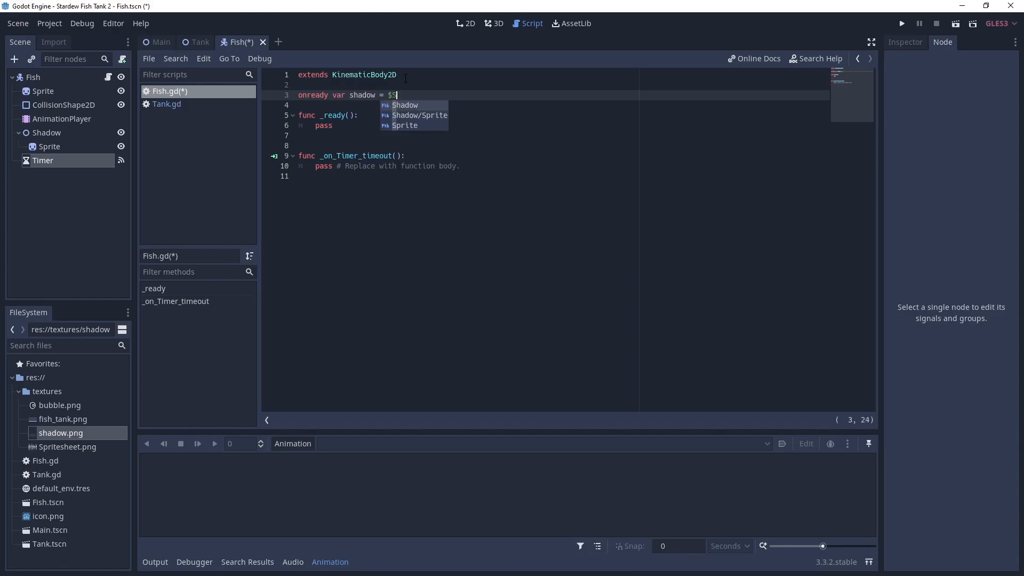
{"action": "left_click", "coordinate": [405, 106]}
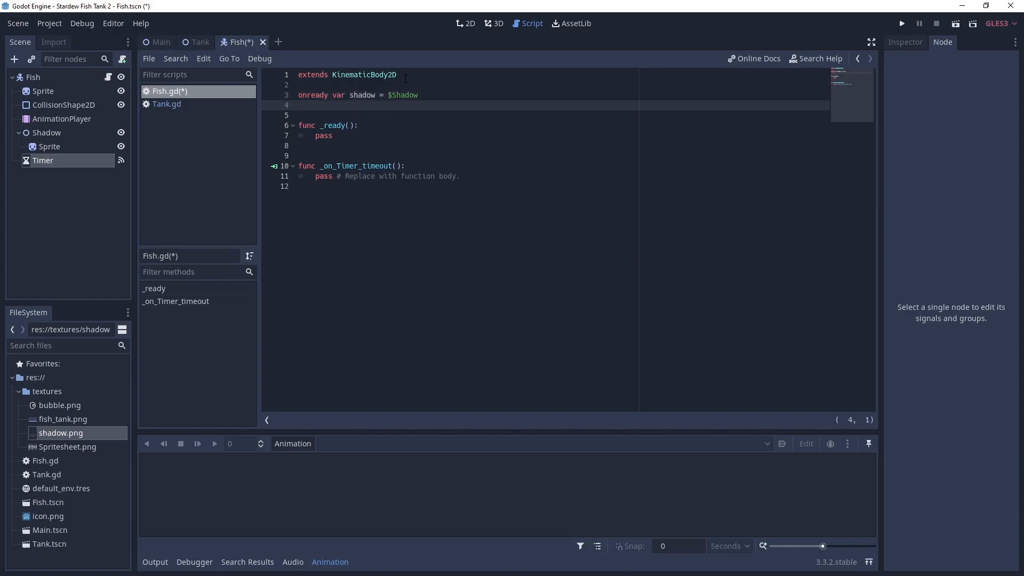
Step: Declare var speed = 1 and a timeBetweenMovement variable
{"action": "type", "text": "var s"}
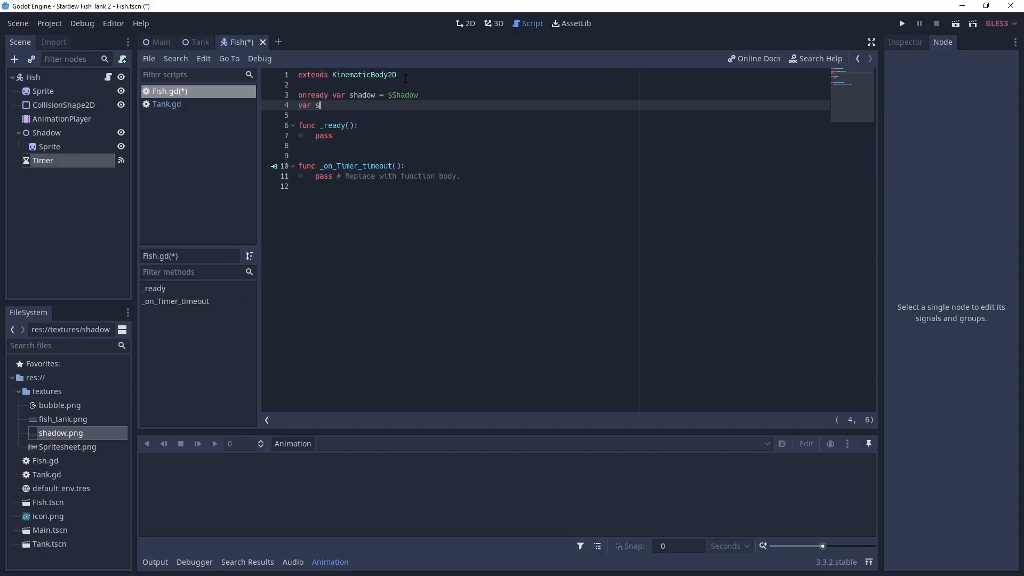
{"action": "type", "text": "peed"}
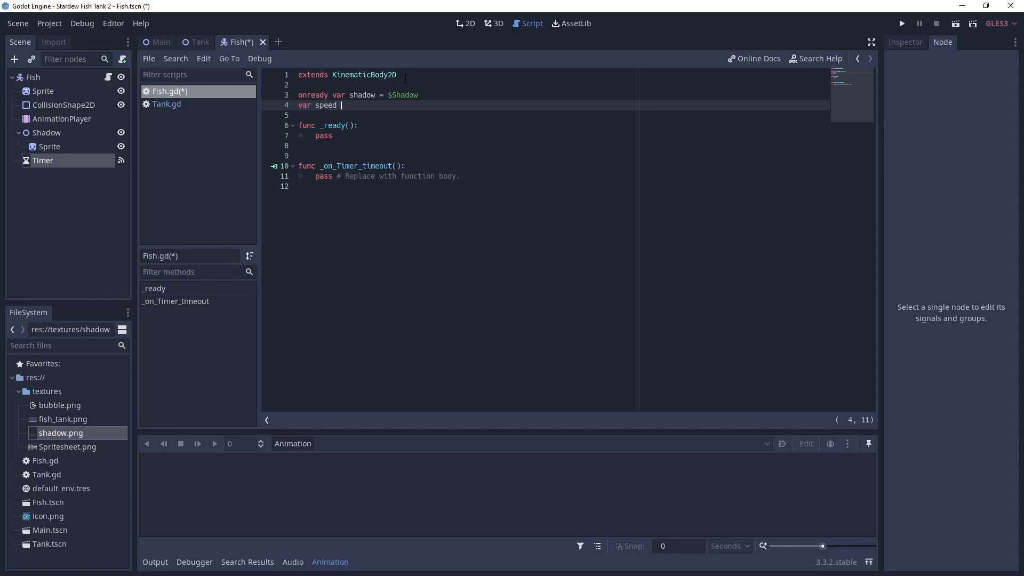
{"action": "type", "text": "= 1"}
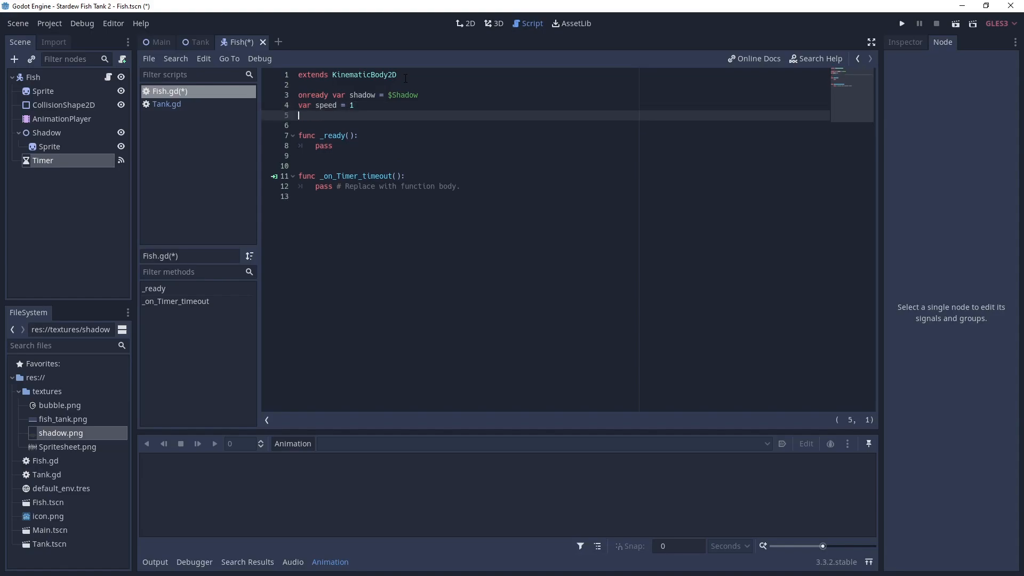
{"action": "type", "text": "var timeBetwee"}
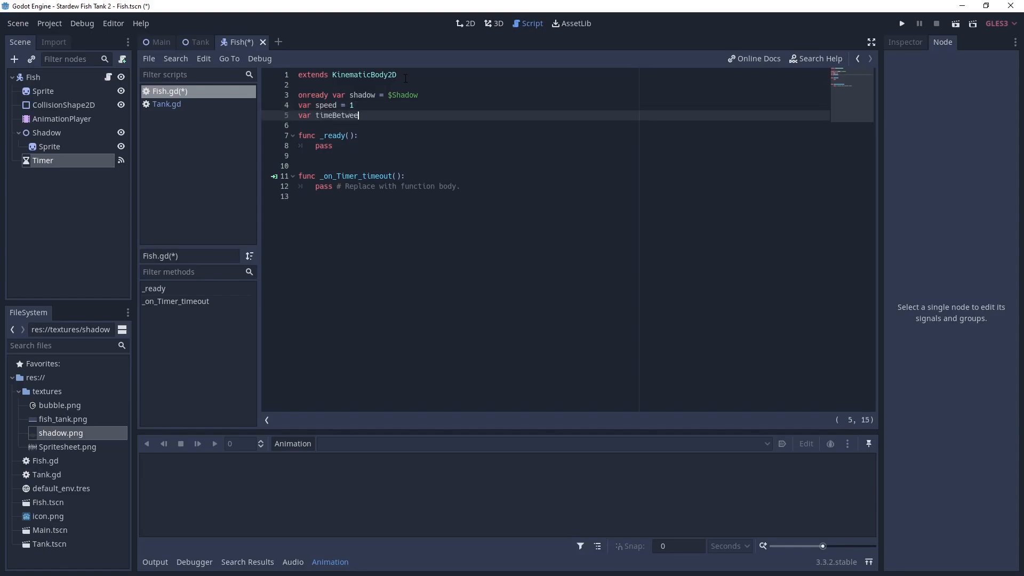
{"action": "type", "text": "nMovement = 1"}
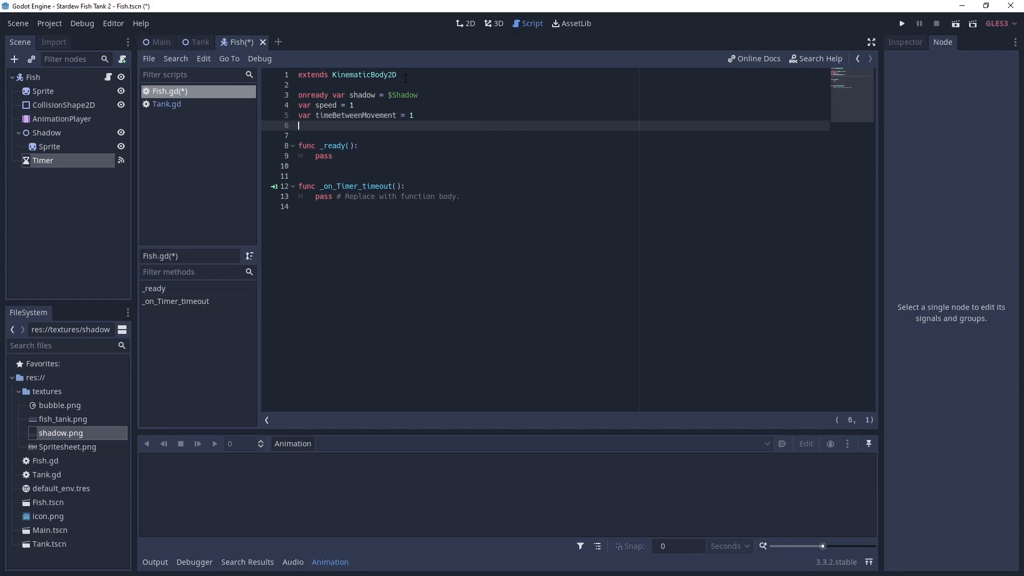
Step: Declare rng = RandomNumberGenerator.new() and velocity = Vector2.ZERO
{"action": "type", "text": "var rng"}
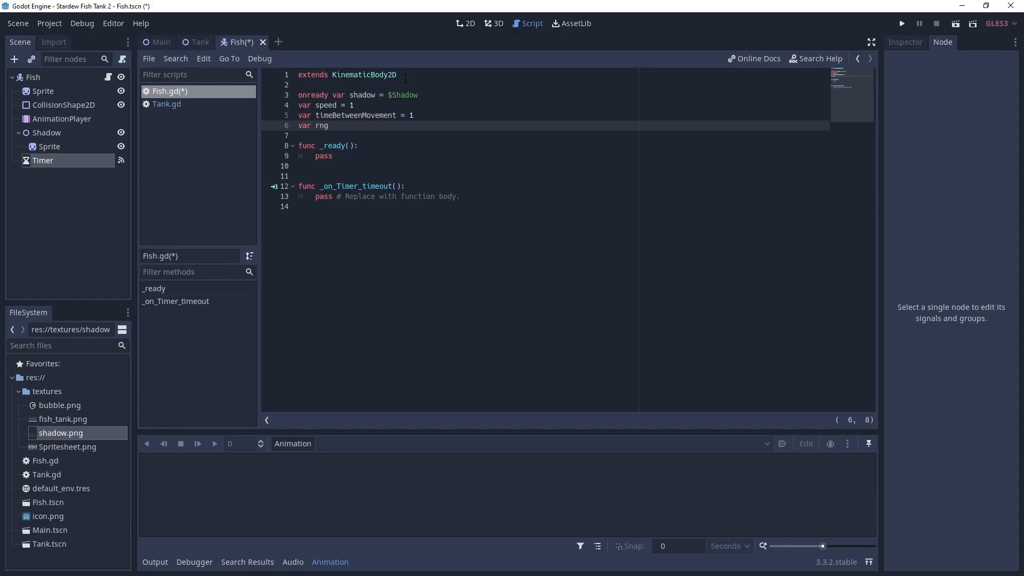
{"action": "type", "text": "= Rand"}
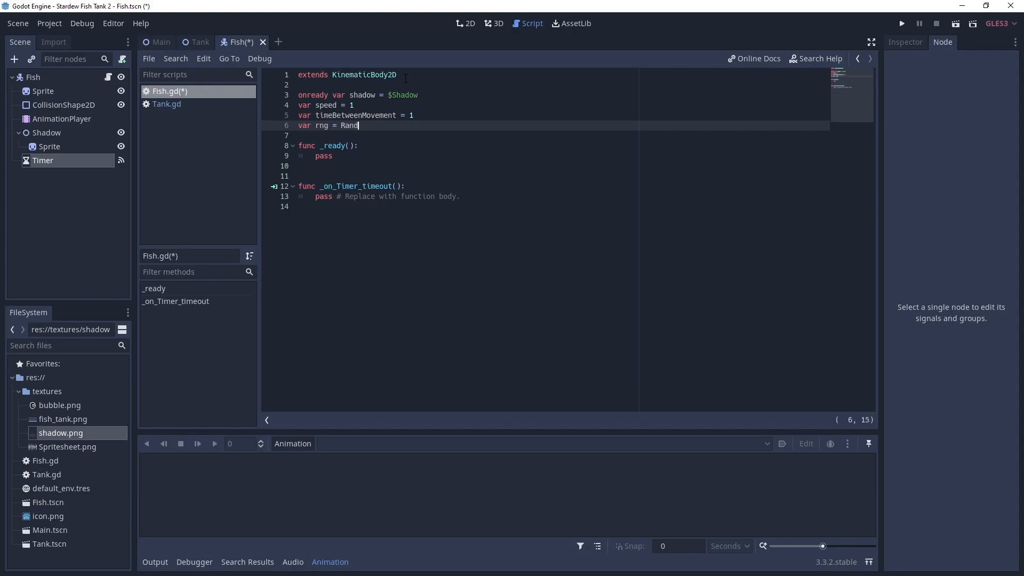
{"action": "type", "text": "omNumberGenerator"}
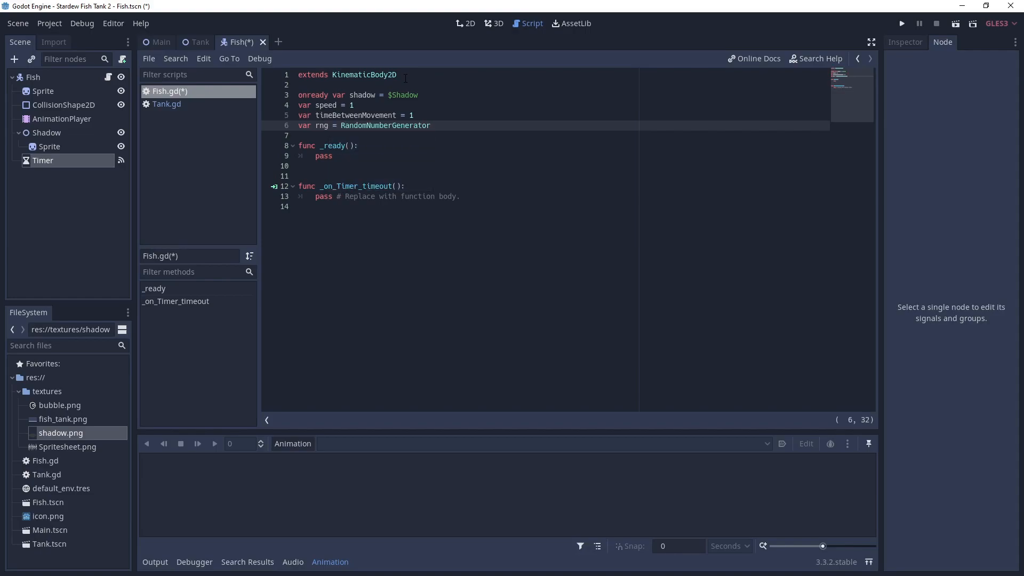
{"action": "type", "text": ".new()"}
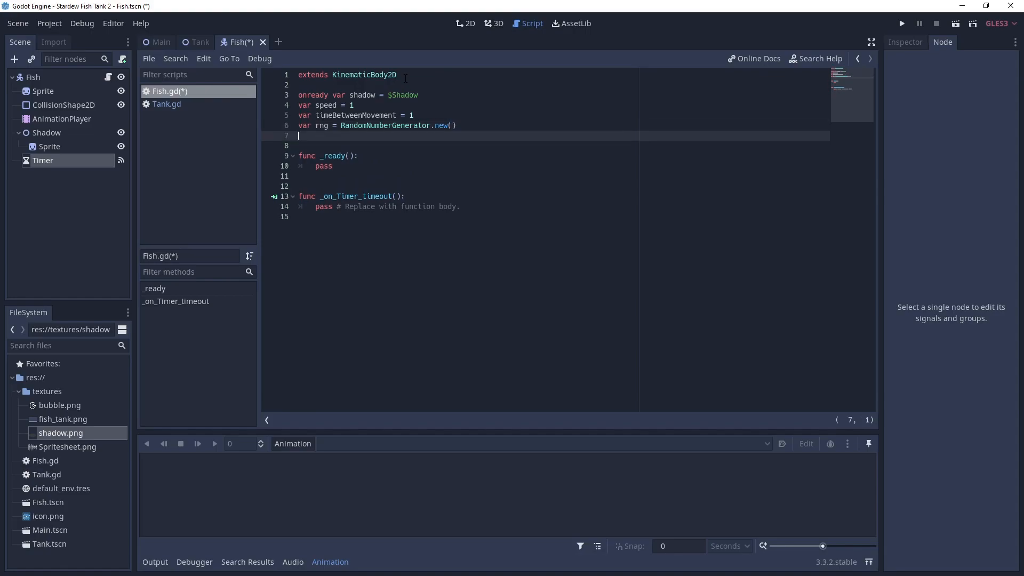
{"action": "type", "text": "var"}
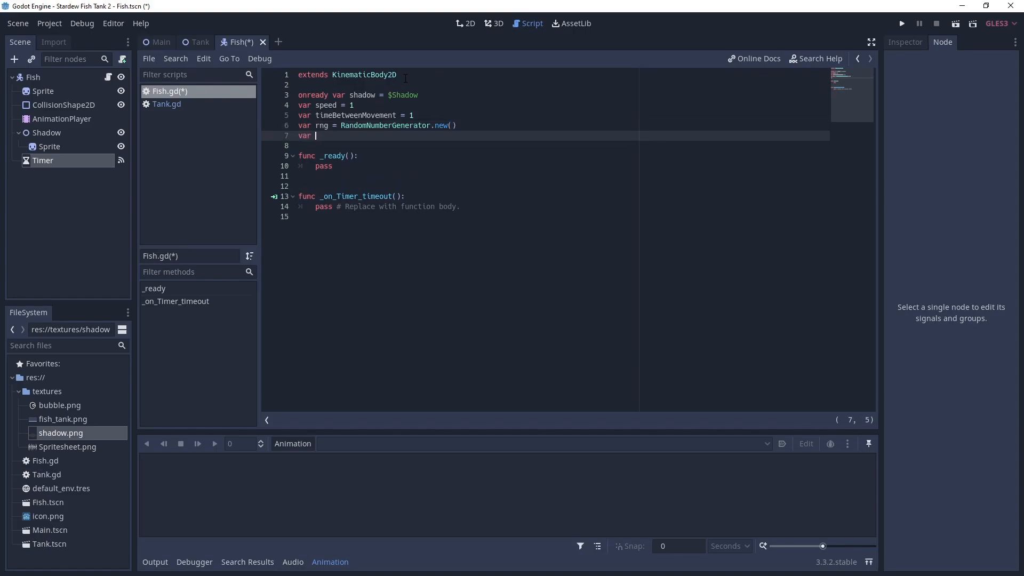
{"action": "type", "text": "velocity"}
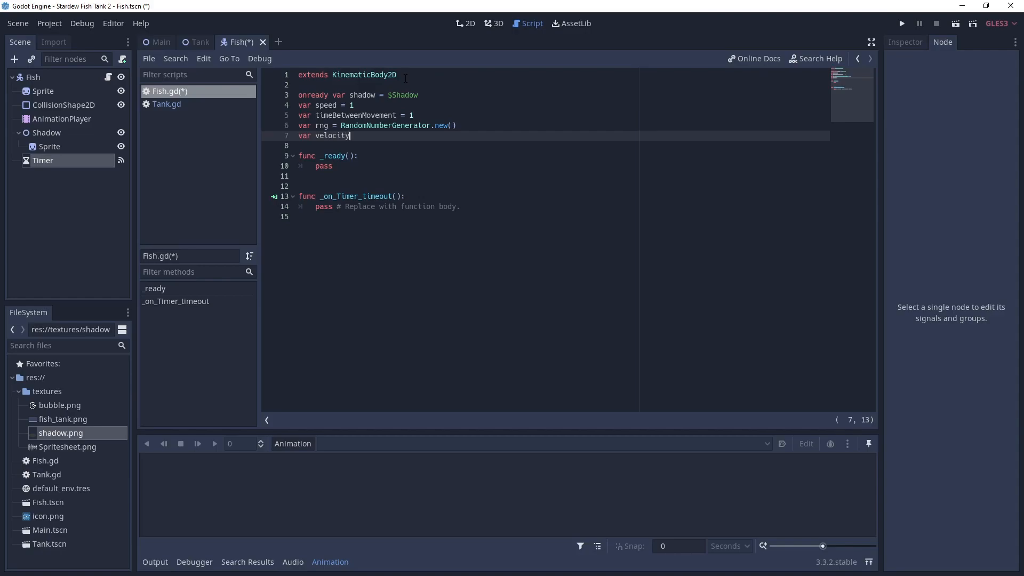
{"action": "type", "text": "= Vector"}
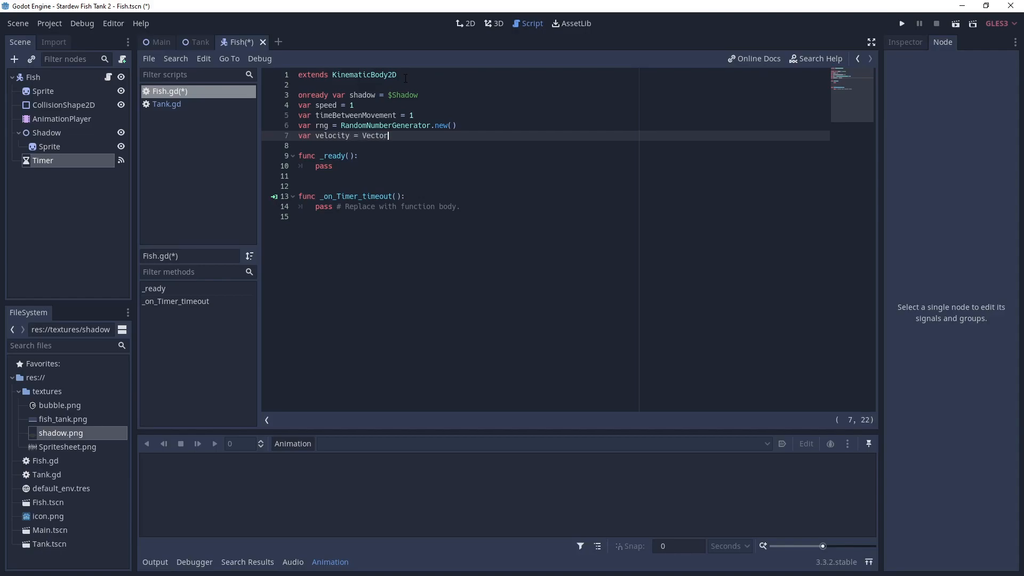
{"action": "type", "text": "2.ZERO"}
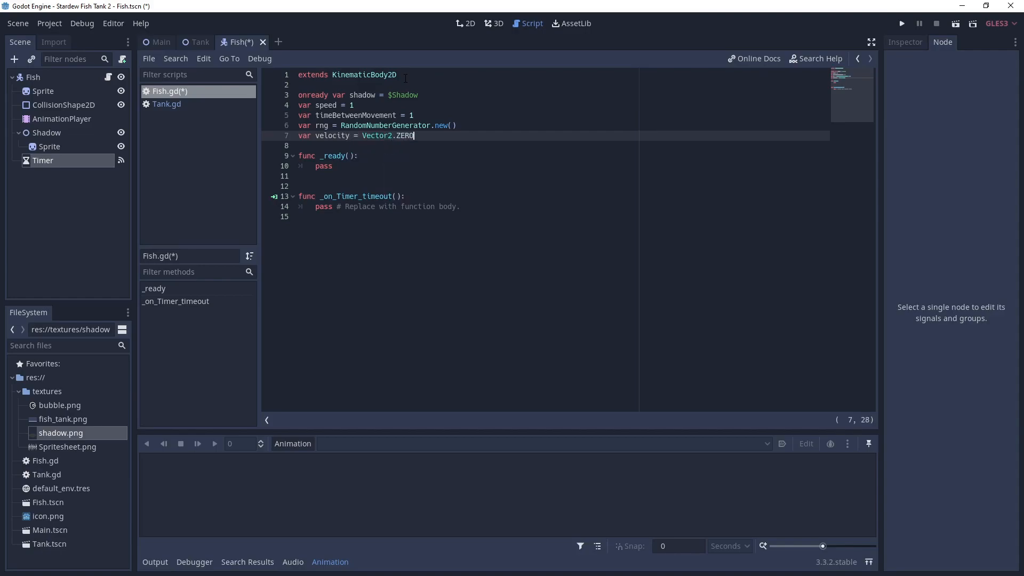
{"action": "key", "text": "Return"}
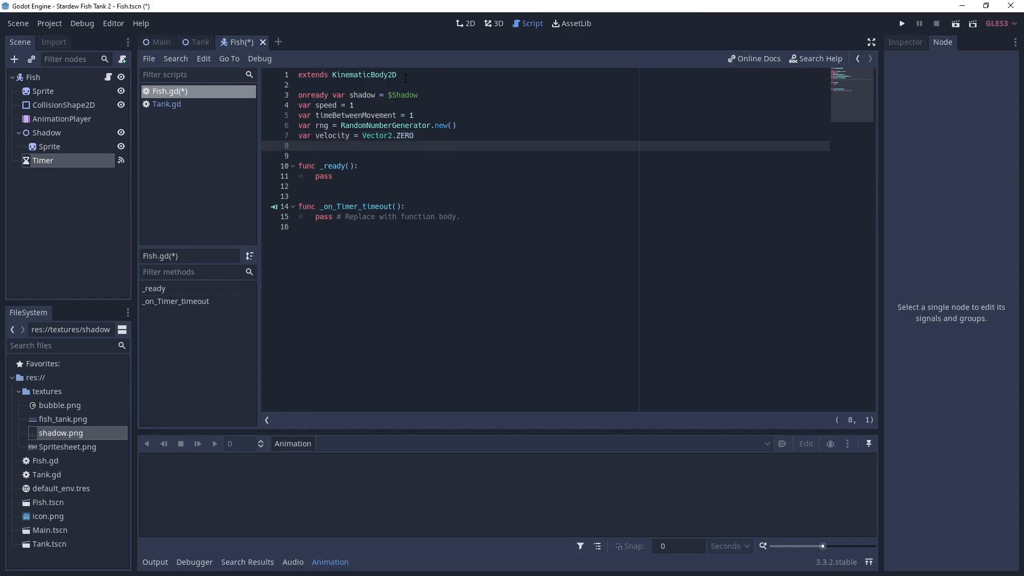
Step: Add onready var timer = $Timer and move the shadow reference down to sit just above it
{"action": "left_click", "coordinate": [300, 145]}
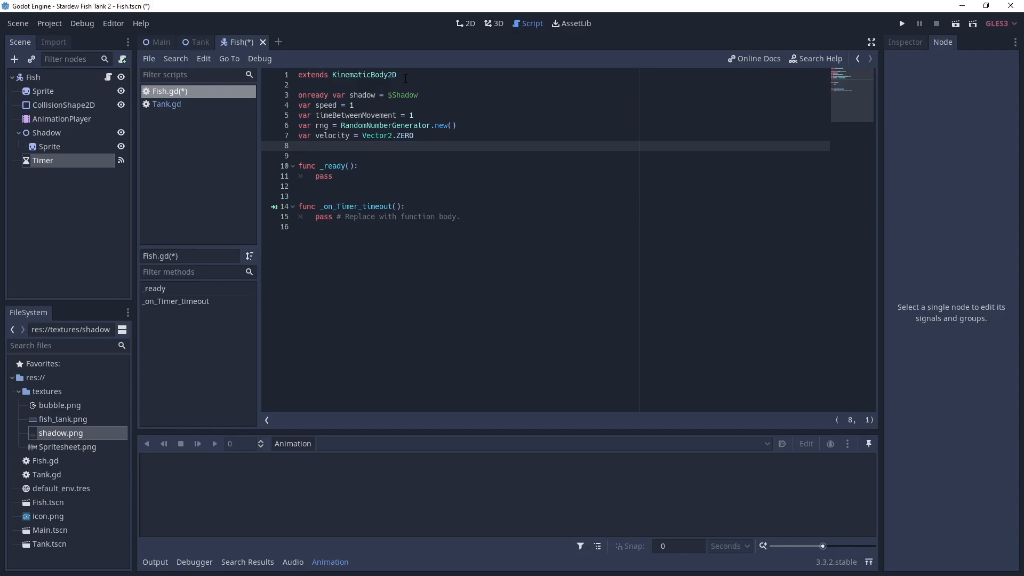
{"action": "type", "text": "onready"}
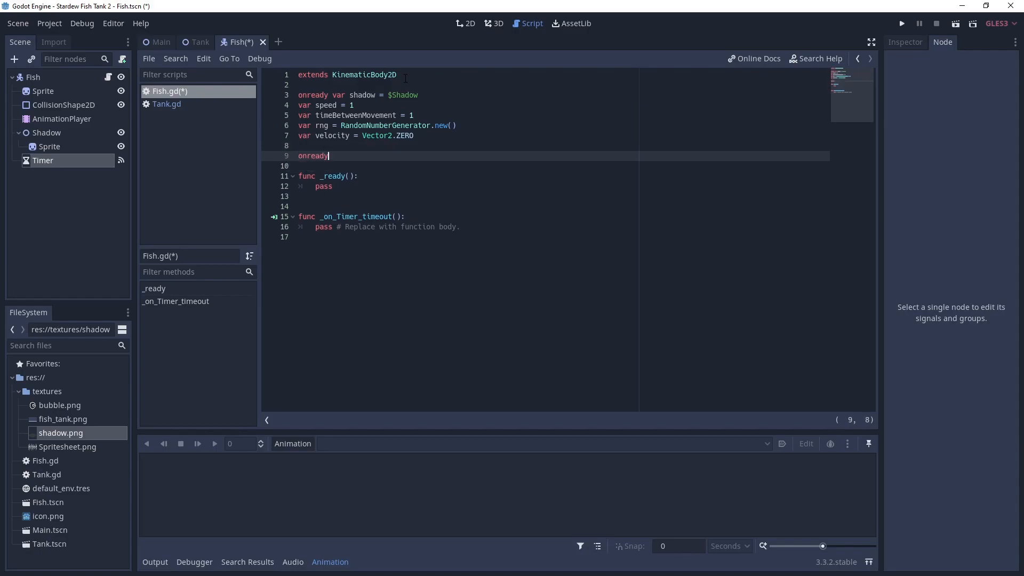
{"action": "type", "text": "var time"}
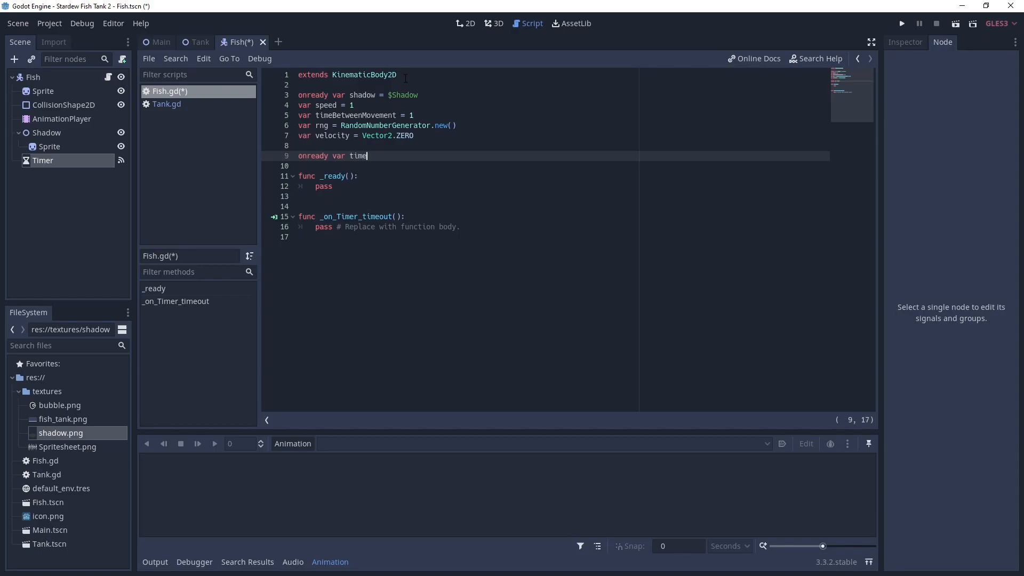
{"action": "type", "text": "er ="}
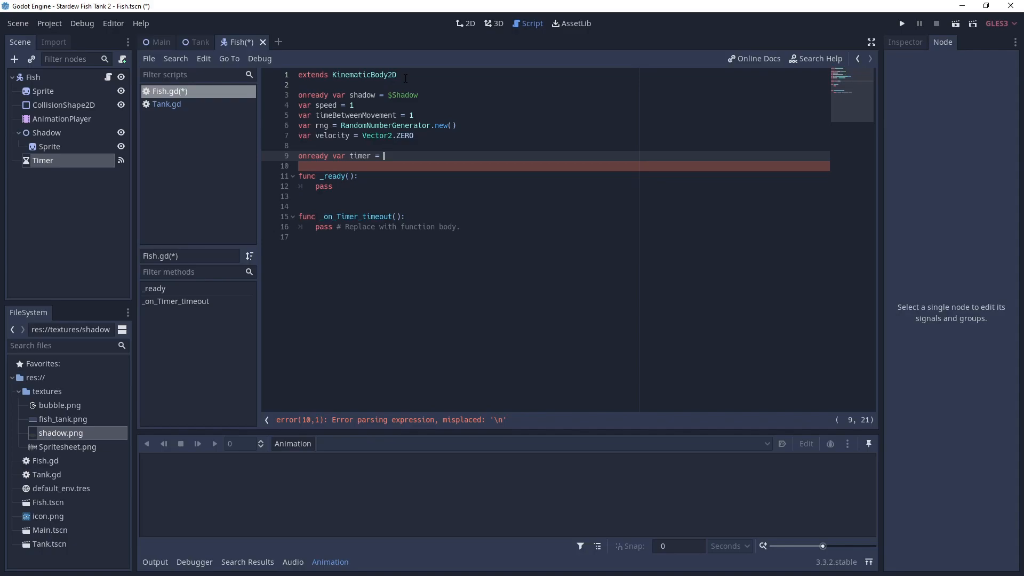
{"action": "type", "text": "$Timer"}
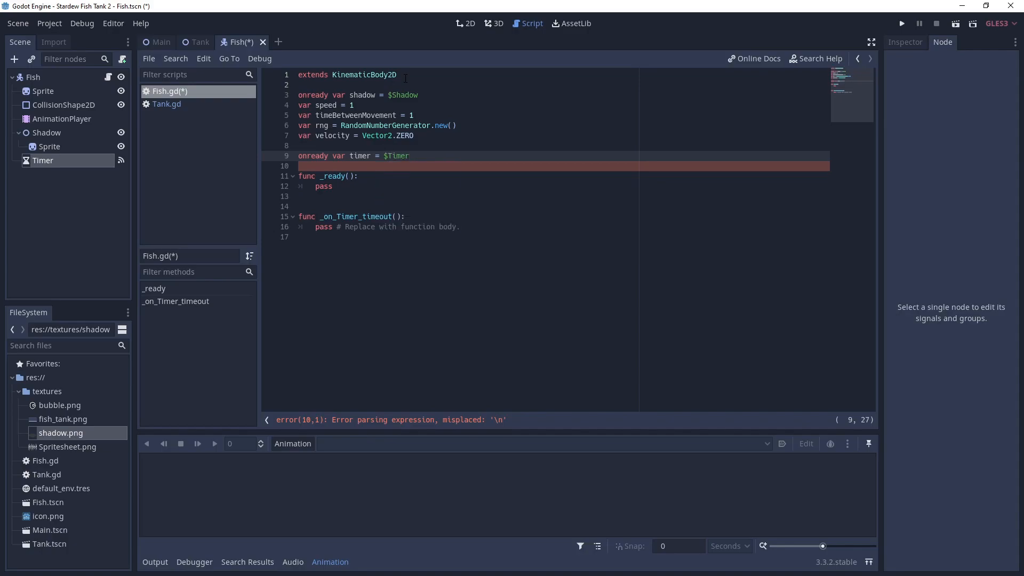
{"action": "left_click", "coordinate": [299, 95]}
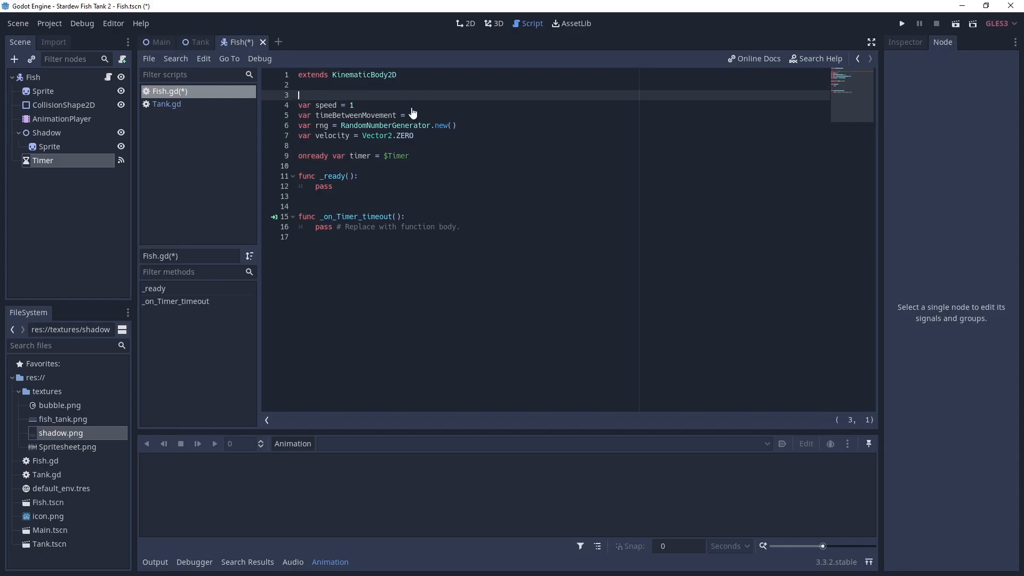
{"action": "type", "text": "onready var shadow = $Shadow"}
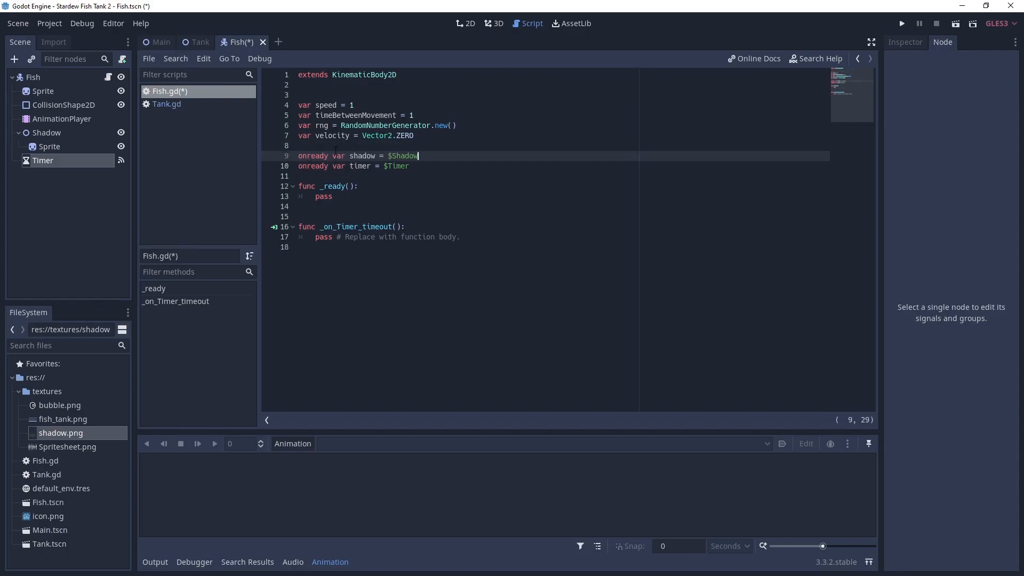
{"action": "left_click", "coordinate": [437, 167]}
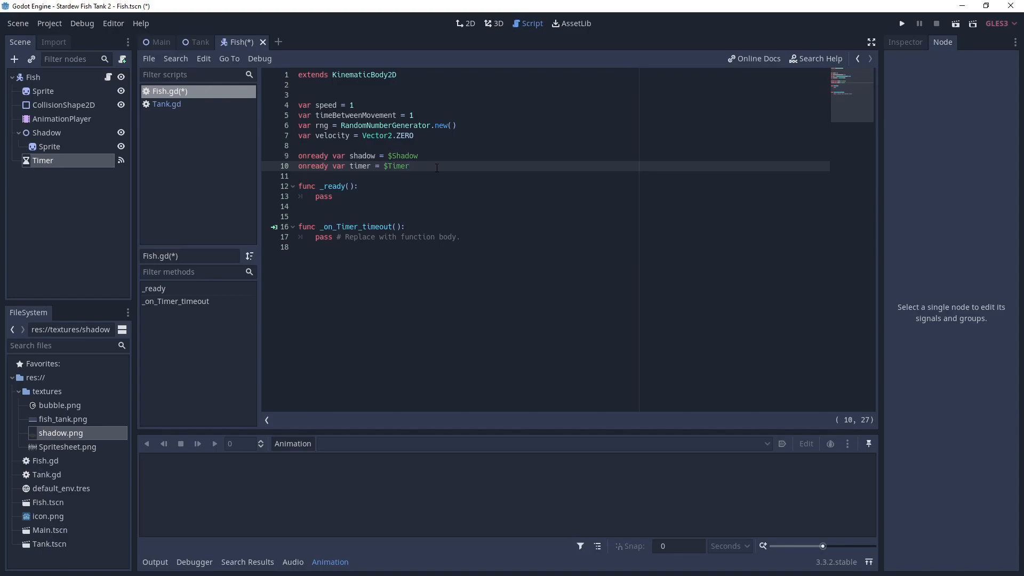
Step: Write enum MOVEMENT { STOP, LEFT, RIGHT, UP, DOWN } below the onready lines
{"action": "key", "text": "enter"}
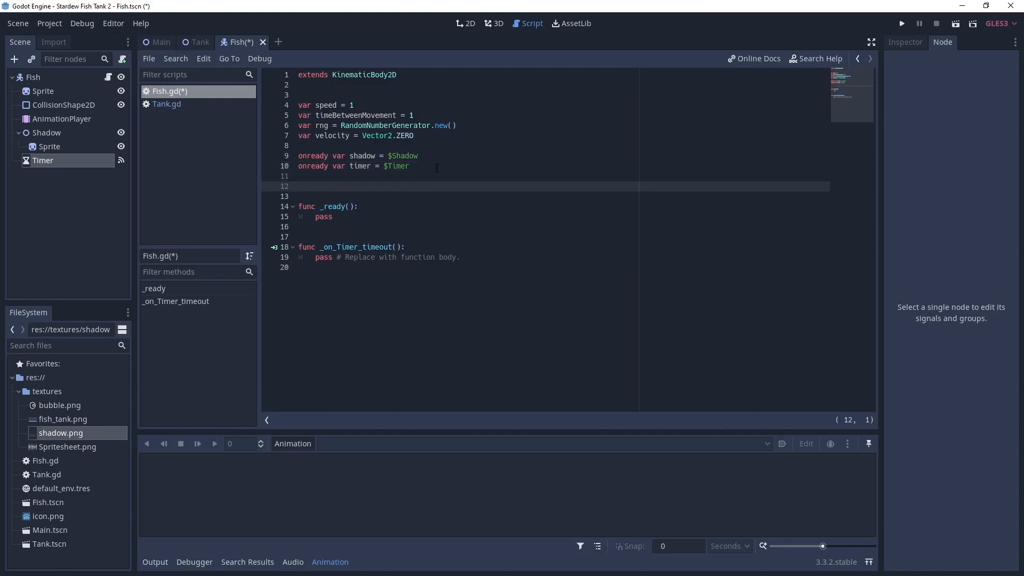
{"action": "type", "text": "enum M"}
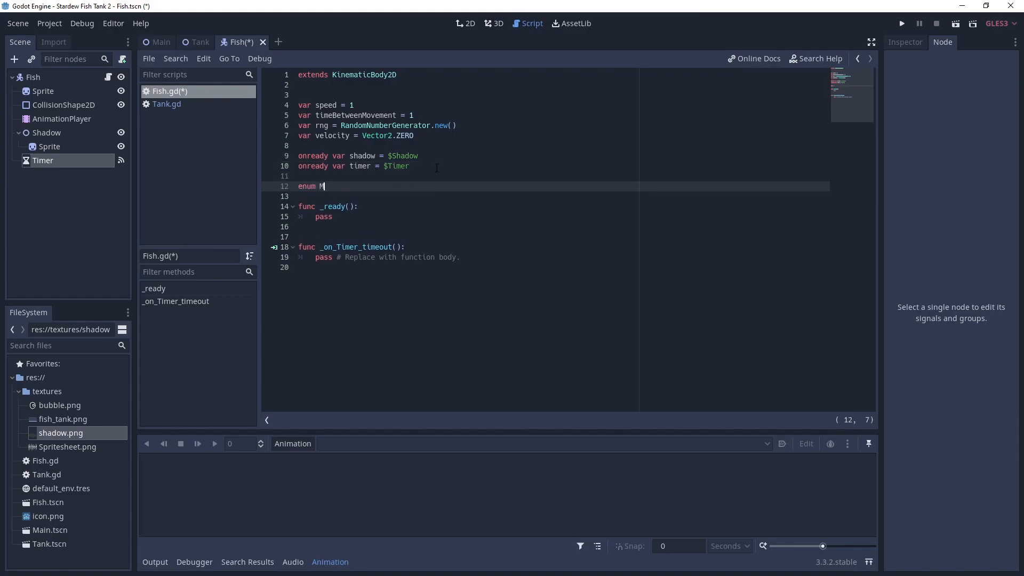
{"action": "type", "text": "OVEMENT"}
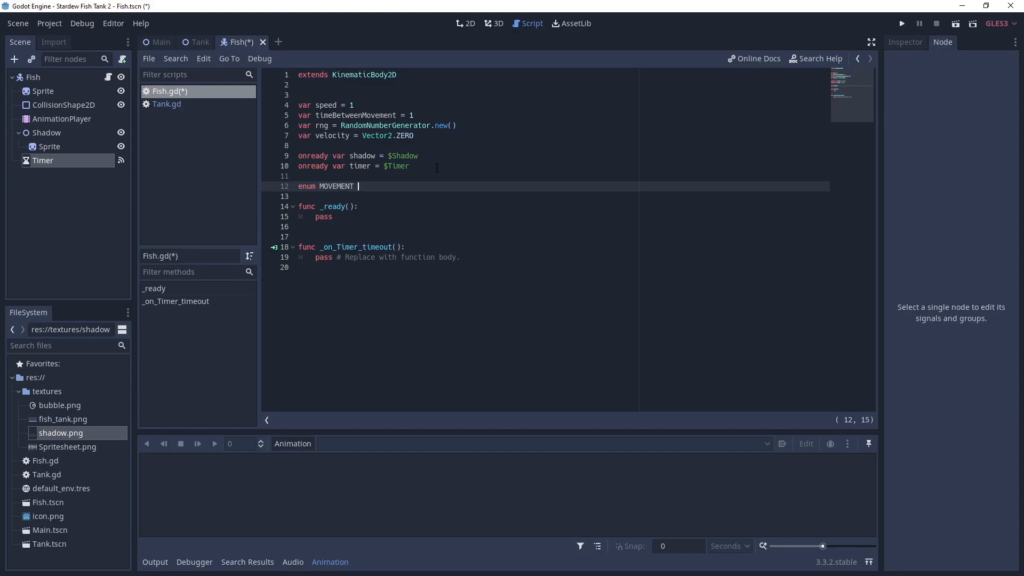
{"action": "type", "text": "{"}
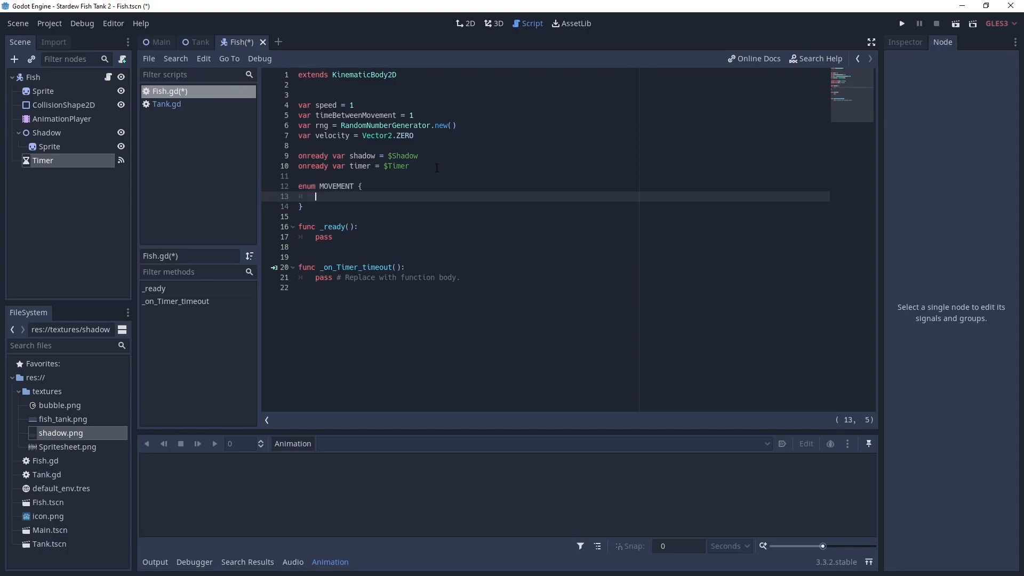
{"action": "type", "text": "SOPT"}
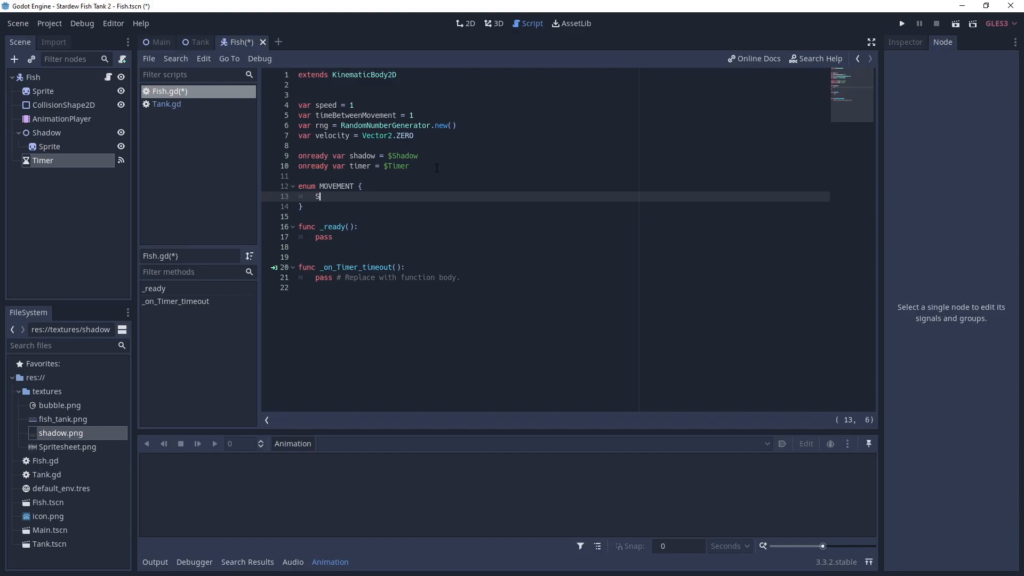
{"action": "type", "text": "TOP,"}
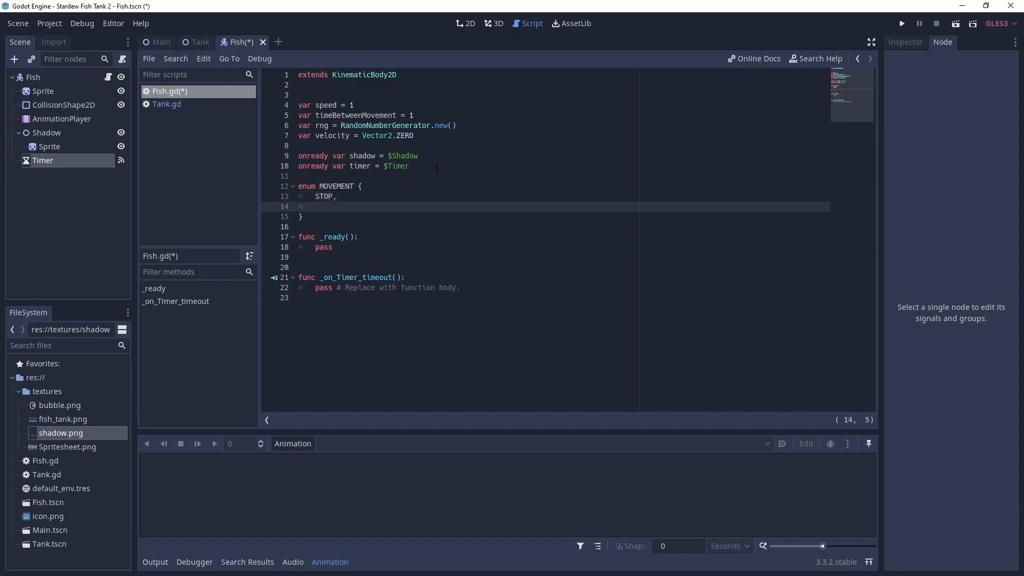
{"action": "type", "text": "LEFT,"}
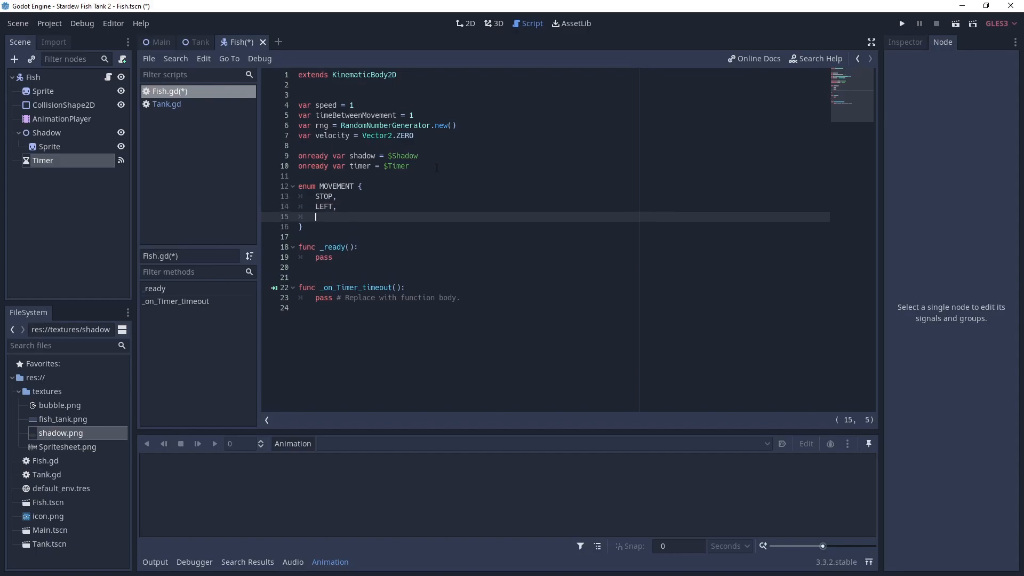
{"action": "type", "text": "RIGHT,"}
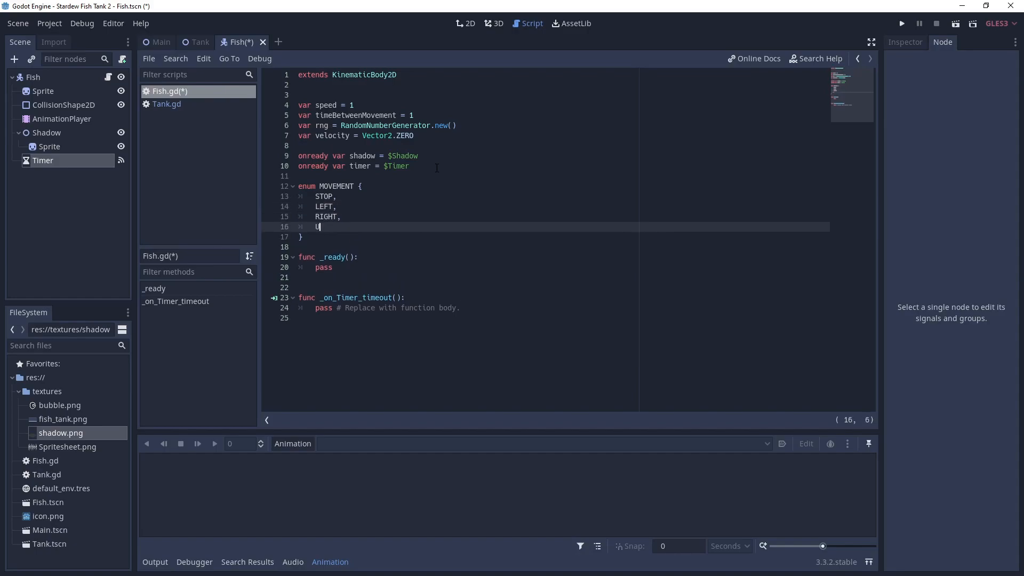
{"action": "type", "text": "P,"}
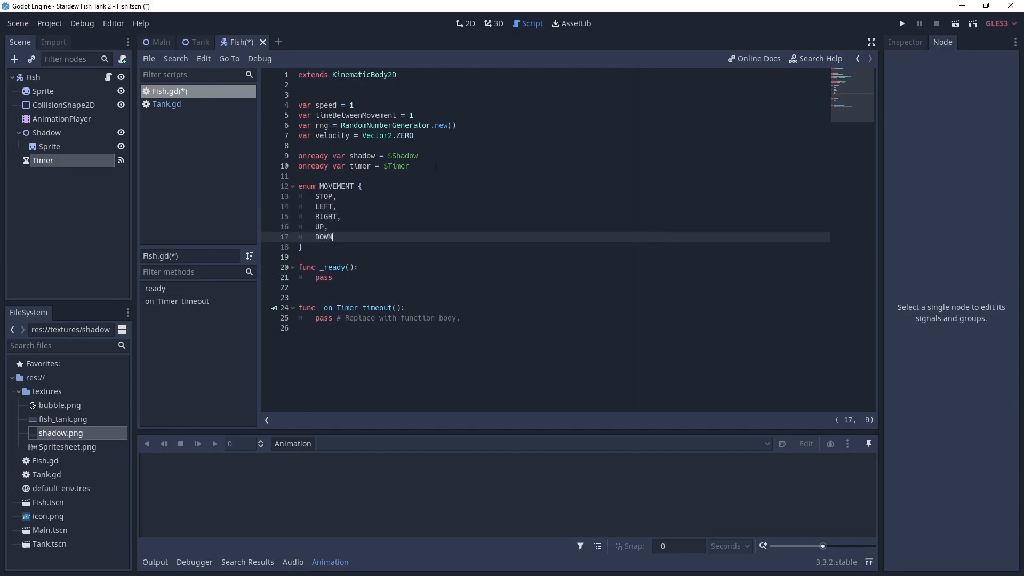
{"action": "mouse_move", "coordinate": [43, 160]}
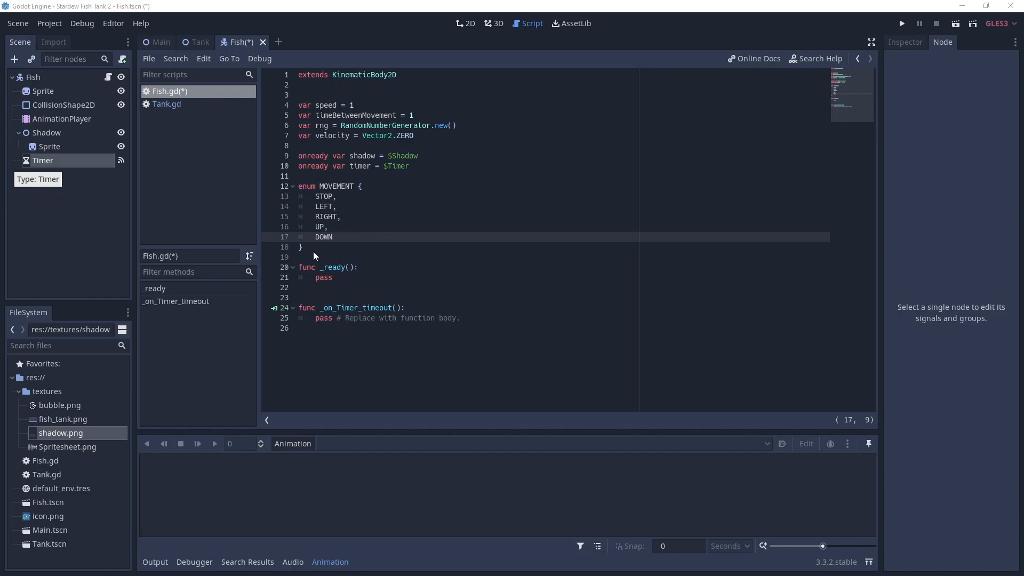
Step: Declare tankTopLeft and tankBottomRight as Vector2 variables below the enum
{"action": "key", "text": "enter"}
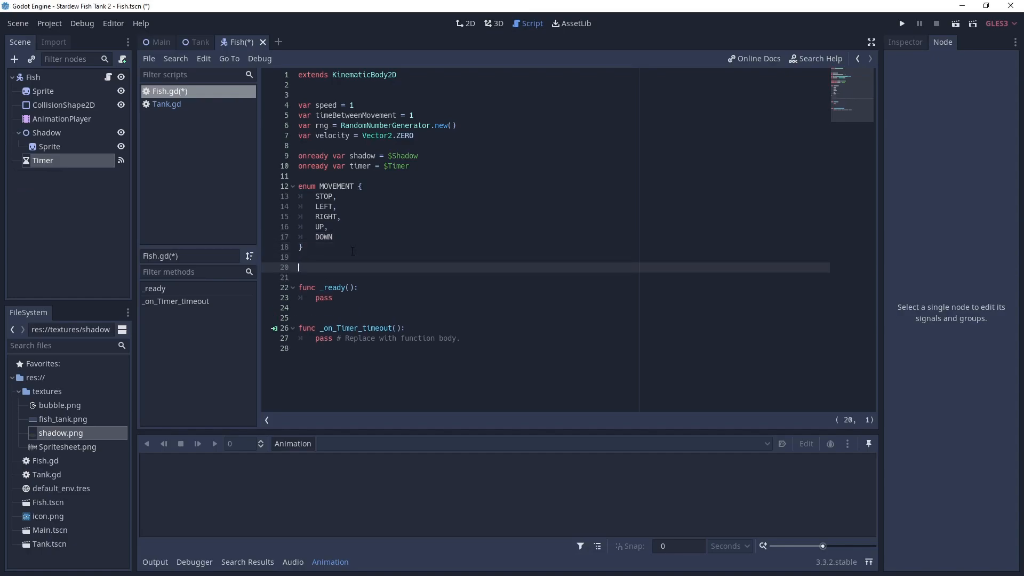
{"action": "type", "text": "var"}
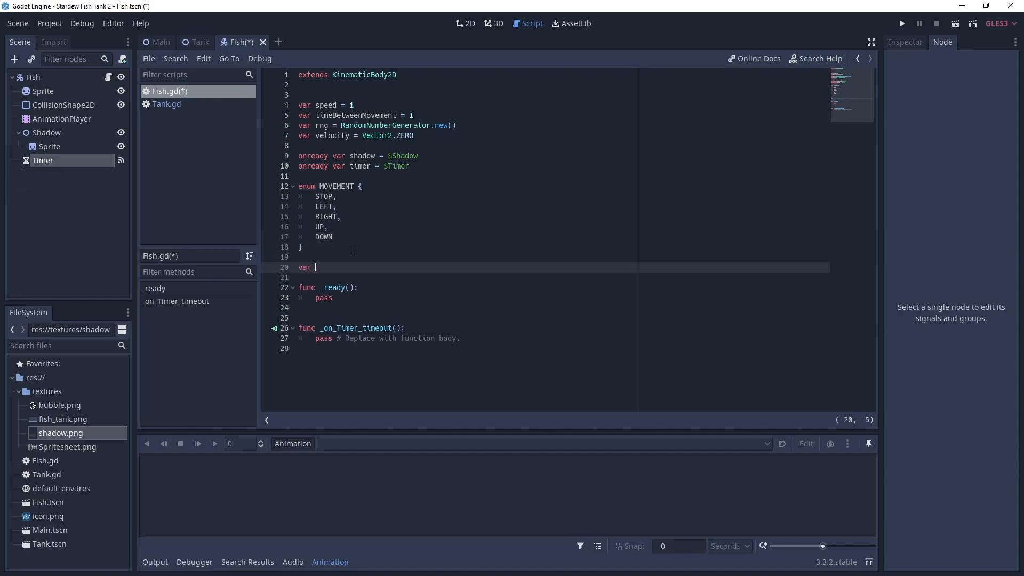
{"action": "type", "text": "top"}
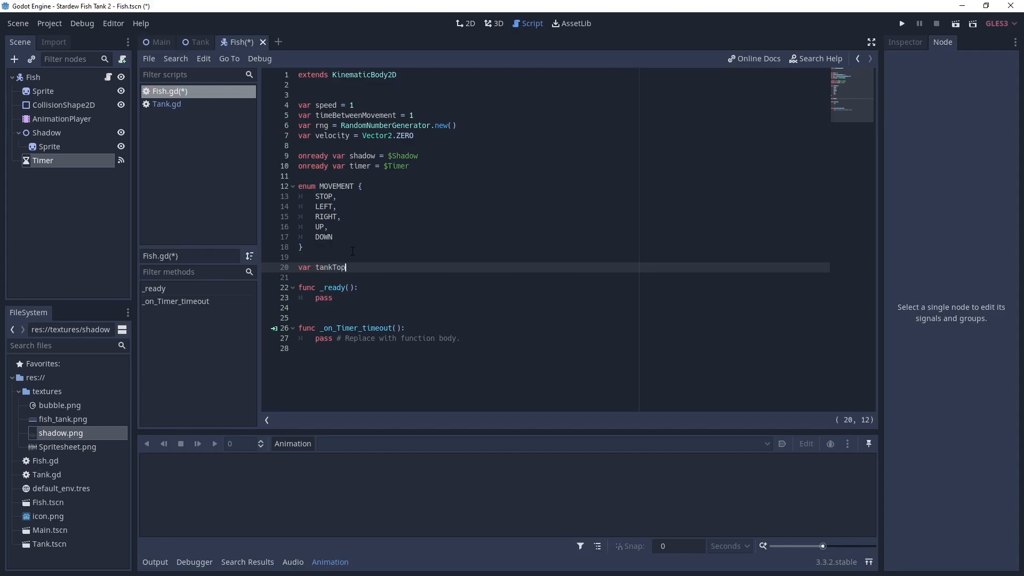
{"action": "type", "text": "Left"}
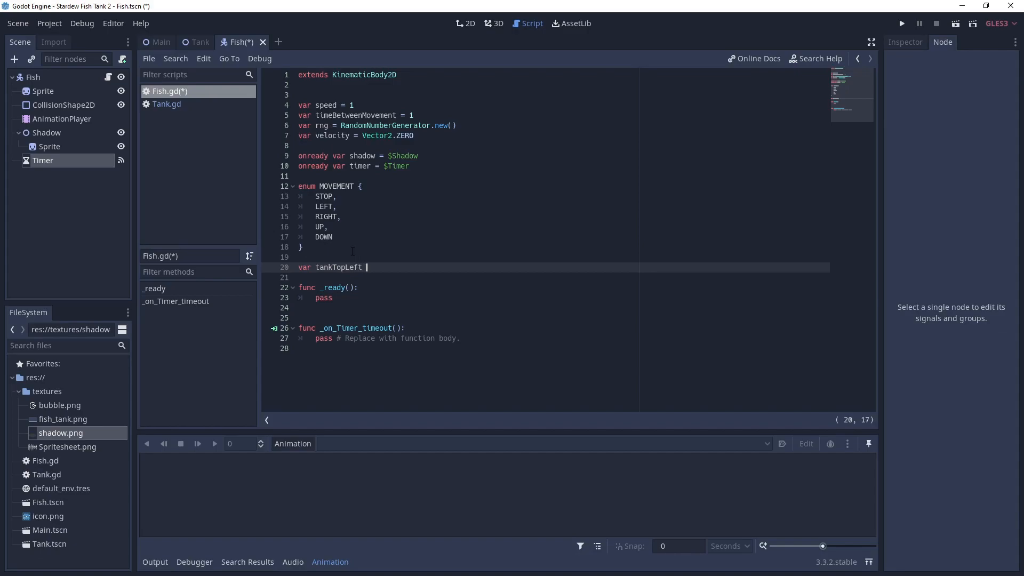
{"action": "type", "text": ": Vecto"}
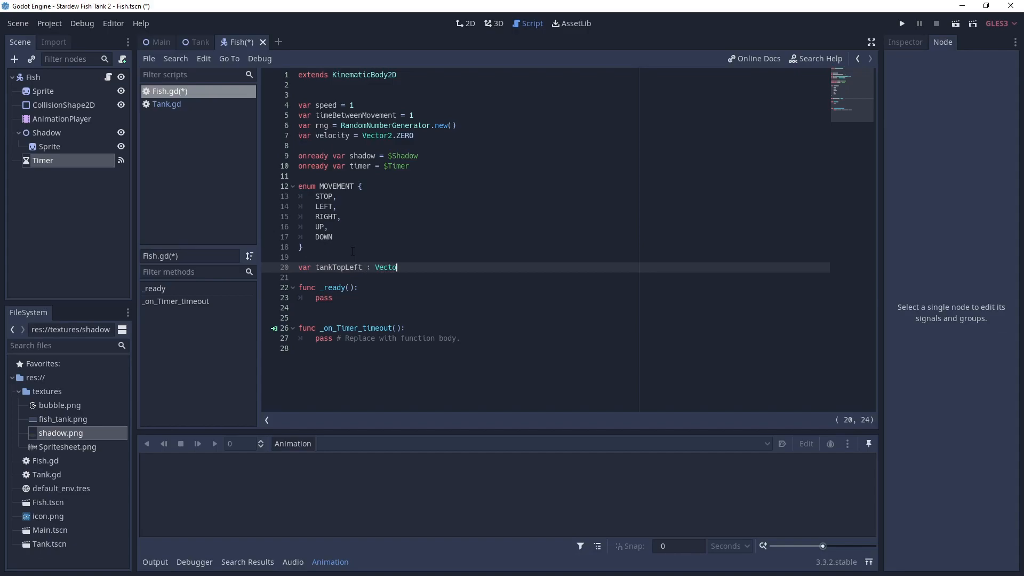
{"action": "type", "text": "r2 ="}
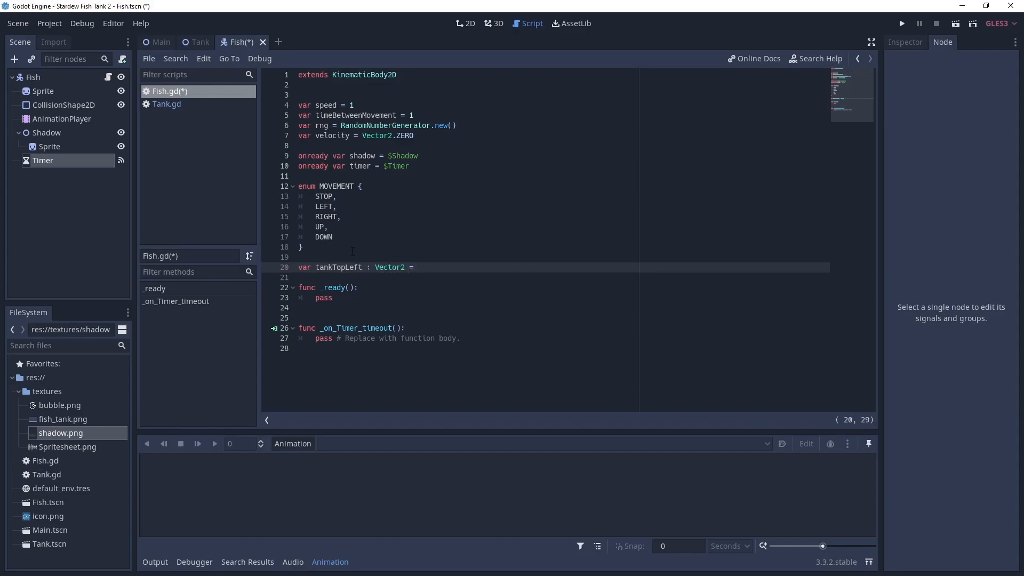
{"action": "type", "text": "Vector2.ZERO"}
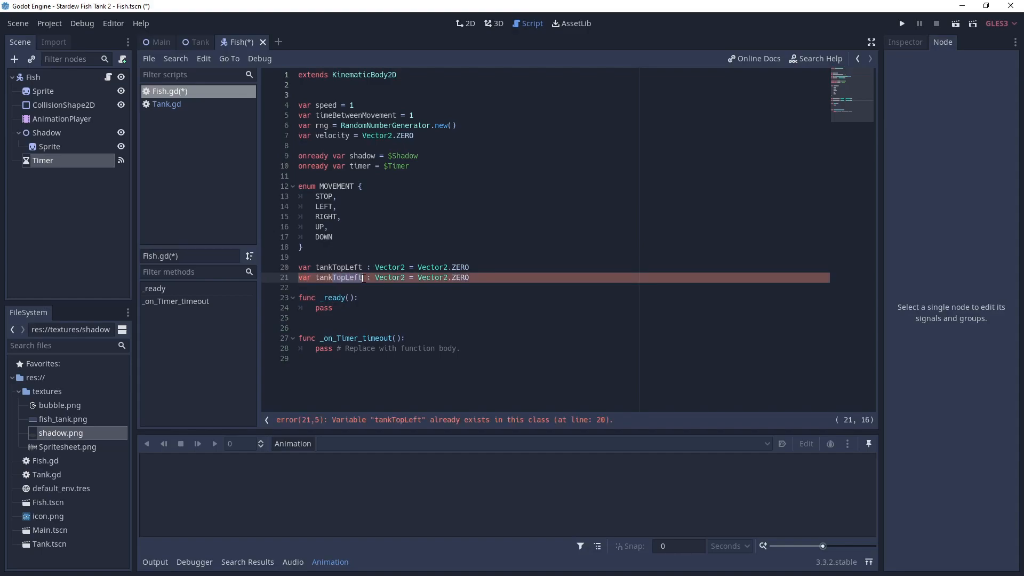
{"action": "type", "text": "tankBottom"}
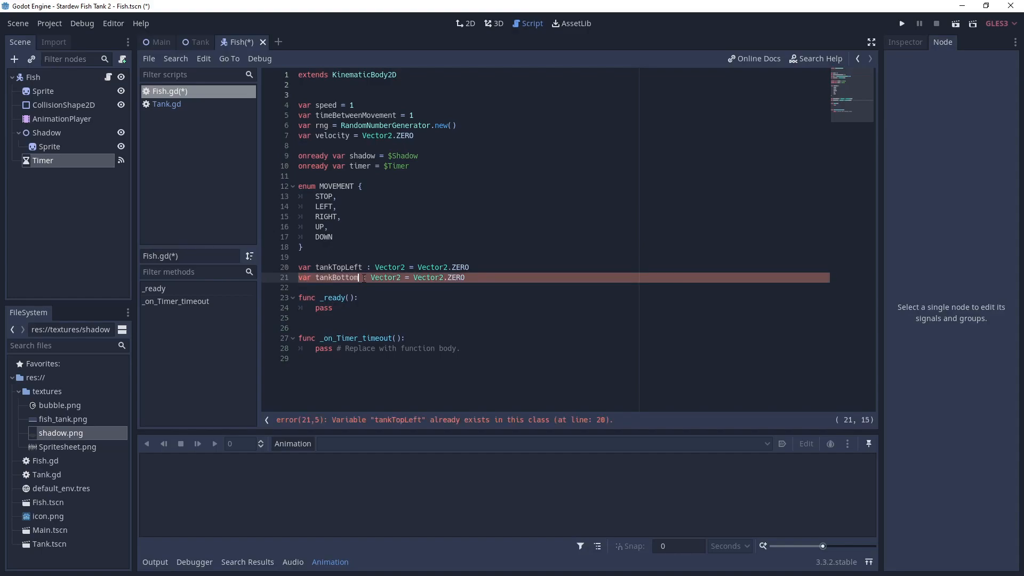
{"action": "type", "text": "Right"}
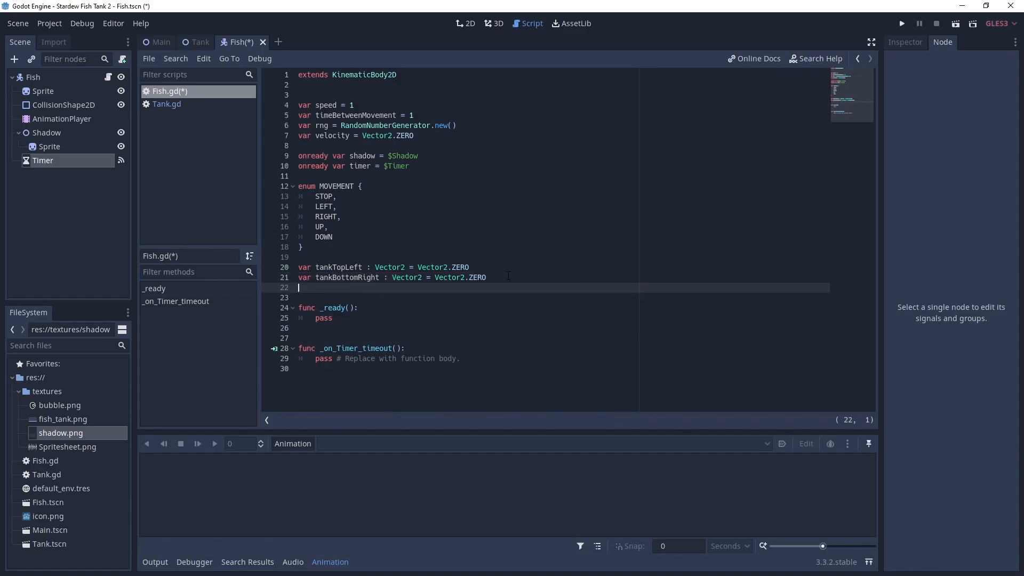
Step: Declare var shadowY: int and var state = MOVEMENT.STOP
{"action": "type", "text": "var shadow"}
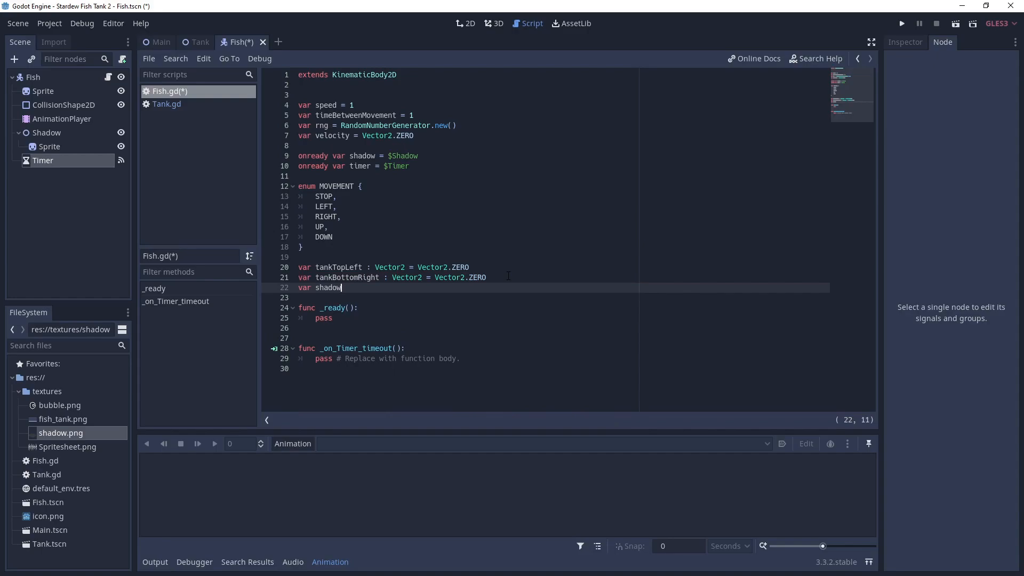
{"action": "type", "text": "Y"}
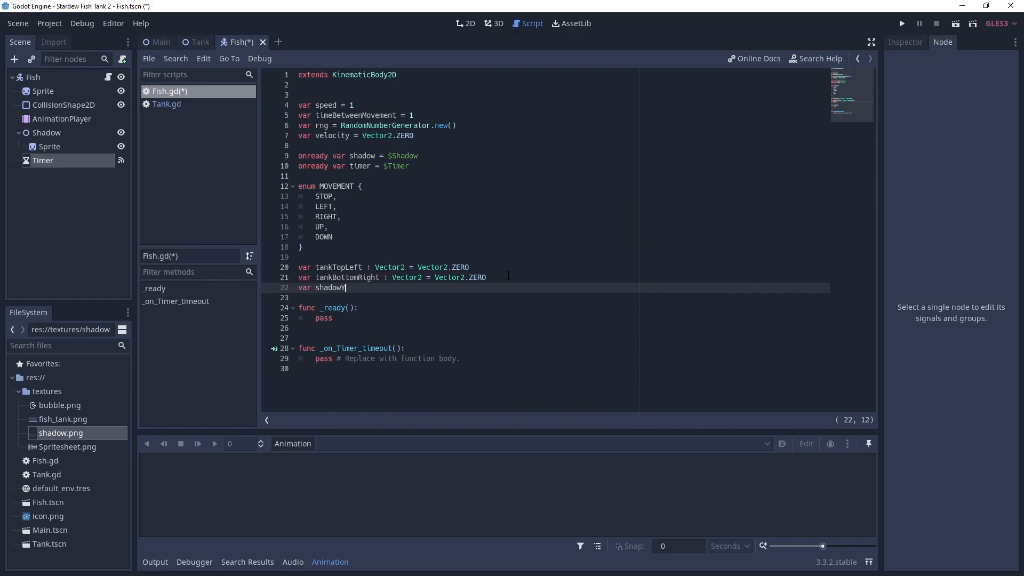
{"action": "type", "text": ": int = 0"}
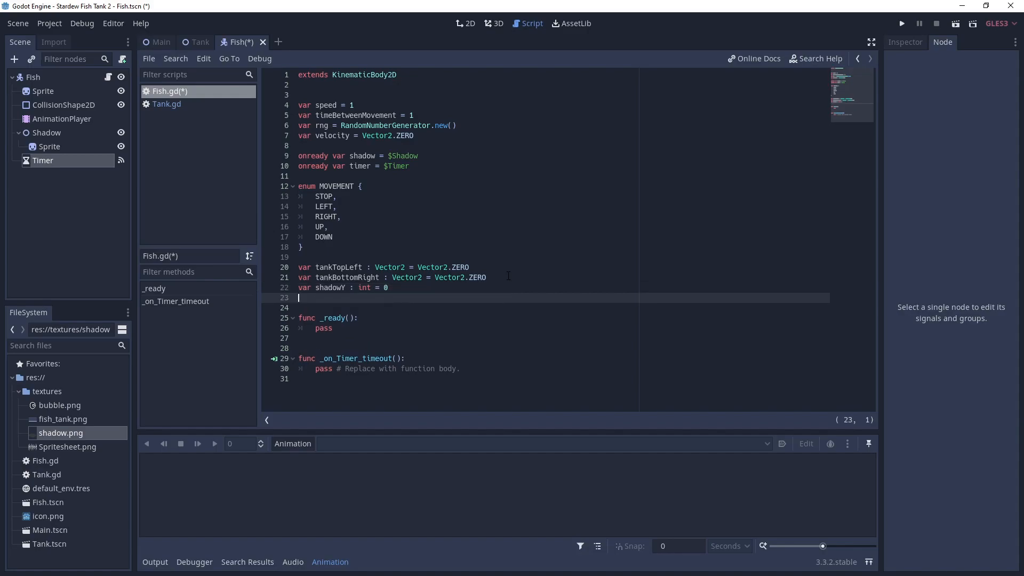
{"action": "type", "text": "var s"}
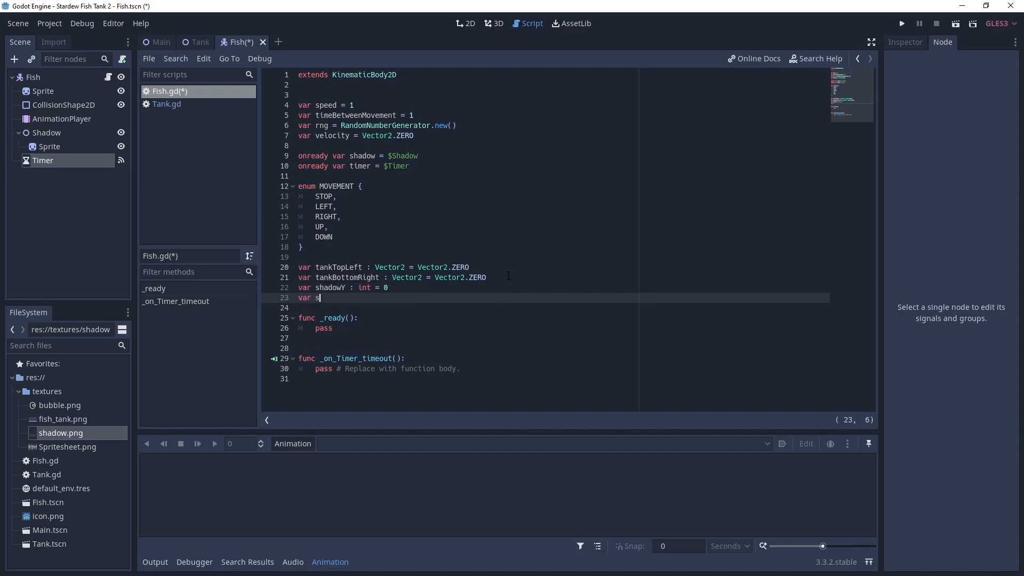
{"action": "type", "text": "tate = MOVEMENT."}
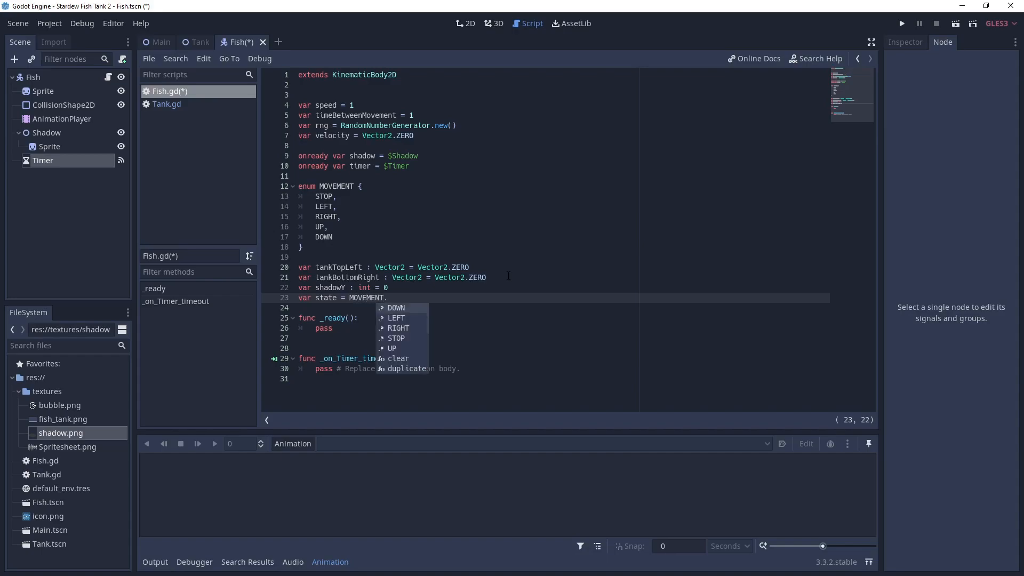
{"action": "left_click", "coordinate": [396, 338]}
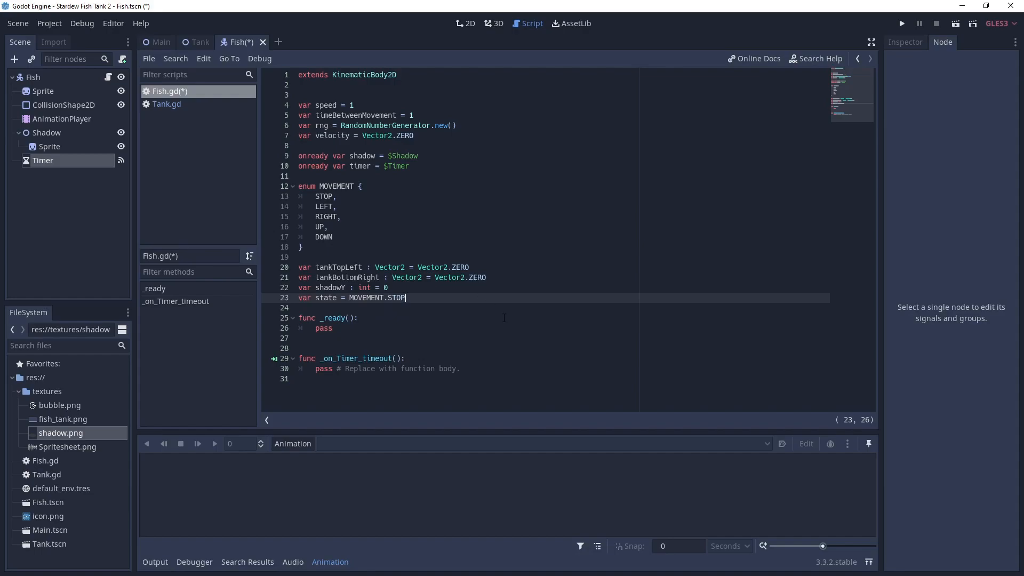
{"action": "double_click", "coordinate": [325, 327]}
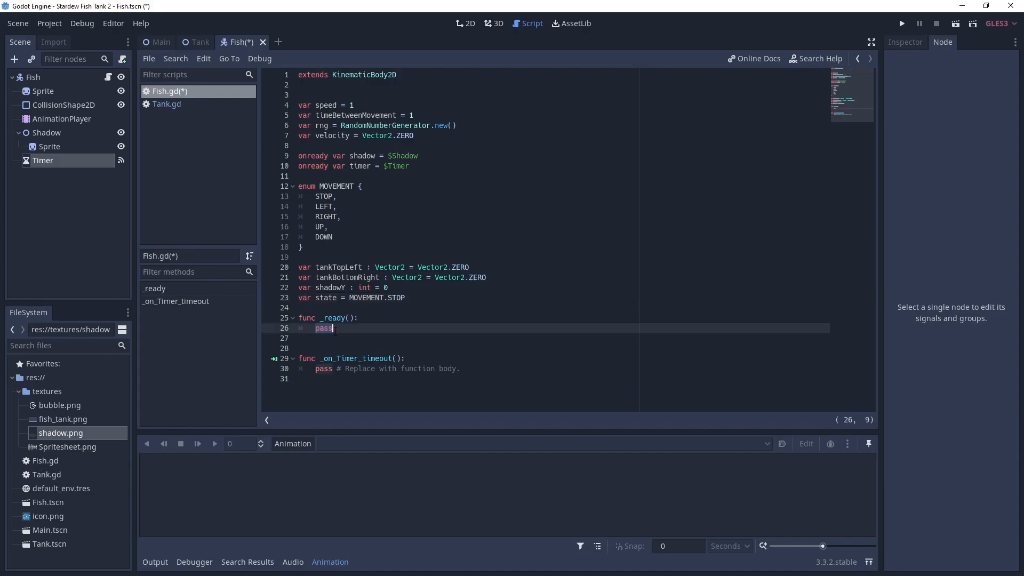
Step: Replace the pass in _ready() with rng.randomize()
{"action": "type", "text": "rn"}
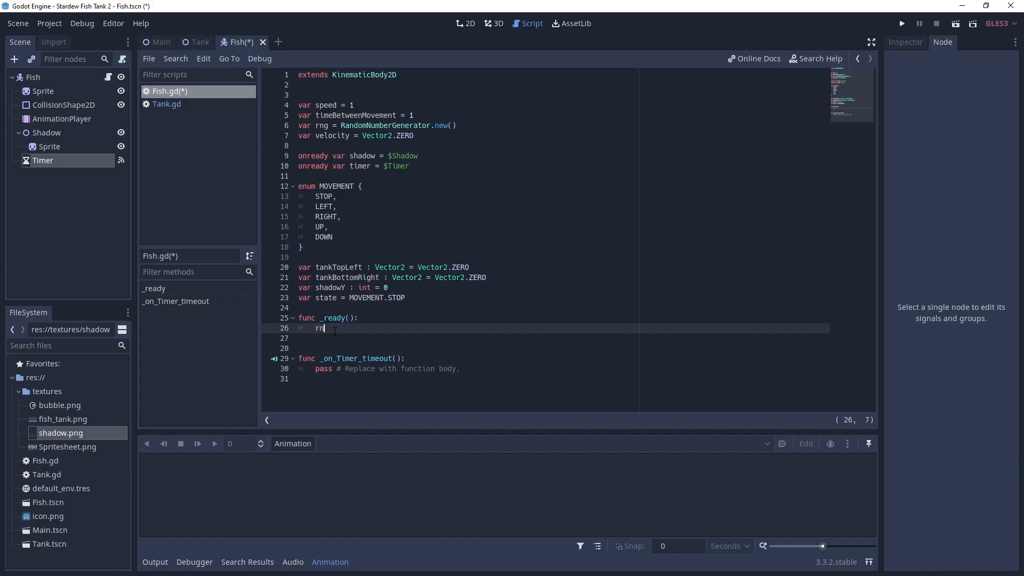
{"action": "type", "text": "g.randomize"}
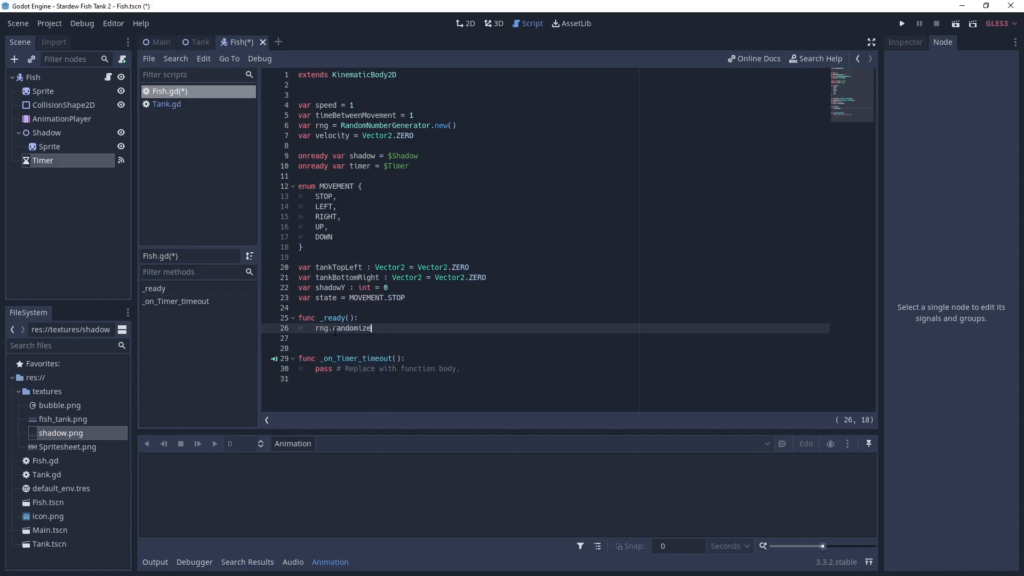
{"action": "type", "text": "()"}
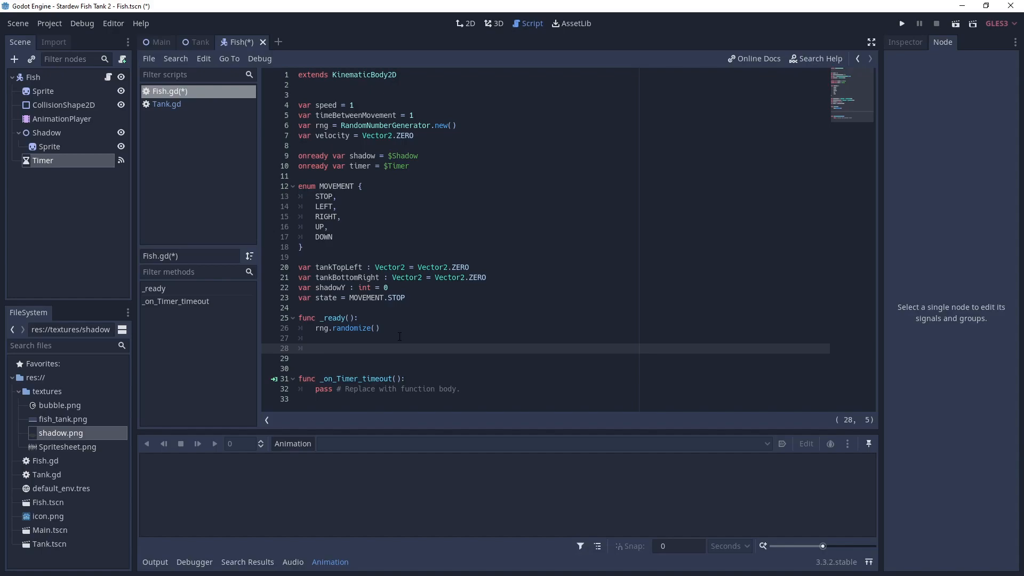
Step: Write the signature func setTankArea(topLeft:Vector2, bottomRight:Vector2):
{"action": "type", "text": "fu"}
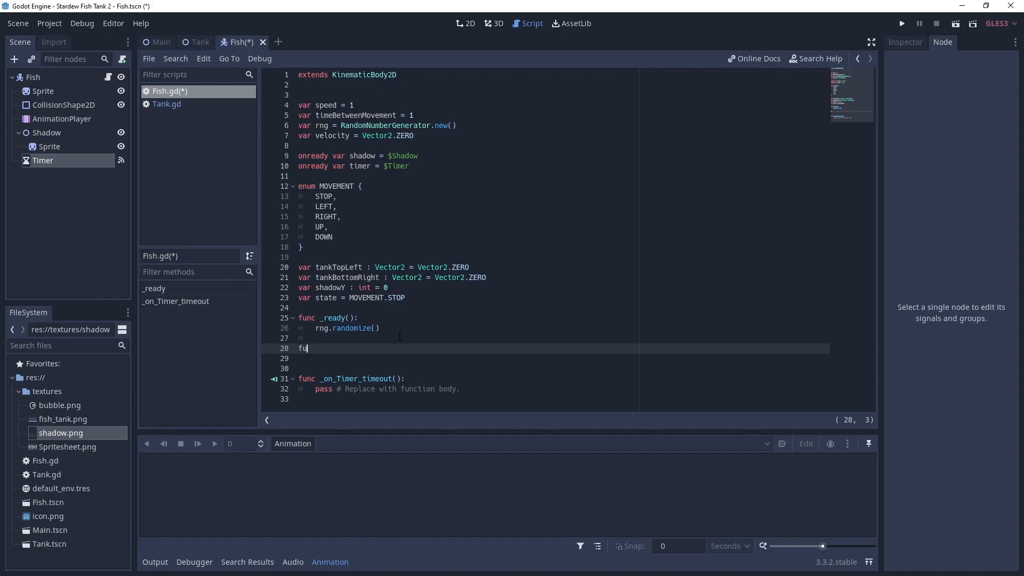
{"action": "type", "text": "nc"}
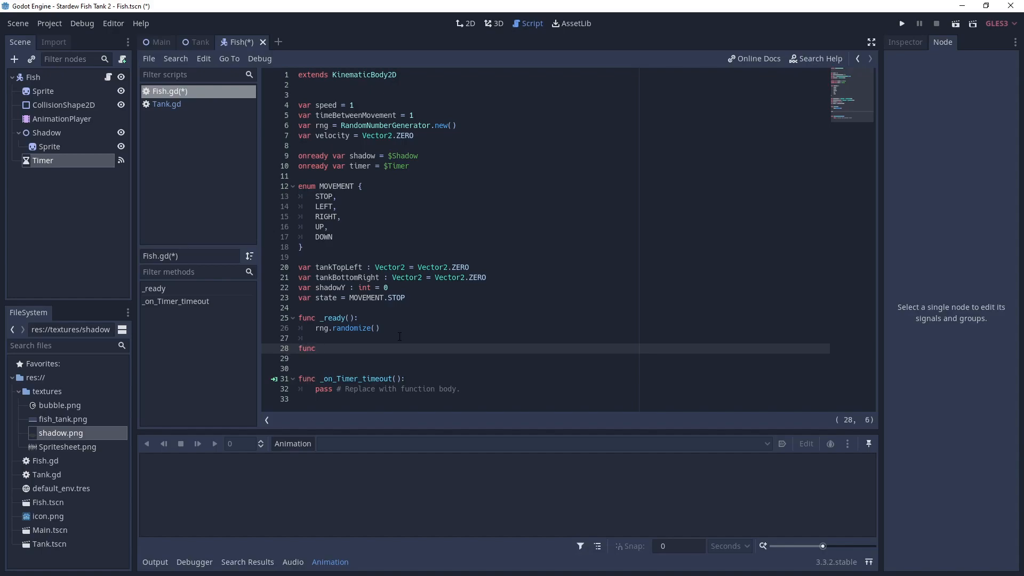
{"action": "type", "text": "setTank"}
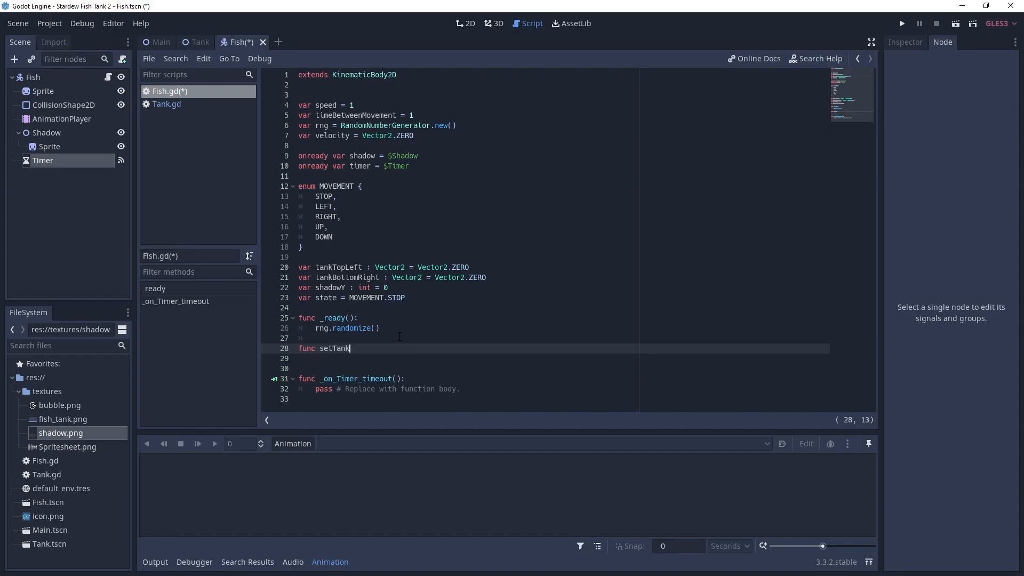
{"action": "type", "text": "Area()"}
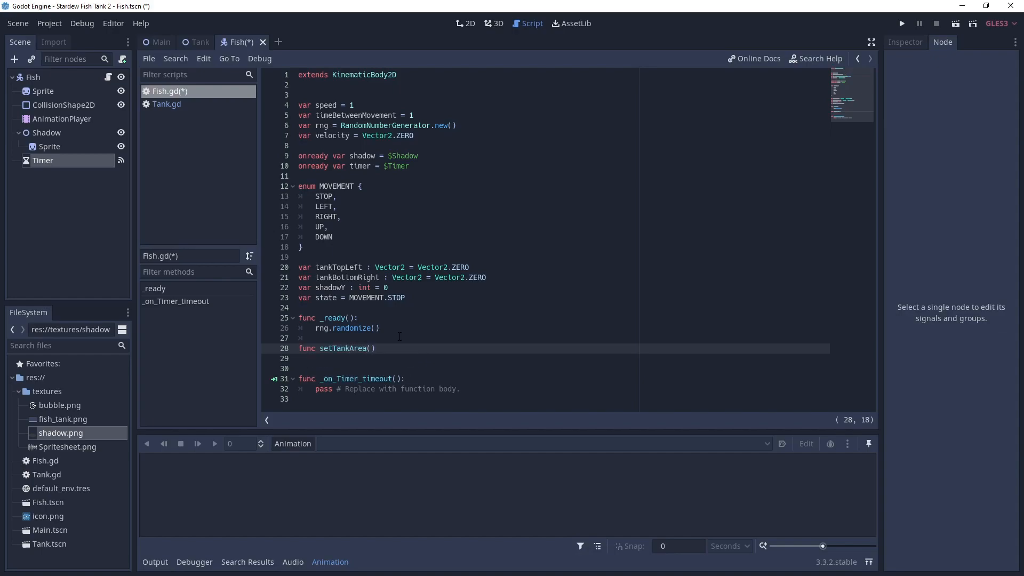
{"action": "type", "text": "topLeft:Vector"}
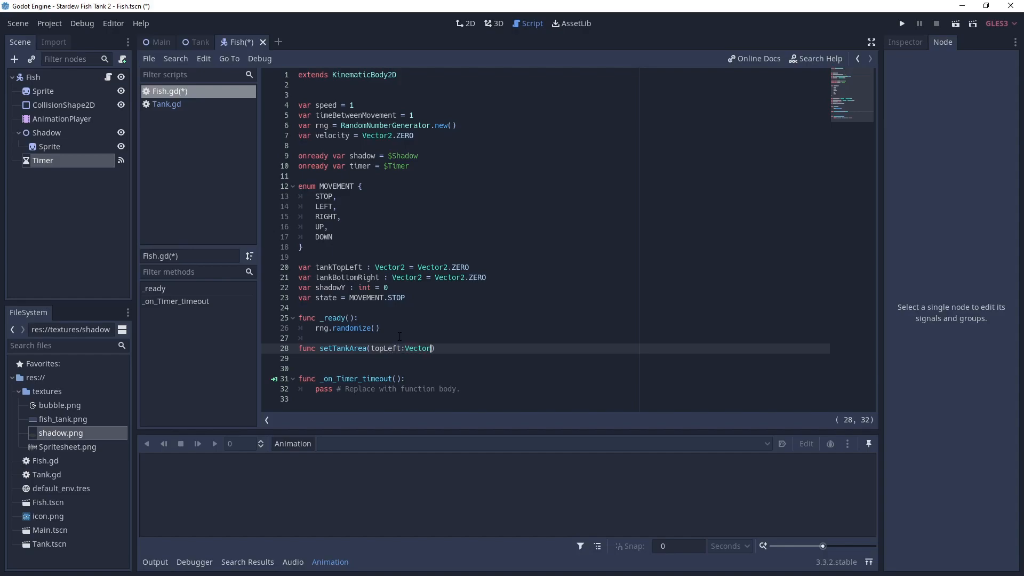
{"action": "type", "text": ", bottomRight"}
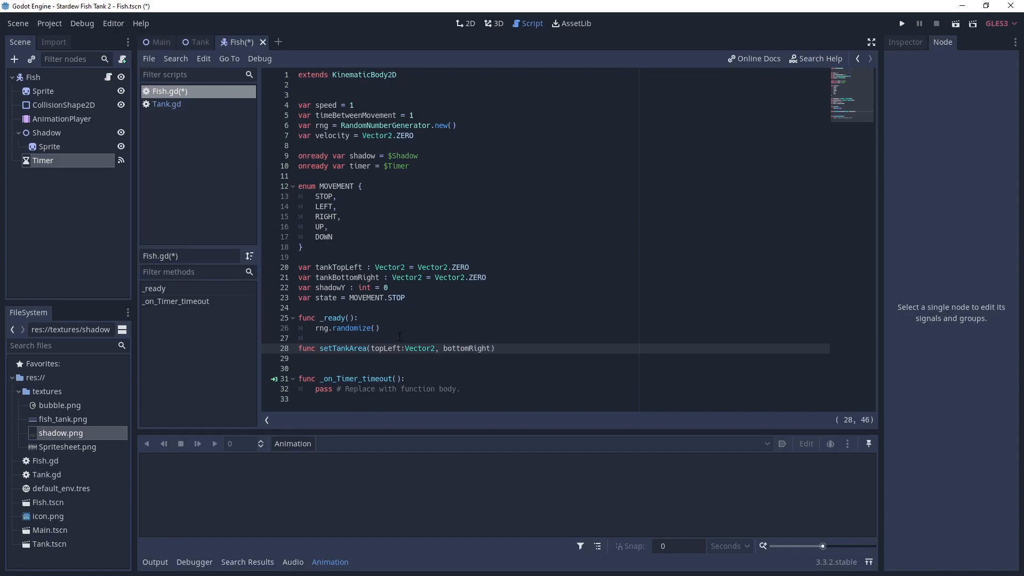
{"action": "type", "text": "Vector2"}
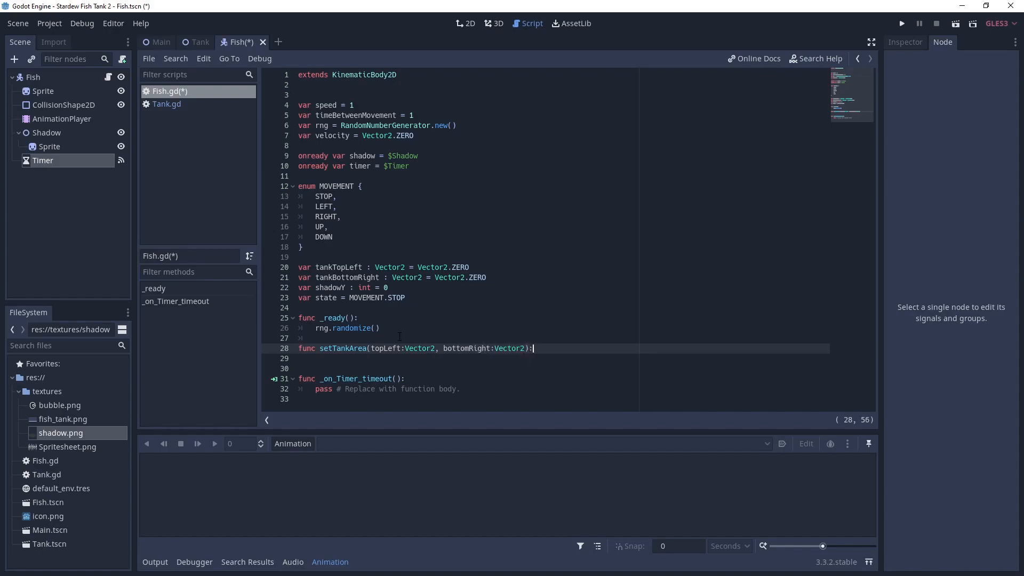
{"action": "key", "text": "Return"}
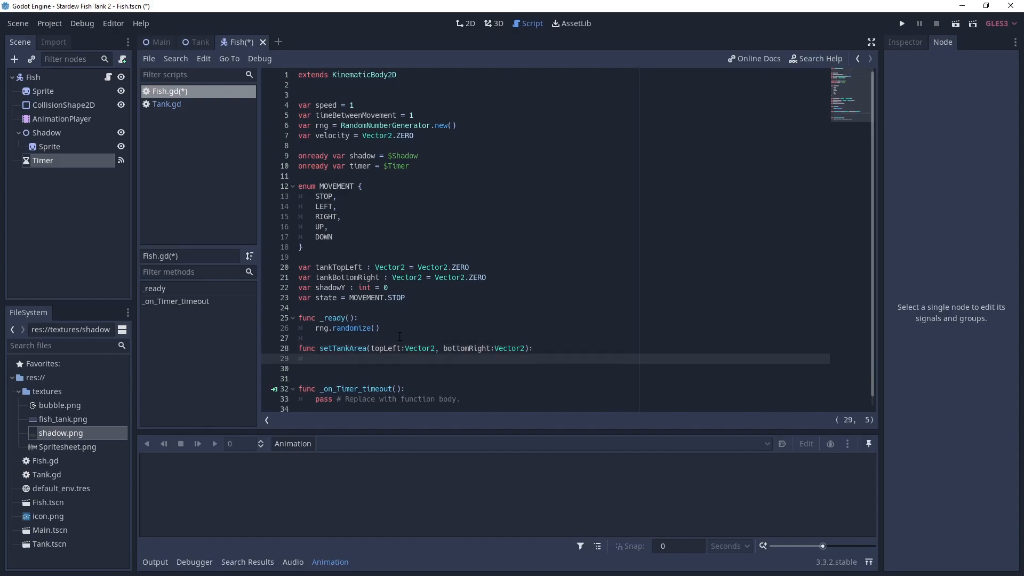
Step: Assign tankTopLeft = topLeft and tankBottomRight = bottomRight in its body
{"action": "type", "text": "tankTopLeft"}
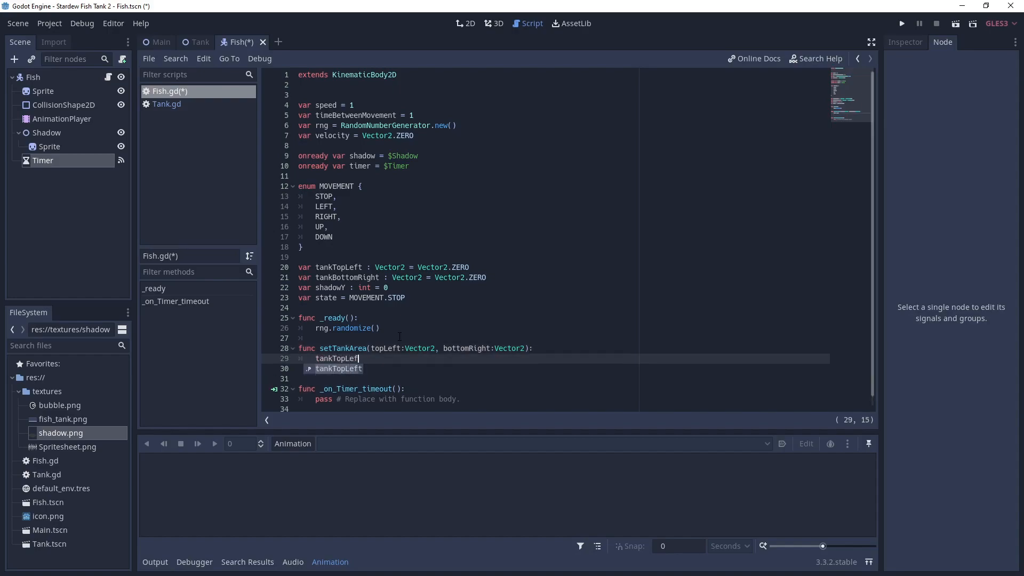
{"action": "type", "text": "= topLeft"}
{"action": "left_click", "coordinate": [564, 368]}
{"action": "type", "text": "tankBottomRight"}
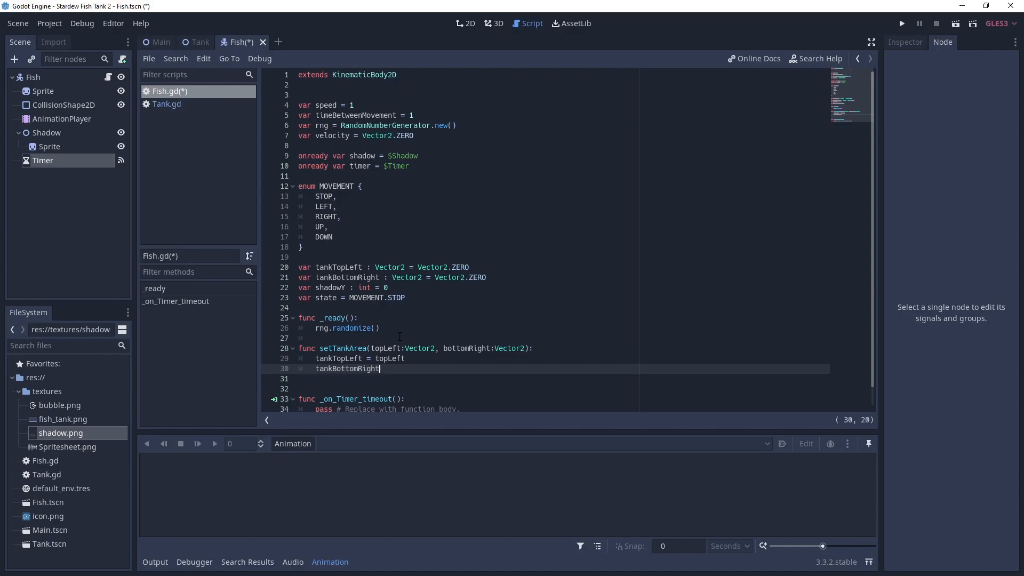
{"action": "type", "text": "="}
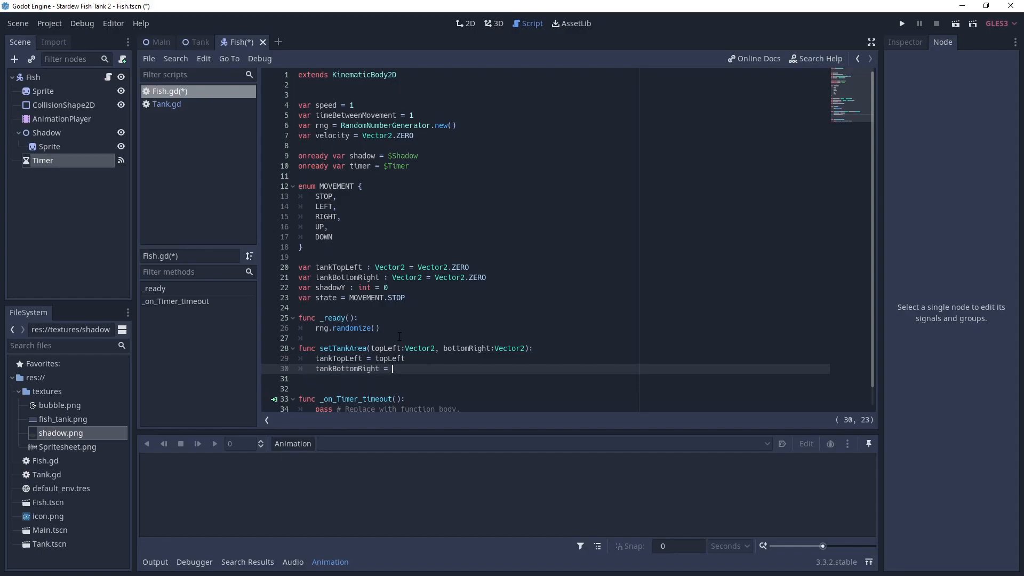
{"action": "type", "text": "bottomRight"}
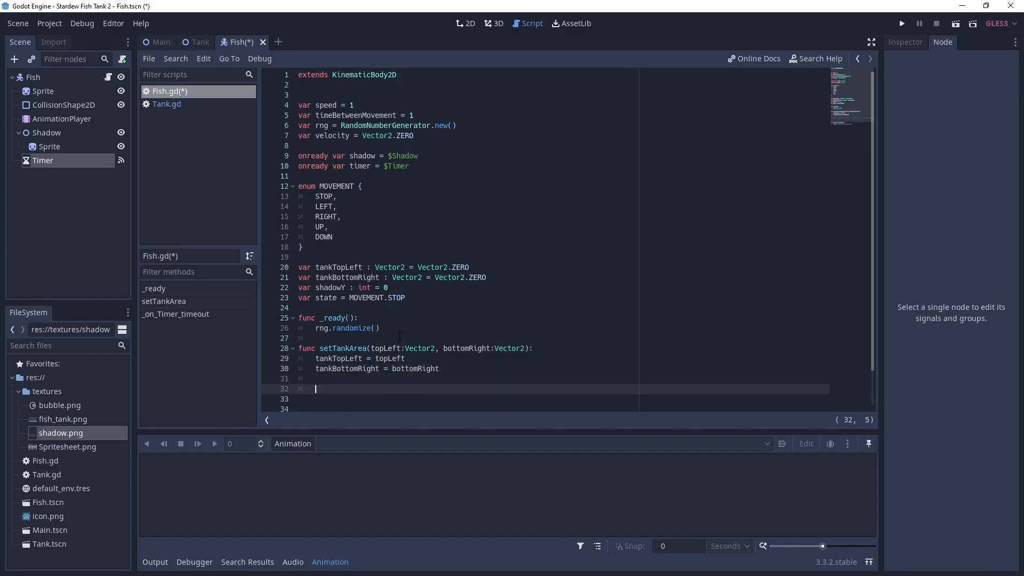
Step: Write func setSpeed(fishSpeed:int): with body speed = fishSpeed
{"action": "type", "text": "func set"}
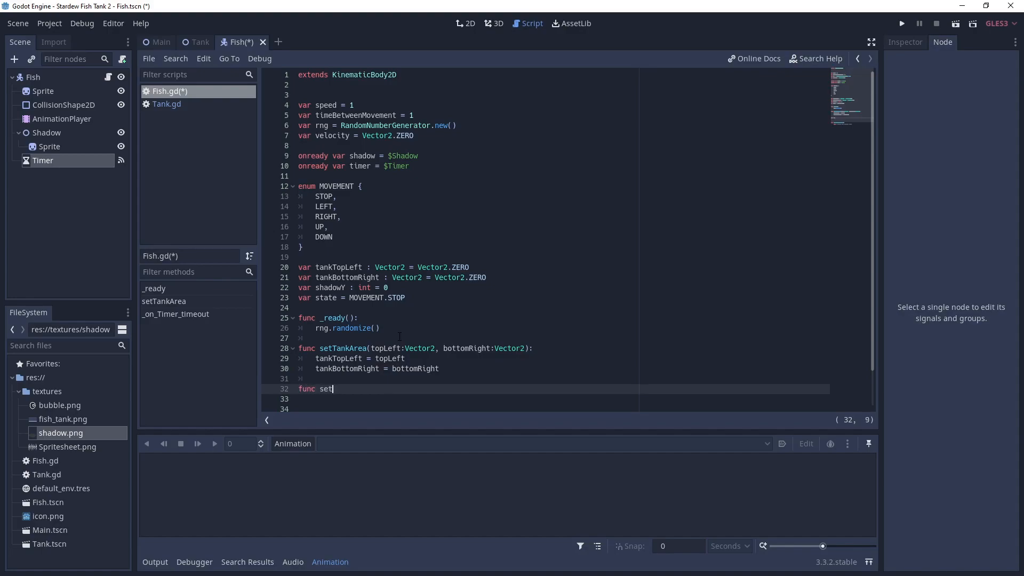
{"action": "type", "text": "Speed()"}
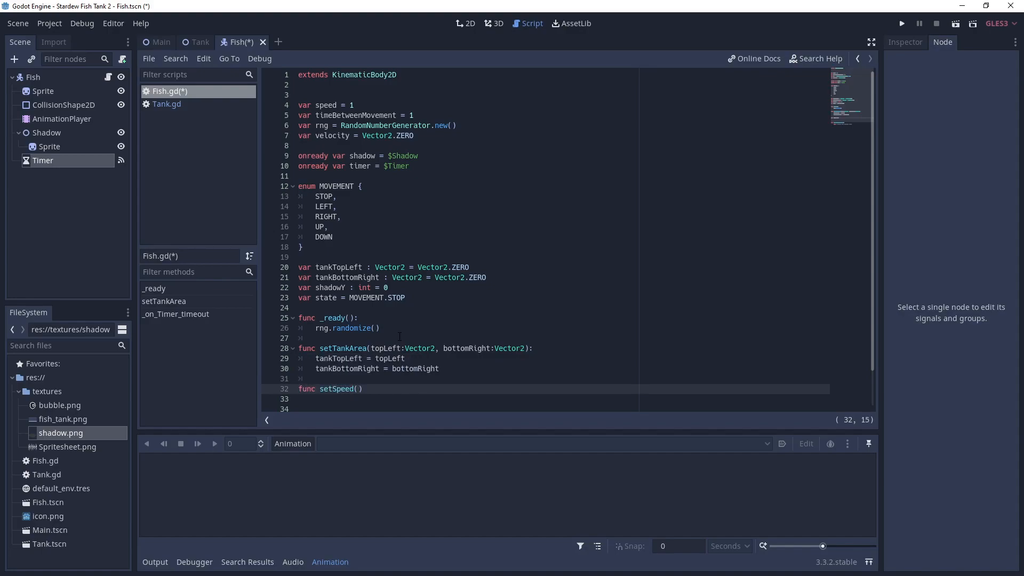
{"action": "type", "text": "fishSpeed"}
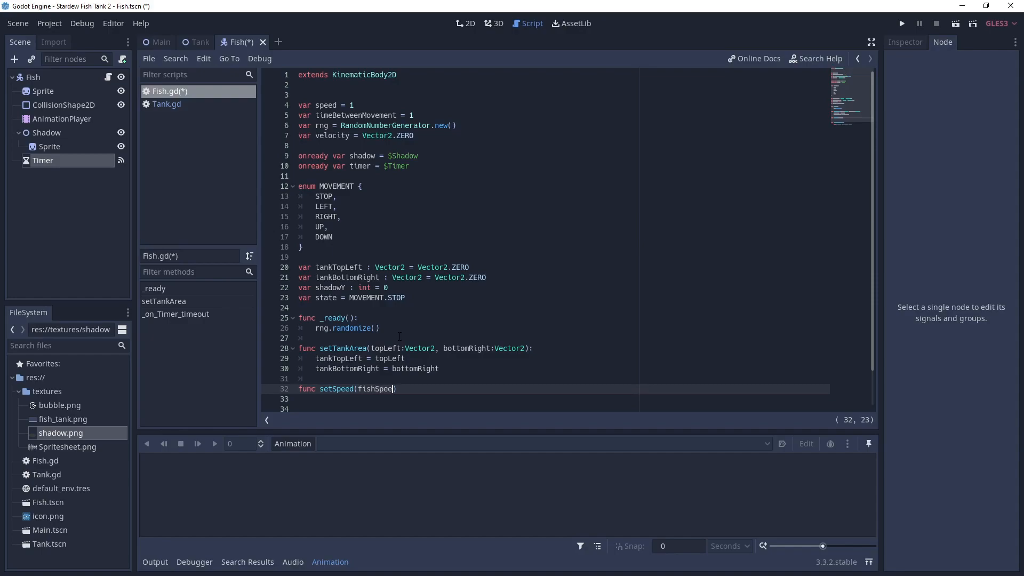
{"action": "type", "text": ":int"}
{"action": "left_click", "coordinate": [563, 399]}
{"action": "type", "text": "s"}
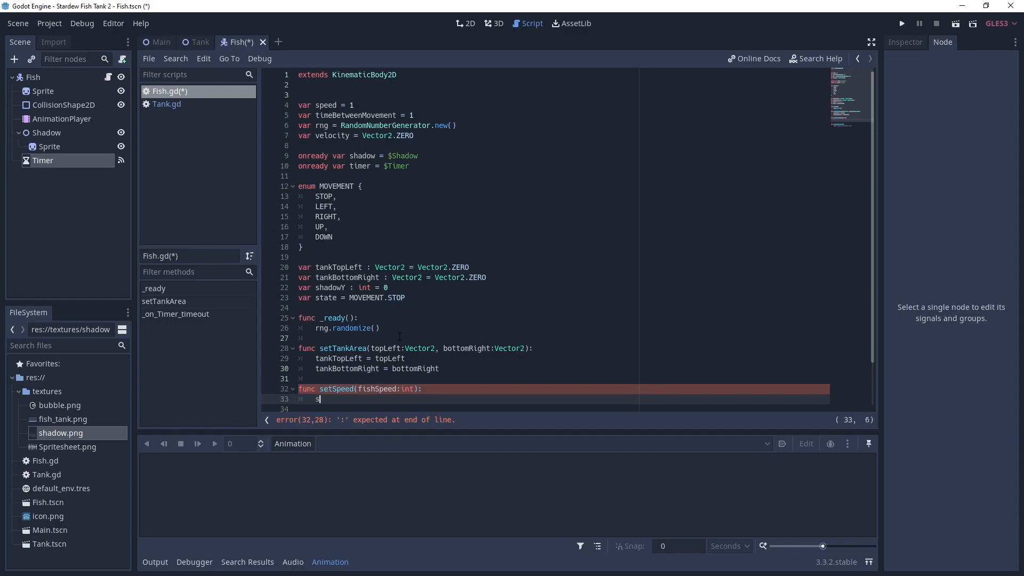
{"action": "type", "text": "peed="}
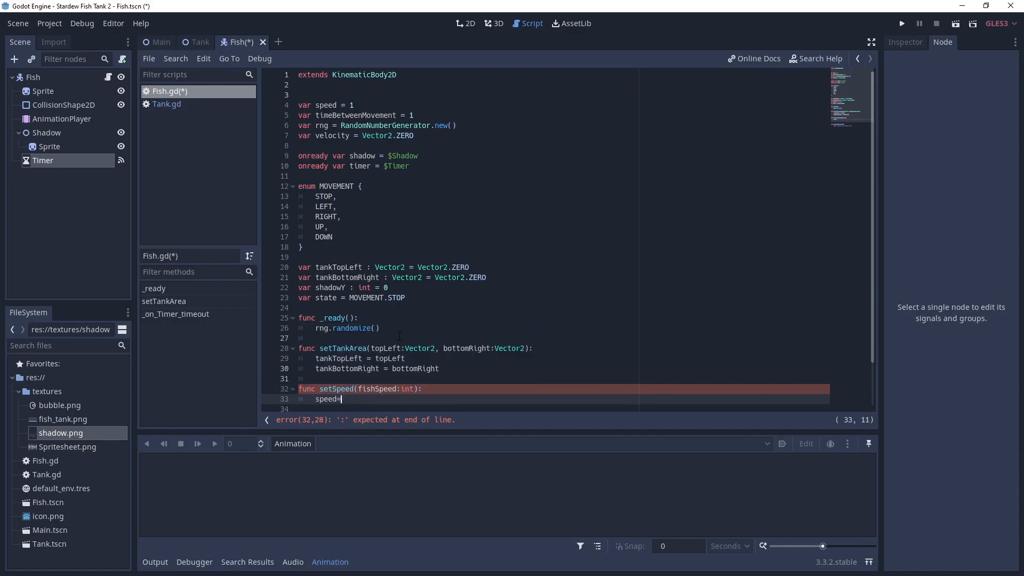
{"action": "type", "text": "fishSpeed"}
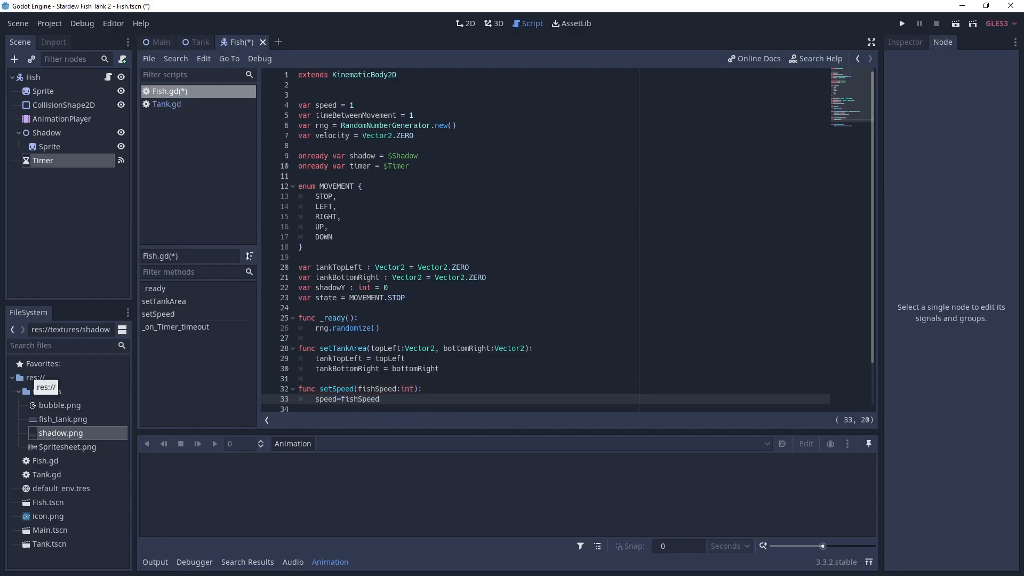
{"action": "left_click", "coordinate": [381, 399]}
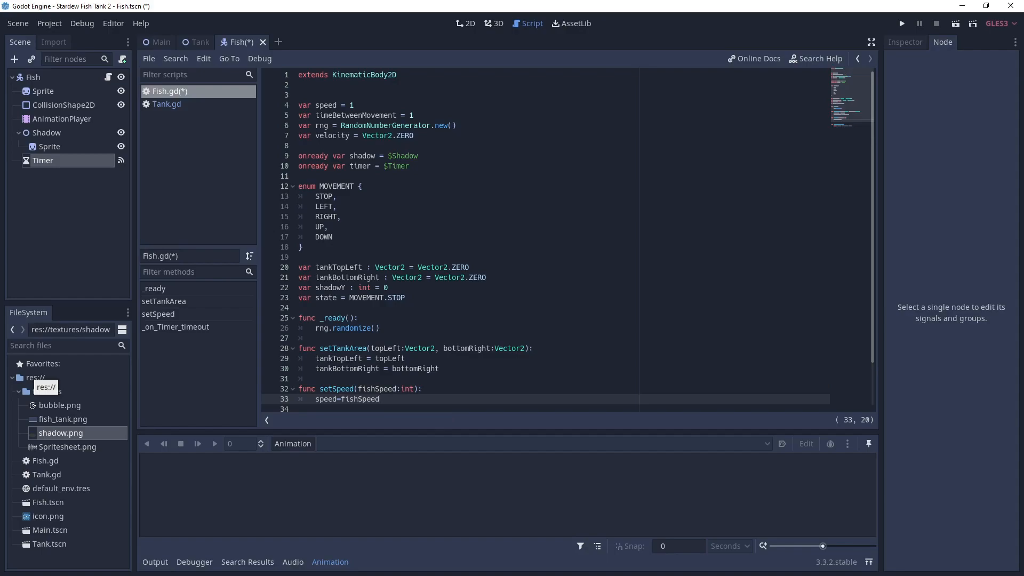
{"action": "left_click", "coordinate": [381, 399]}
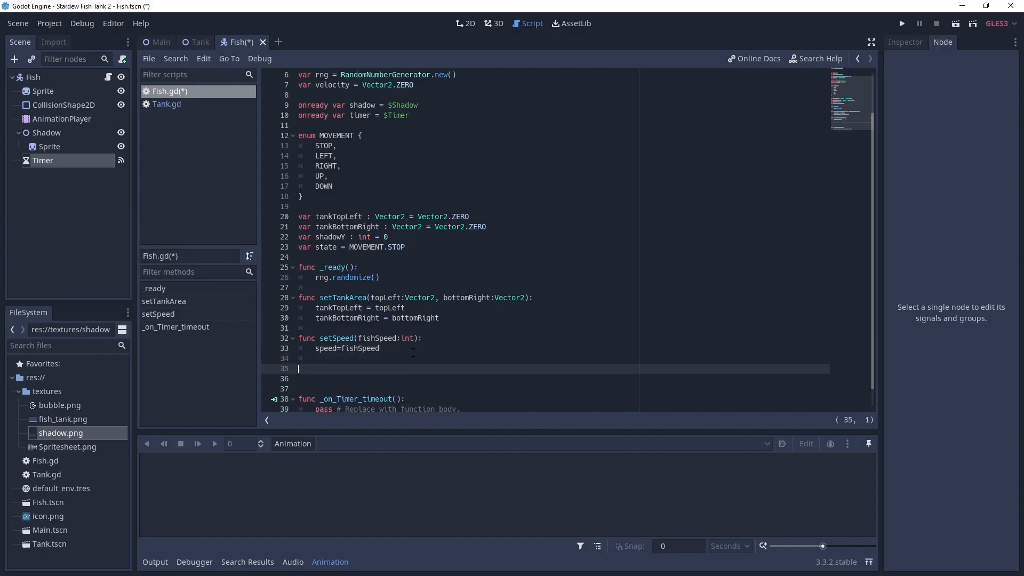
Step: Write func setShadowY(y:int): with body shadowY = y below setSpeed
{"action": "type", "text": "func setS"}
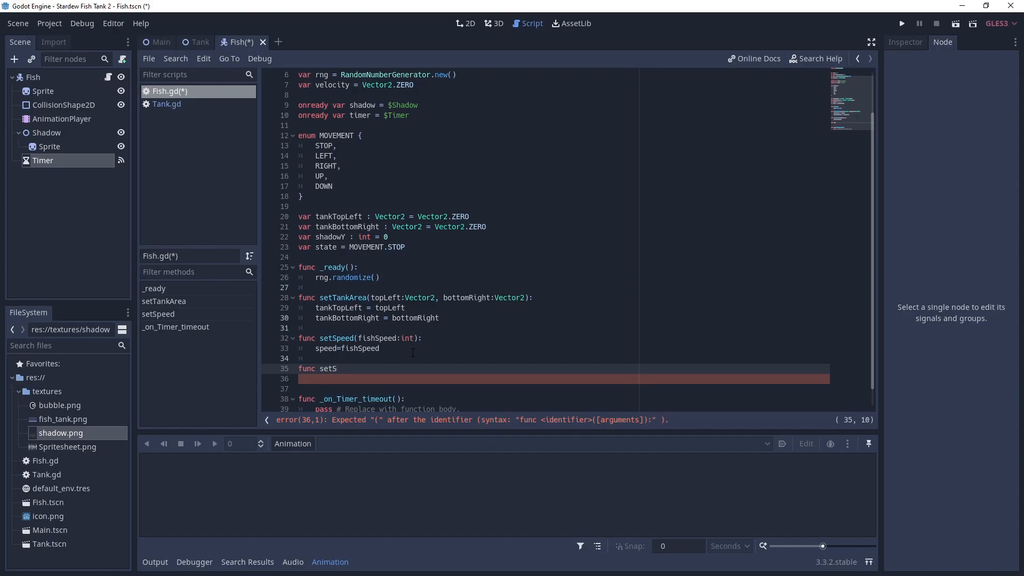
{"action": "type", "text": "hadowY"}
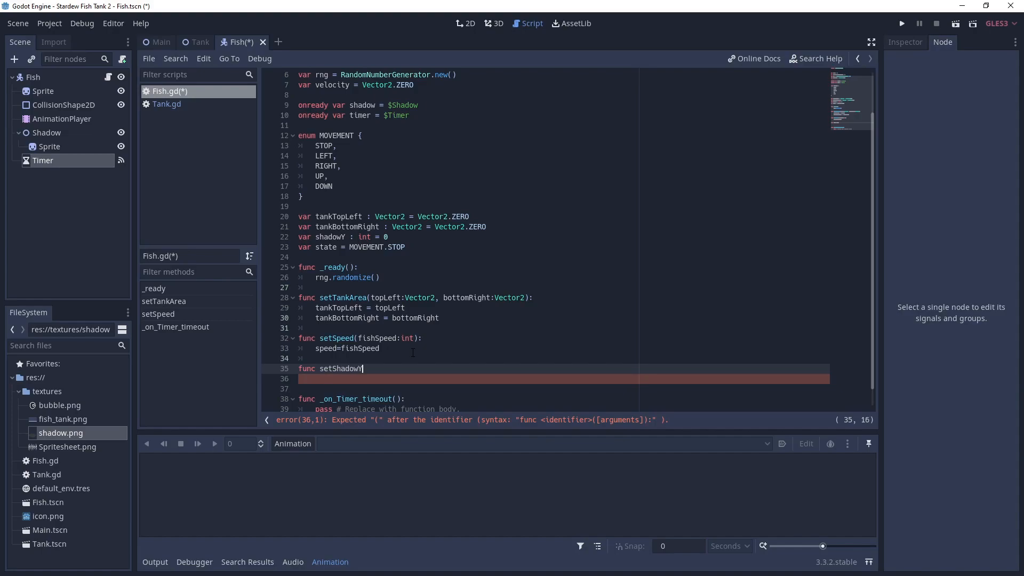
{"action": "type", "text": "(y:in"}
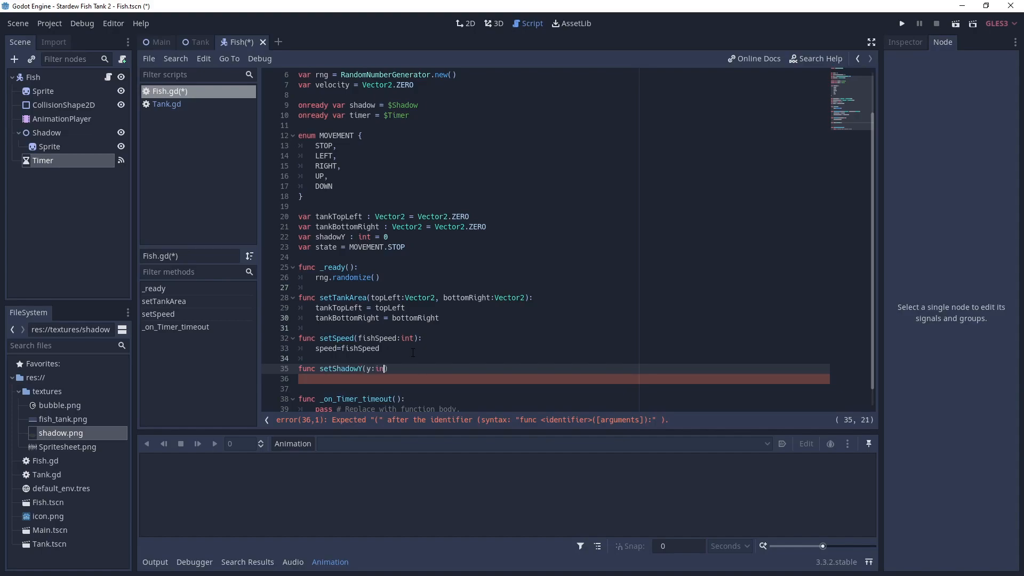
{"action": "type", "text": "t):"}
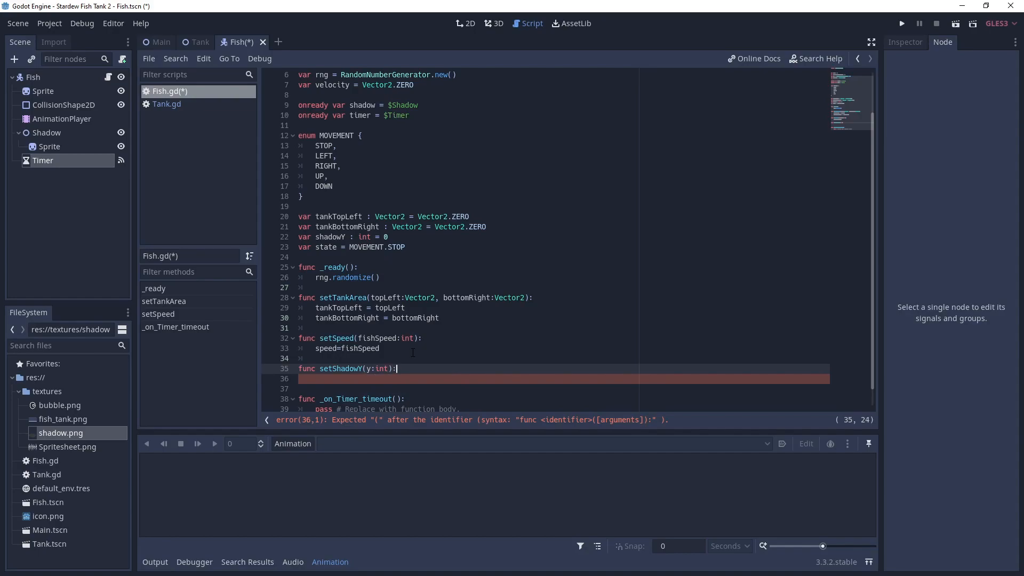
{"action": "type", "text": "shadowY"}
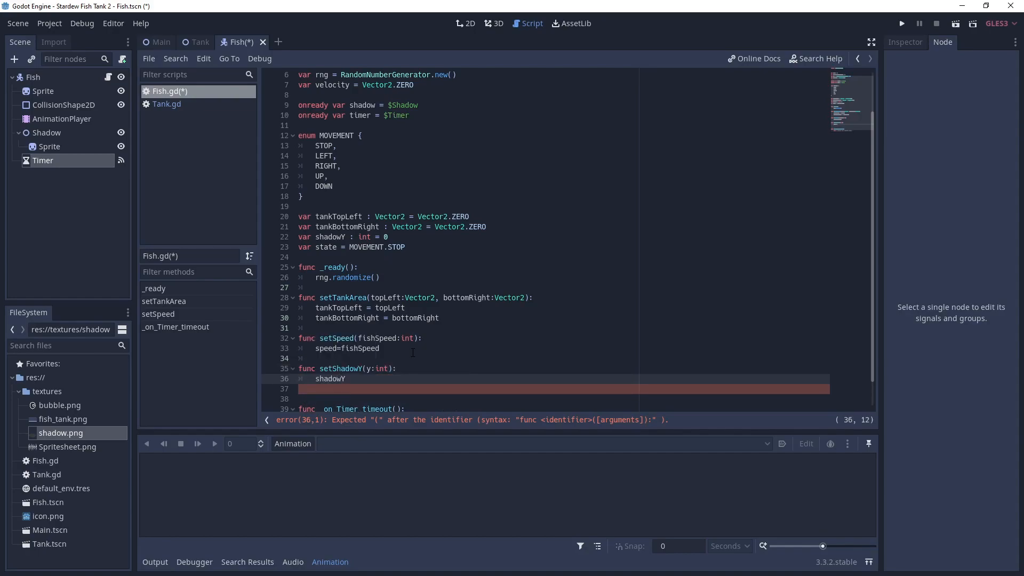
{"action": "type", "text": "= y"}
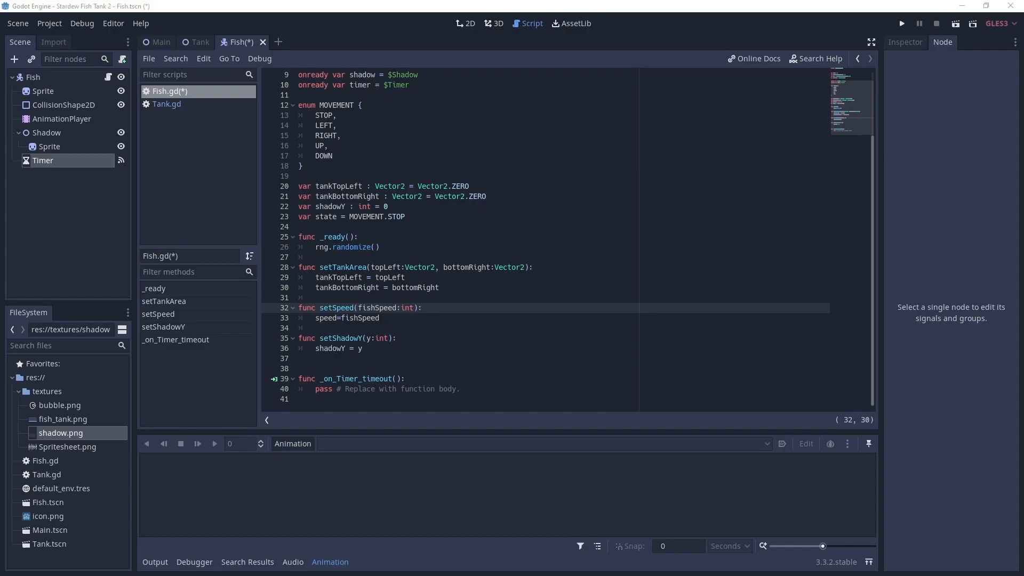
{"action": "left_click", "coordinate": [363, 348]}
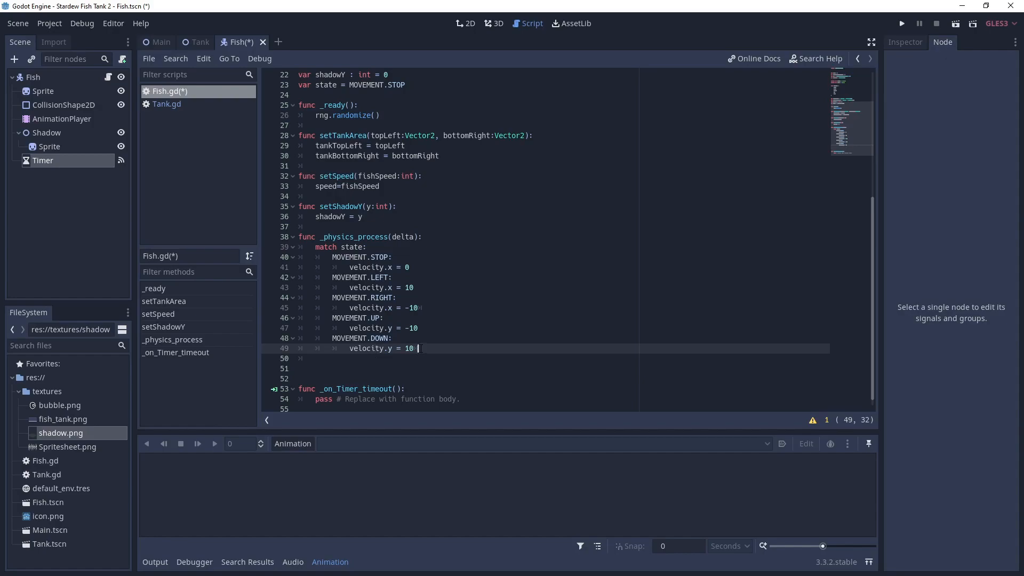
{"action": "key", "text": "Return"}
{"action": "type", "text": "move_and_slide(velocity*speed, Vector2.UP)"}
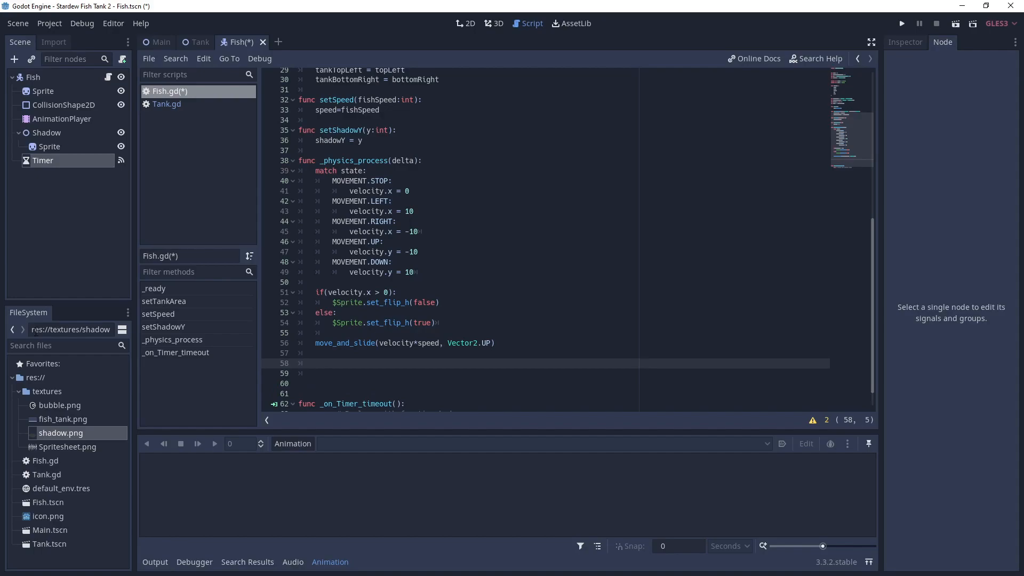
{"action": "left_click", "coordinate": [316, 363]}
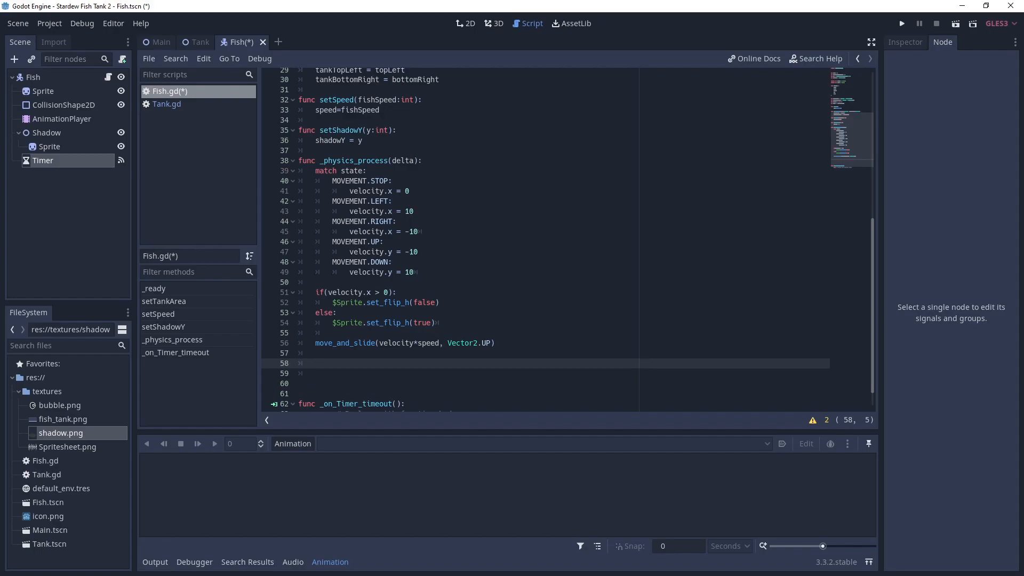
{"action": "left_click", "coordinate": [316, 363]}
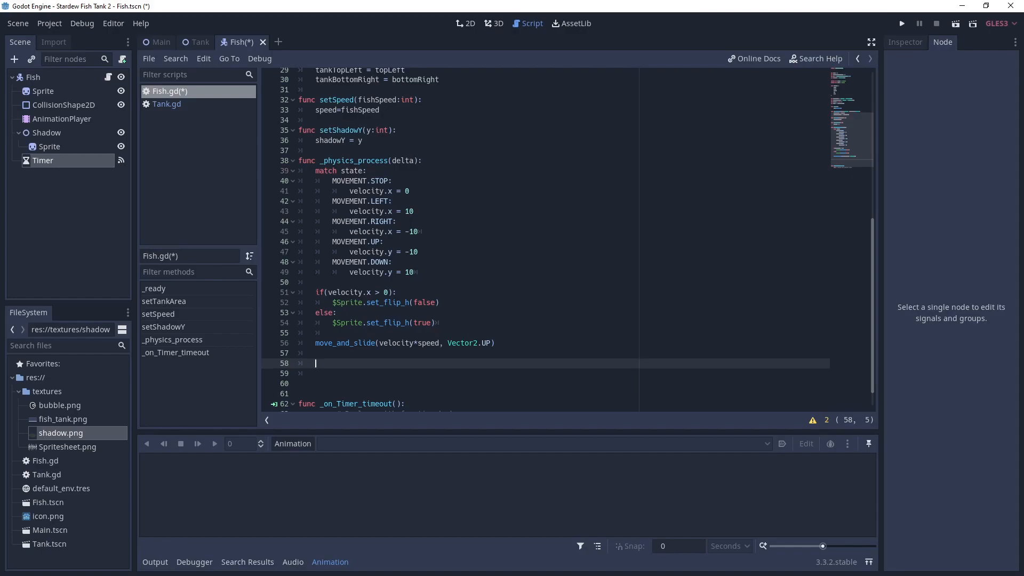
{"action": "scroll", "scroll_direction": "down", "scroll_amount": 3}
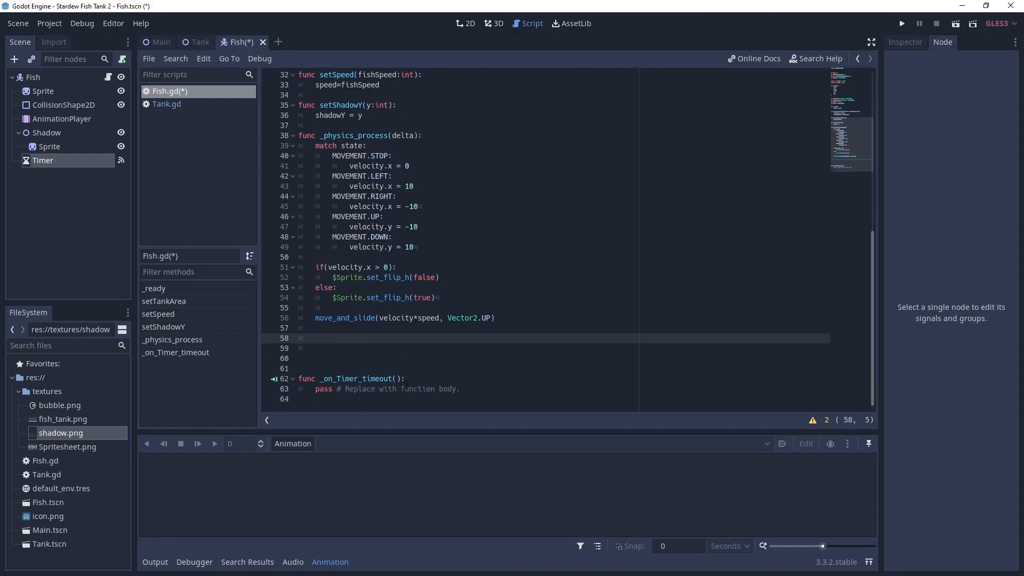
{"action": "left_click", "coordinate": [460, 389]}
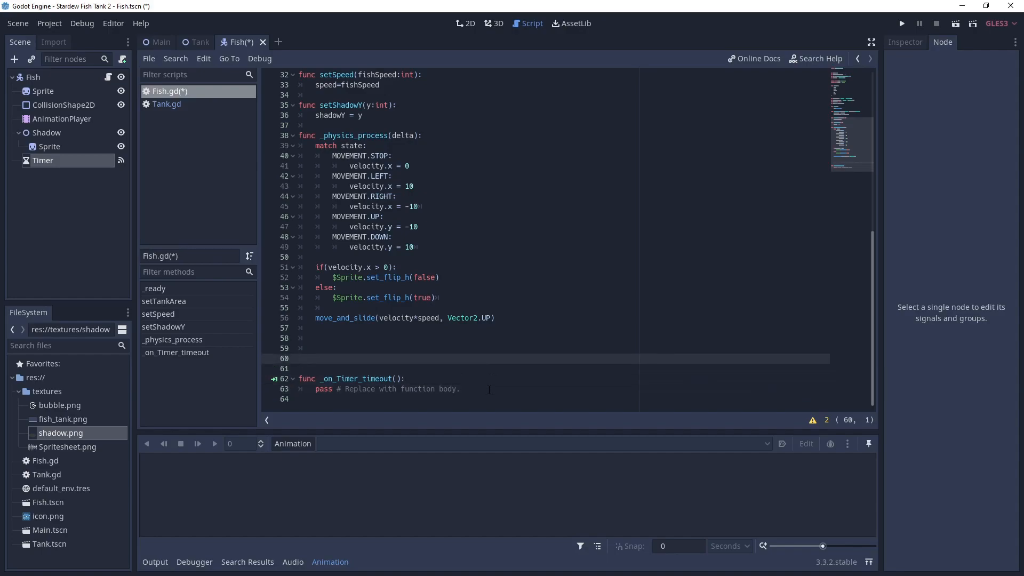
Step: Write func resetState(): with a random state, if/else pass placeholders and timer.start(timeBetweenMovement)
{"action": "type", "text": "func"}
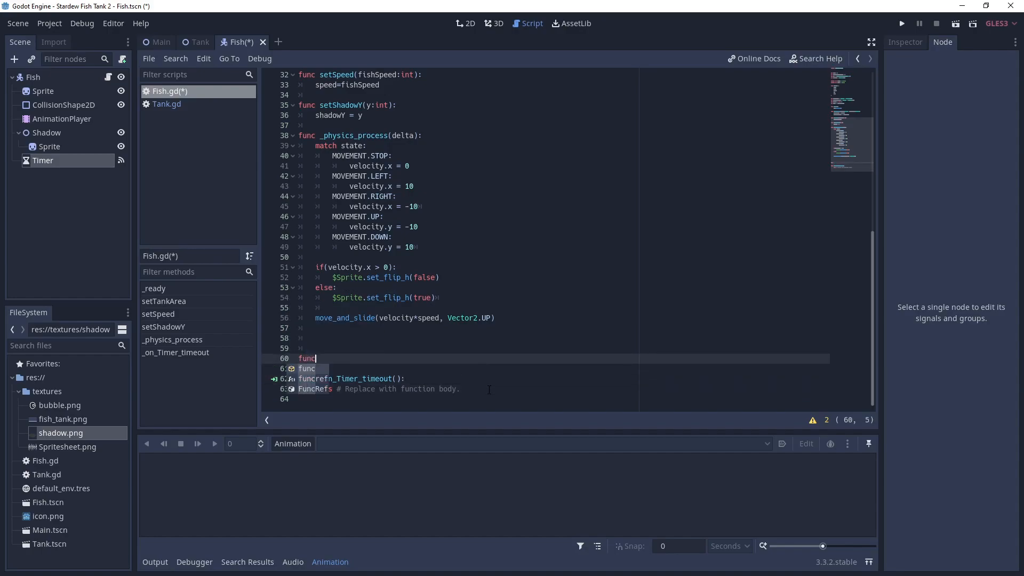
{"action": "type", "text": "reset"}
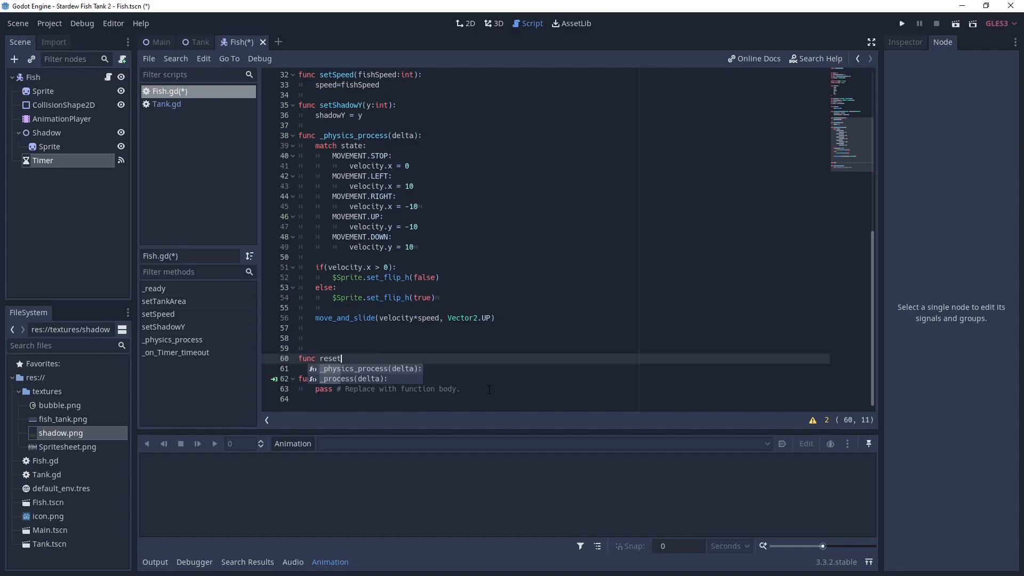
{"action": "type", "text": "State():"}
{"action": "type", "text": "if state == MOVEMENT.STOP:"}
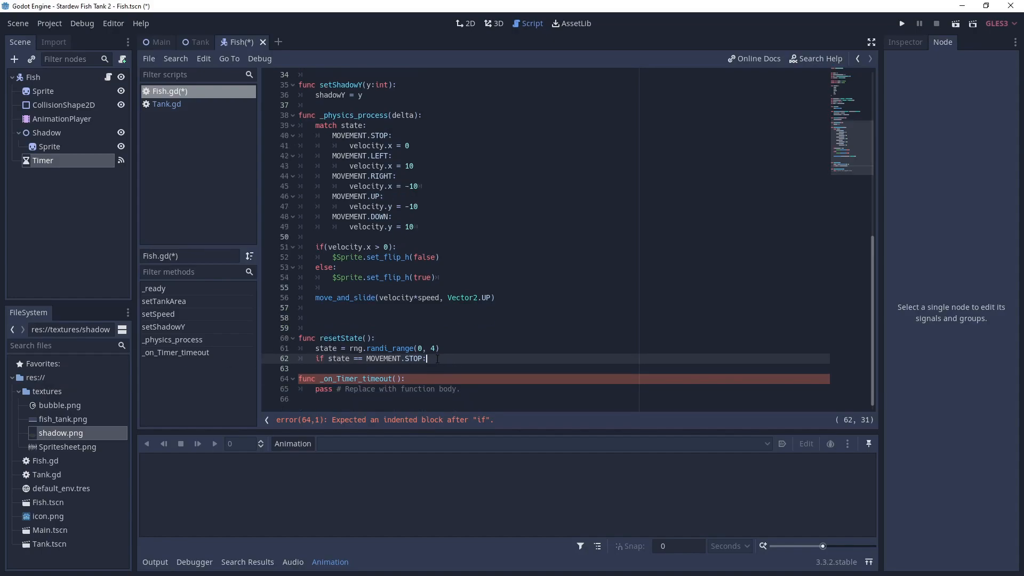
{"action": "key", "text": "Return"}
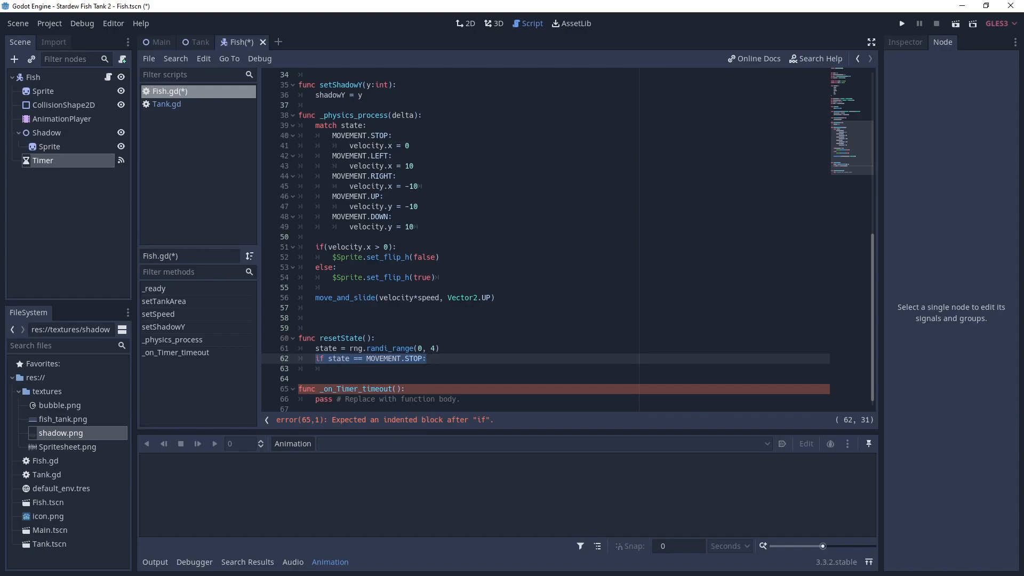
{"action": "mouse_move", "coordinate": [33, 376]}
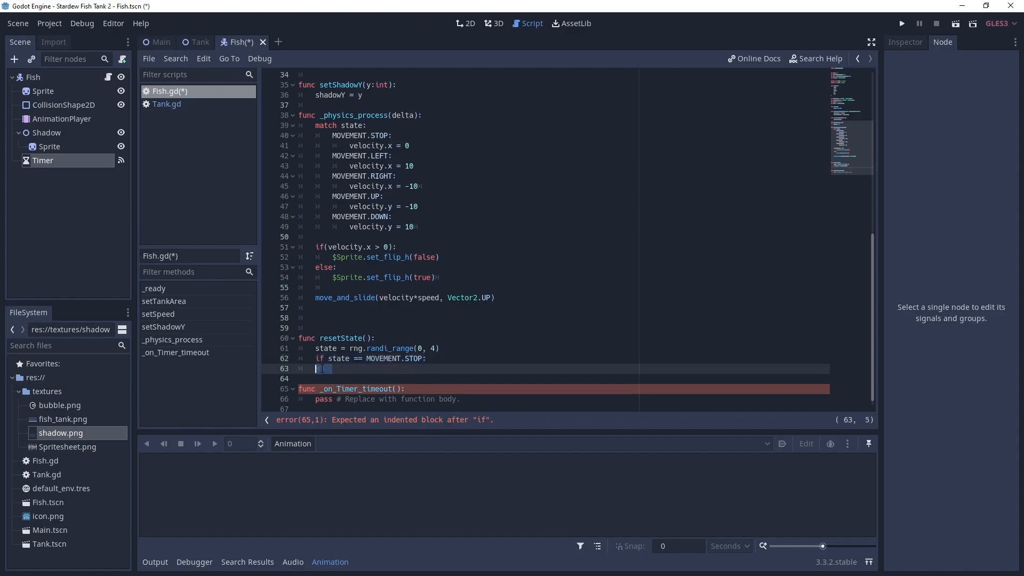
{"action": "type", "text": "else :"}
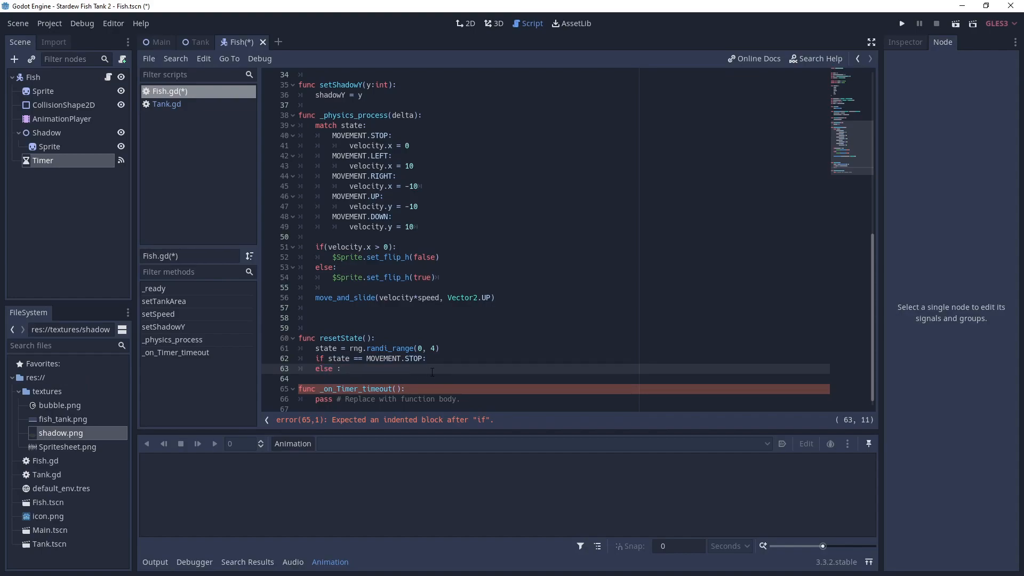
{"action": "type", "text": "pass"}
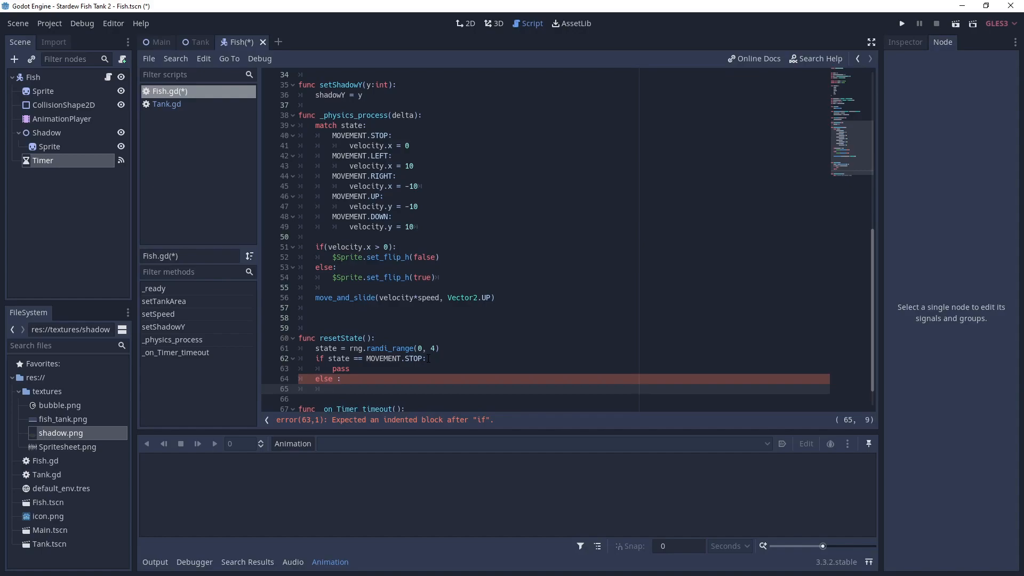
{"action": "type", "text": "pass"}
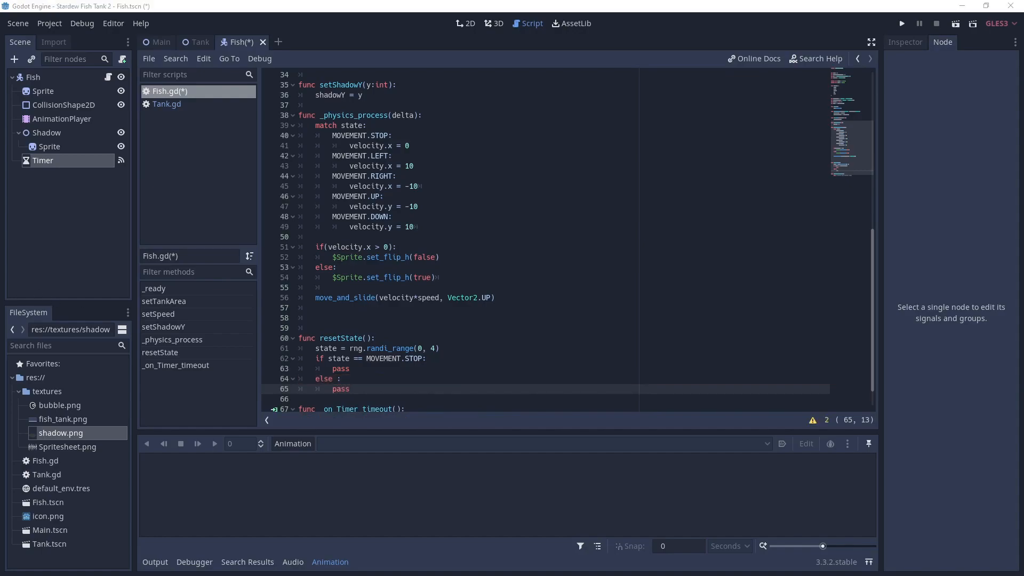
{"action": "mouse_move", "coordinate": [302, 364]}
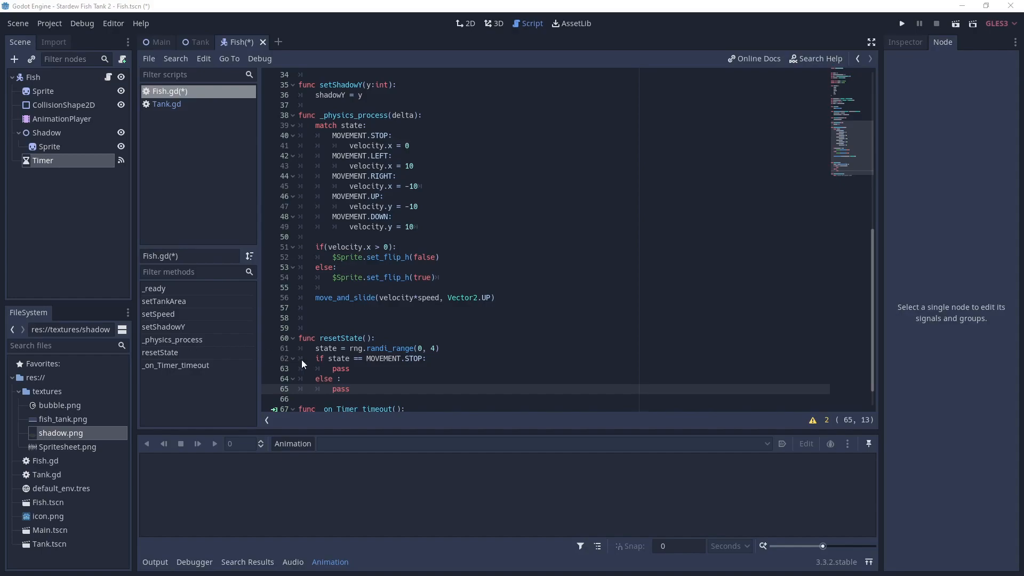
{"action": "left_click", "coordinate": [339, 399]}
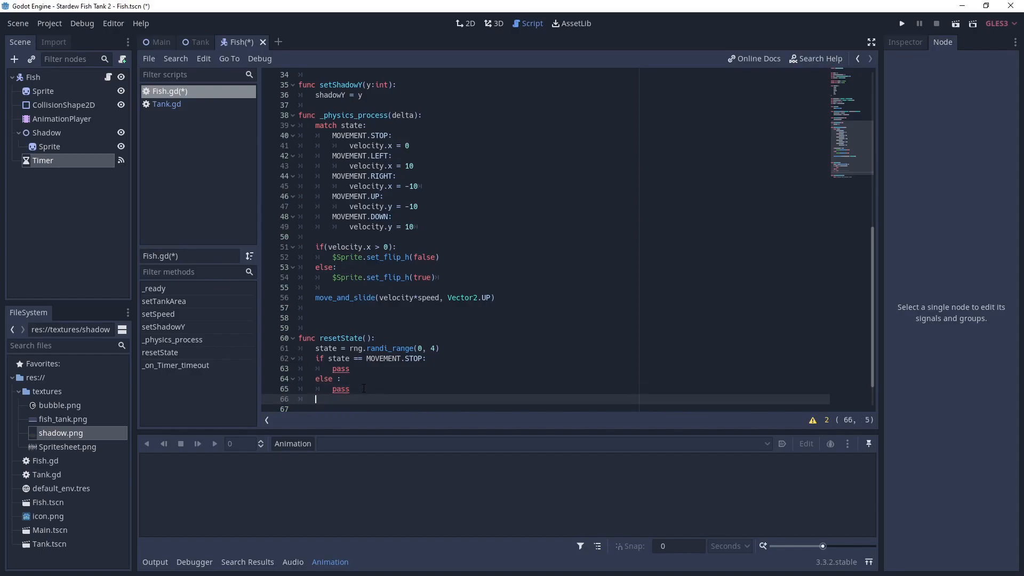
{"action": "type", "text": "timer.start(timeBetweenMovement)"}
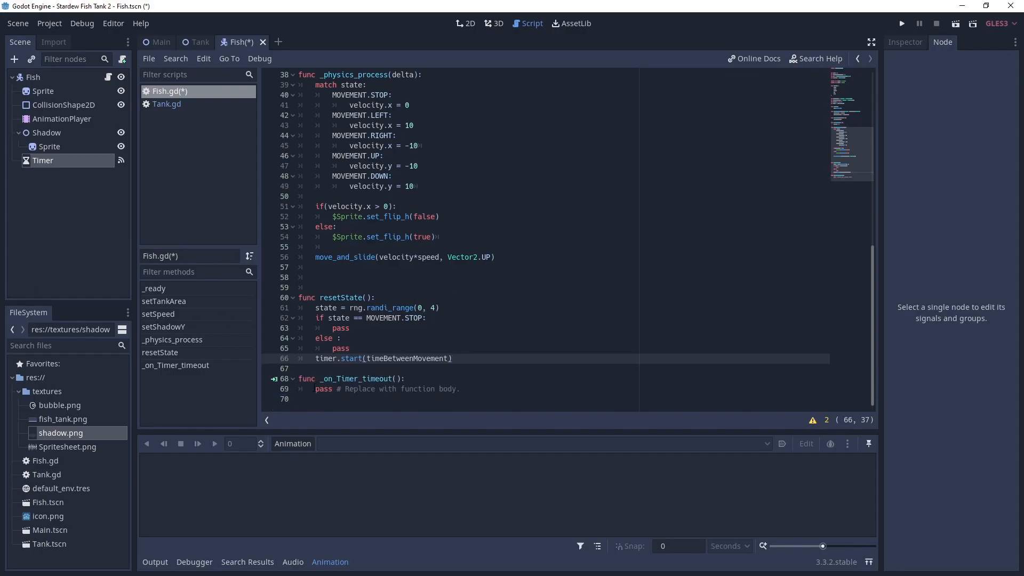
Step: Write the resetState() call inside _on_Timer_timeout in Fish.gd
{"action": "type", "text": "rese"}
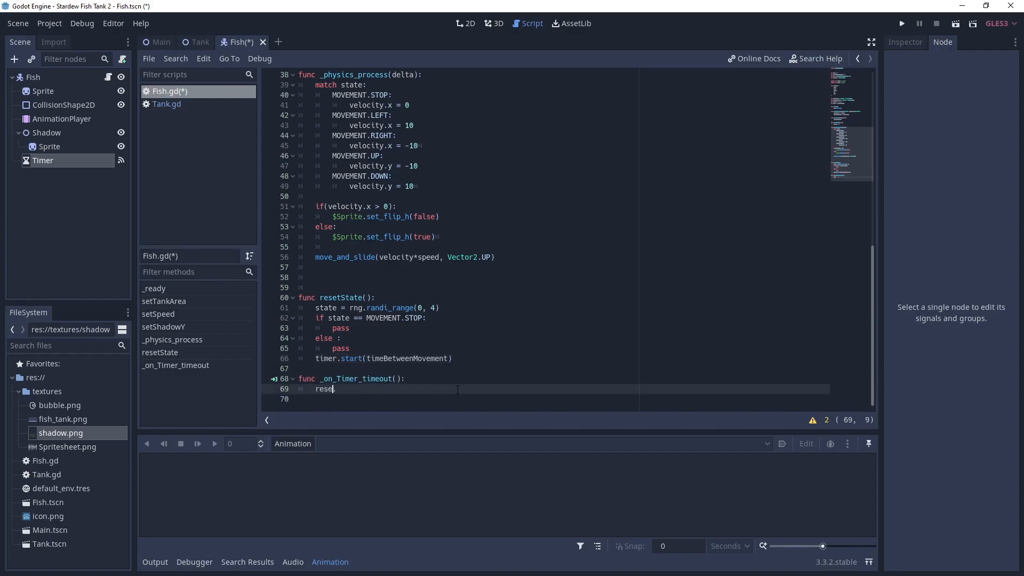
{"action": "type", "text": "tState("}
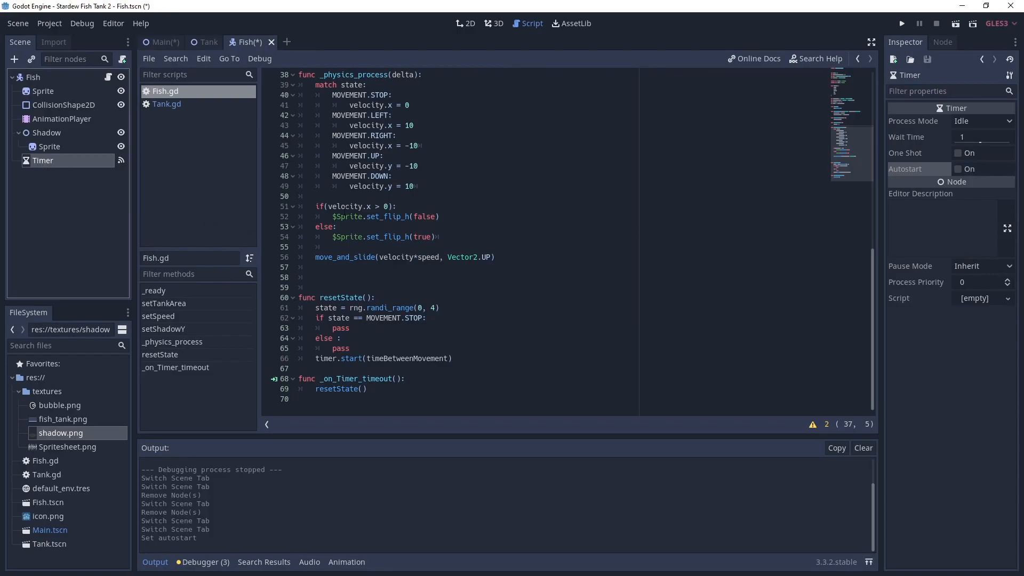
Step: Enable Autostart on the Timer, save Fish.tscn and bring up the Main scene
{"action": "left_click", "coordinate": [957, 152]}
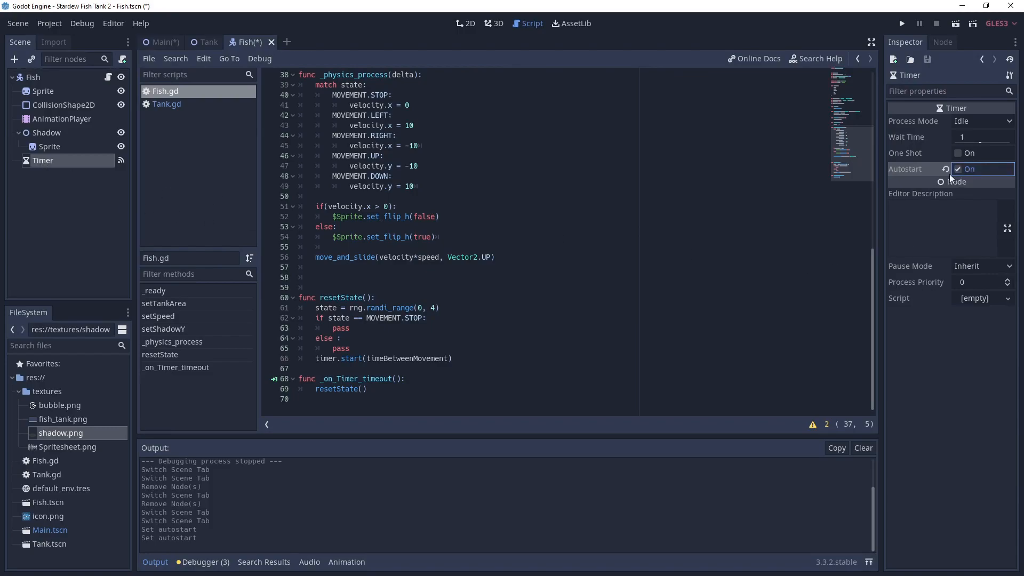
{"action": "left_click", "coordinate": [902, 22]}
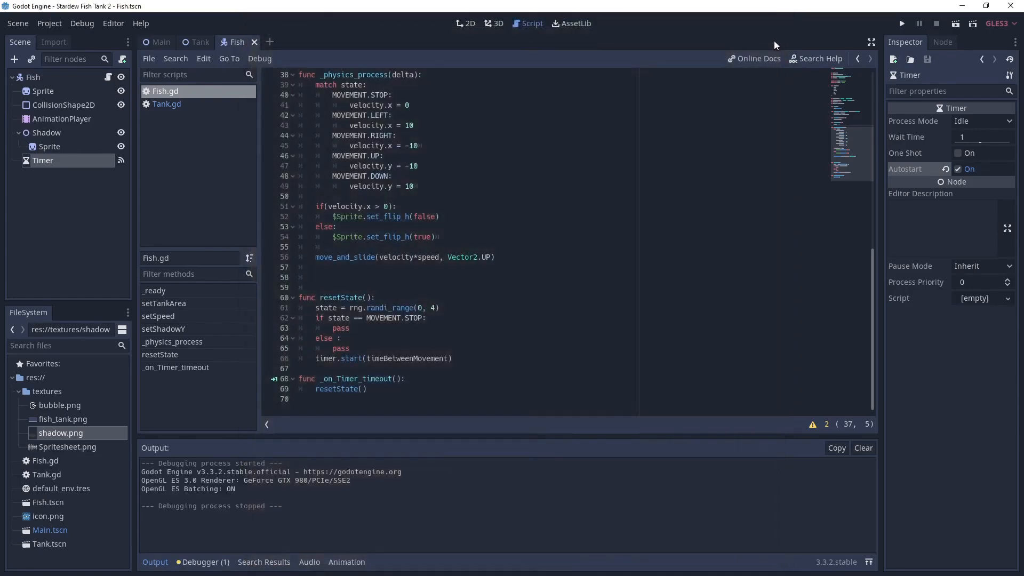
{"action": "left_click", "coordinate": [158, 42]}
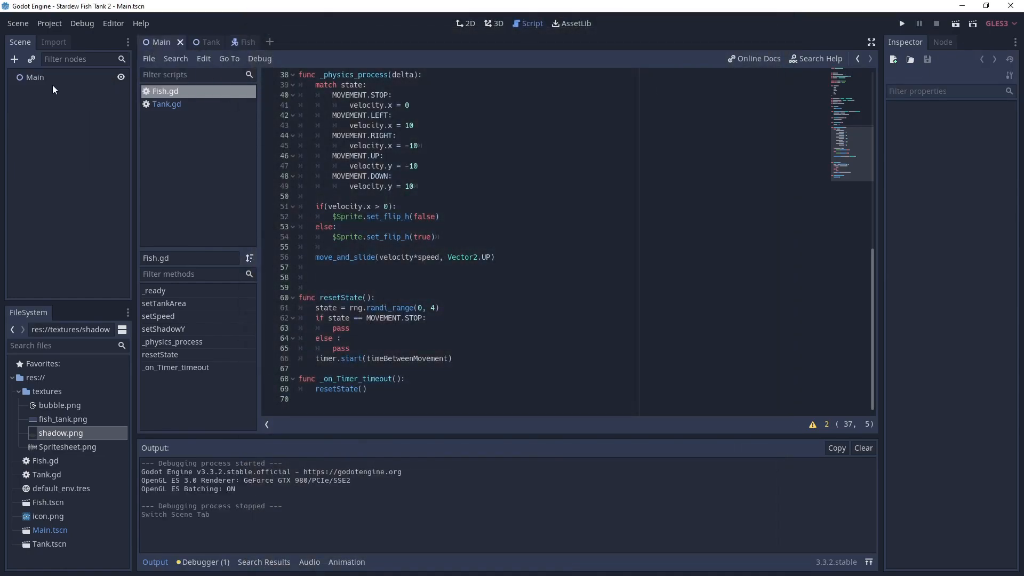
Step: Instance Tank.tscn into Main, then instance Fish.tscn under the Tank's Fishes node
{"action": "left_click", "coordinate": [464, 23]}
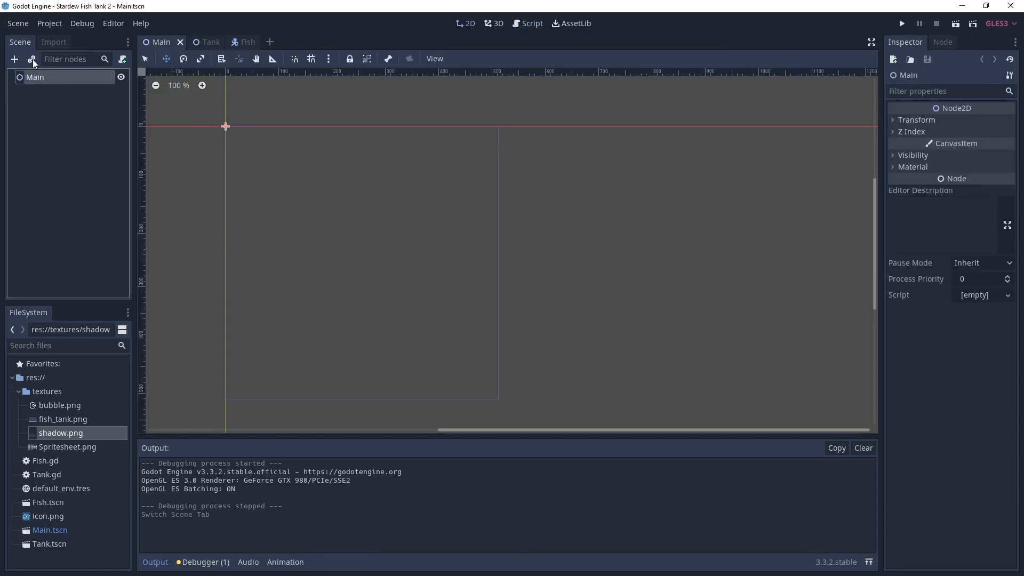
{"action": "left_click", "coordinate": [33, 59]}
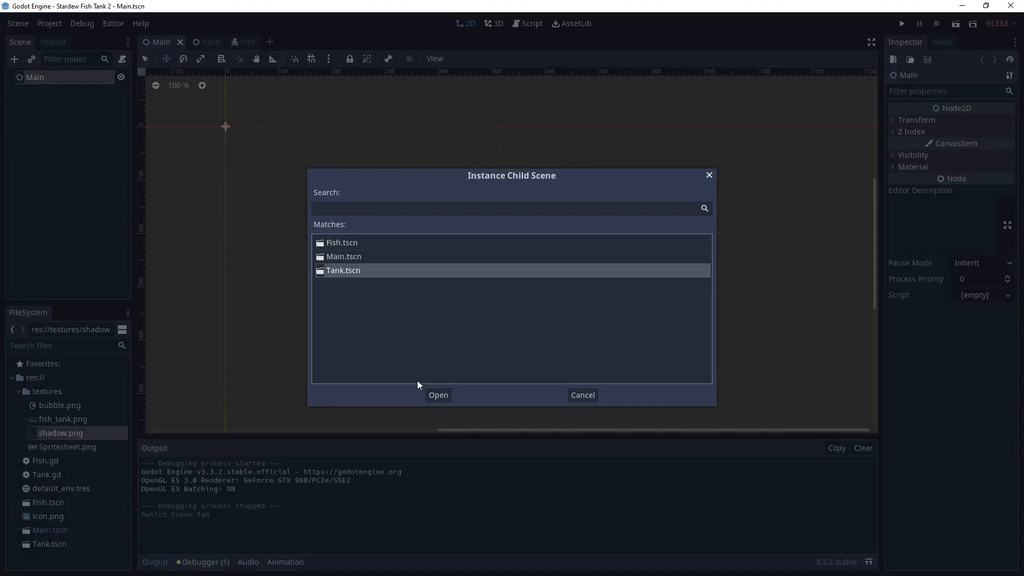
{"action": "left_click", "coordinate": [437, 394]}
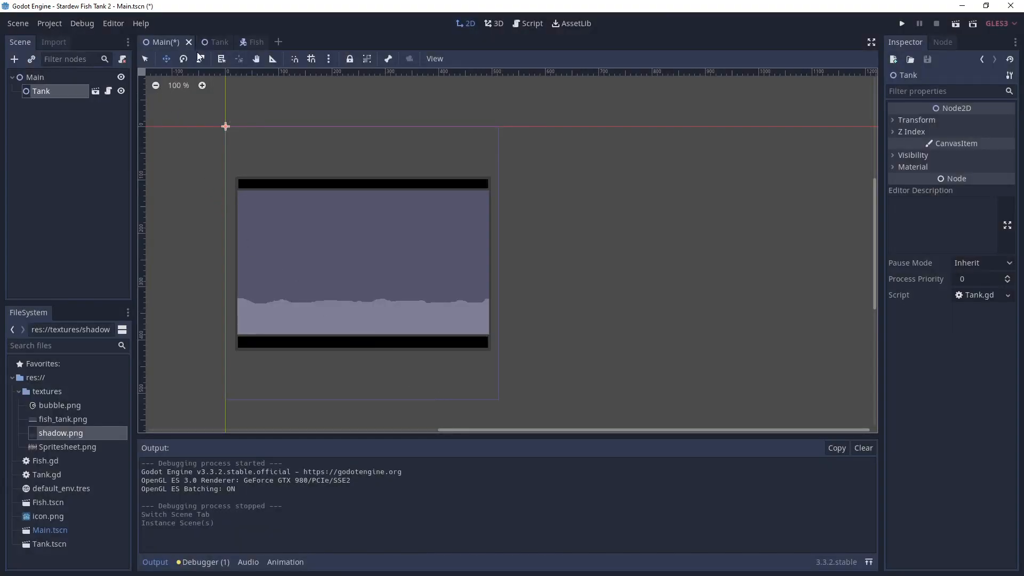
{"action": "left_click", "coordinate": [210, 42]}
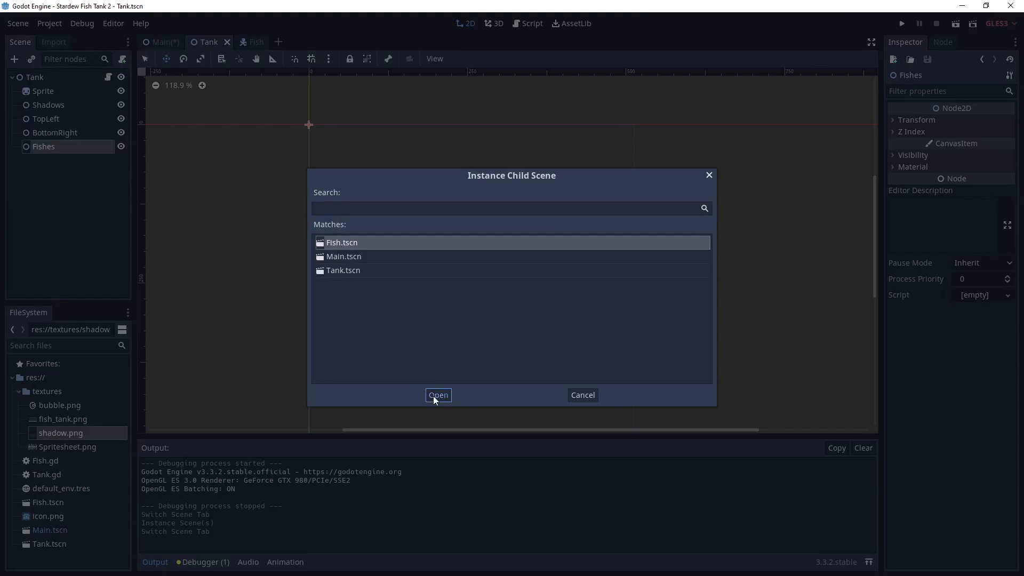
{"action": "left_click", "coordinate": [437, 394]}
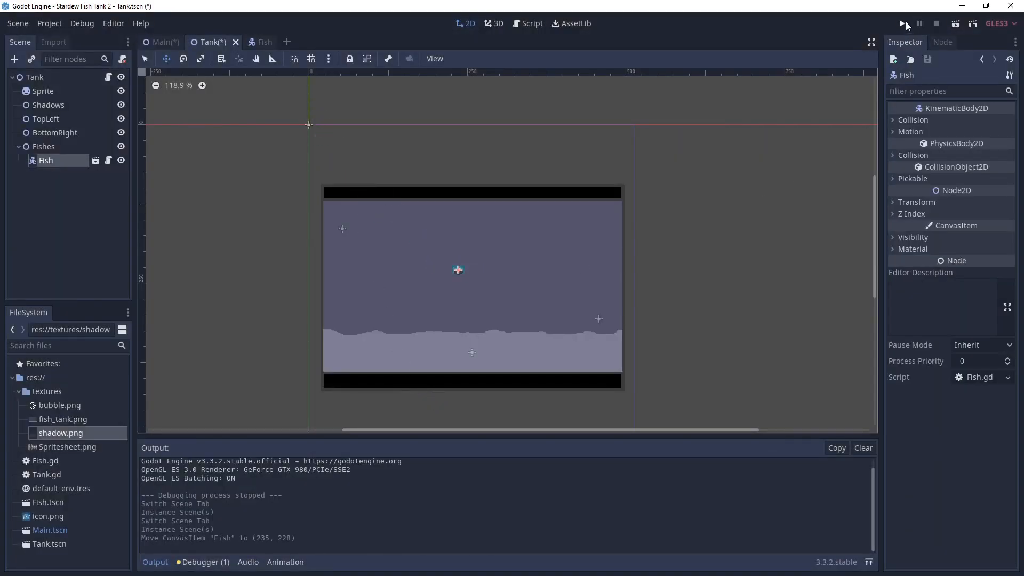
Step: Run the tank scene to watch the fish and its shadow, then close the game window
{"action": "left_click", "coordinate": [904, 23]}
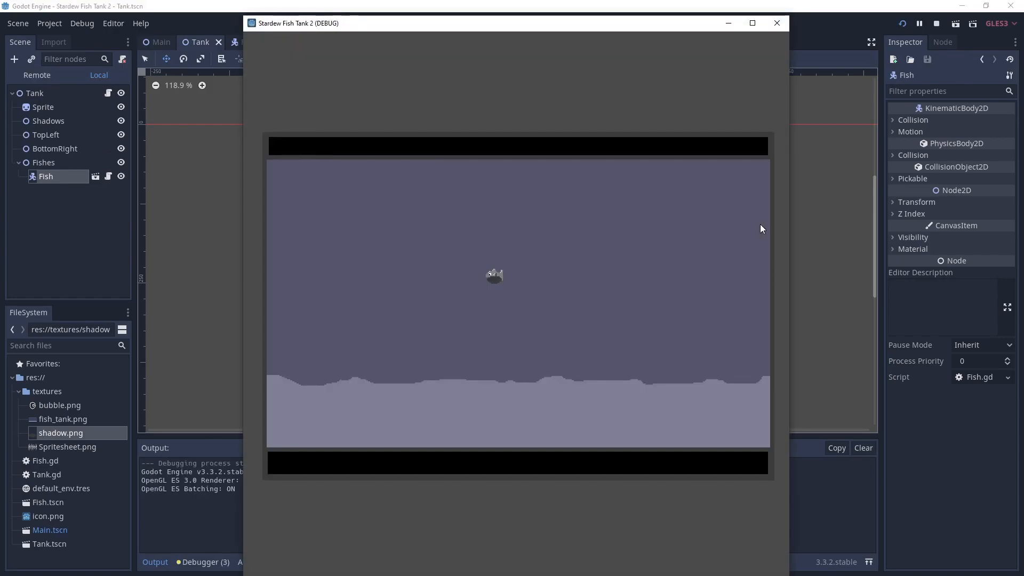
{"action": "mouse_move", "coordinate": [453, 297]}
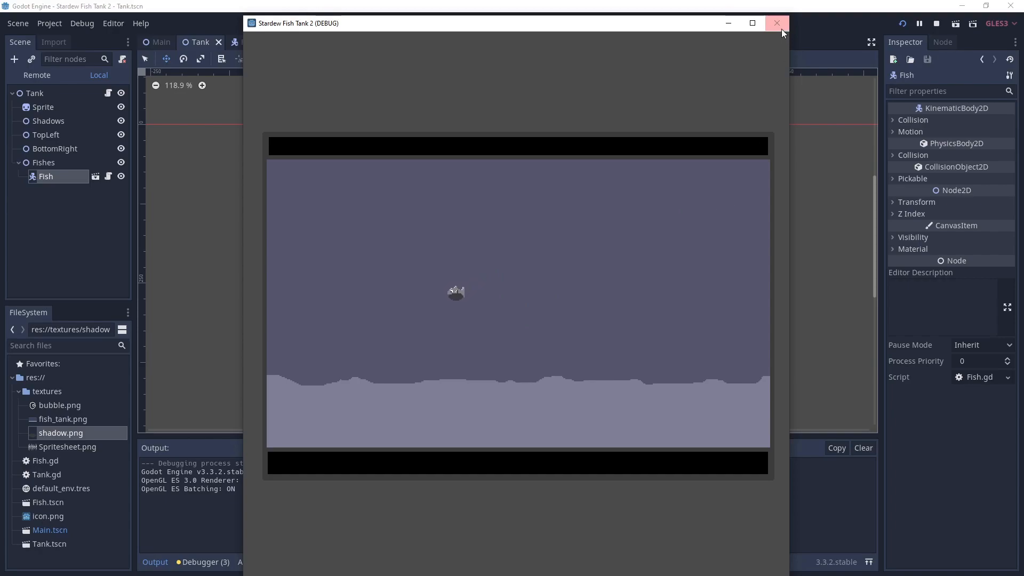
{"action": "left_click", "coordinate": [776, 22]}
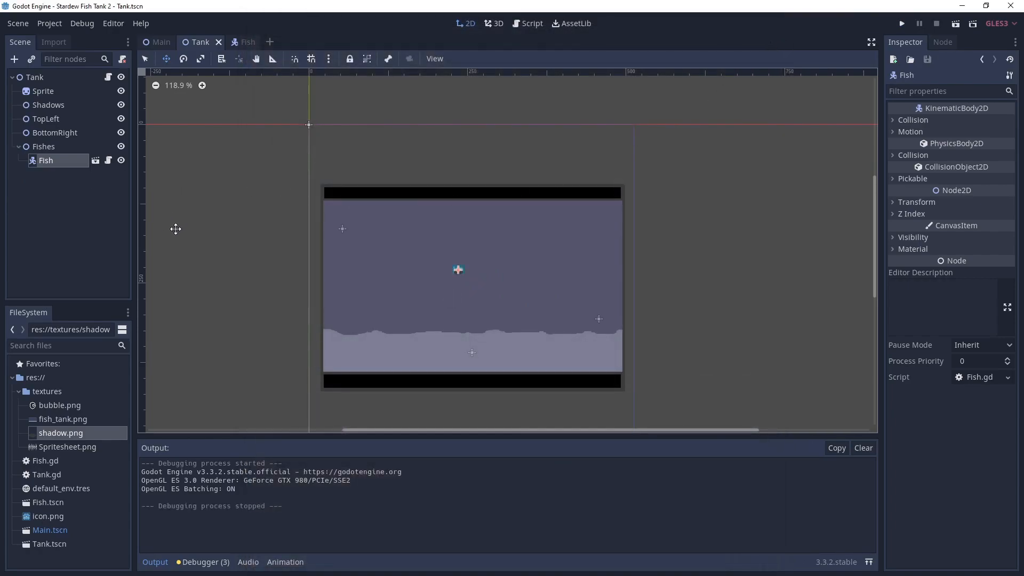
{"action": "mouse_move", "coordinate": [118, 203]}
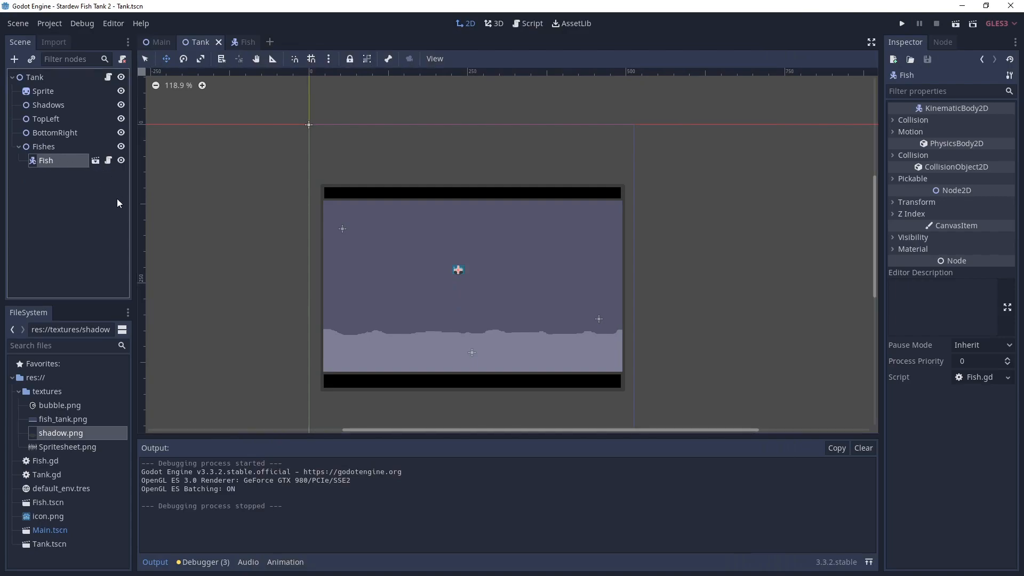
{"action": "mouse_move", "coordinate": [110, 77]}
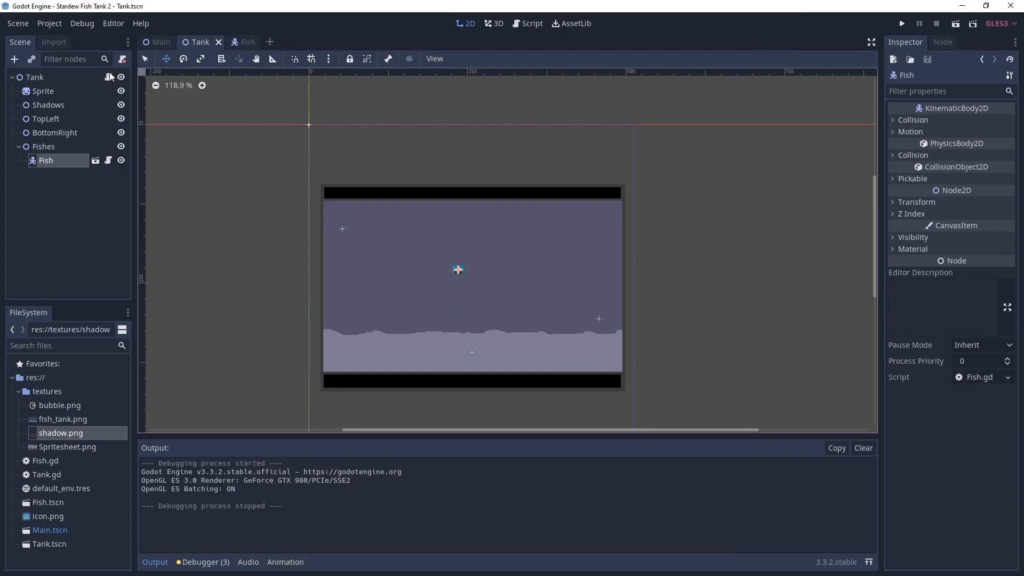
Step: Replace pass in Tank.gd's fish loop with fish.setShadowY($Shadows.global_position.y) and the other setters
{"action": "left_click", "coordinate": [527, 22]}
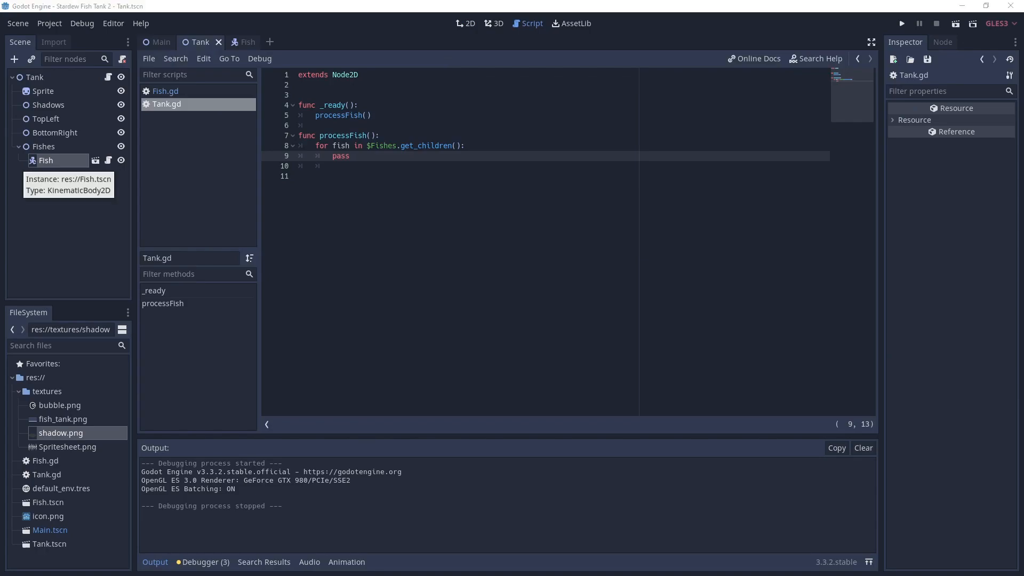
{"action": "mouse_move", "coordinate": [262, 116]}
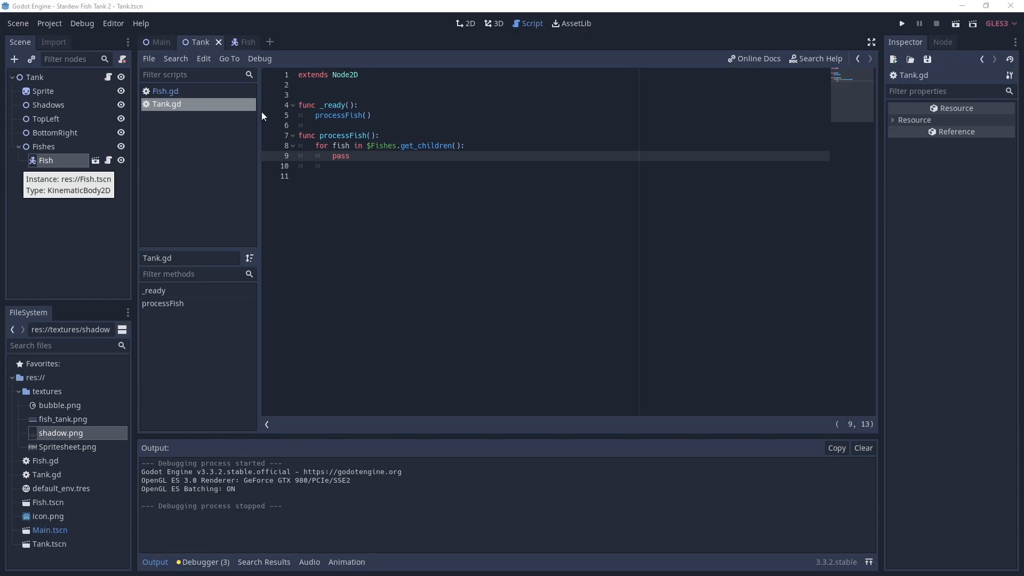
{"action": "double_click", "coordinate": [340, 156]}
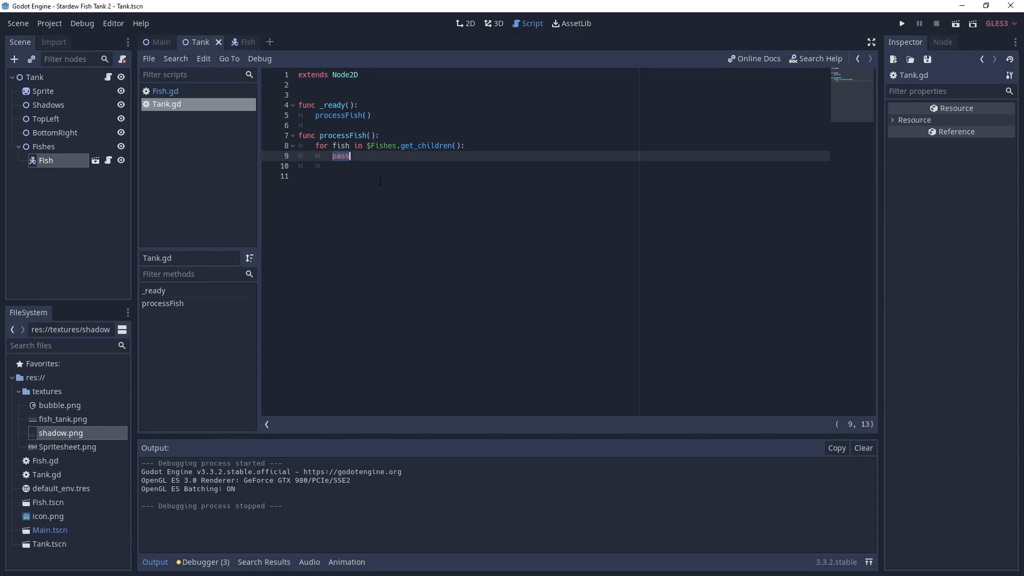
{"action": "type", "text": "fish.setShadowY($Shadows.global_position.y)"}
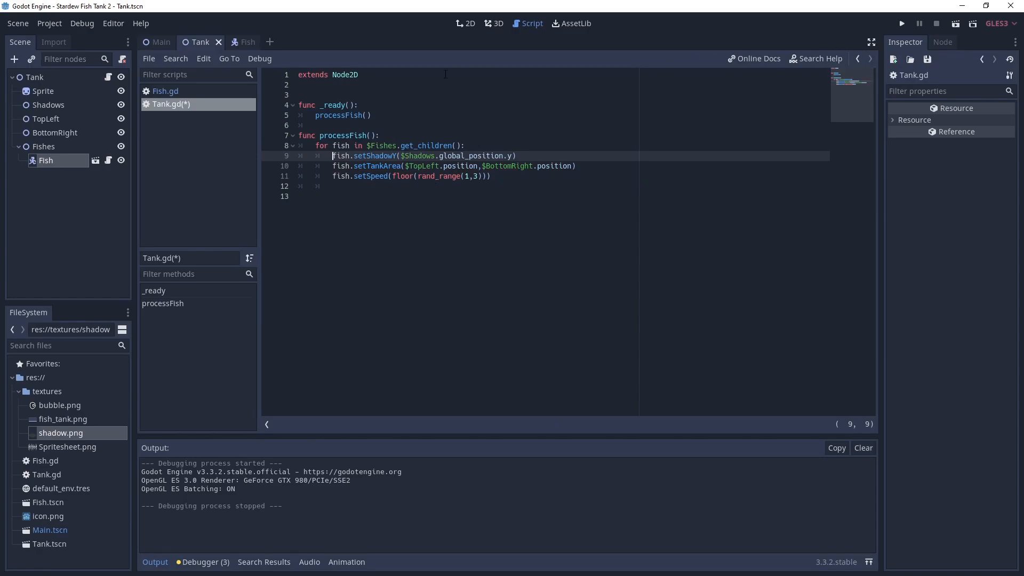
{"action": "left_click", "coordinate": [237, 41]}
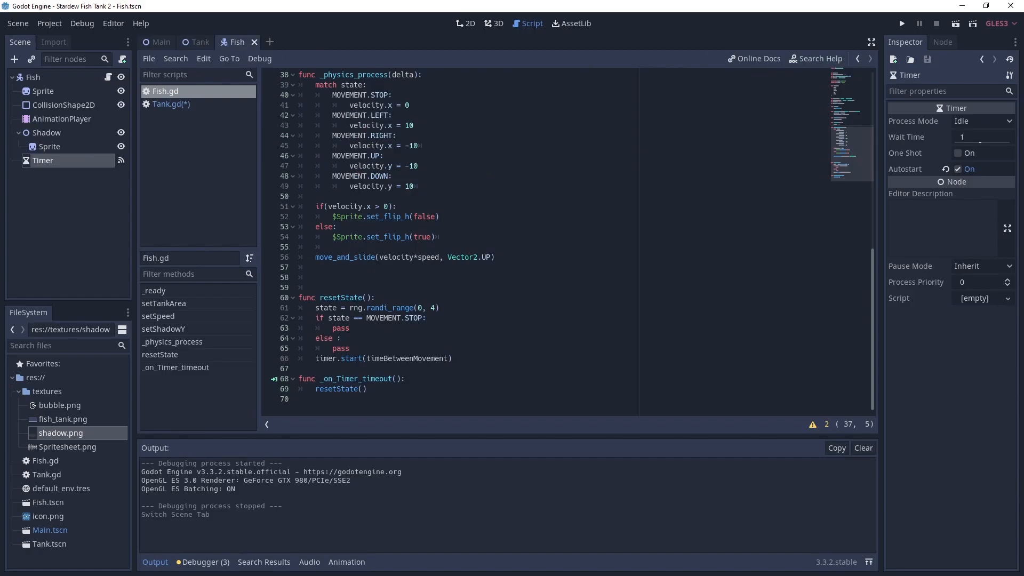
{"action": "mouse_move", "coordinate": [129, 307]}
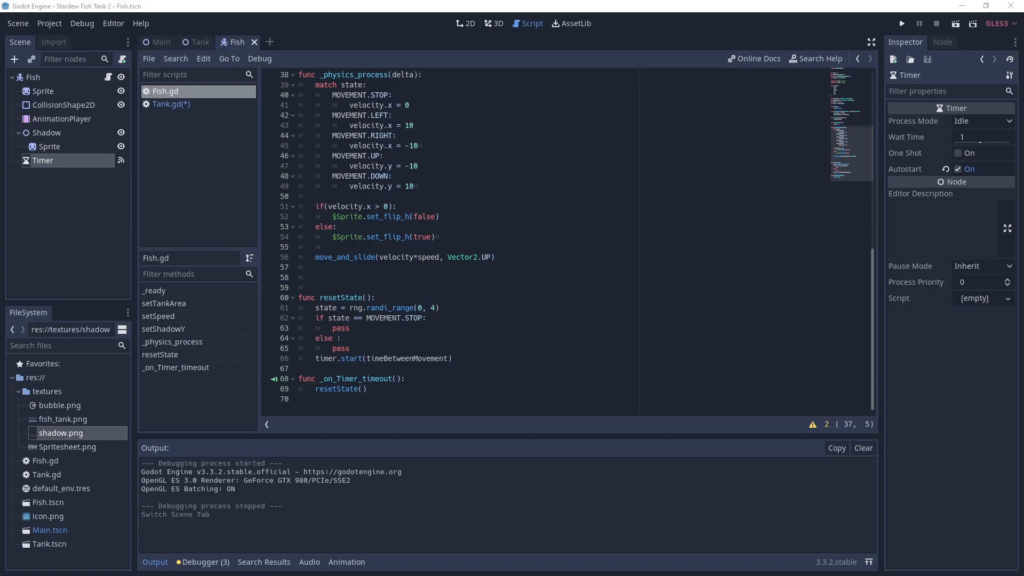
Step: Add tank-bounds clamping and shadow positioning at shadowY after the movement code in _physics_process
{"action": "left_click", "coordinate": [496, 257]}
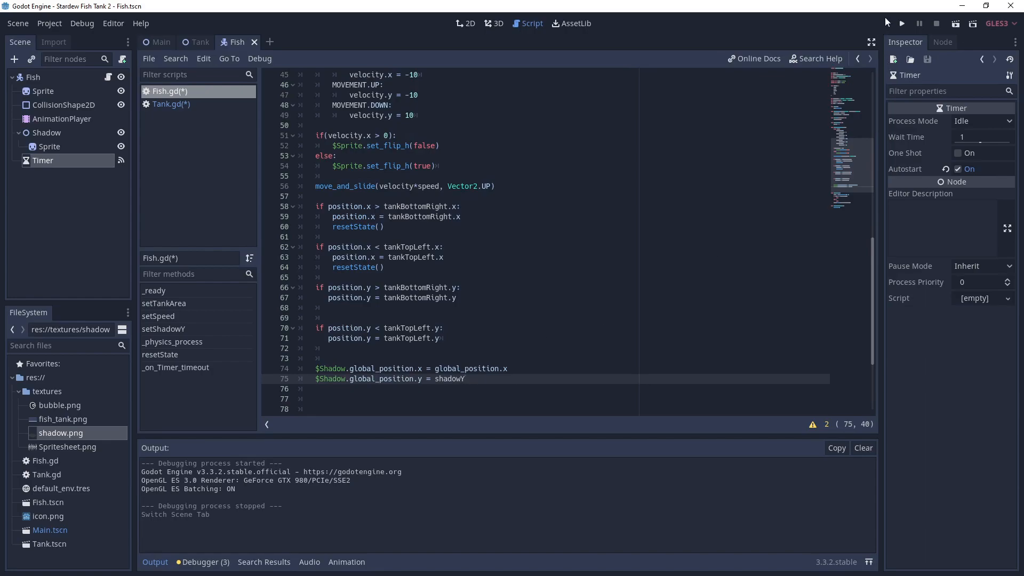
{"action": "left_click", "coordinate": [901, 22]}
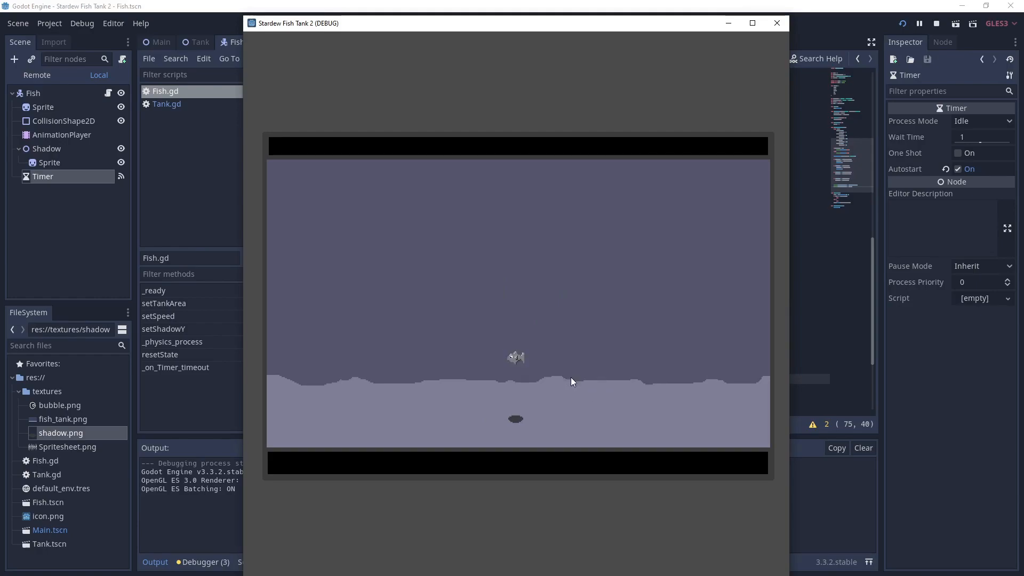
{"action": "mouse_move", "coordinate": [466, 271]}
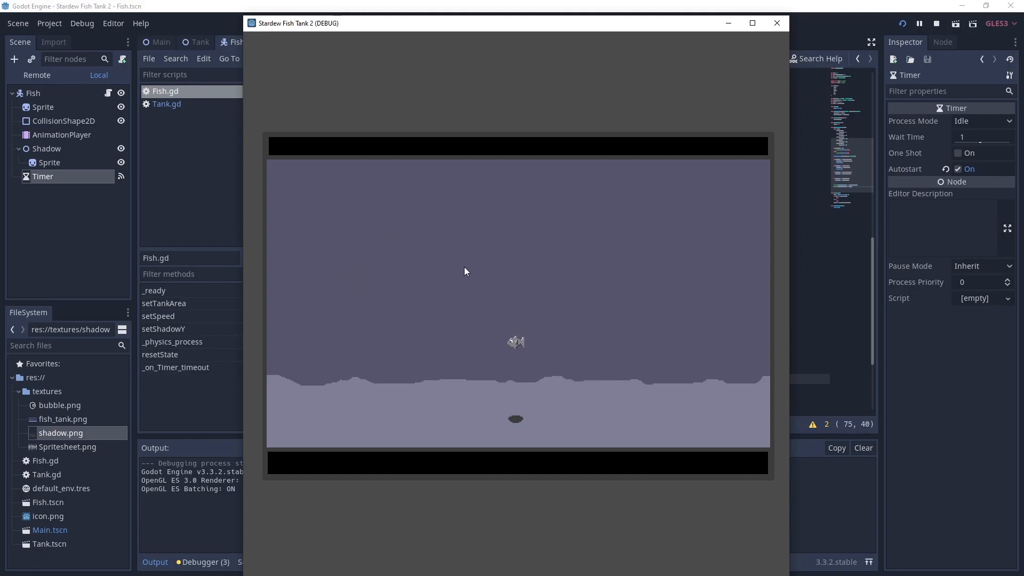
{"action": "mouse_move", "coordinate": [440, 262]}
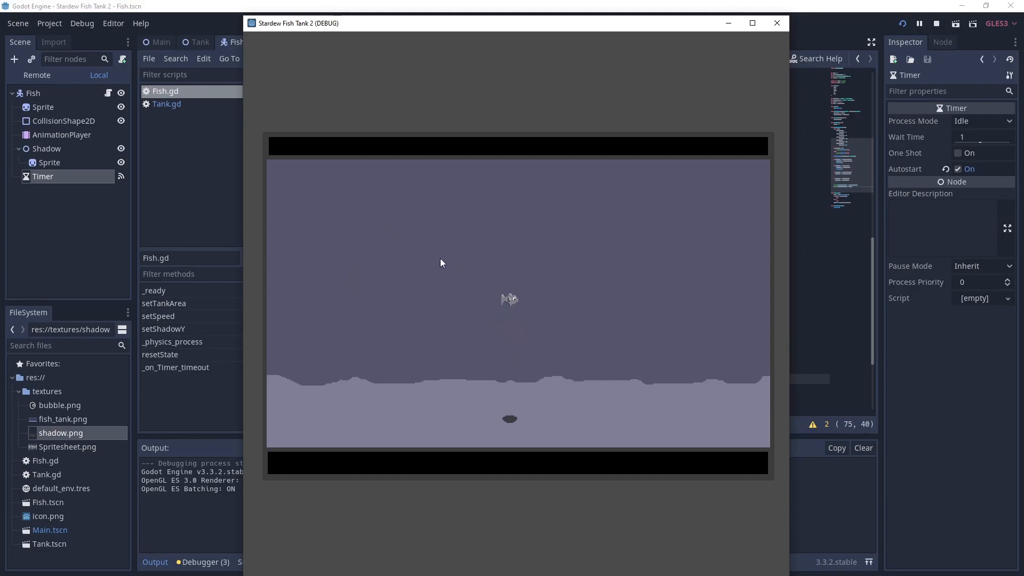
{"action": "mouse_move", "coordinate": [604, 282]}
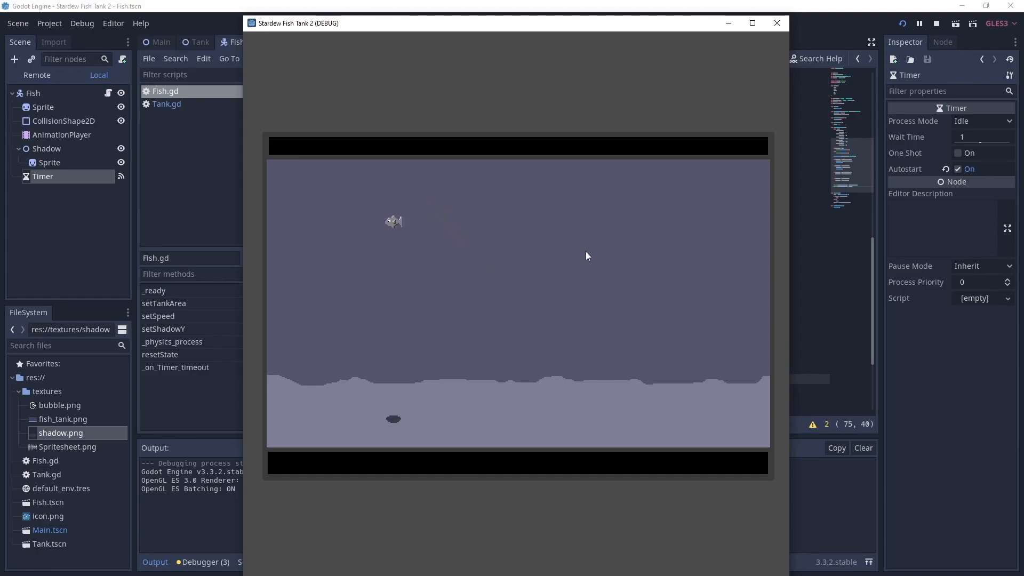
{"action": "mouse_move", "coordinate": [595, 266]}
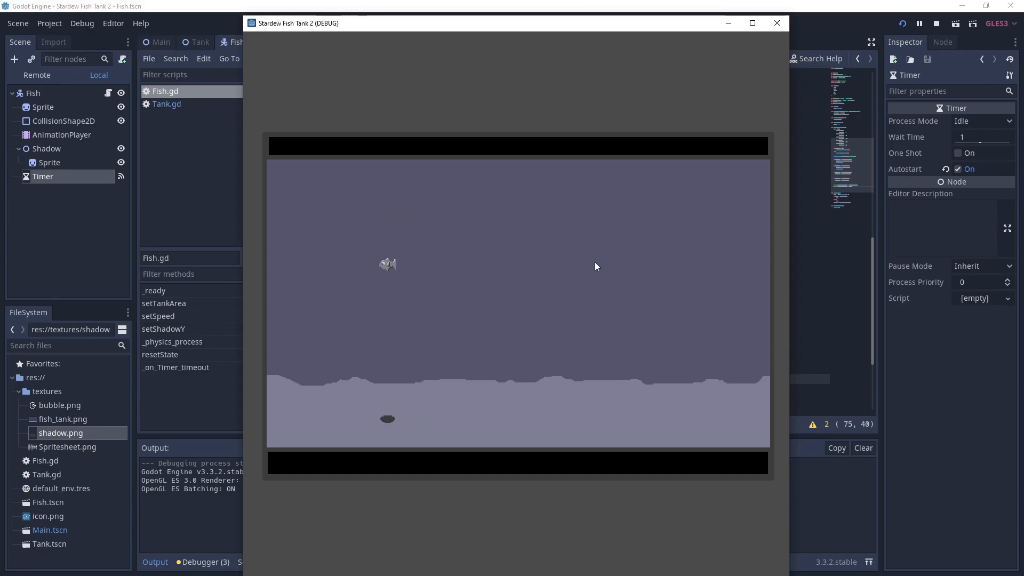
{"action": "left_click", "coordinate": [936, 24]}
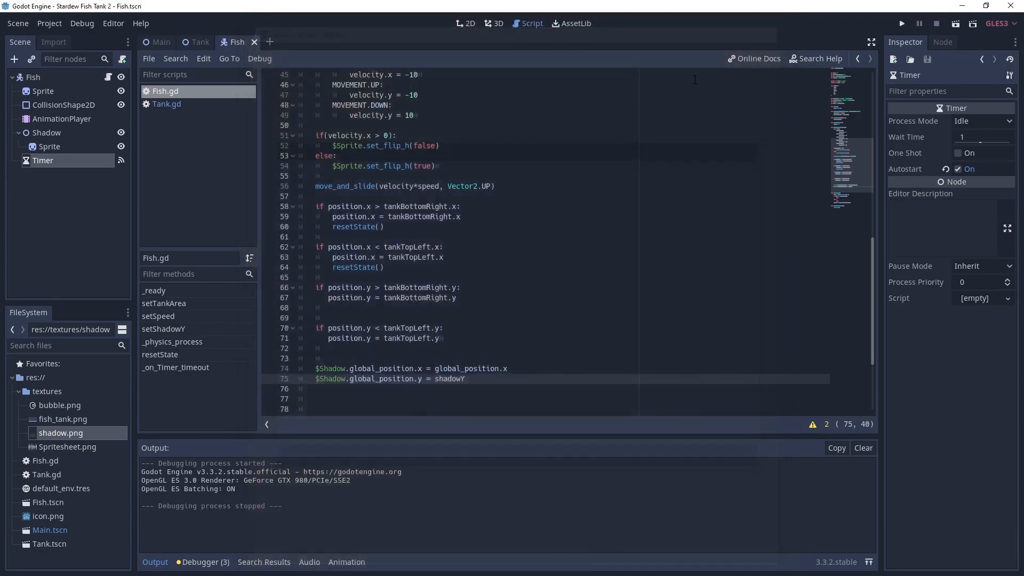
Step: Add setTimeBetweenMovements and setFishColor setters after setShadowY in Fish.gd
{"action": "scroll", "scroll_direction": "up", "scroll_amount": 3}
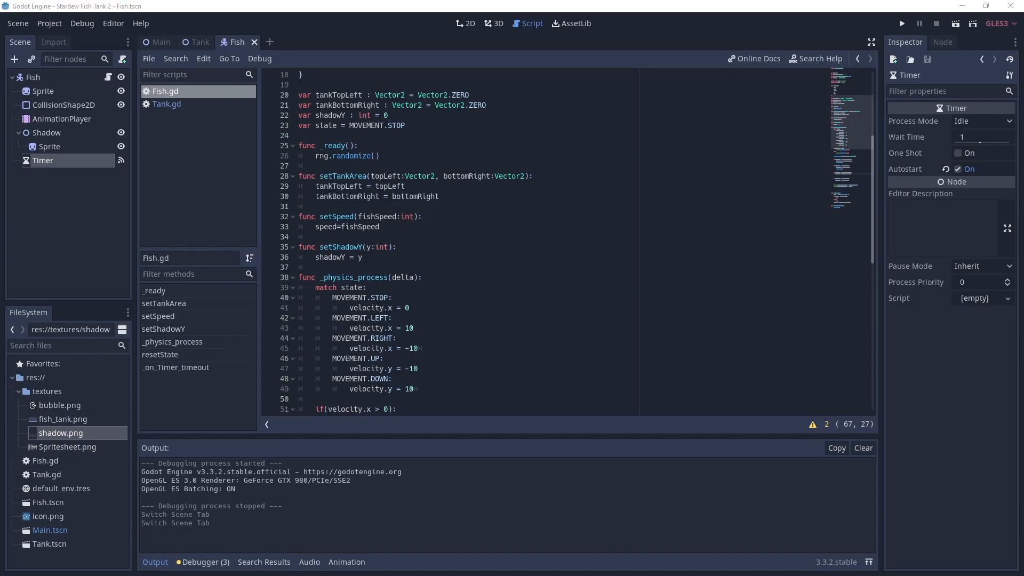
{"action": "left_click", "coordinate": [363, 257]}
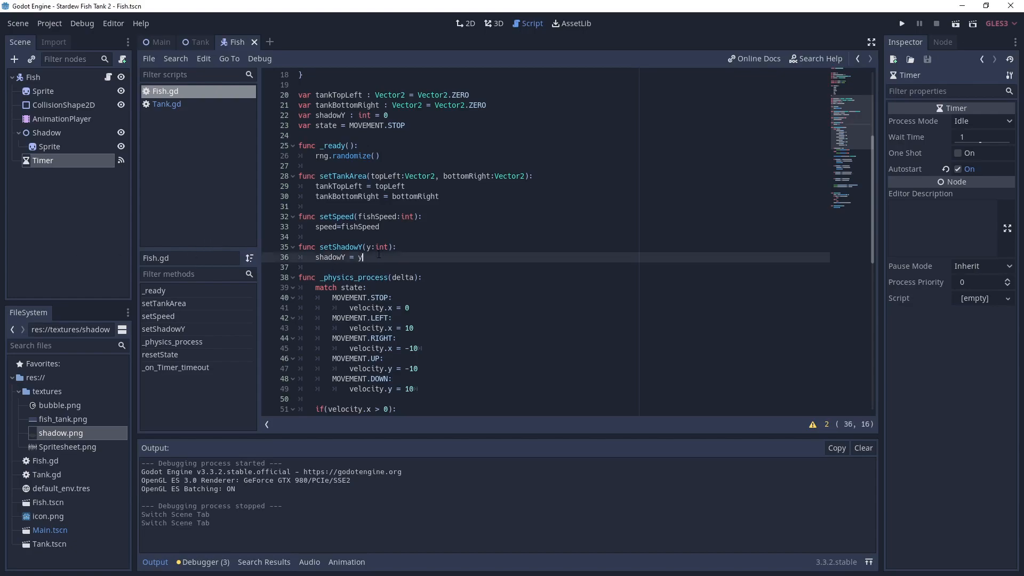
{"action": "key", "text": "enter"}
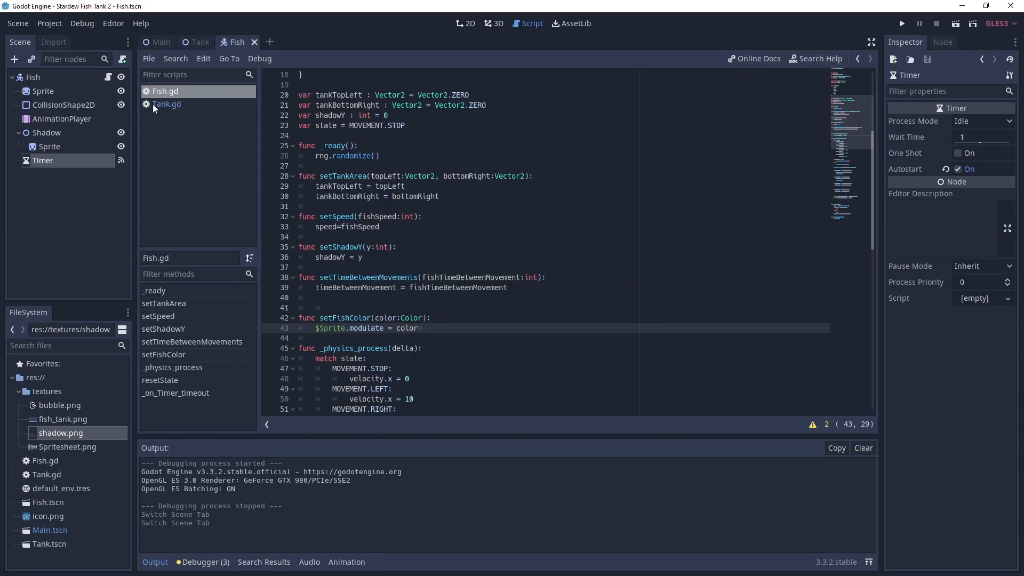
Step: In Tank.gd give each fish a random Color via rand_range and a random movement delay, fix indentation and save
{"action": "left_click", "coordinate": [168, 103]}
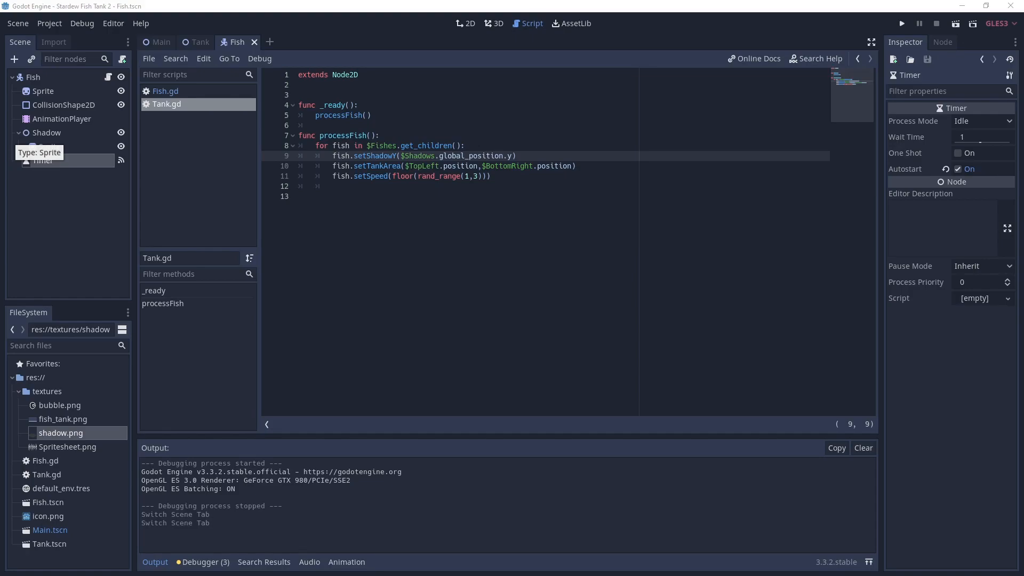
{"action": "left_click", "coordinate": [510, 176]}
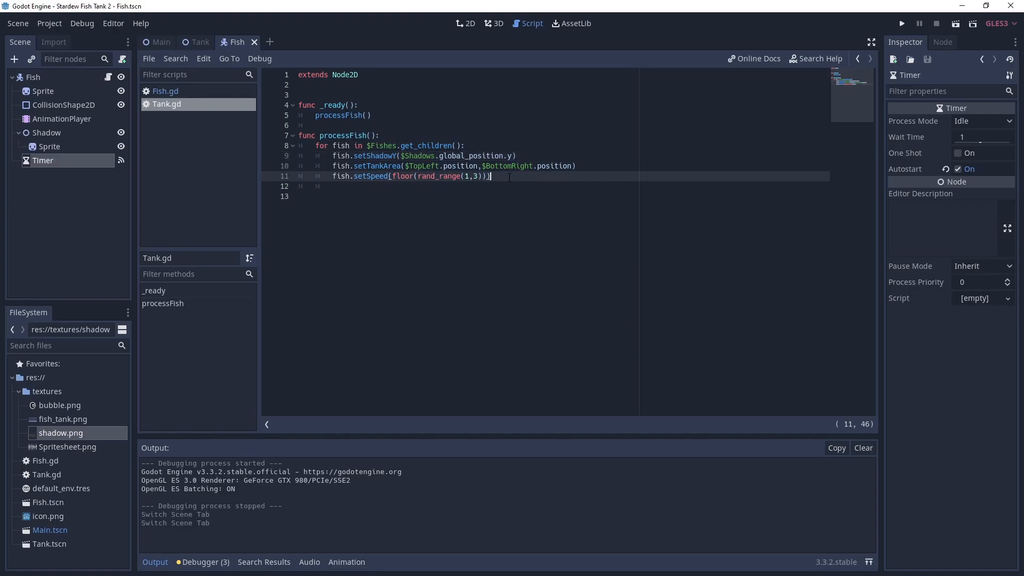
{"action": "type", "text": "fish.setFishColor(Color(rand_range(0, 1),rand_range(0, 1),rand_range(0, 1)))"}
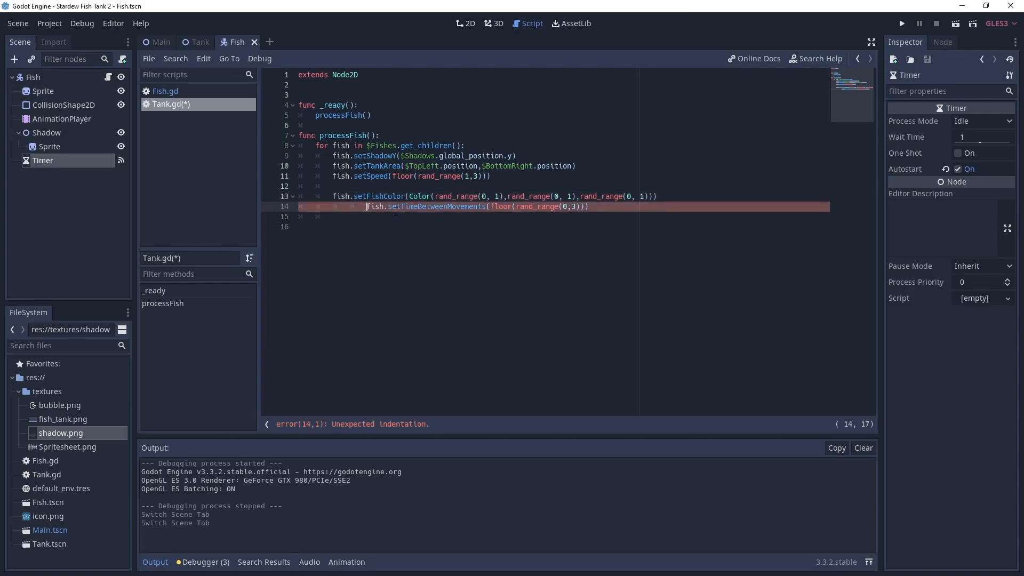
{"action": "key", "text": "Tab"}
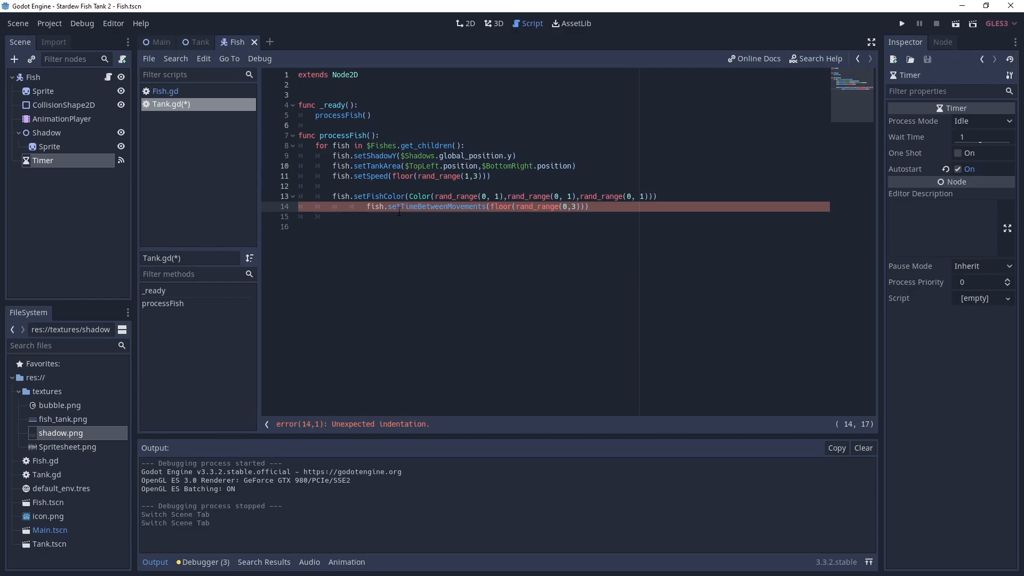
{"action": "key", "text": "backspace"}
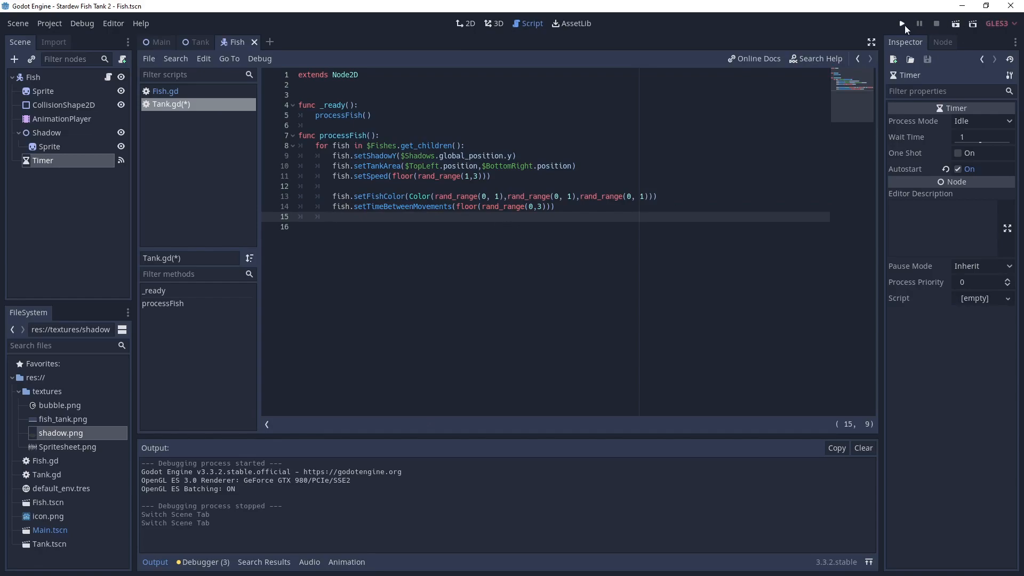
{"action": "left_click", "coordinate": [901, 24]}
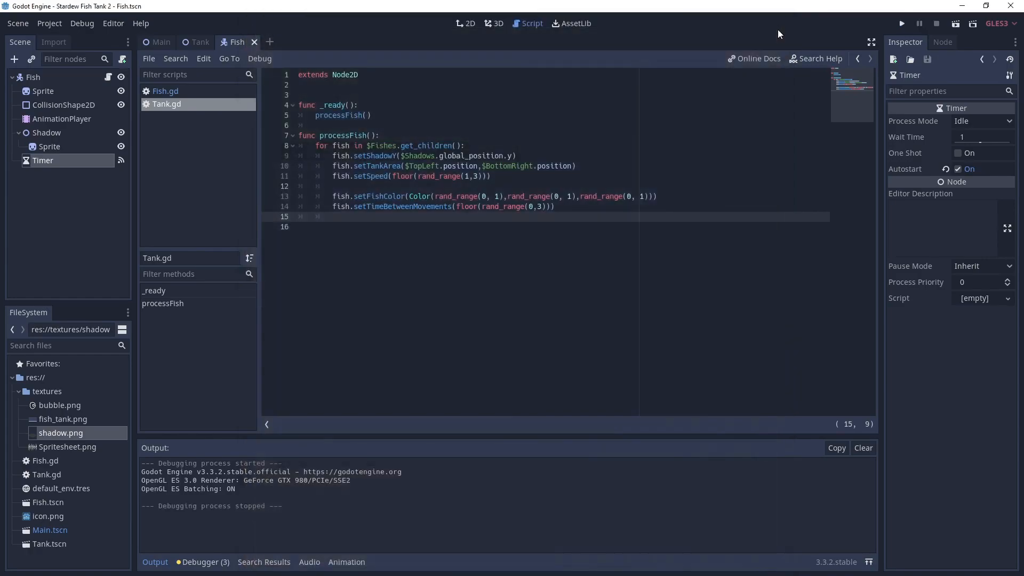
{"action": "left_click", "coordinate": [199, 41]}
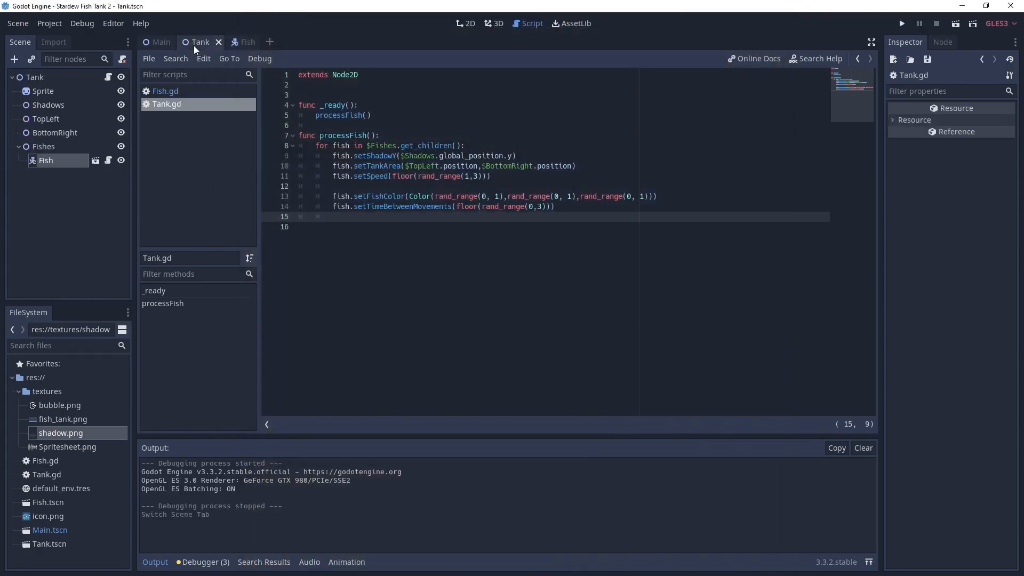
Step: Run the tank with five colored fish swimming with shadows, then close the game window
{"action": "left_click", "coordinate": [46, 160]}
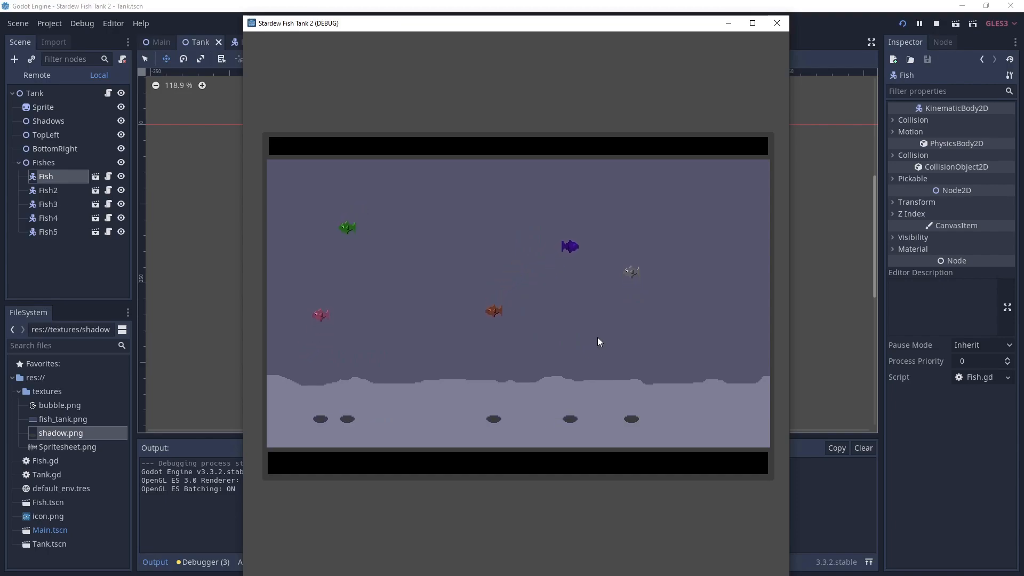
{"action": "mouse_move", "coordinate": [646, 327]}
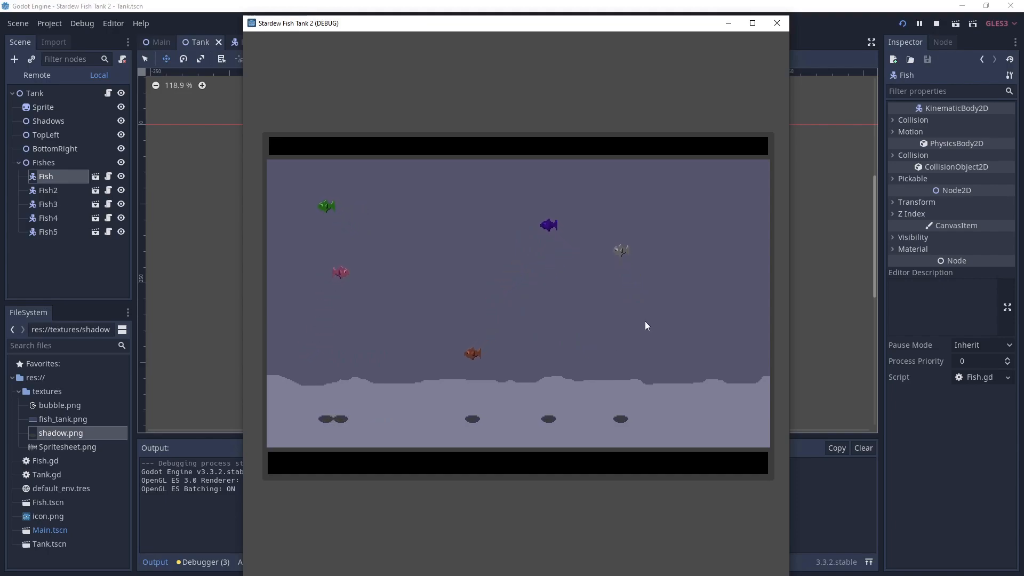
{"action": "mouse_move", "coordinate": [668, 297]}
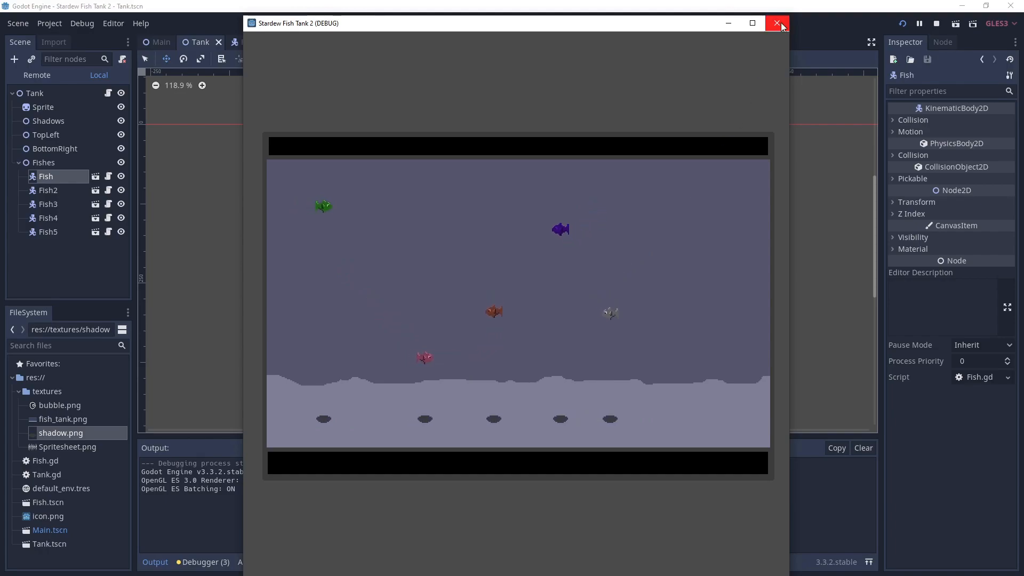
{"action": "mouse_move", "coordinate": [776, 23]}
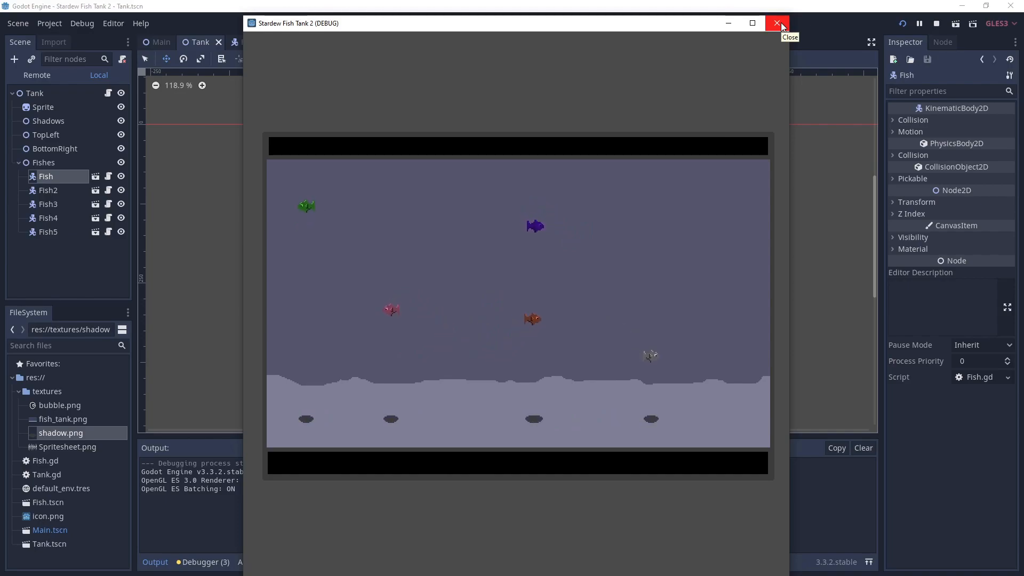
{"action": "left_click", "coordinate": [777, 22]}
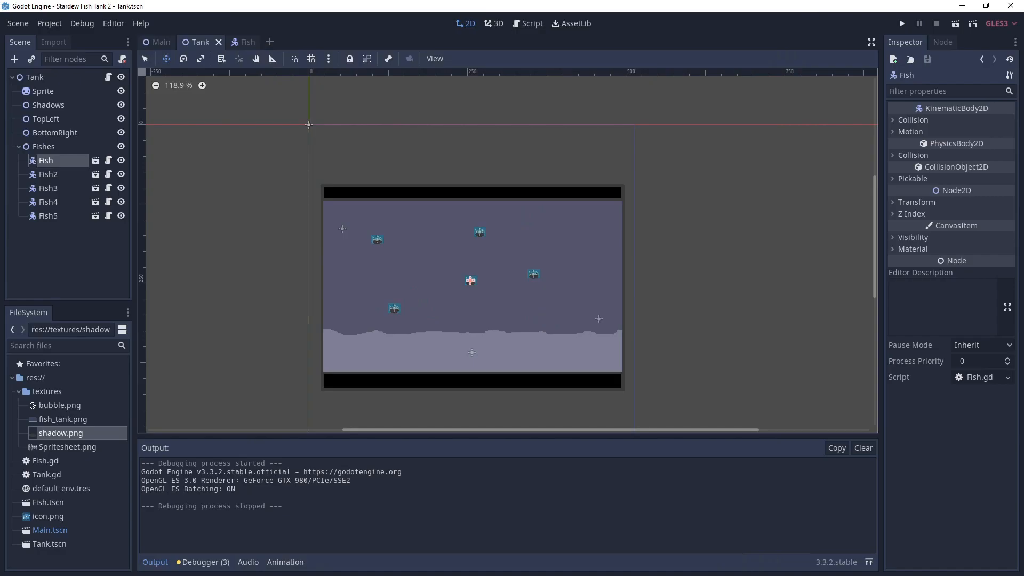
Step: Add a Particles2D node under Fish and give it a new ParticlesMaterial
{"action": "left_click", "coordinate": [242, 42]}
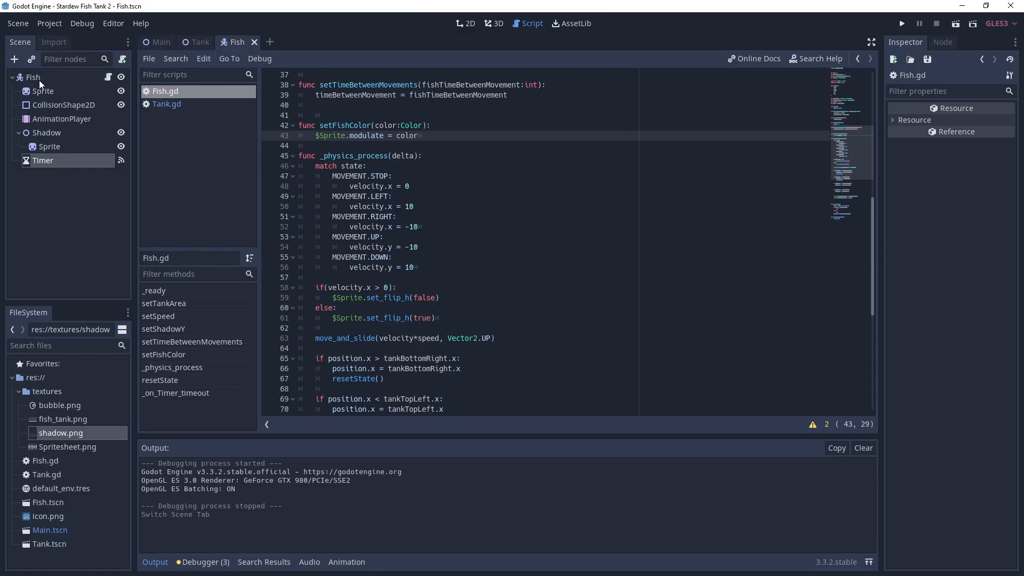
{"action": "left_click", "coordinate": [14, 60]}
{"action": "type", "text": "Par"}
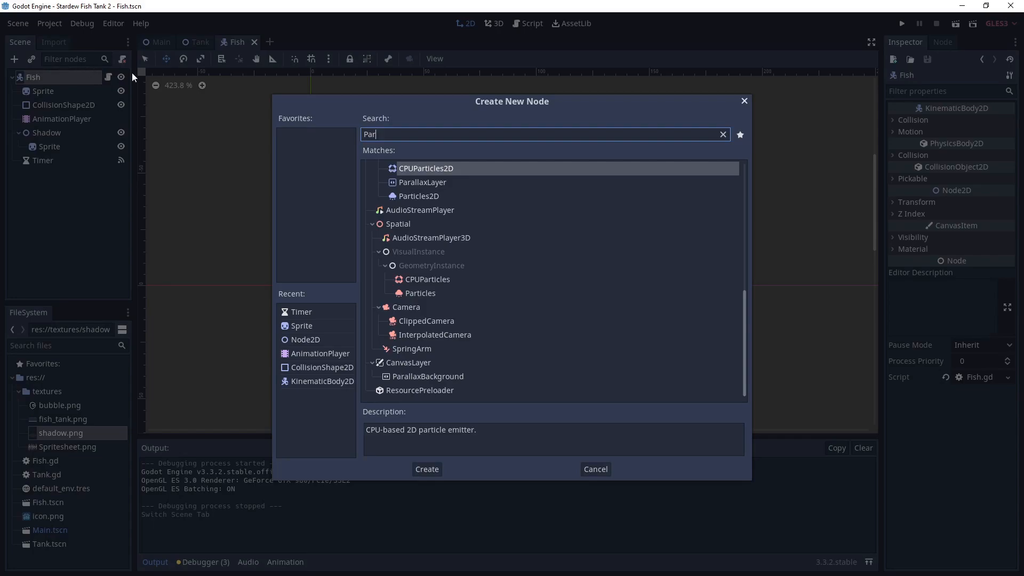
{"action": "left_click", "coordinate": [425, 469]}
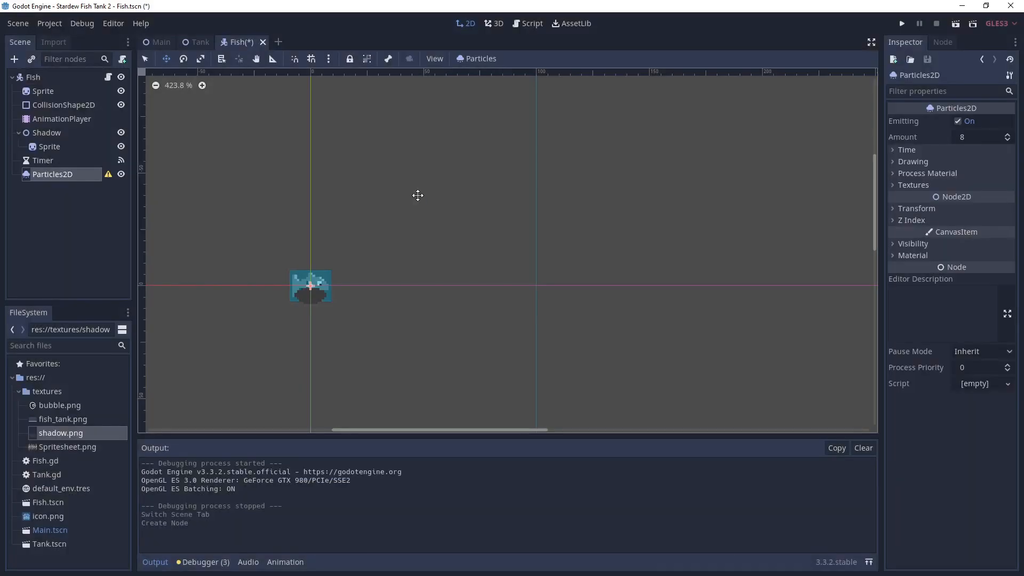
{"action": "mouse_move", "coordinate": [959, 201]}
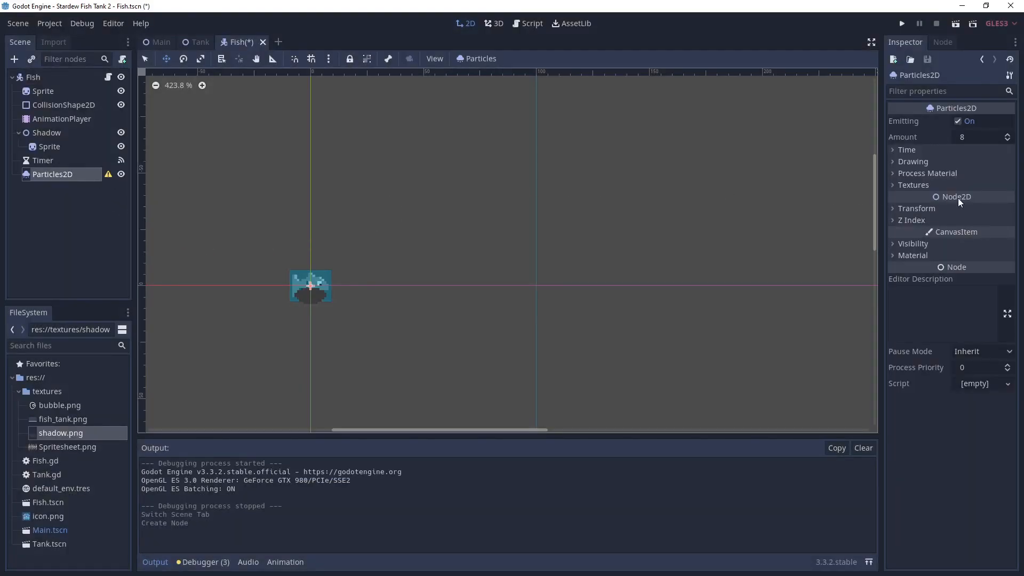
{"action": "mouse_move", "coordinate": [893, 173]}
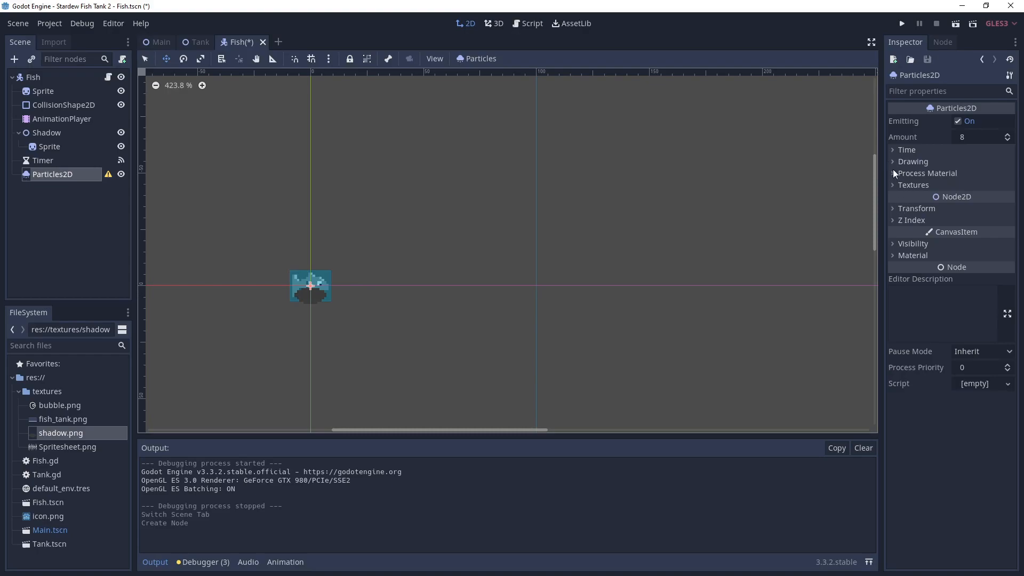
{"action": "left_click", "coordinate": [982, 185]}
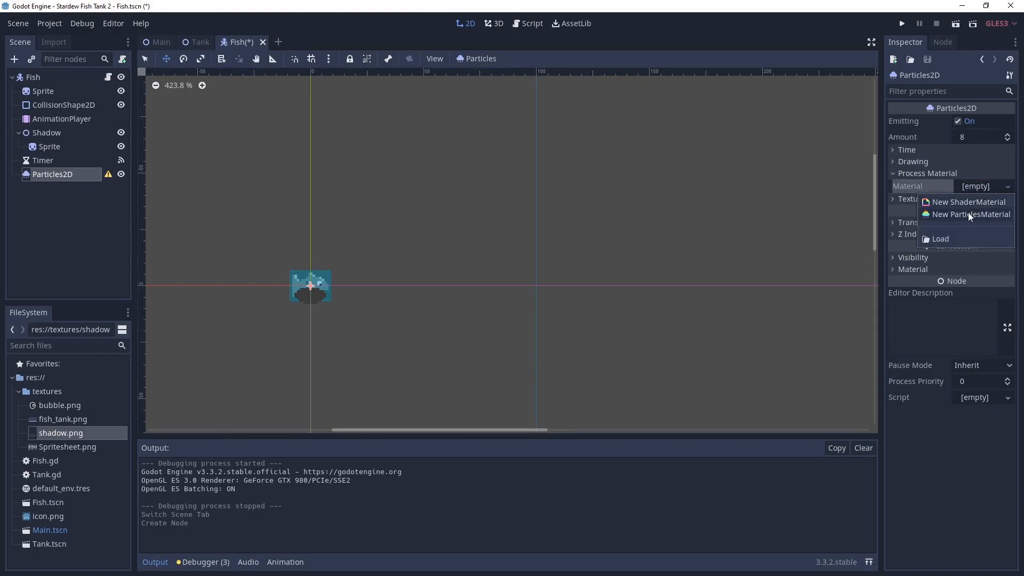
{"action": "left_click", "coordinate": [970, 214]}
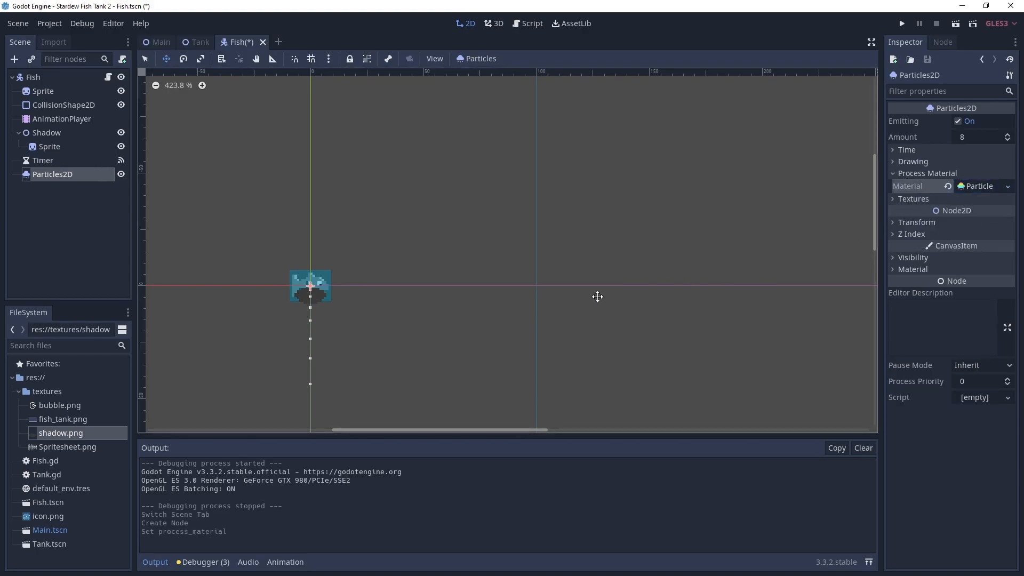
{"action": "mouse_move", "coordinate": [477, 315]}
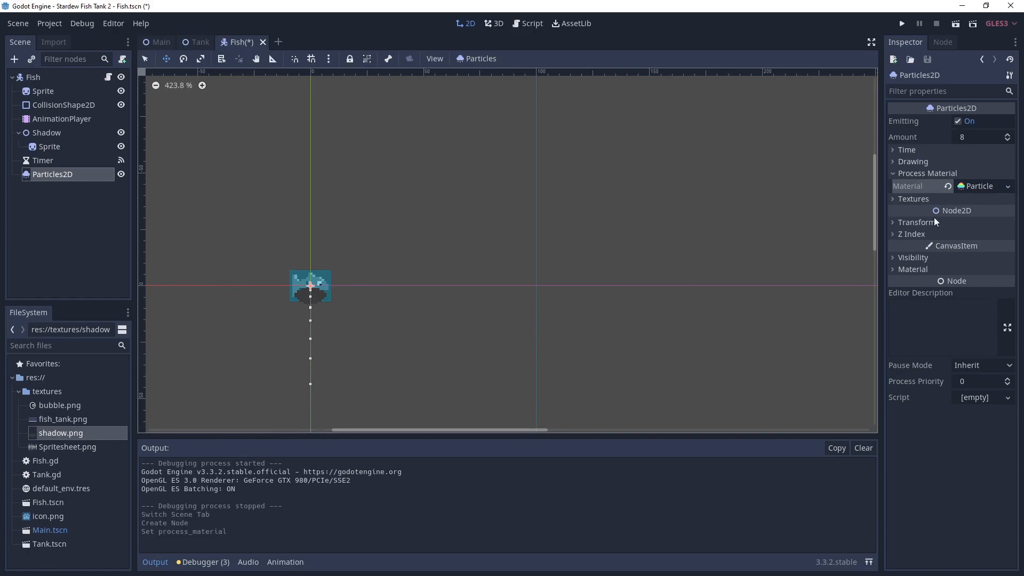
{"action": "mouse_move", "coordinate": [956, 214]}
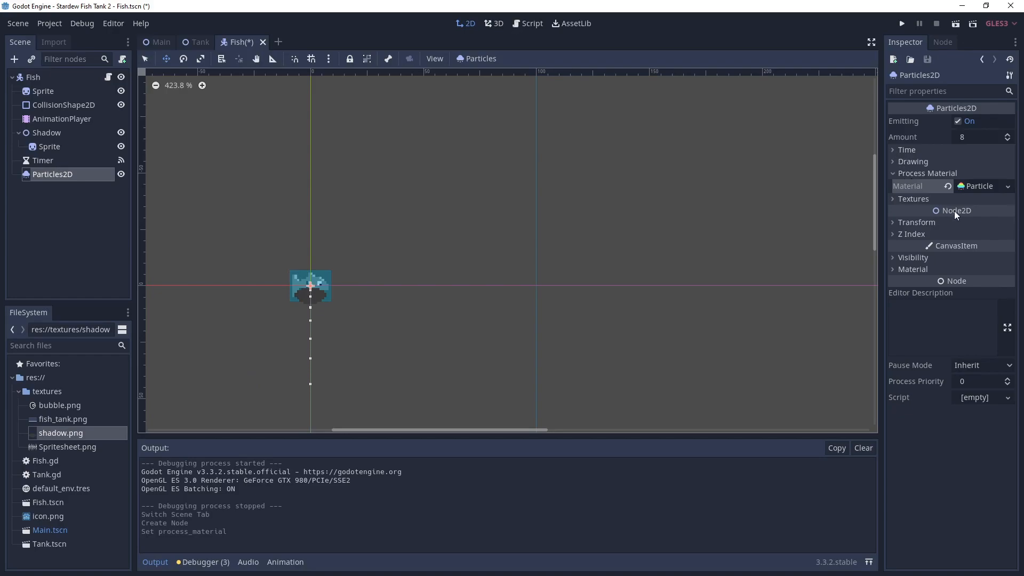
Step: Assign bubble.png as the particle texture and set the transform scale to 0.25
{"action": "left_click", "coordinate": [913, 198]}
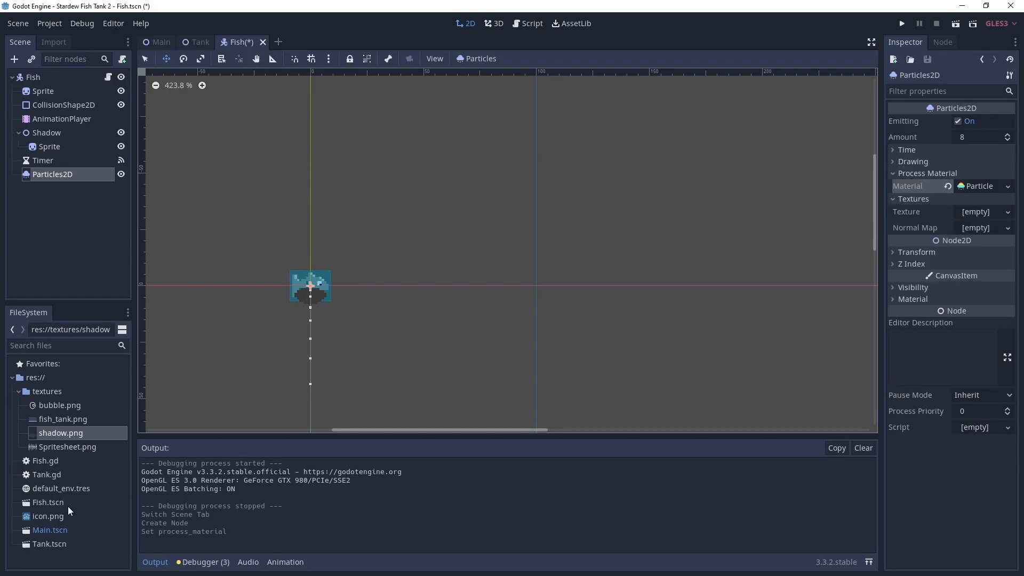
{"action": "left_click", "coordinate": [60, 405]}
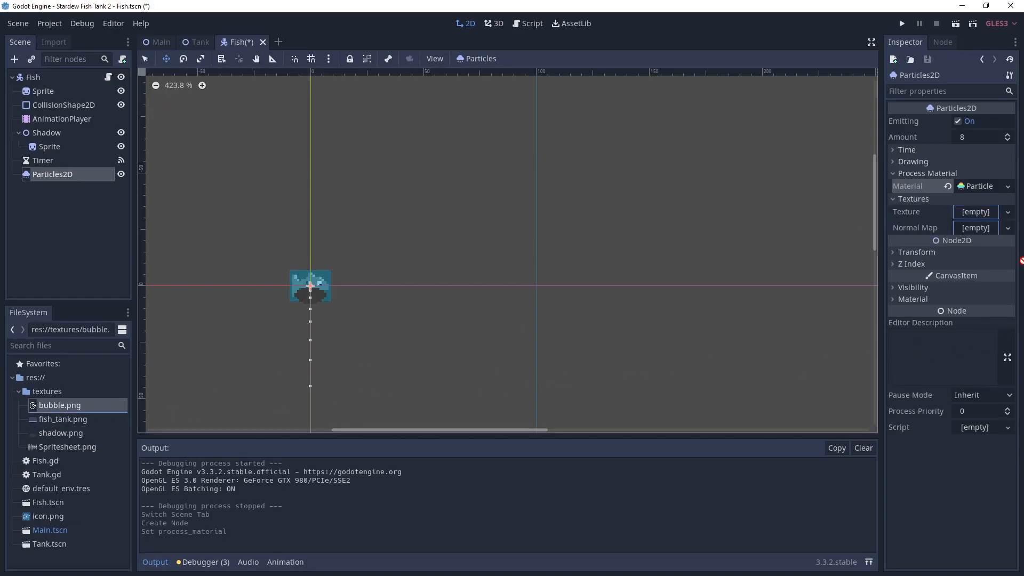
{"action": "left_click", "coordinate": [976, 211]}
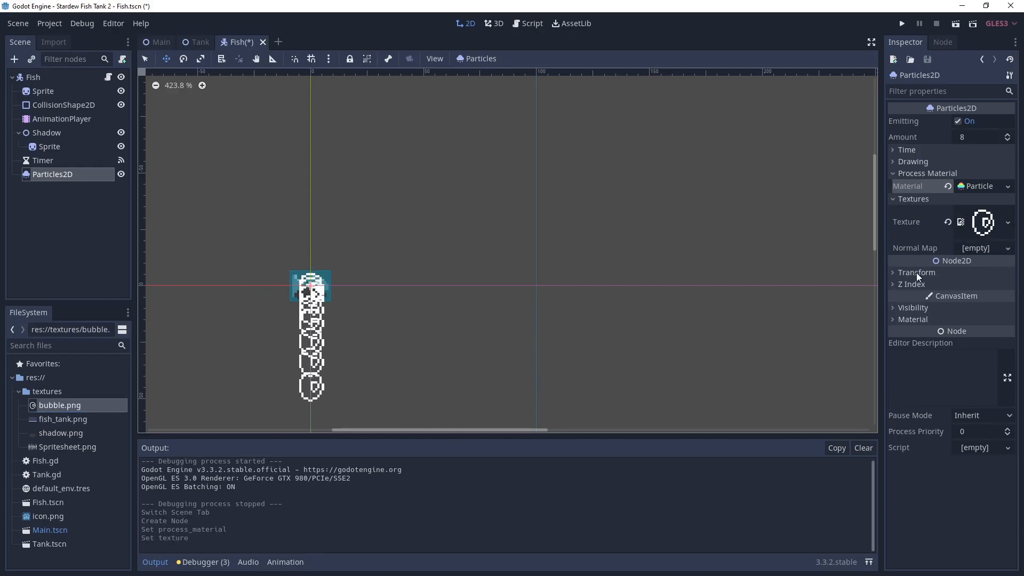
{"action": "left_click", "coordinate": [917, 272]}
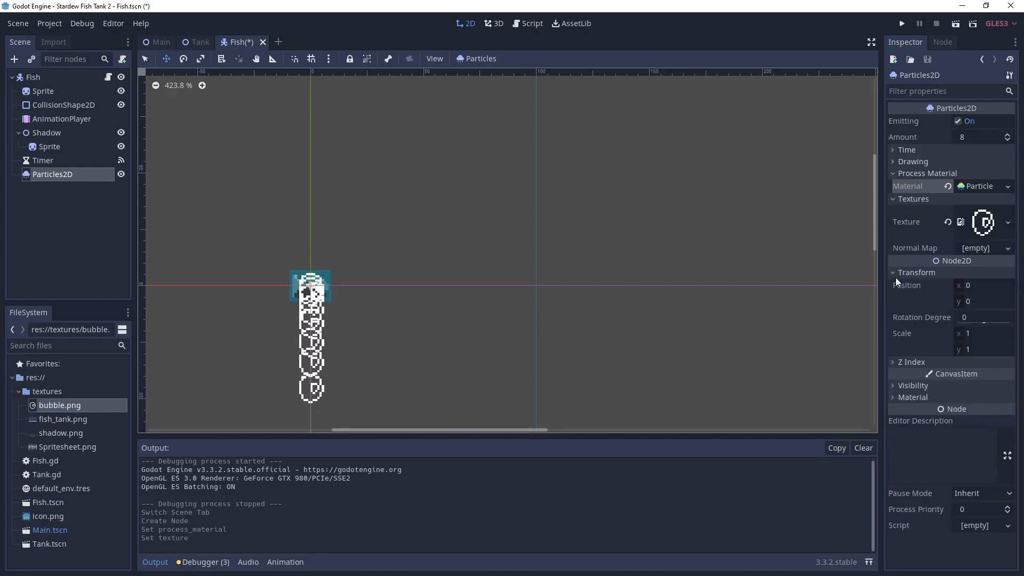
{"action": "triple_click", "coordinate": [979, 332]}
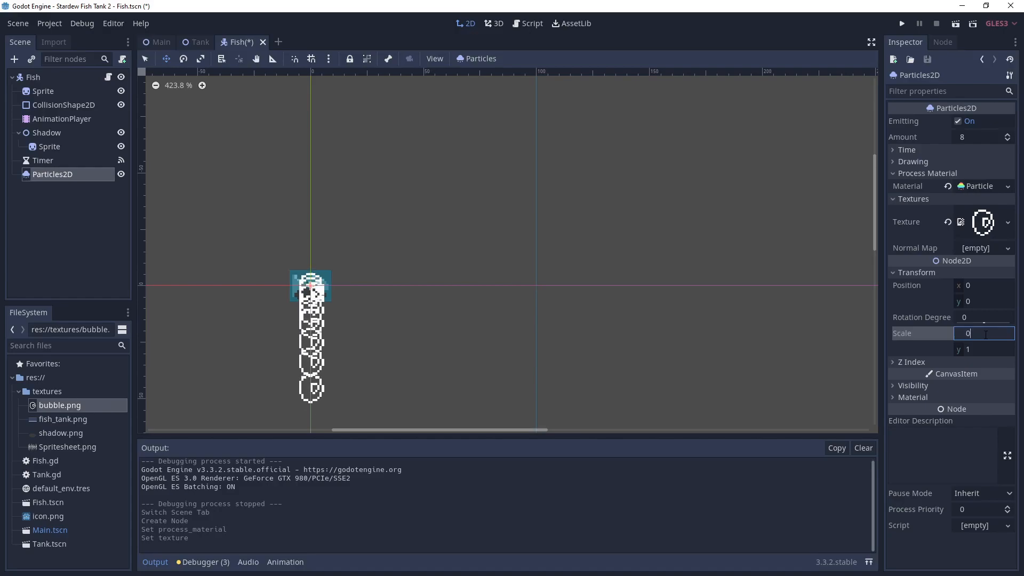
{"action": "type", "text": "0.25"}
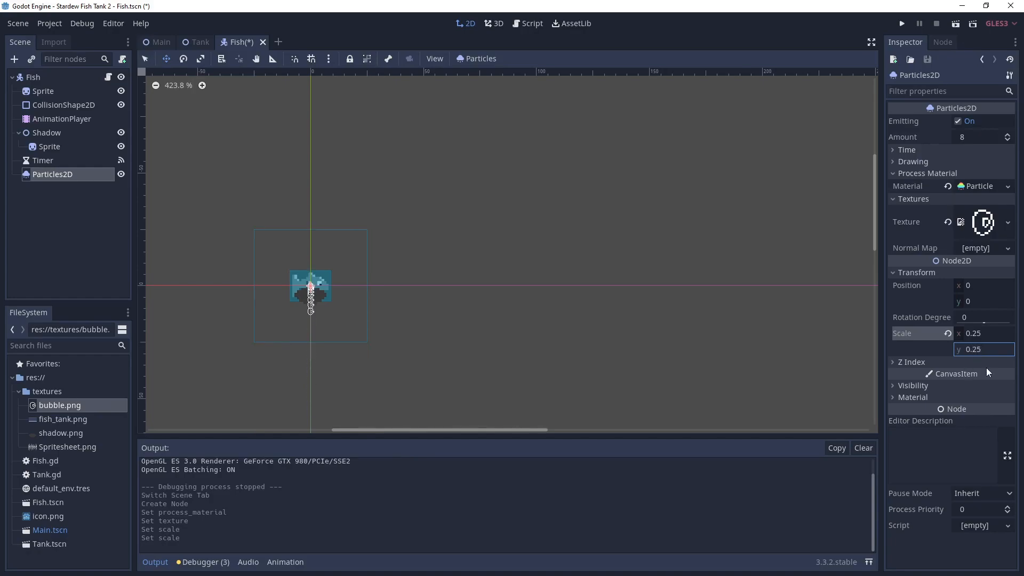
{"action": "mouse_move", "coordinate": [950, 327]}
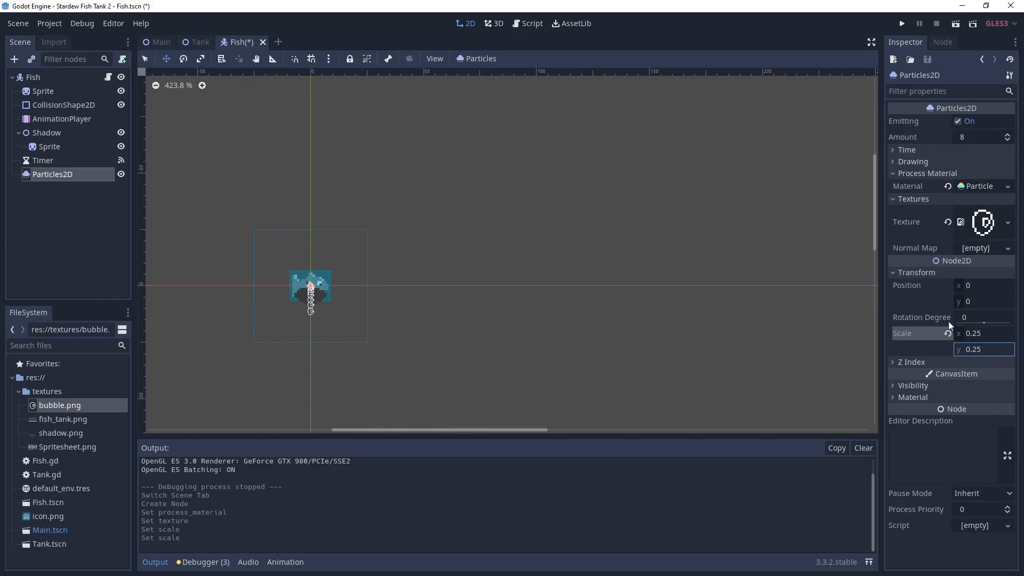
{"action": "mouse_move", "coordinate": [980, 259]}
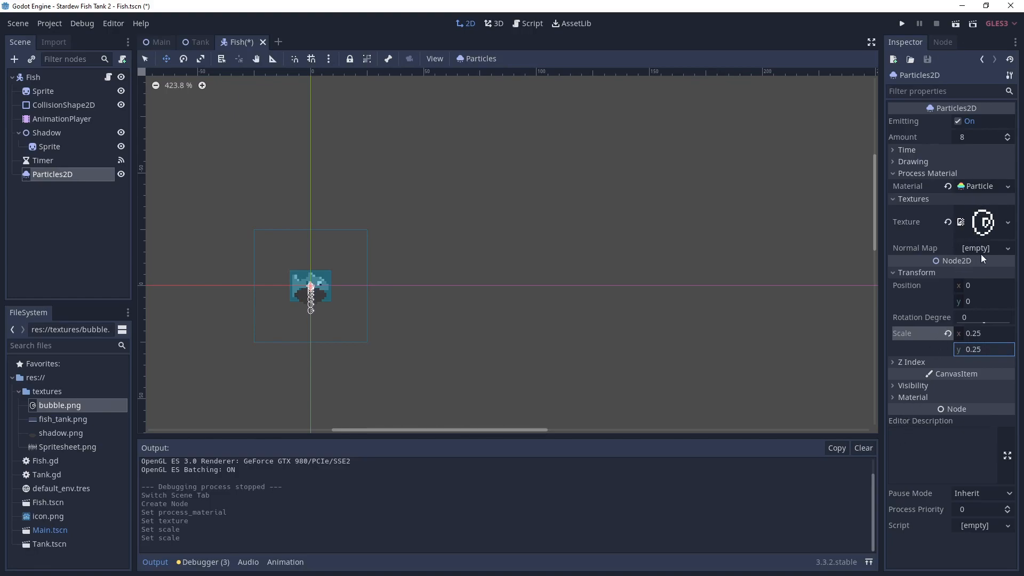
{"action": "mouse_move", "coordinate": [907, 176]}
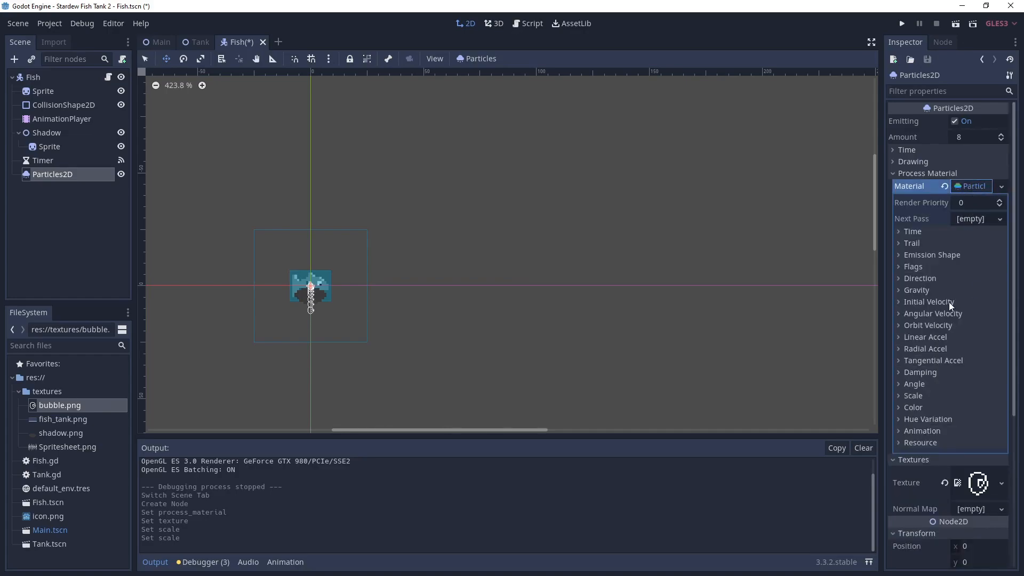
{"action": "mouse_move", "coordinate": [903, 292]}
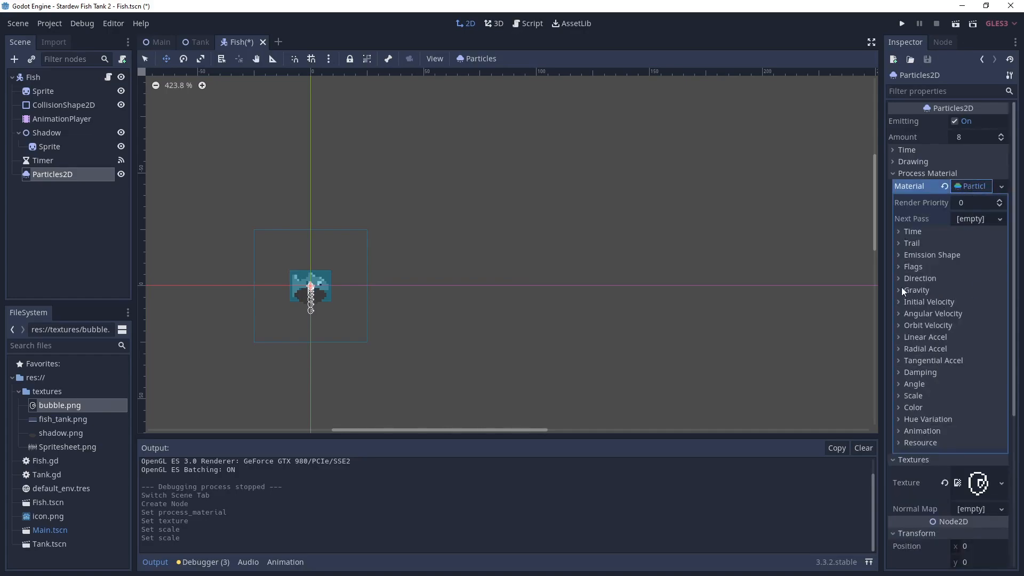
Step: Set the material's gravity y to -98, Amount to 3 and Lifetime to 4 so the bubbles rise
{"action": "left_click", "coordinate": [901, 290]}
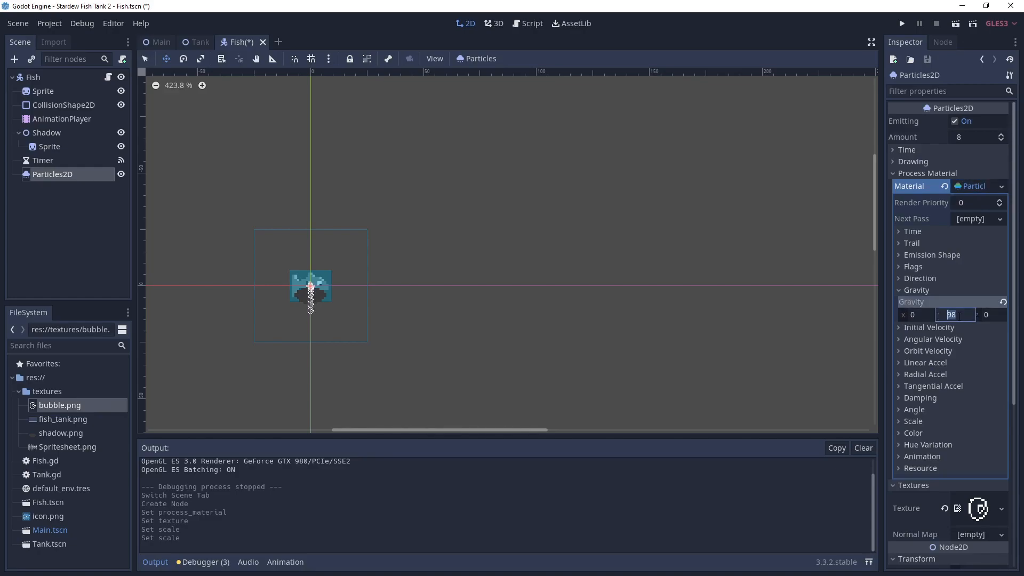
{"action": "type", "text": "-98"}
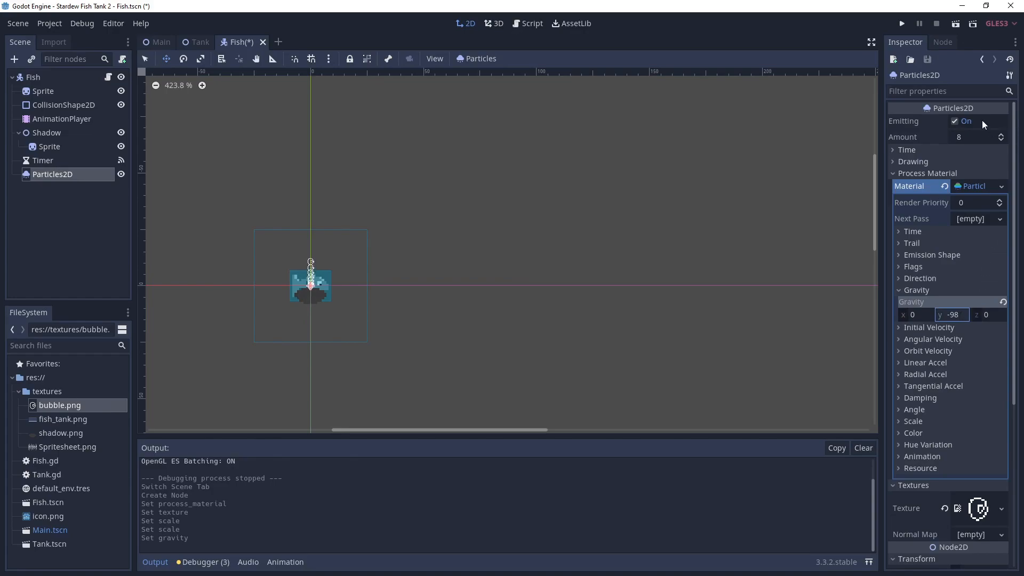
{"action": "left_click", "coordinate": [999, 134]}
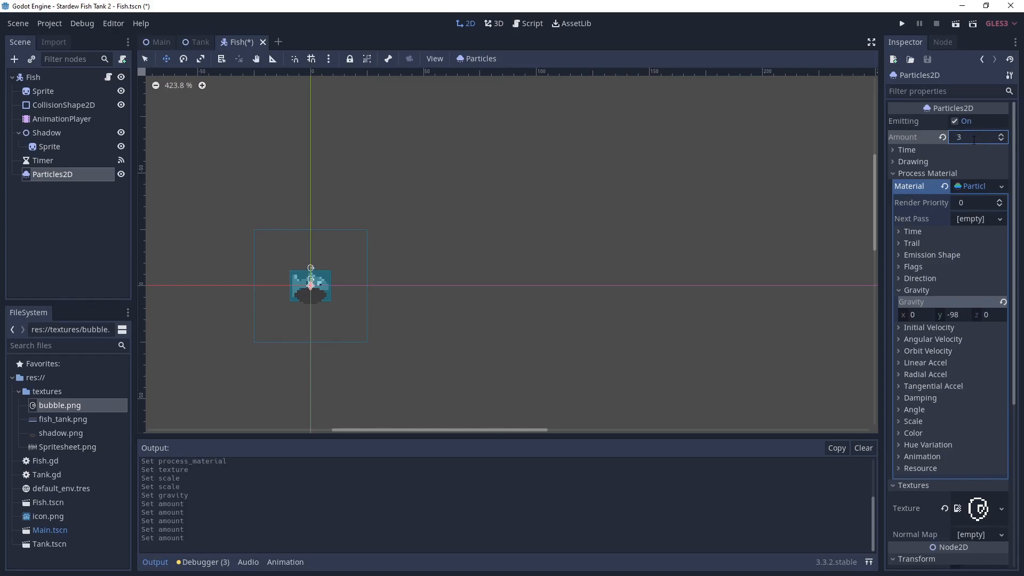
{"action": "mouse_move", "coordinate": [988, 205]}
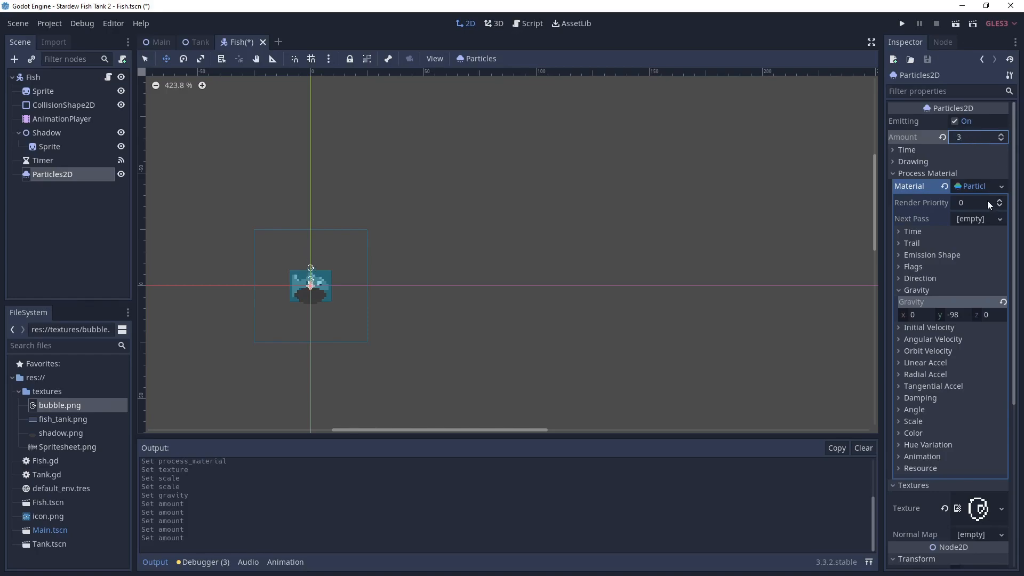
{"action": "left_click", "coordinate": [906, 150]}
{"action": "type", "text": "4"}
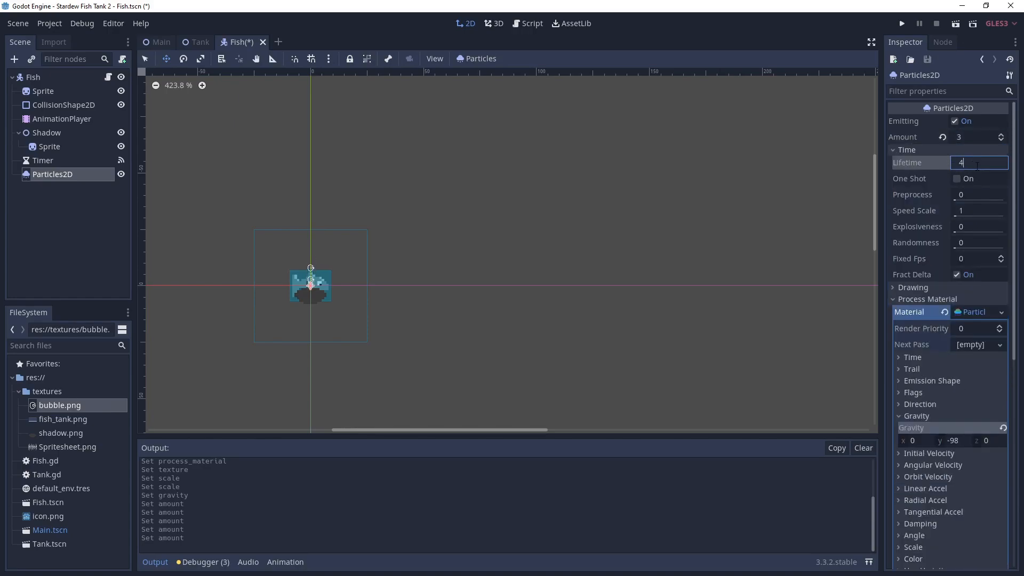
{"action": "key", "text": "Return"}
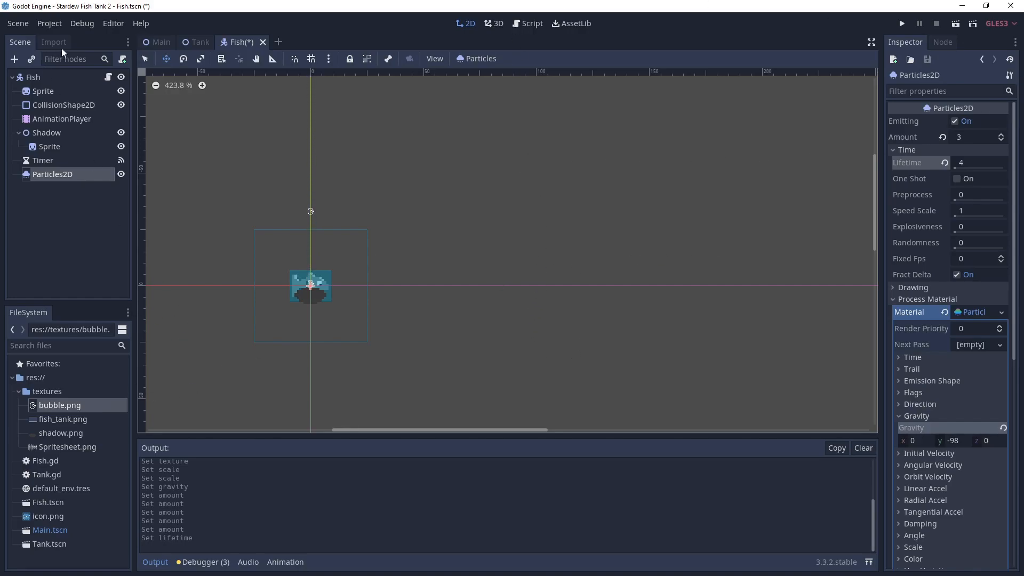
{"action": "left_click", "coordinate": [530, 23]}
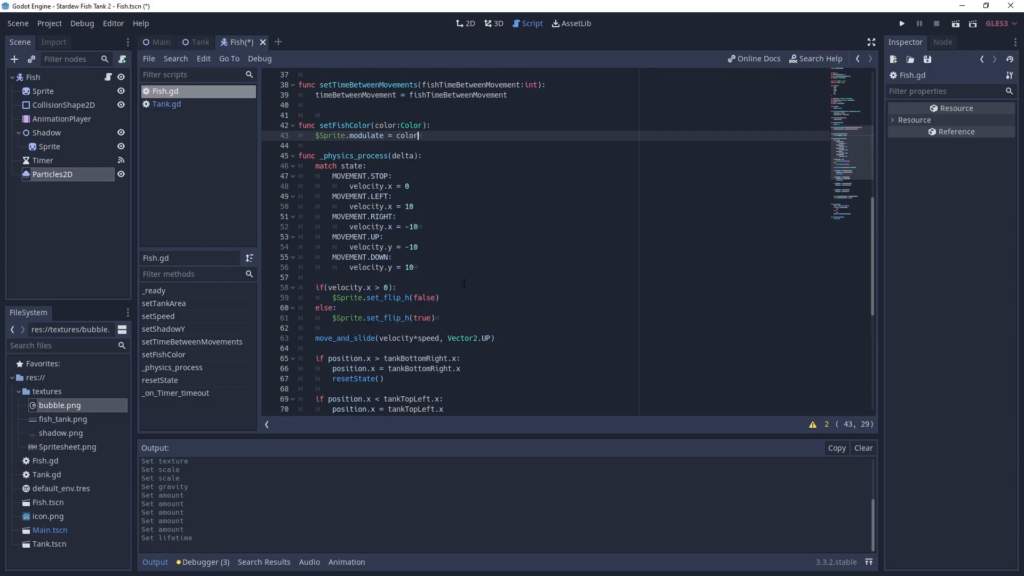
Step: Set $Particles2D.visible = false in resetState's else branch and run the game to test
{"action": "scroll", "scroll_direction": "down", "scroll_amount": 3}
{"action": "type", "text": "$Particles2D.visible = true"}
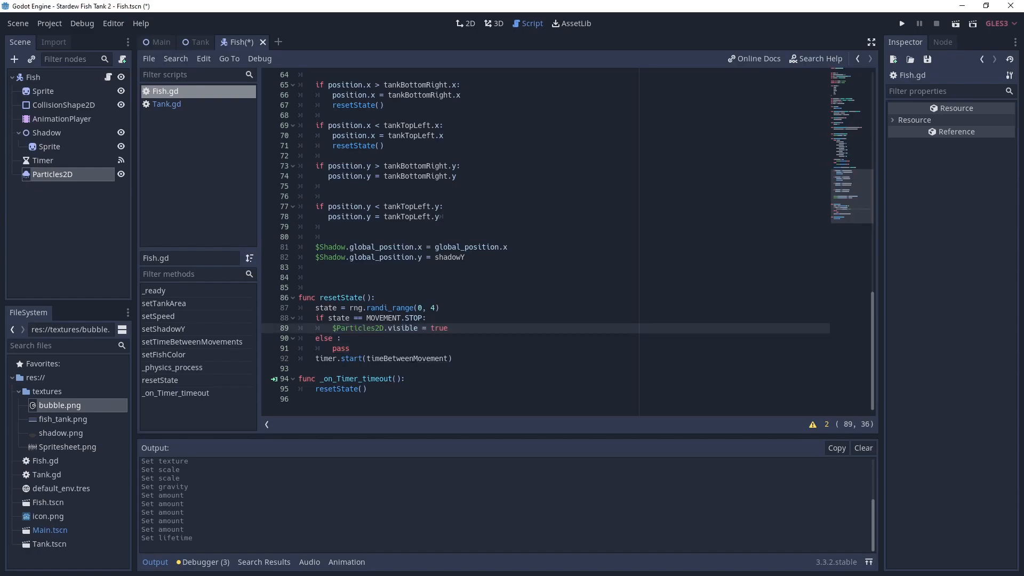
{"action": "mouse_move", "coordinate": [11, 330]}
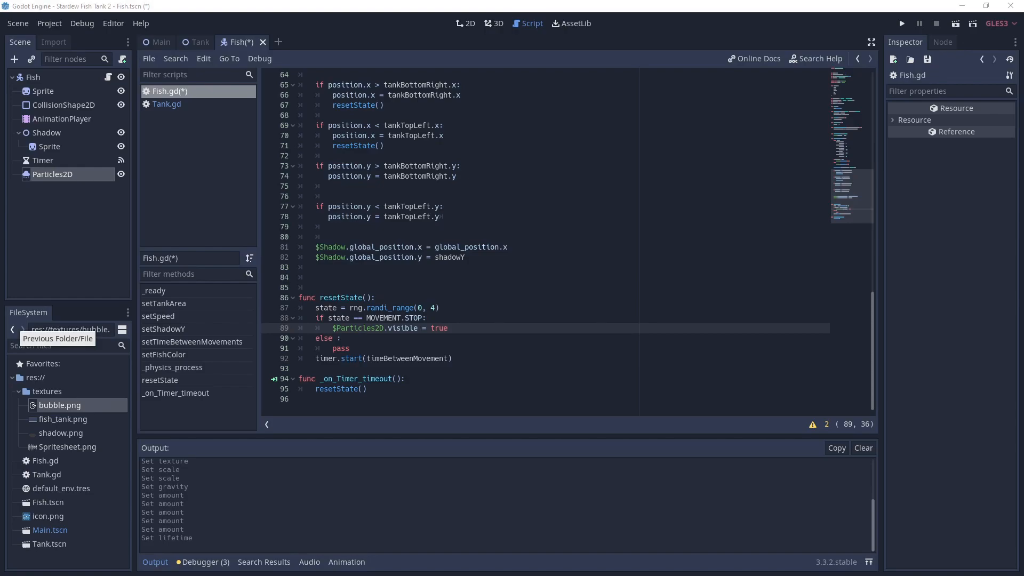
{"action": "mouse_move", "coordinate": [332, 353]}
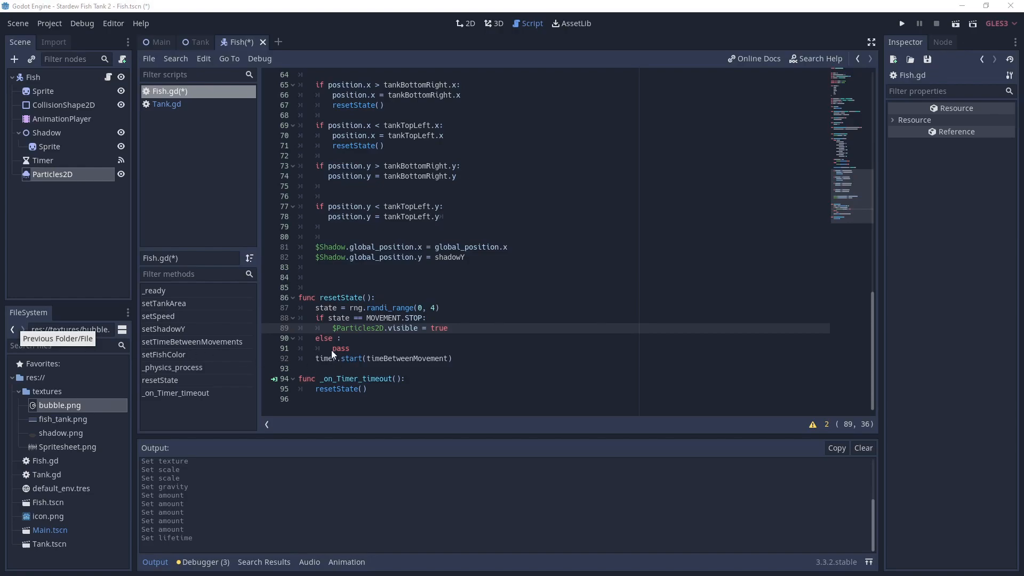
{"action": "type", "text": "$Particles2D.visible = false"}
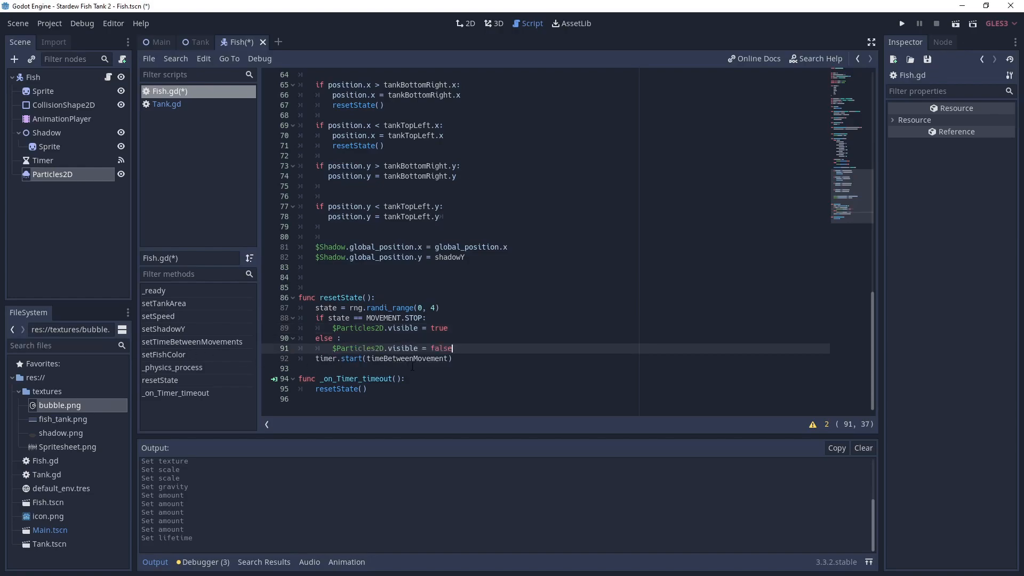
{"action": "left_click", "coordinate": [901, 23]}
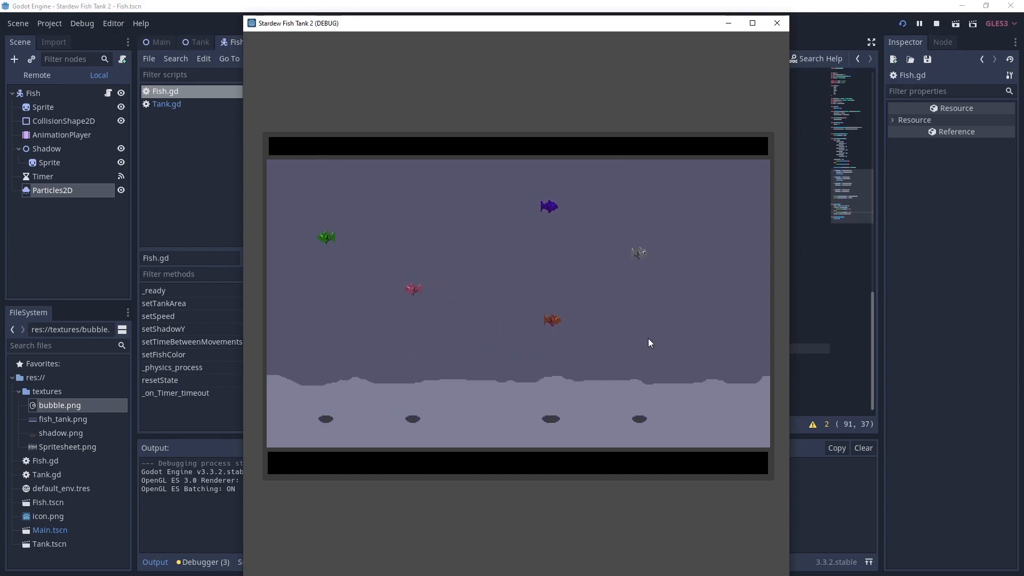
{"action": "mouse_move", "coordinate": [591, 359]}
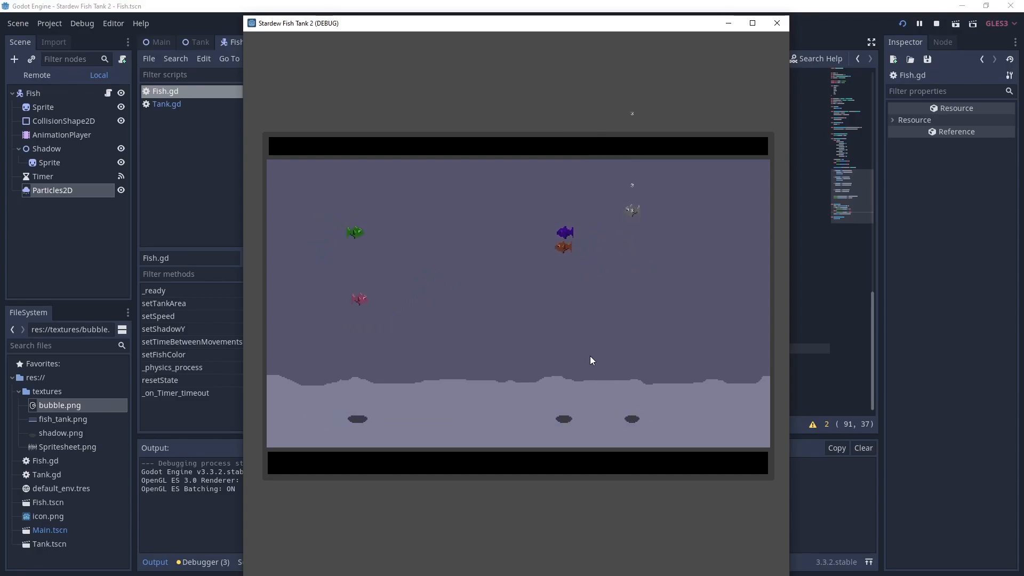
{"action": "mouse_move", "coordinate": [581, 358]}
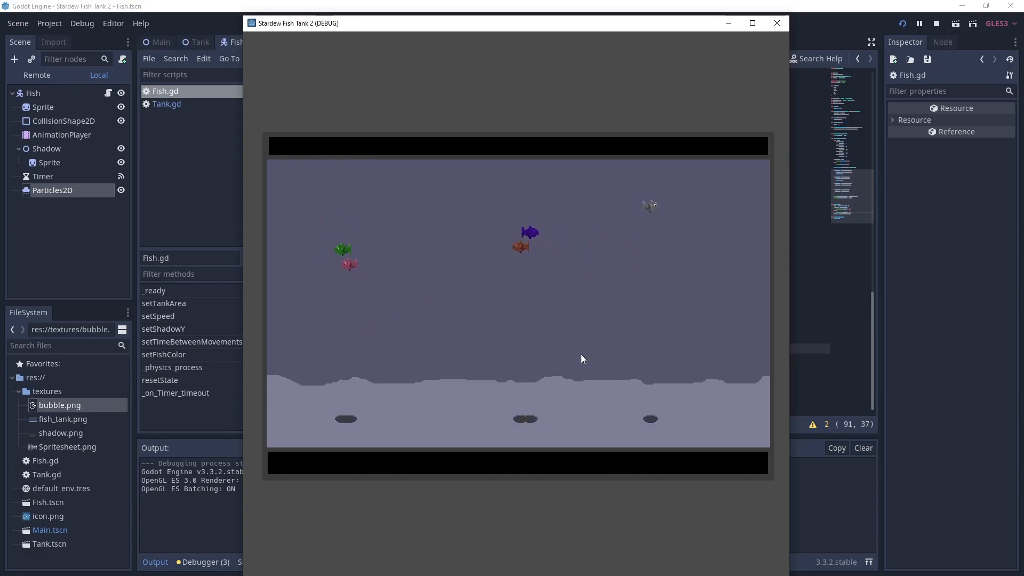